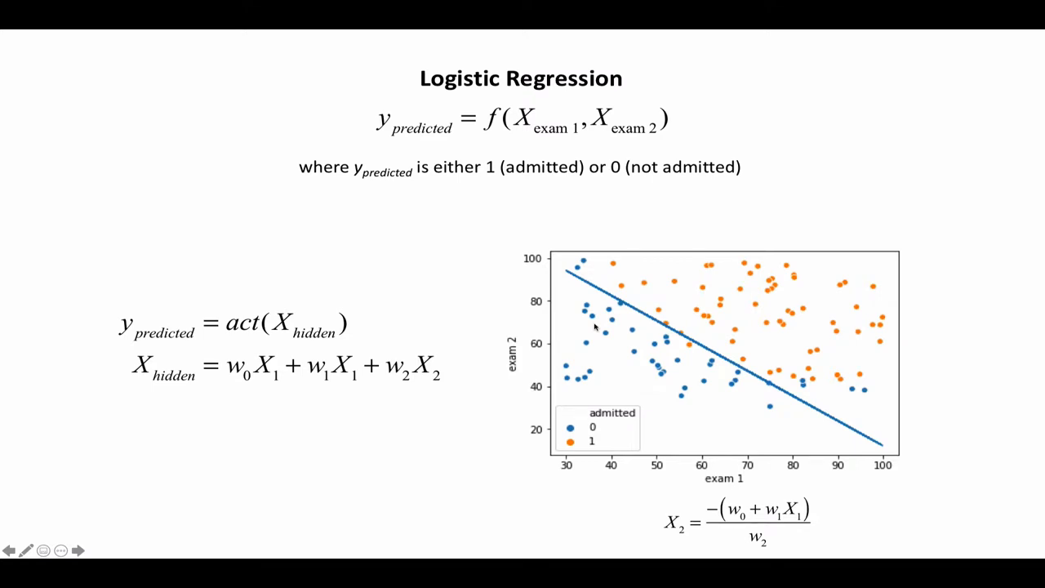
mouse_move(650, 335)
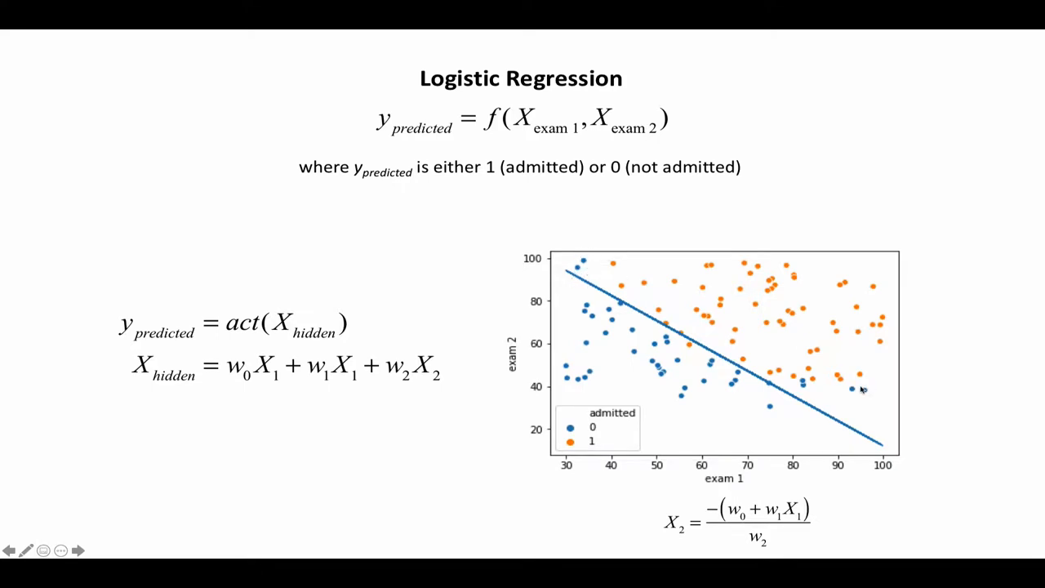
mouse_move(872, 399)
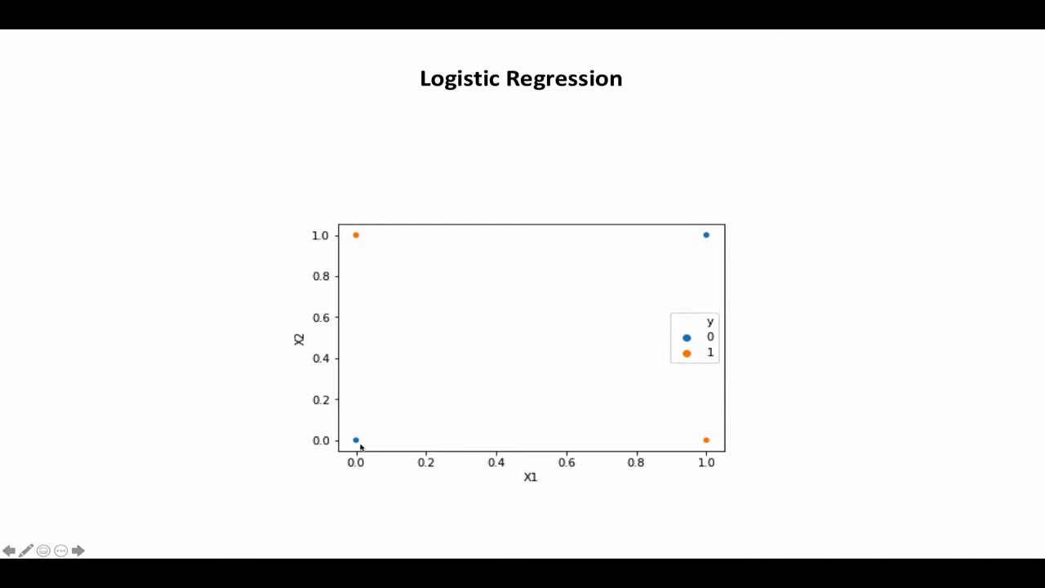
mouse_move(715, 428)
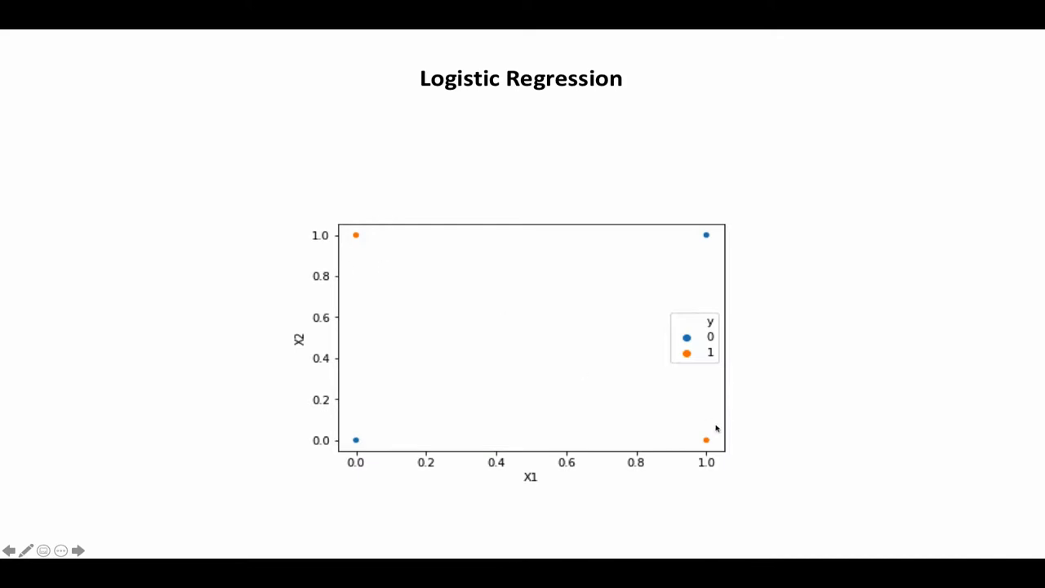
mouse_move(709, 438)
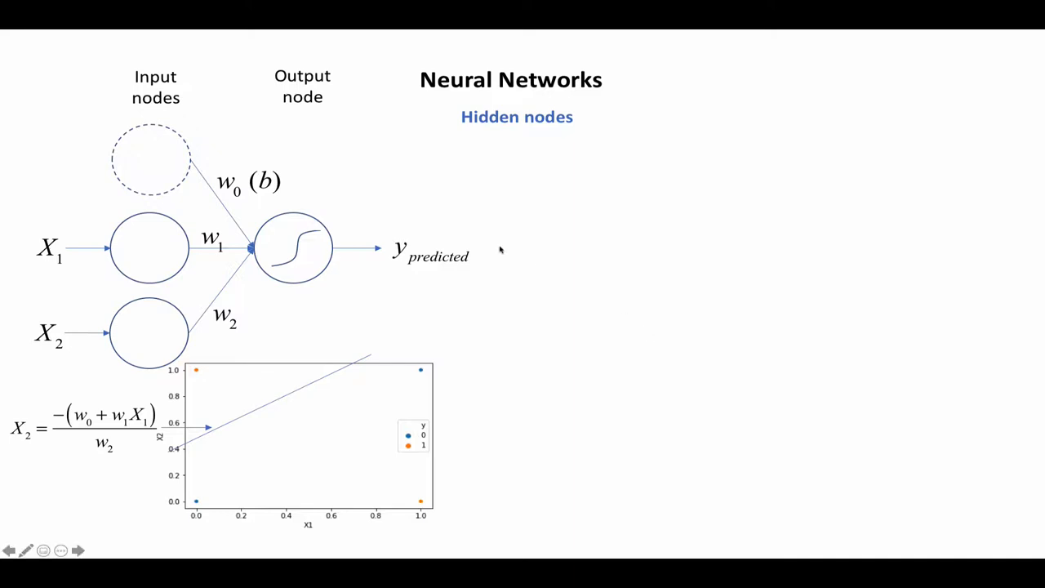
mouse_move(388, 180)
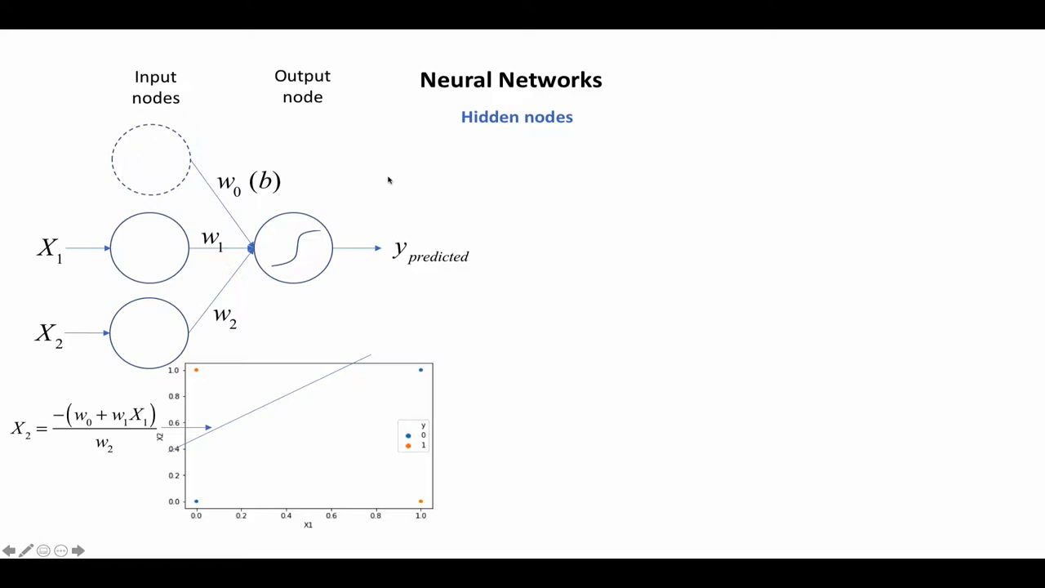
mouse_move(188, 193)
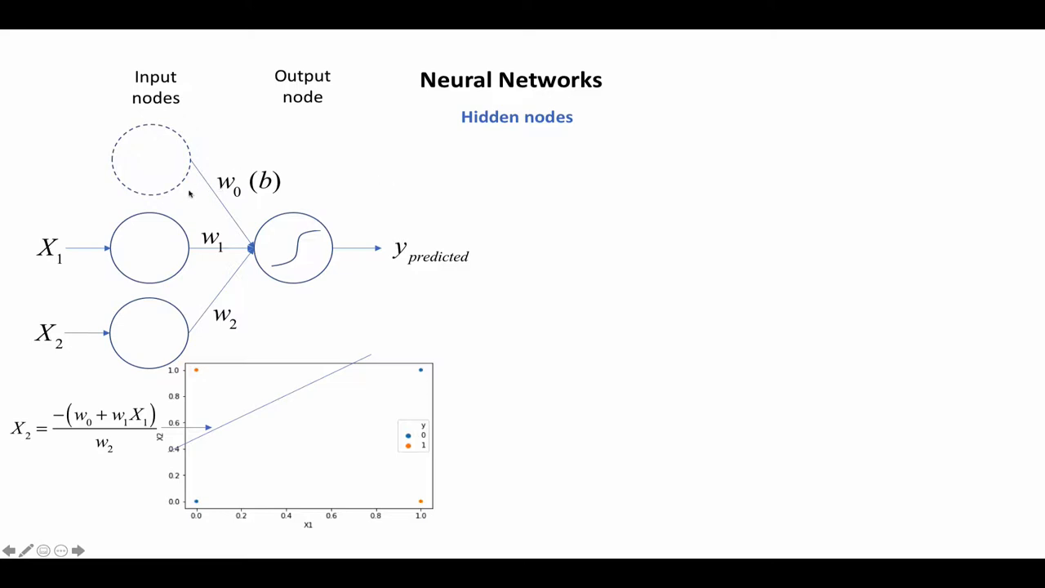
mouse_move(132, 211)
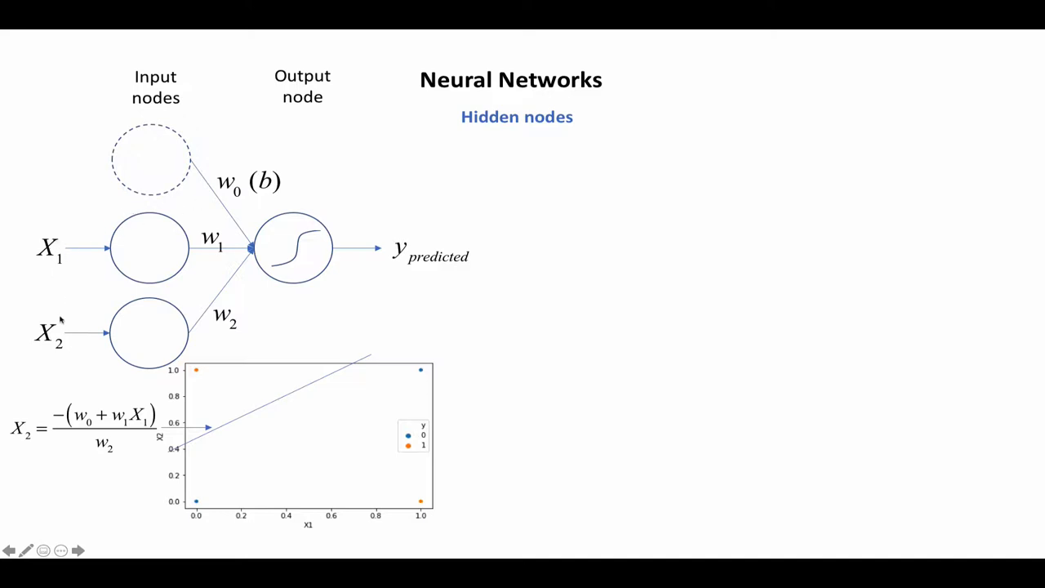
mouse_move(232, 188)
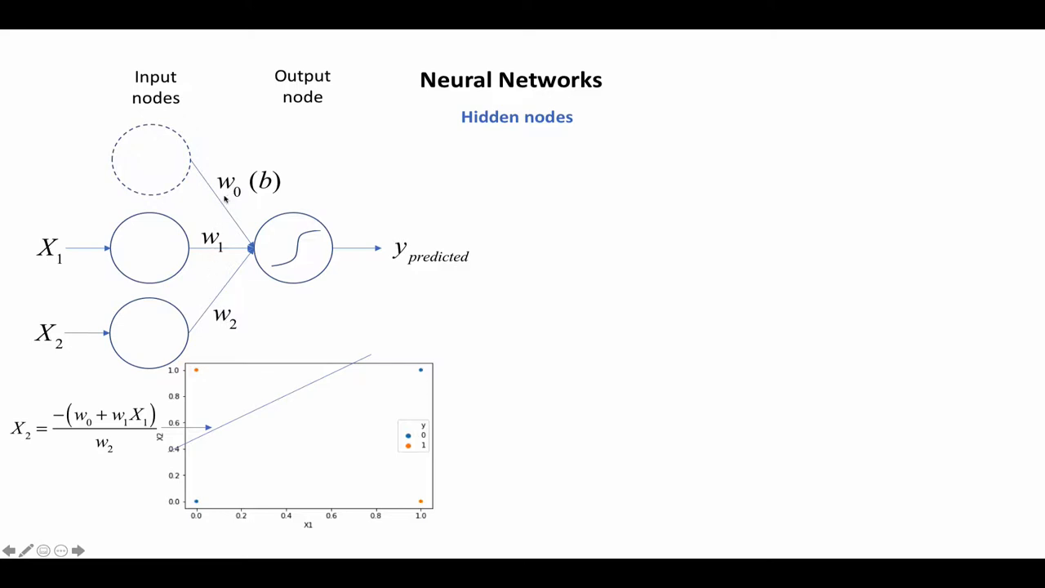
mouse_move(227, 196)
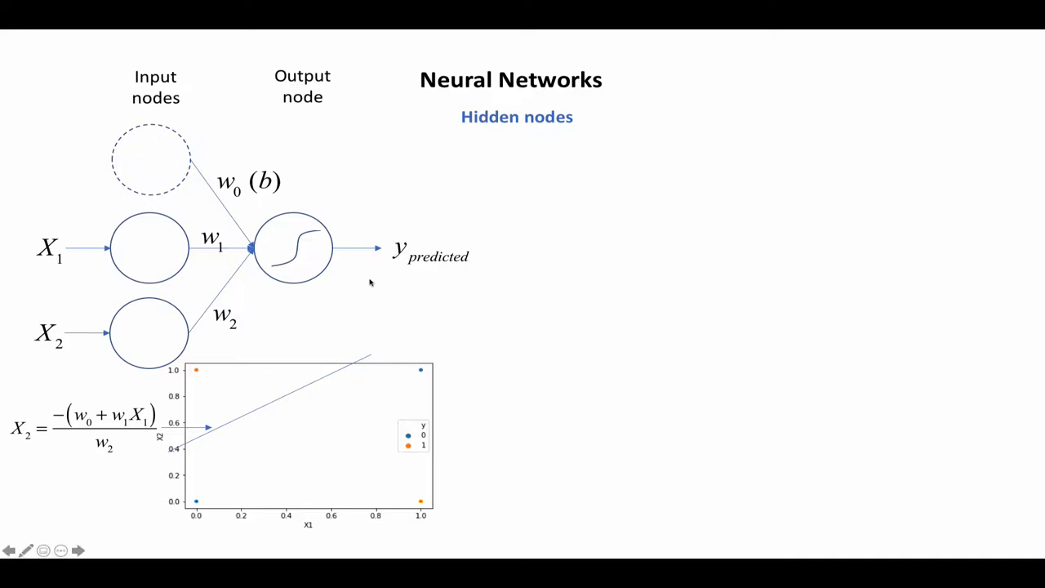
mouse_move(425, 237)
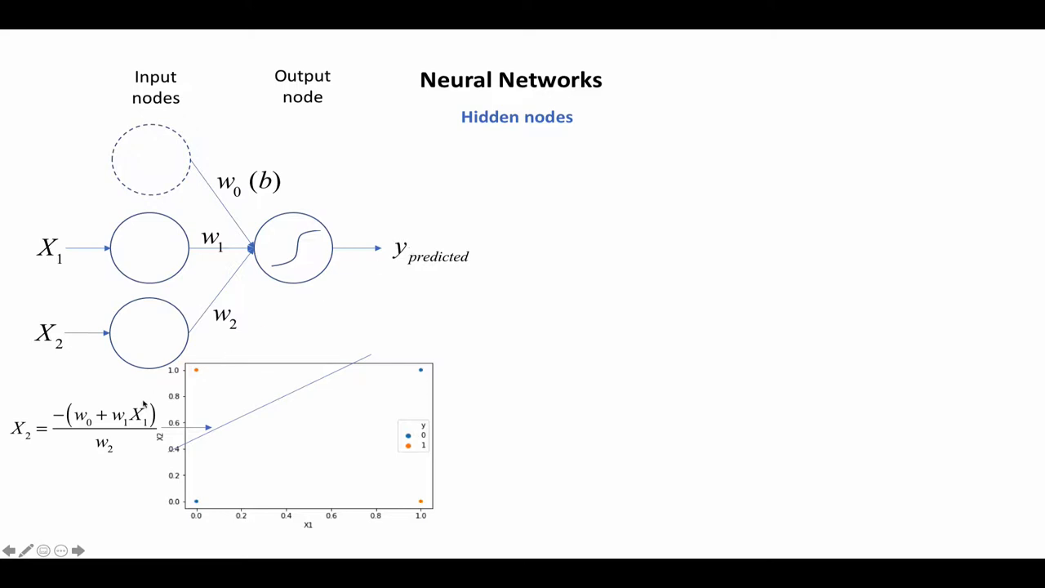
mouse_move(91, 464)
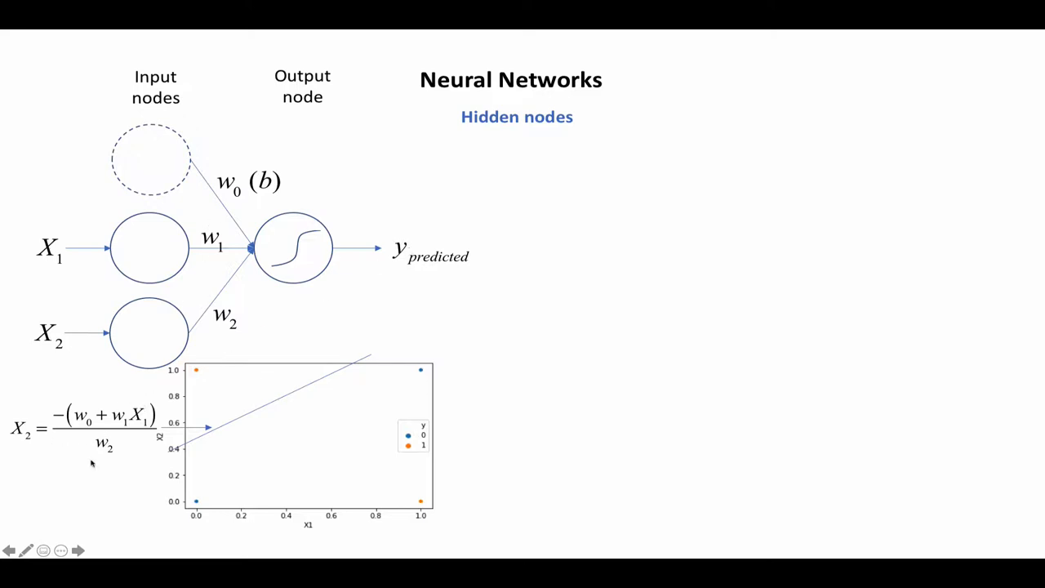
mouse_move(197, 328)
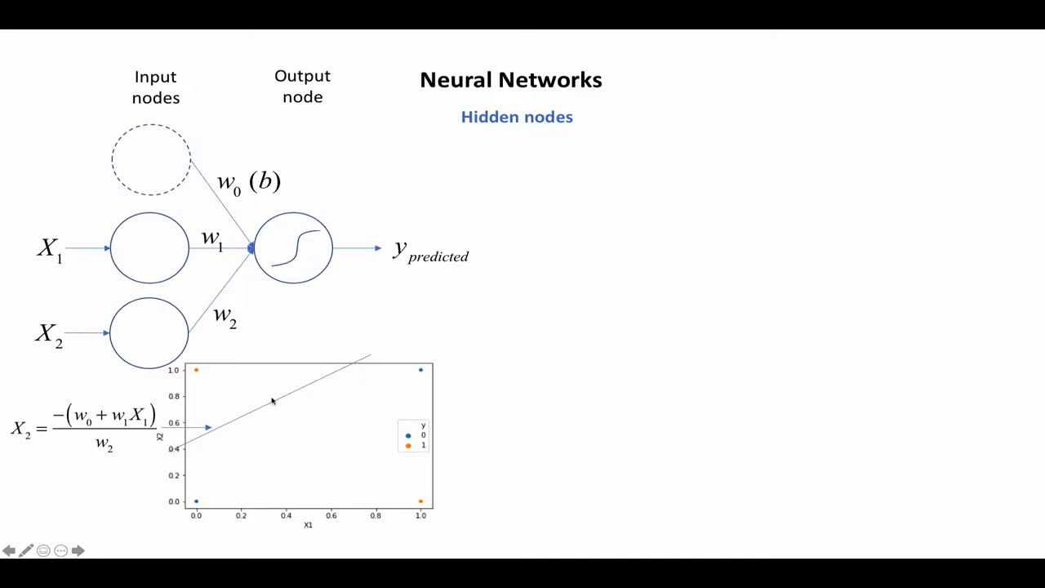
mouse_move(217, 435)
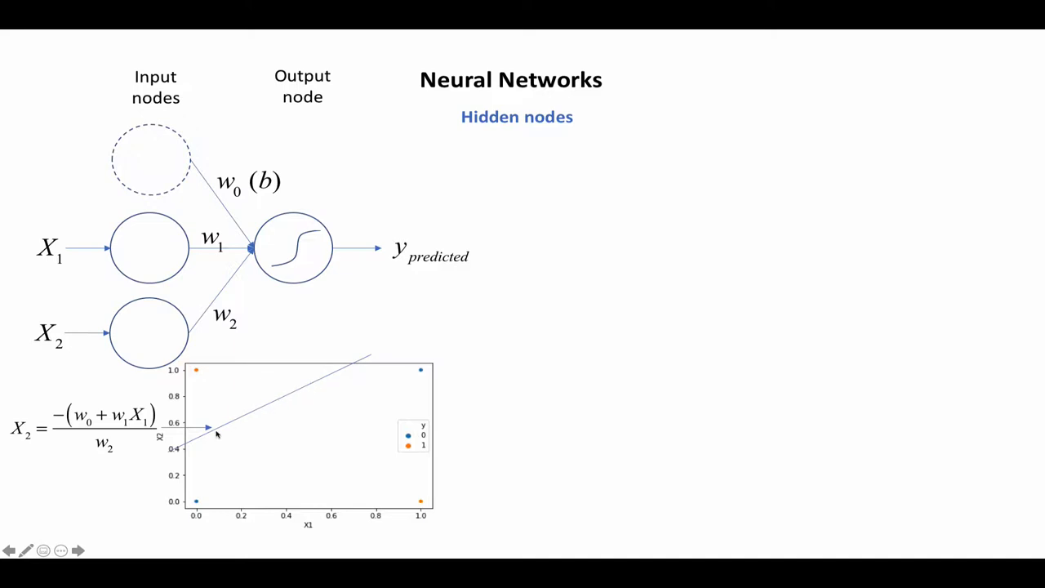
mouse_move(220, 248)
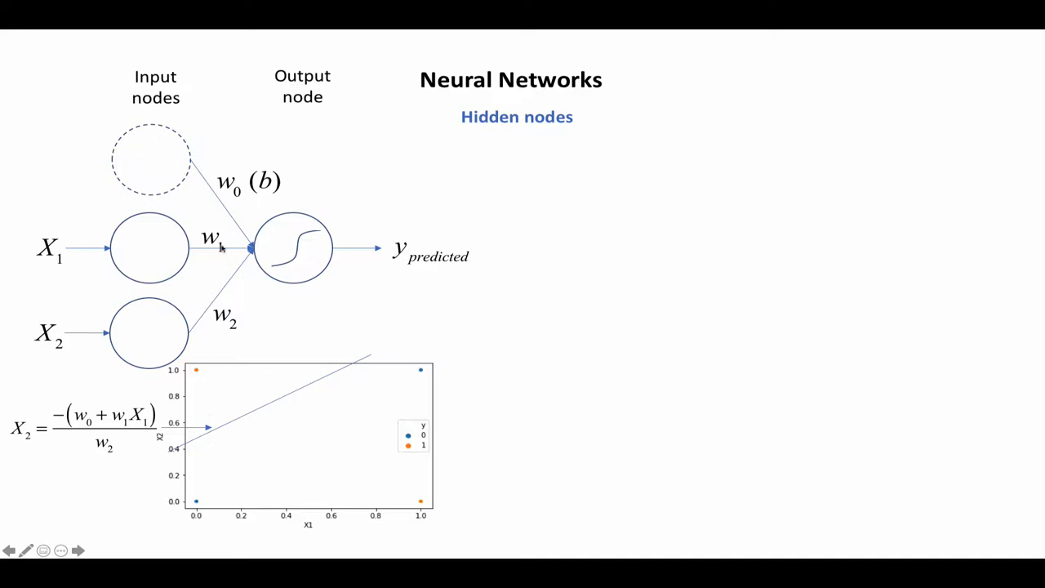
mouse_move(172, 274)
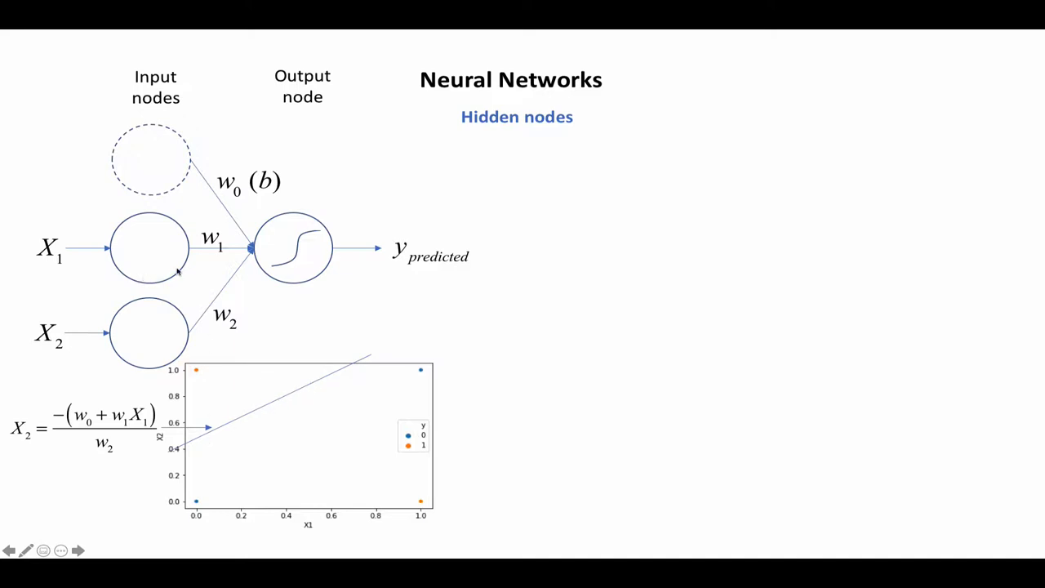
mouse_move(171, 269)
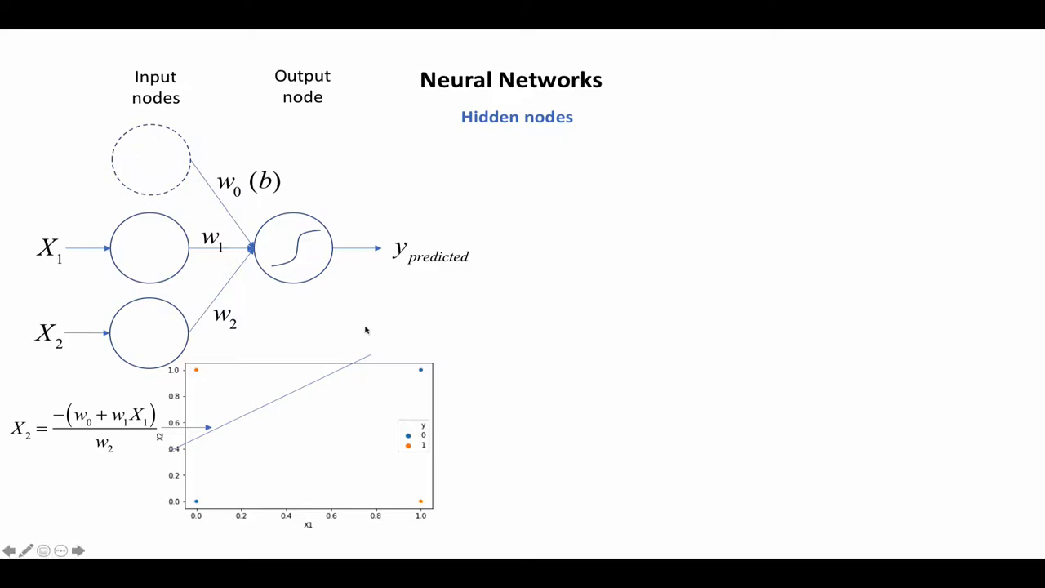
mouse_move(231, 421)
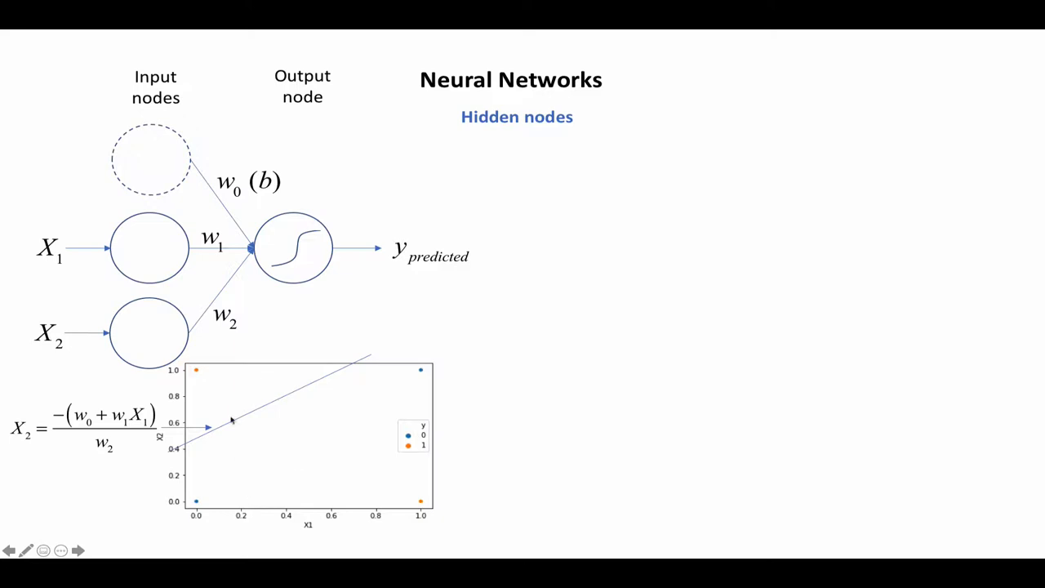
mouse_move(395, 496)
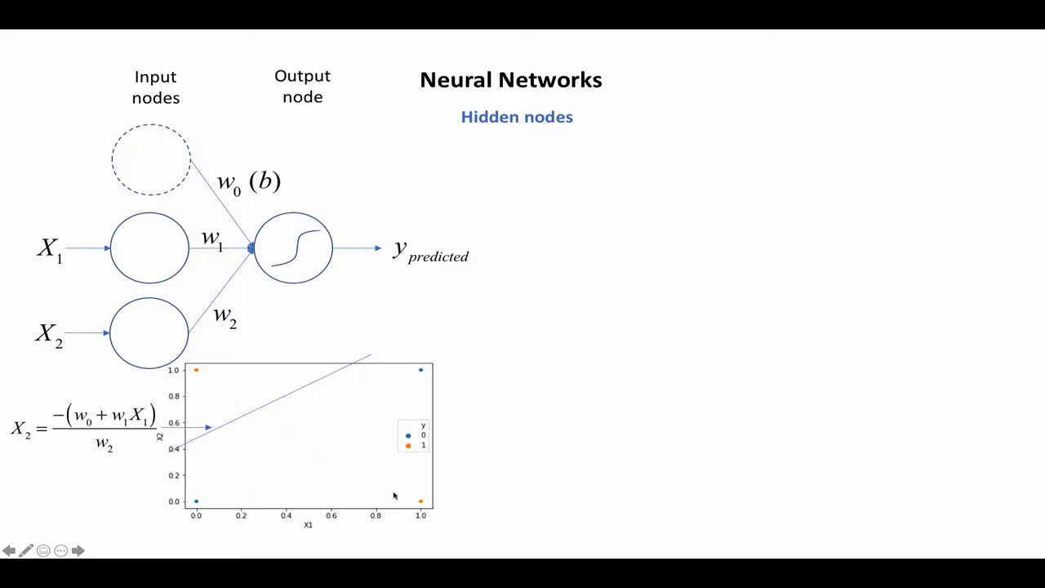
mouse_move(314, 134)
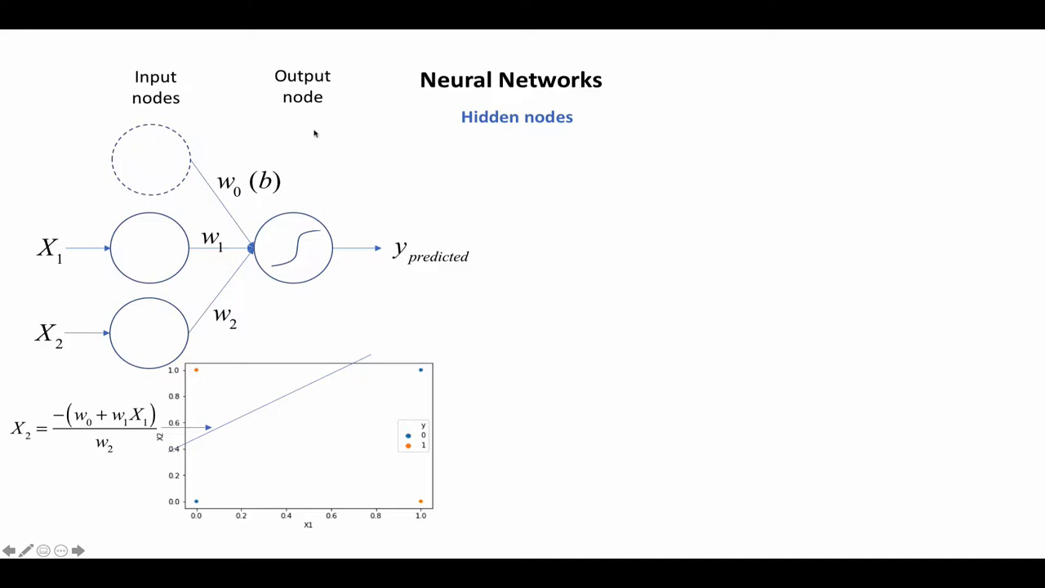
mouse_move(308, 98)
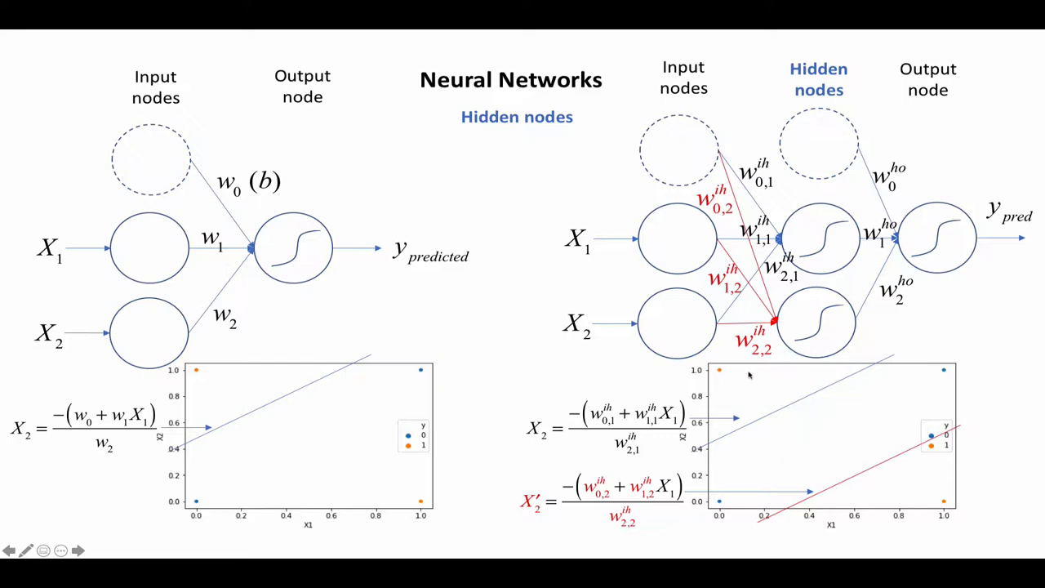
mouse_move(905, 445)
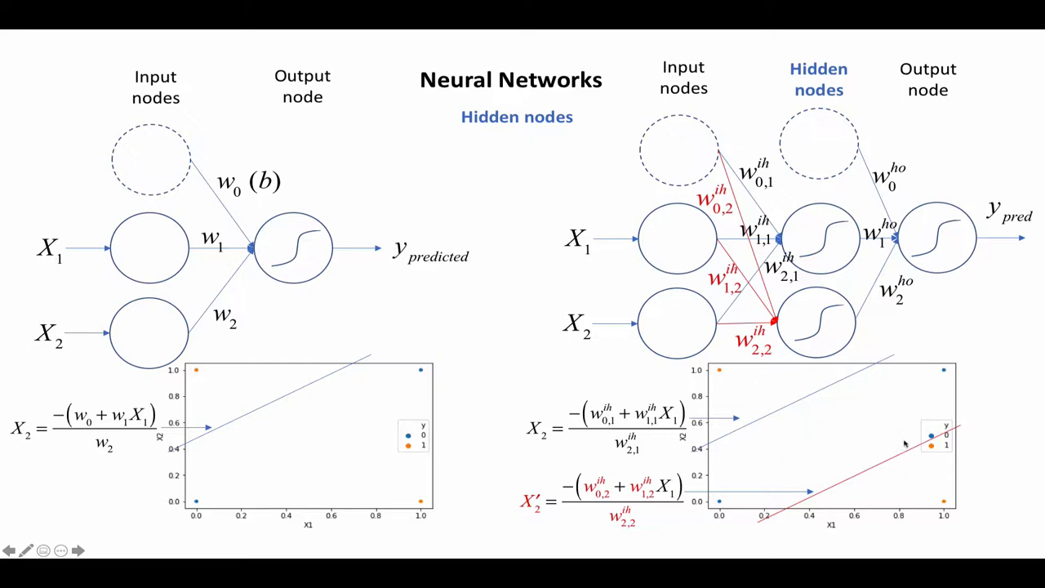
mouse_move(922, 487)
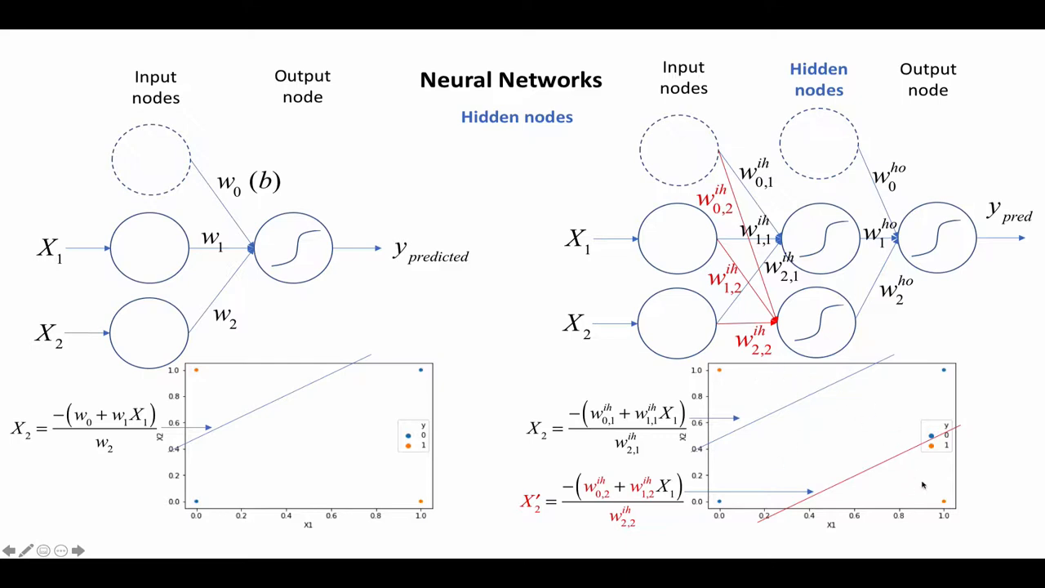
mouse_move(880, 408)
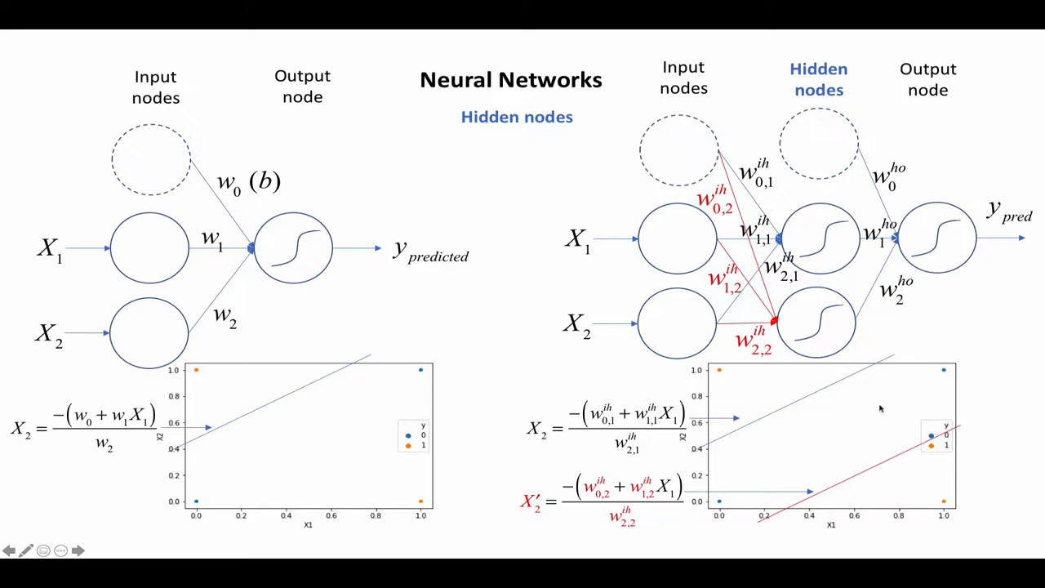
mouse_move(881, 485)
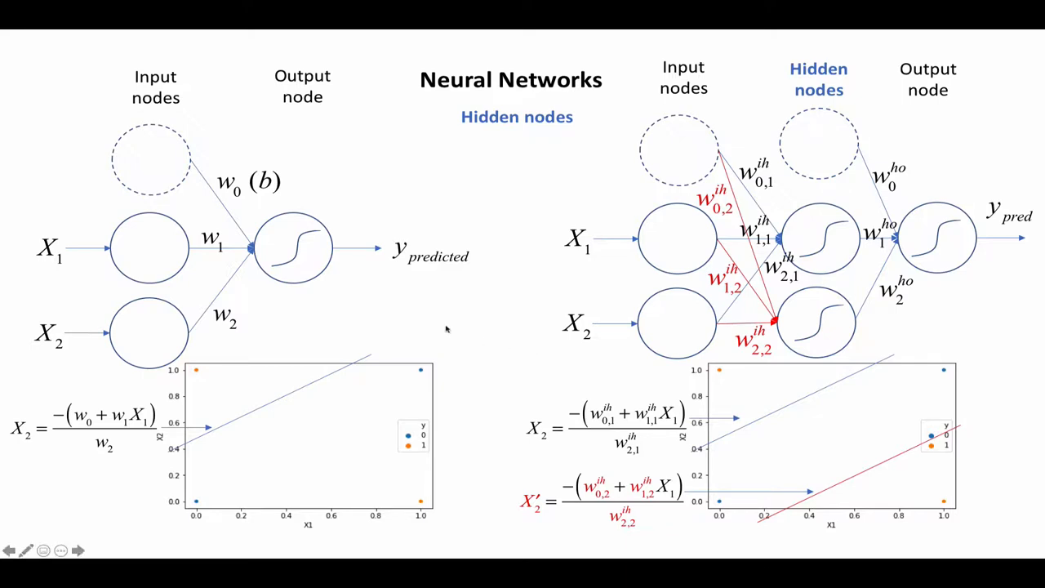
mouse_move(578, 220)
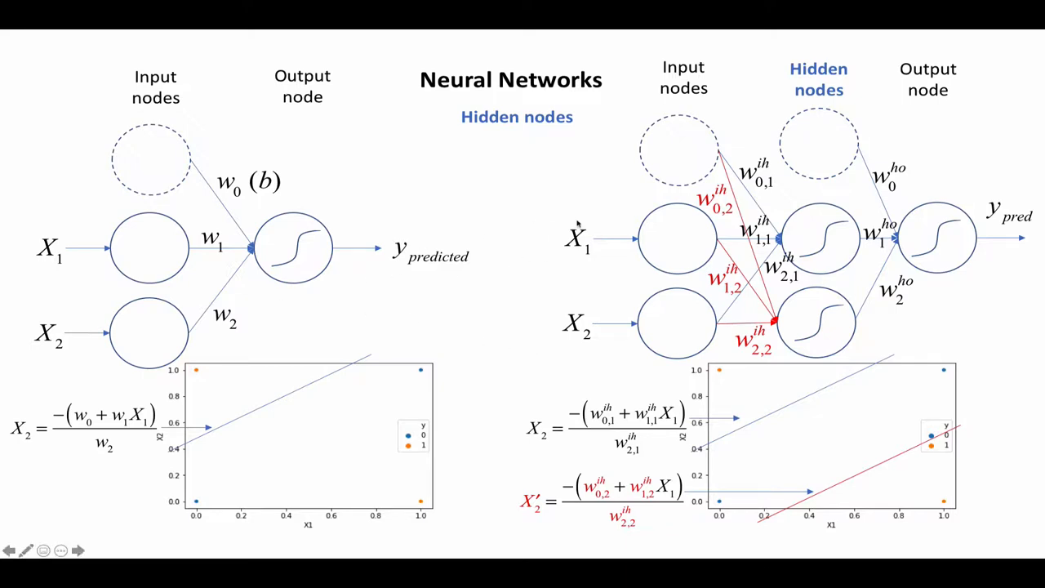
mouse_move(266, 360)
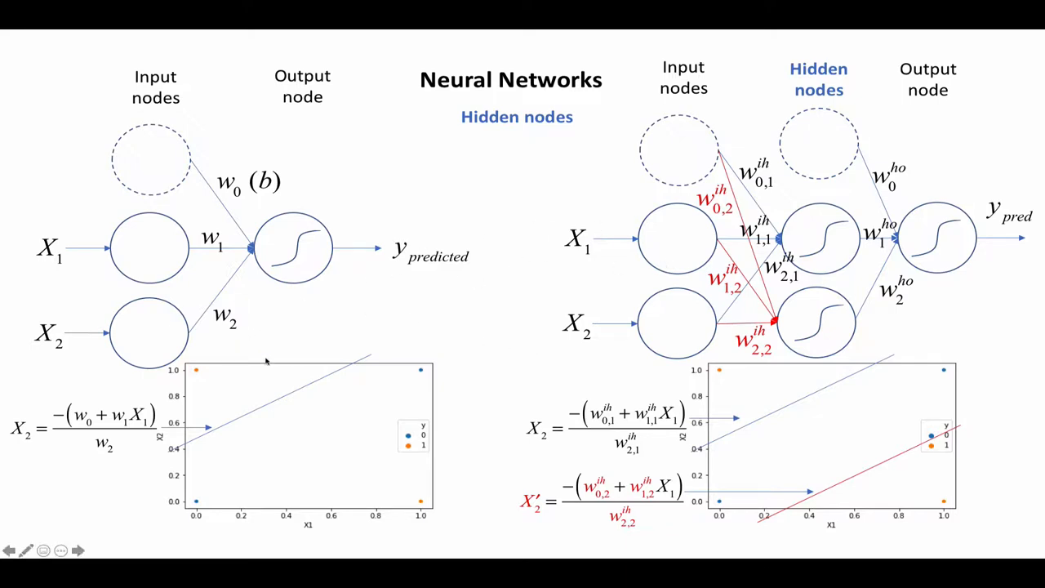
mouse_move(255, 343)
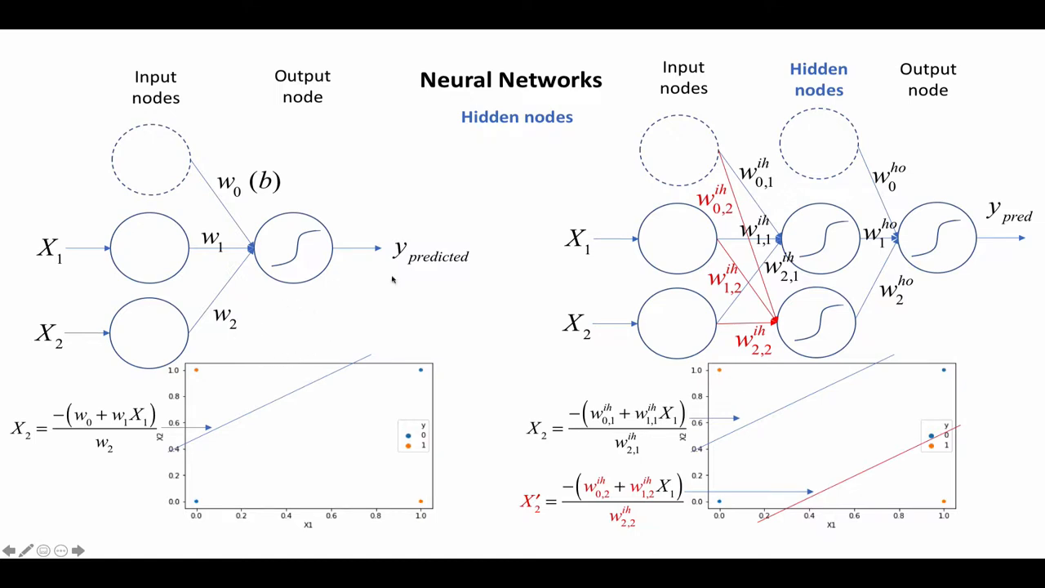
mouse_move(726, 183)
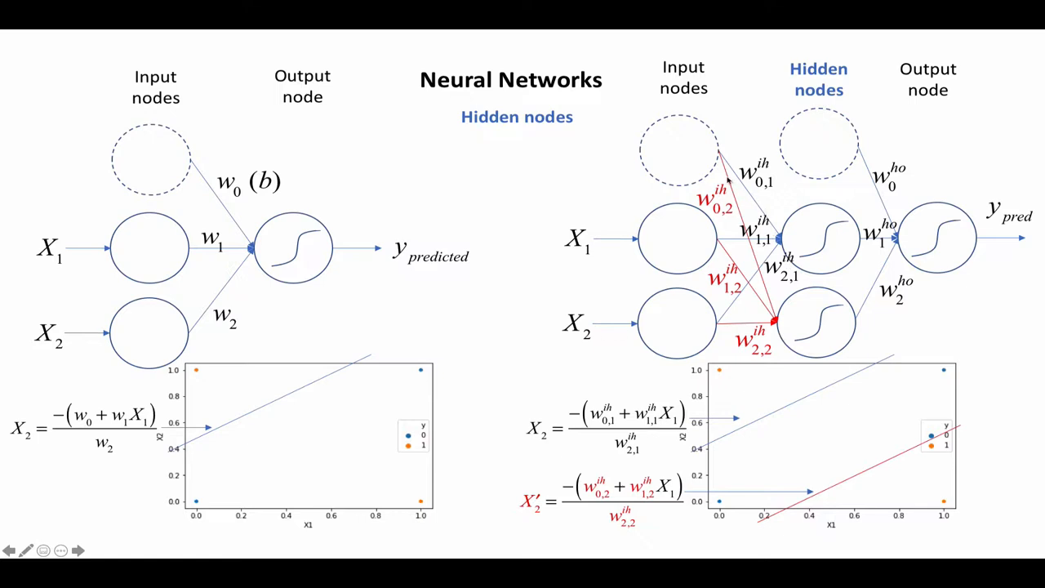
mouse_move(751, 324)
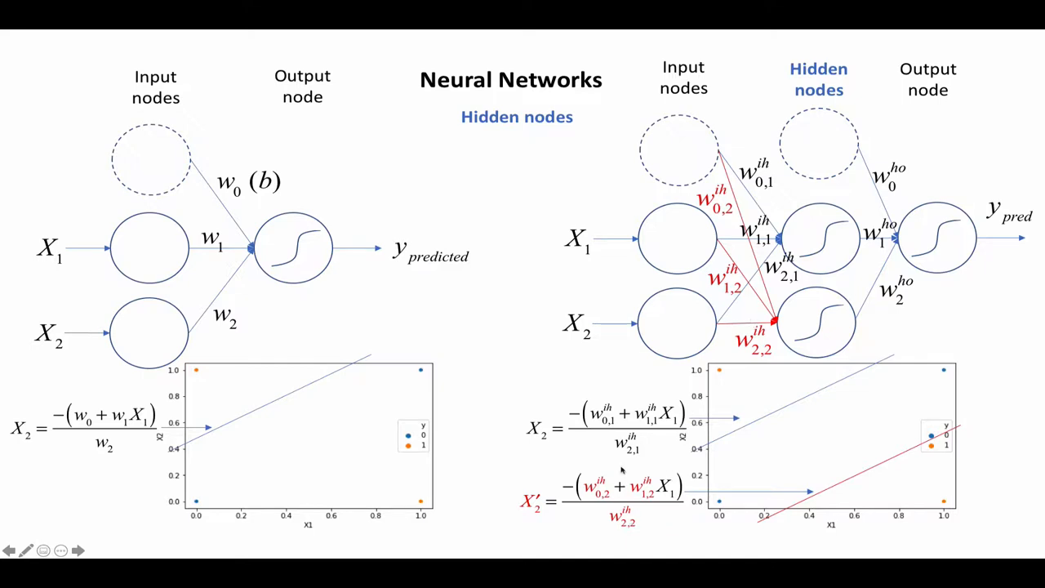
mouse_move(813, 526)
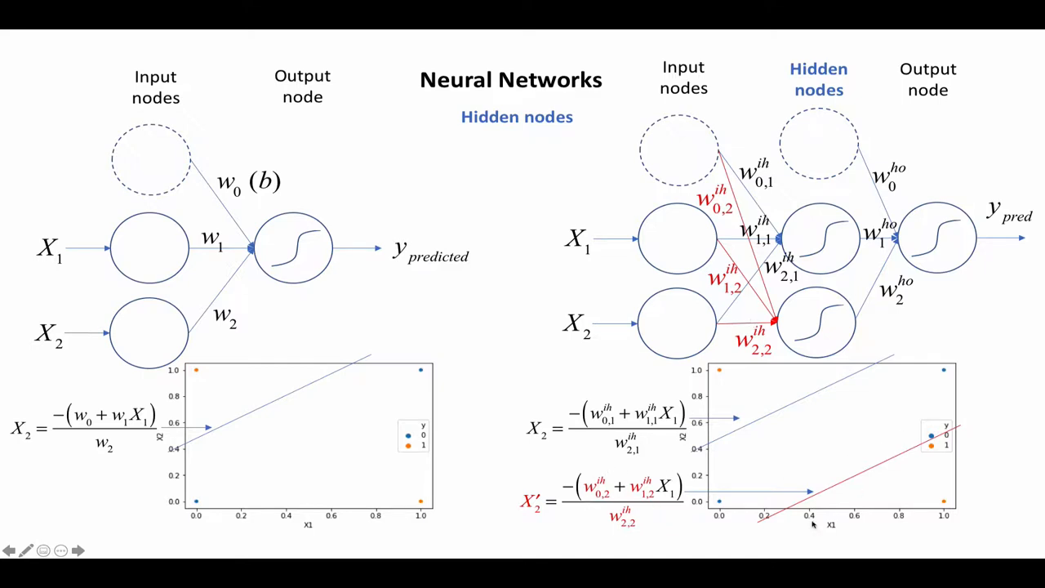
mouse_move(867, 333)
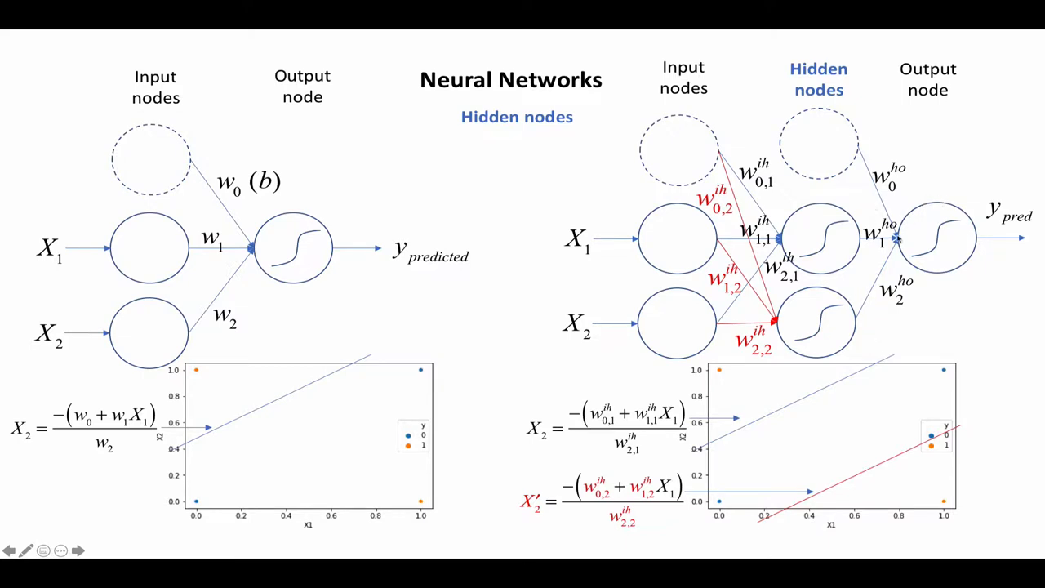
mouse_move(956, 214)
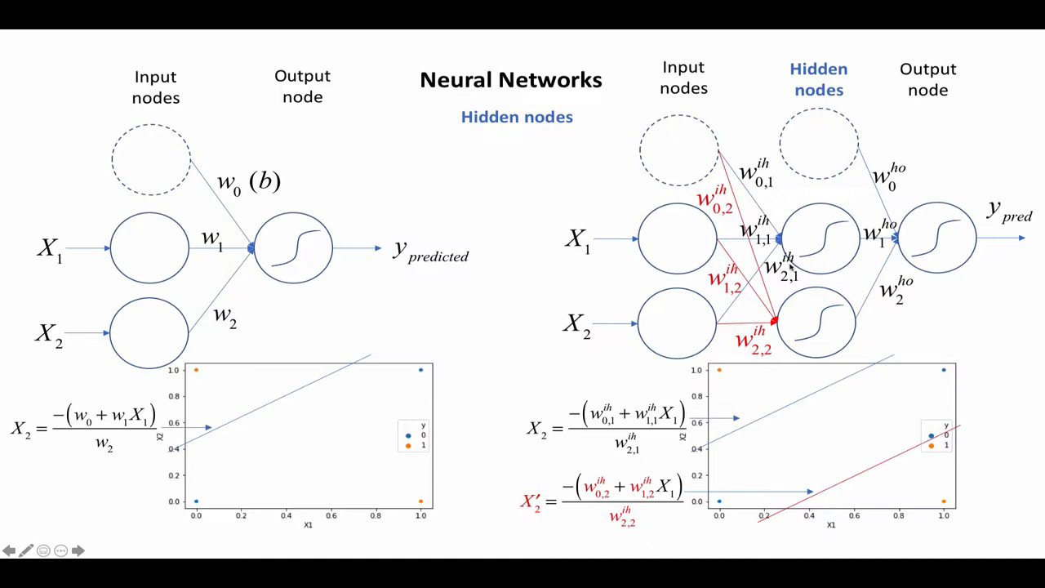
mouse_move(808, 297)
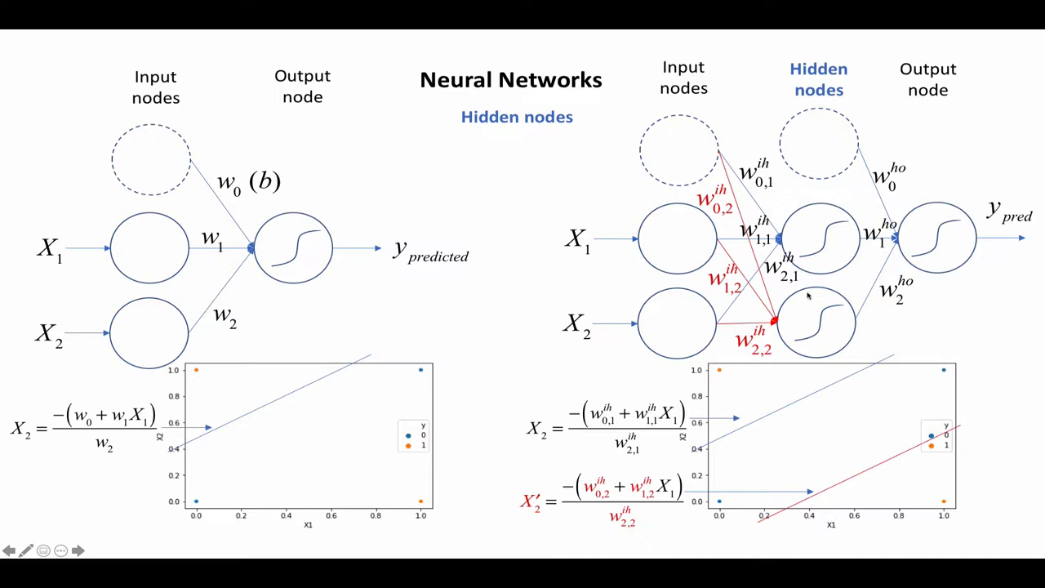
mouse_move(977, 232)
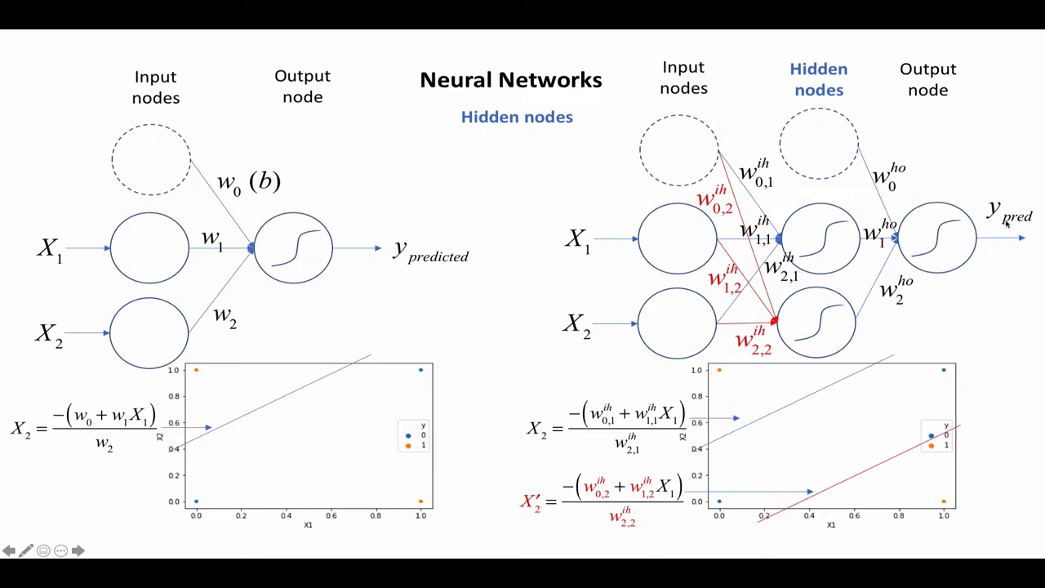
mouse_move(819, 220)
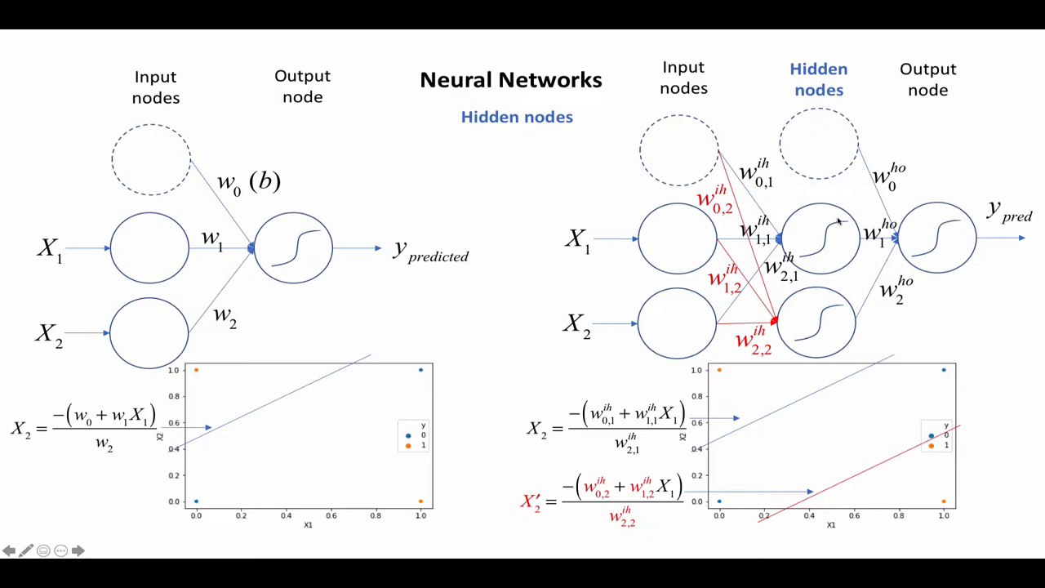
mouse_move(813, 334)
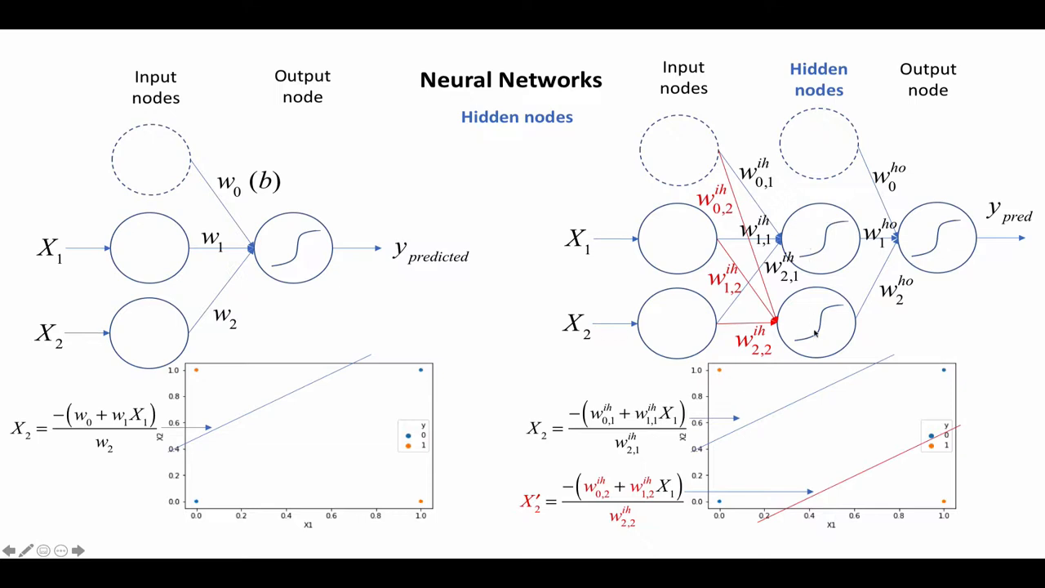
mouse_move(817, 258)
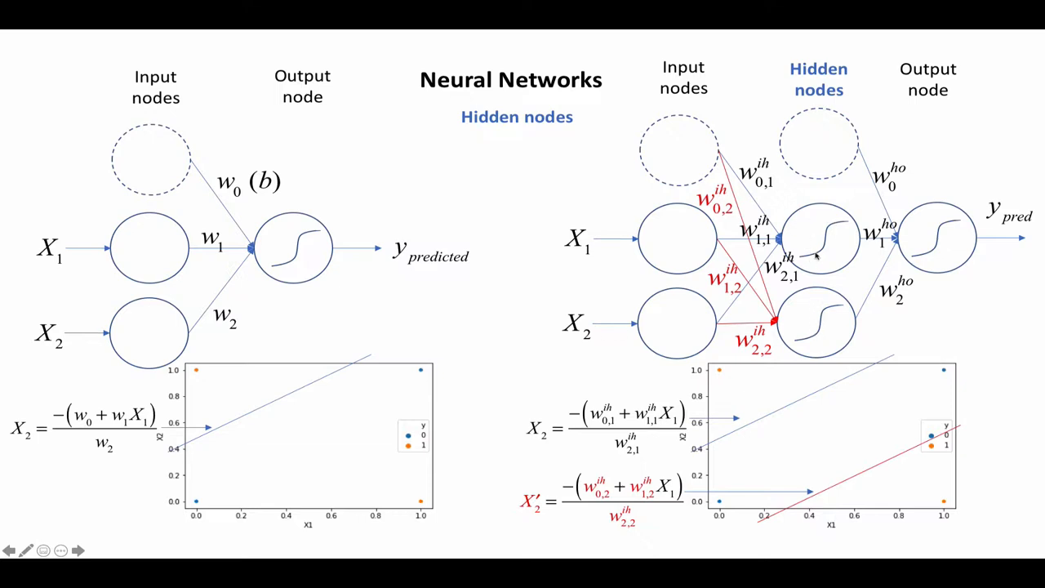
mouse_move(911, 278)
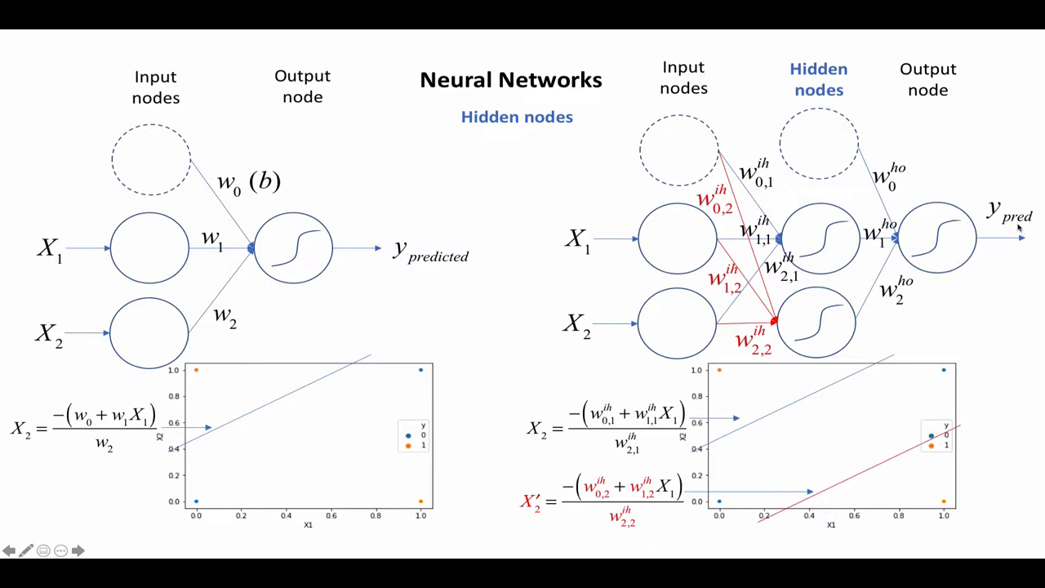
mouse_move(927, 211)
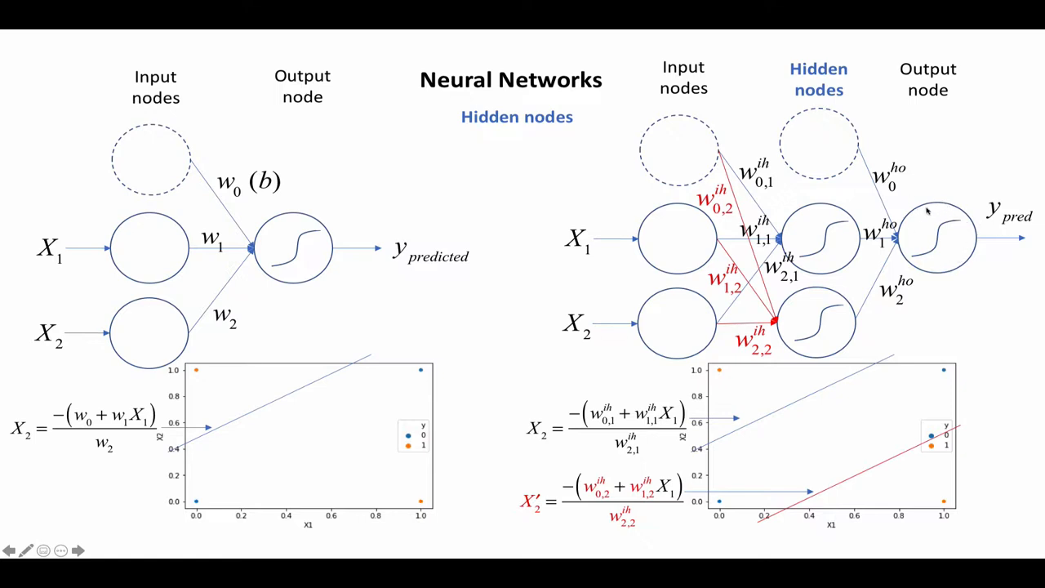
mouse_move(661, 312)
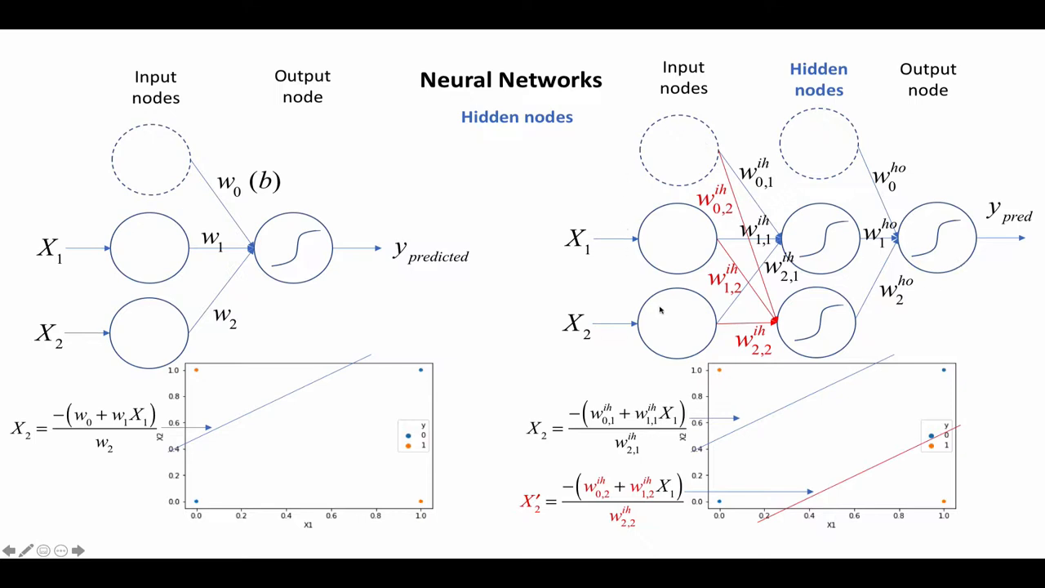
mouse_move(846, 203)
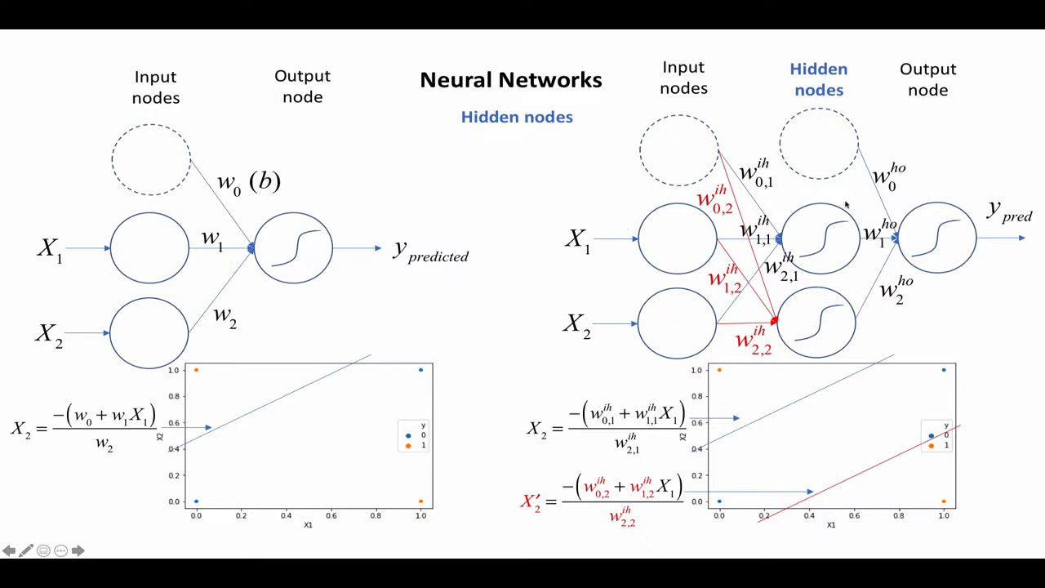
mouse_move(841, 183)
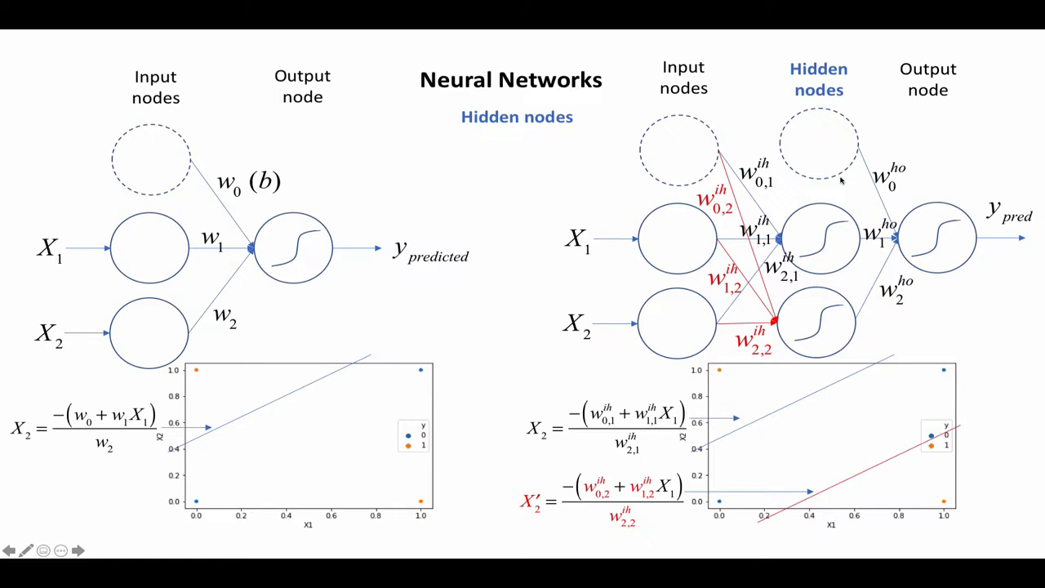
mouse_move(841, 182)
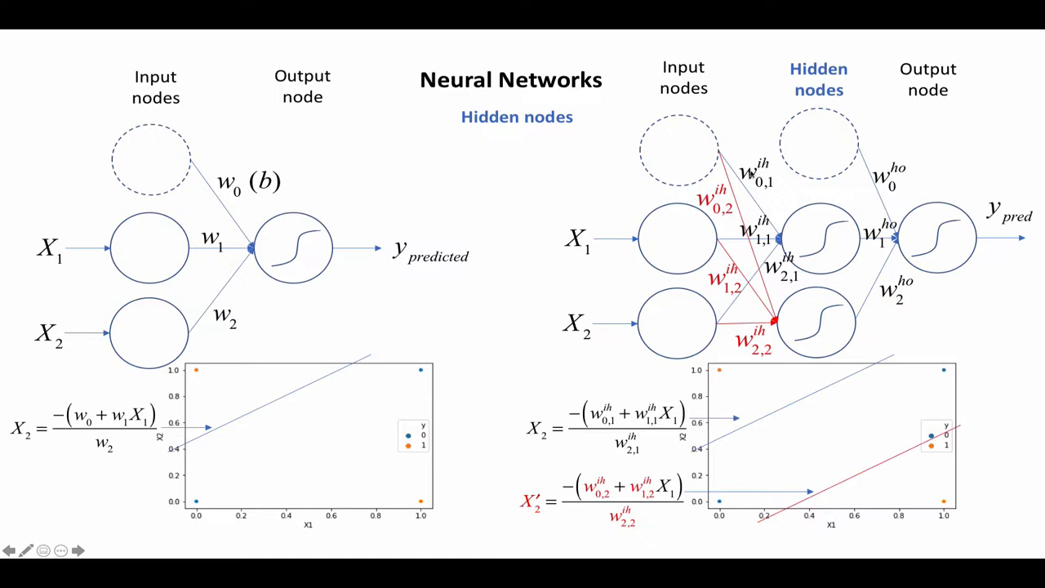
mouse_move(797, 167)
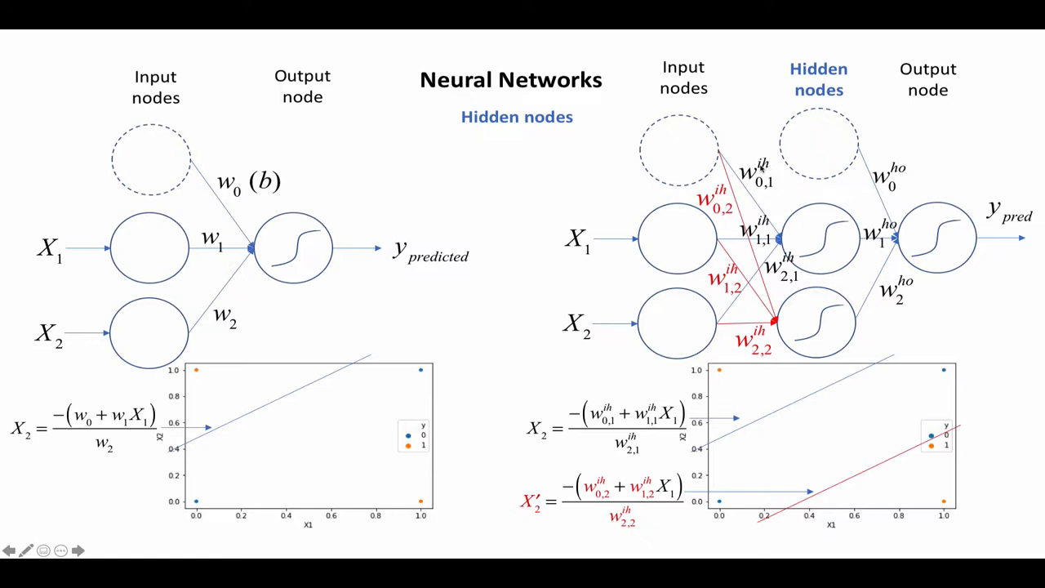
mouse_move(722, 199)
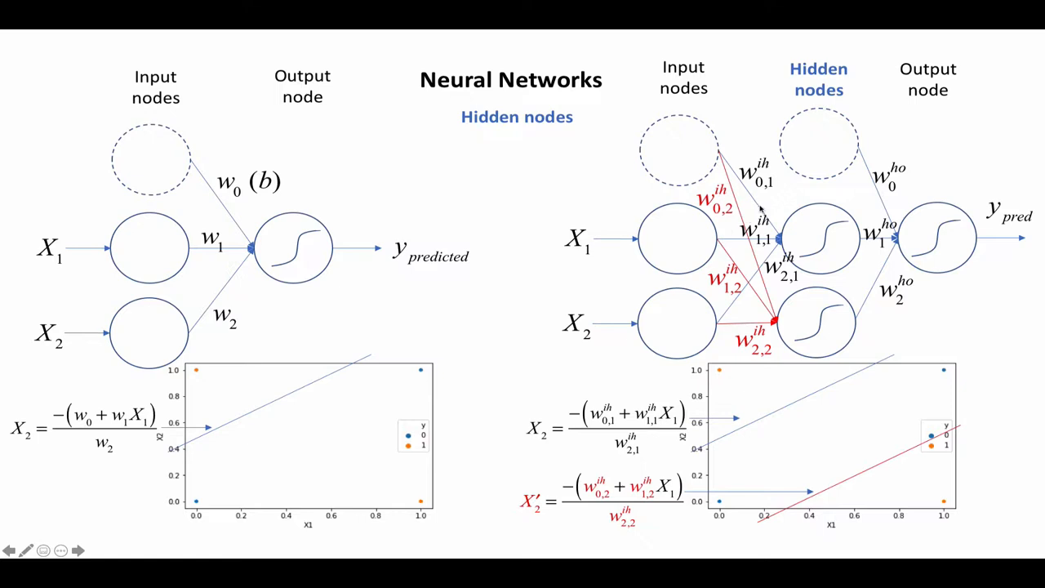
mouse_move(906, 221)
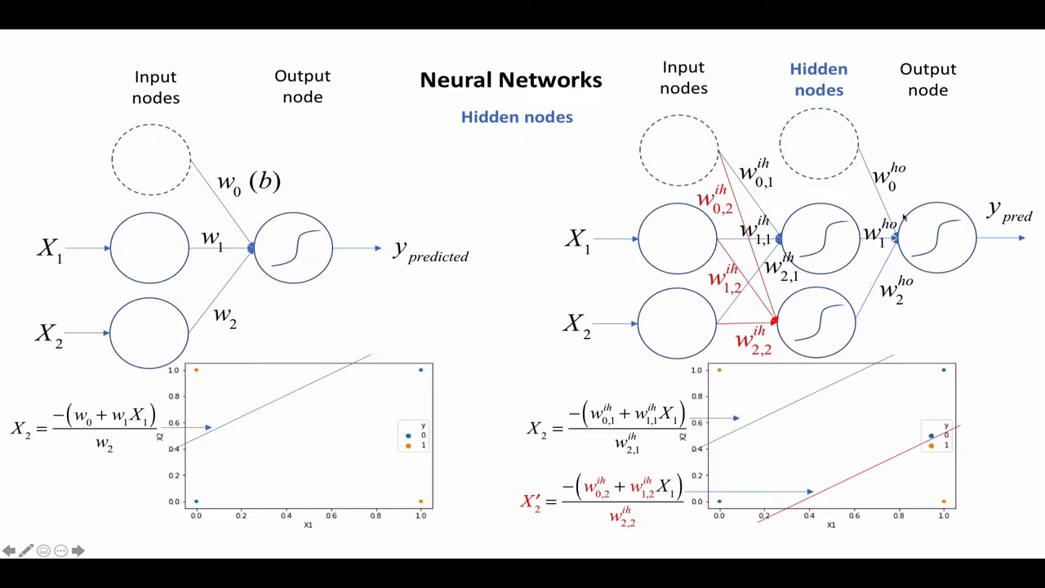
mouse_move(898, 176)
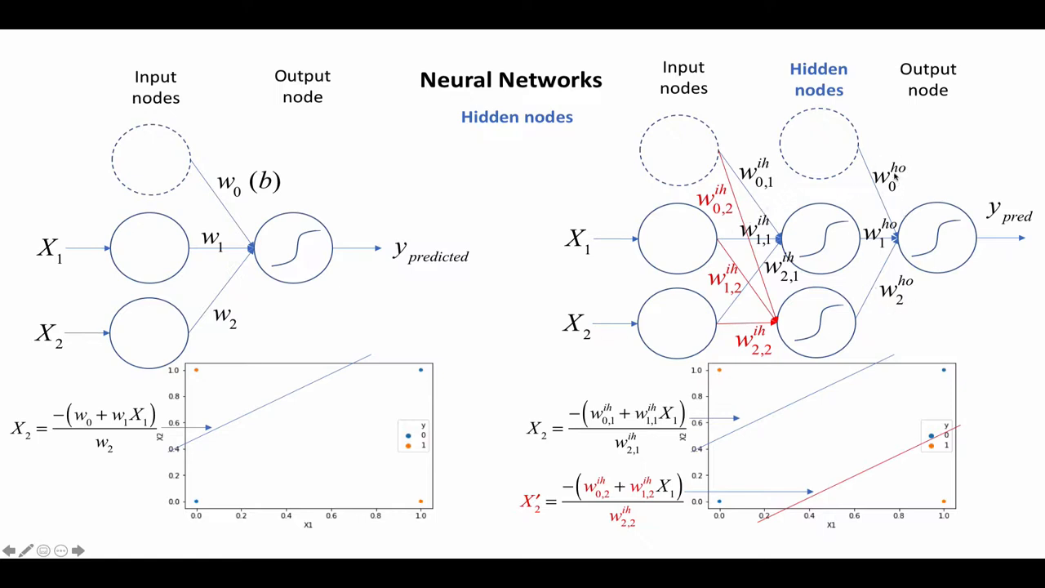
mouse_move(908, 173)
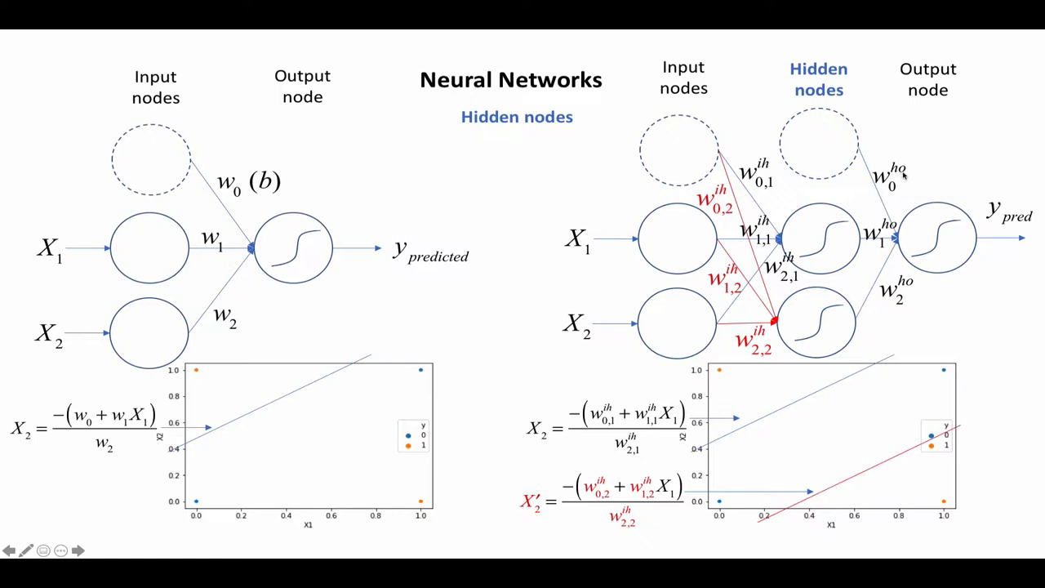
mouse_move(1004, 237)
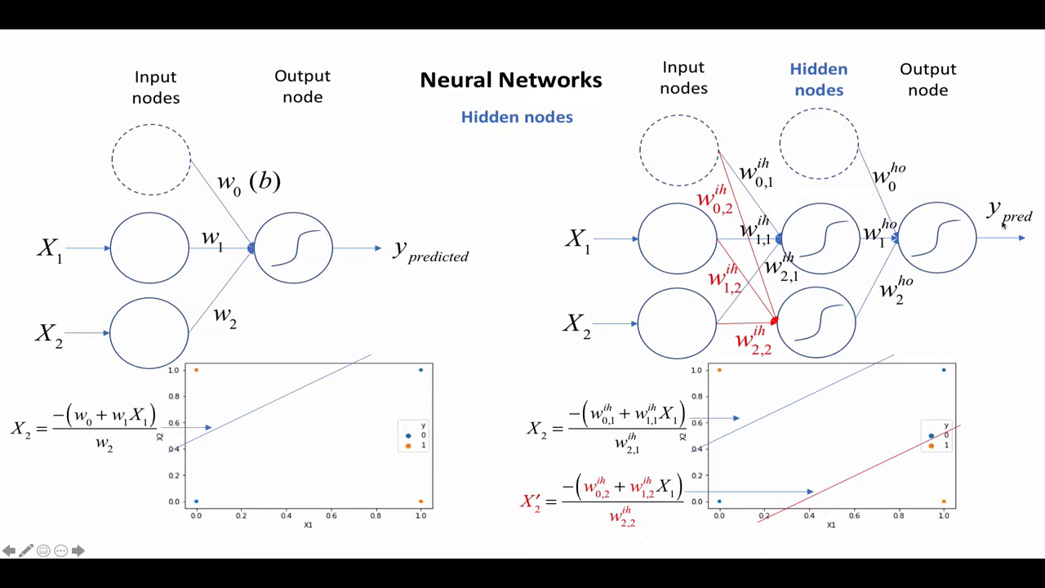
mouse_move(998, 230)
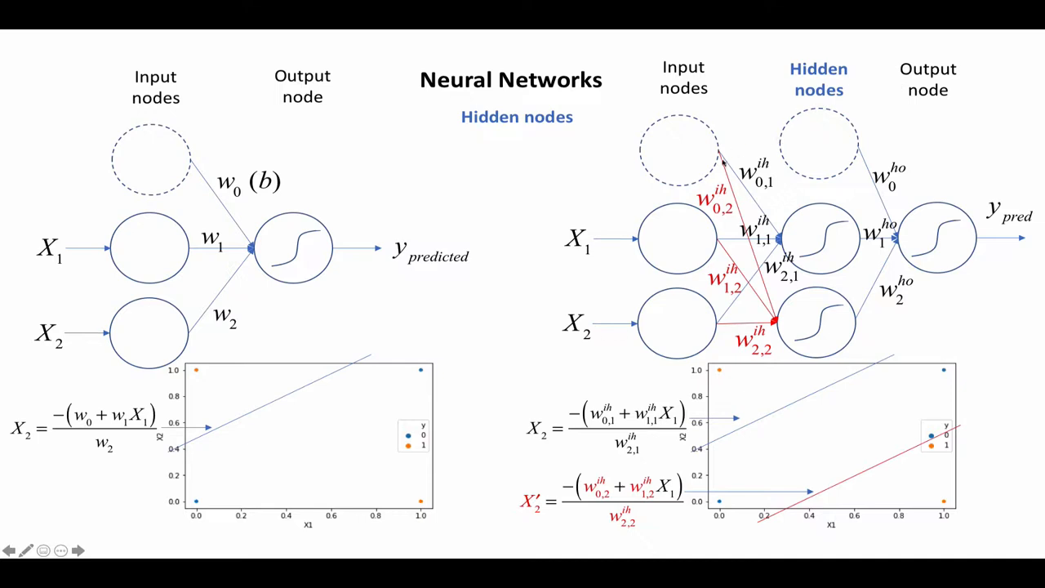
mouse_move(764, 281)
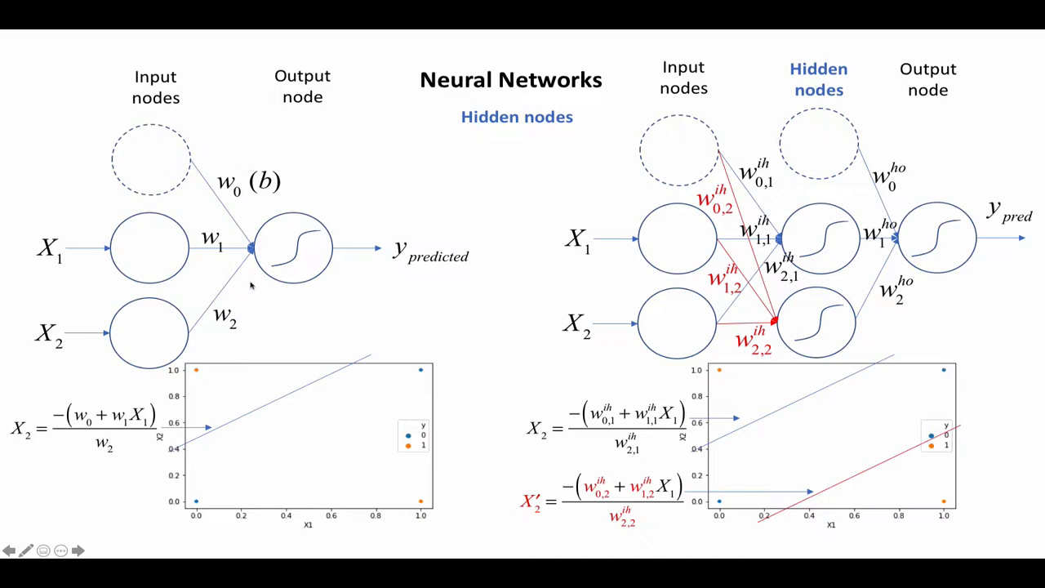
mouse_move(307, 307)
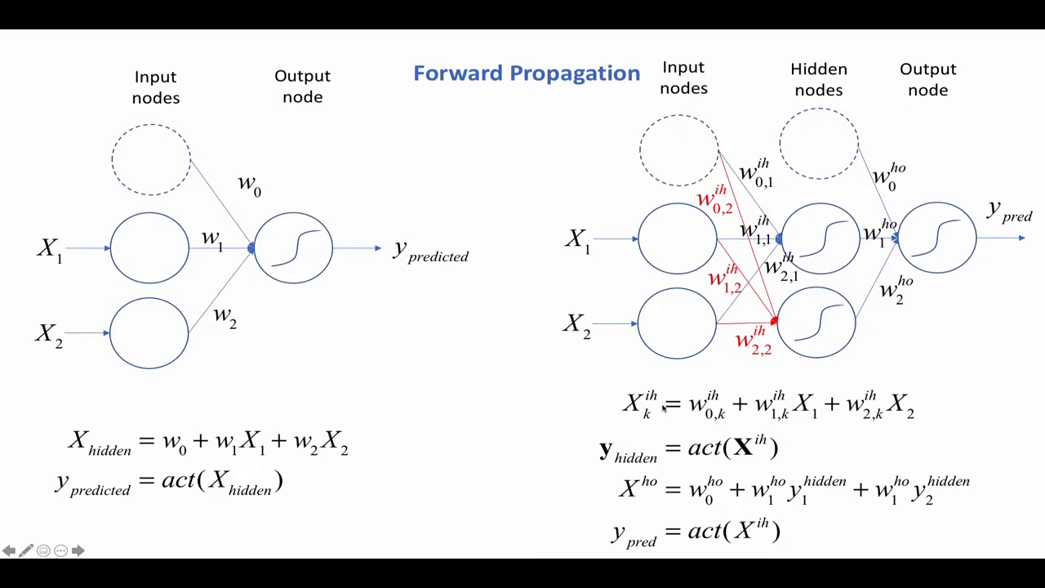
mouse_move(723, 363)
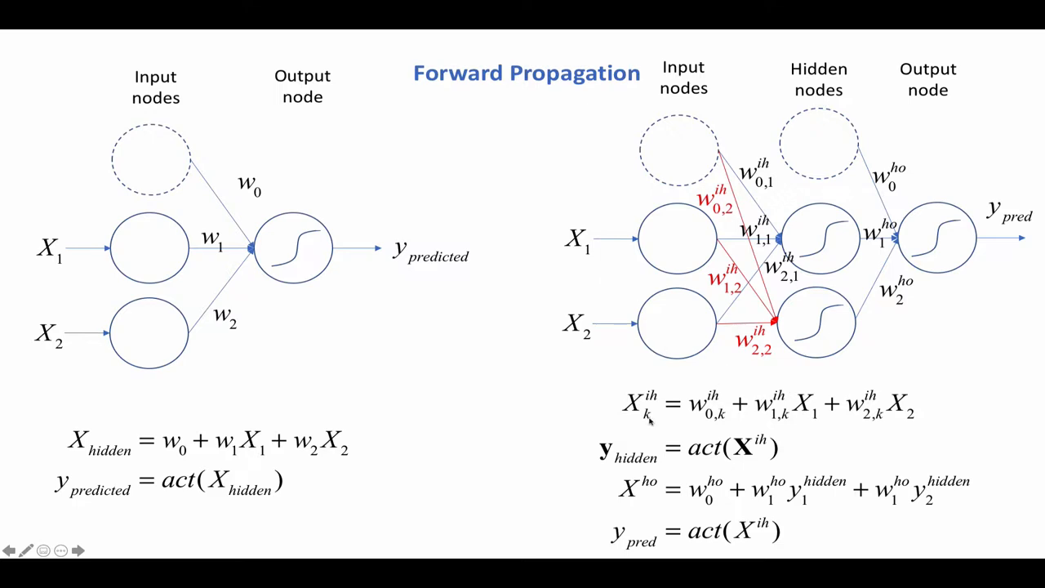
mouse_move(836, 226)
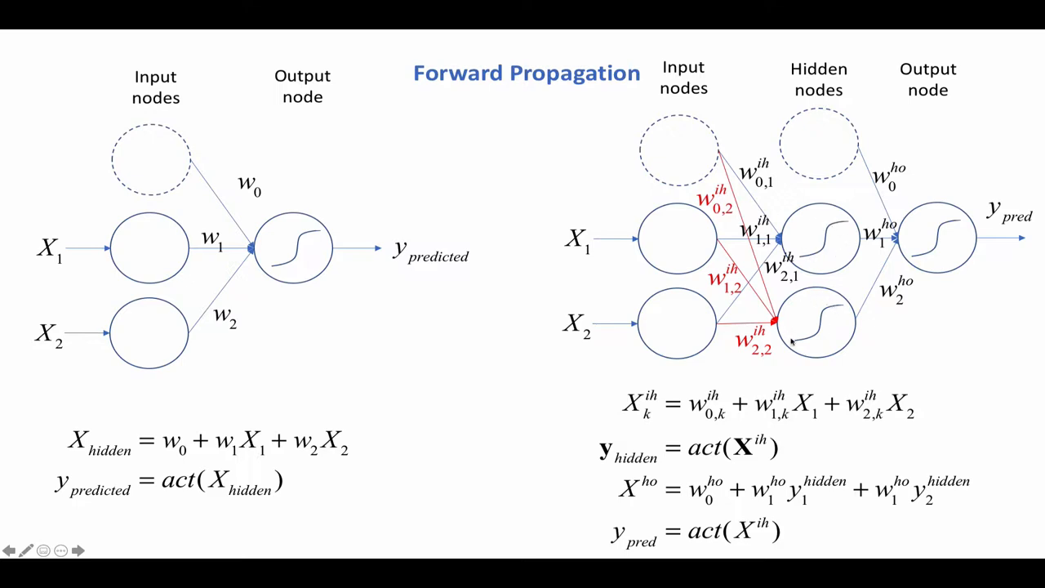
mouse_move(816, 265)
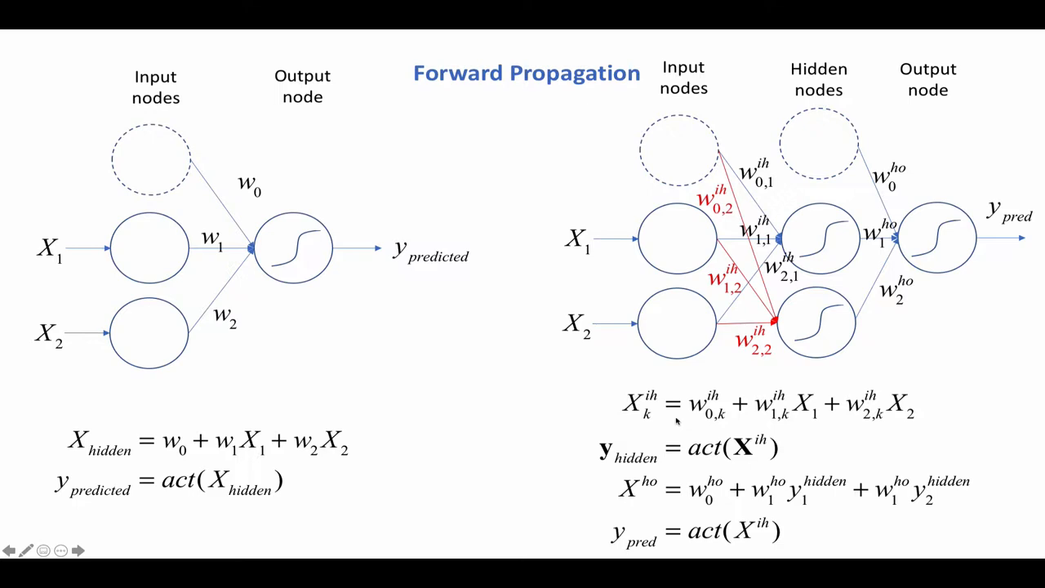
mouse_move(666, 415)
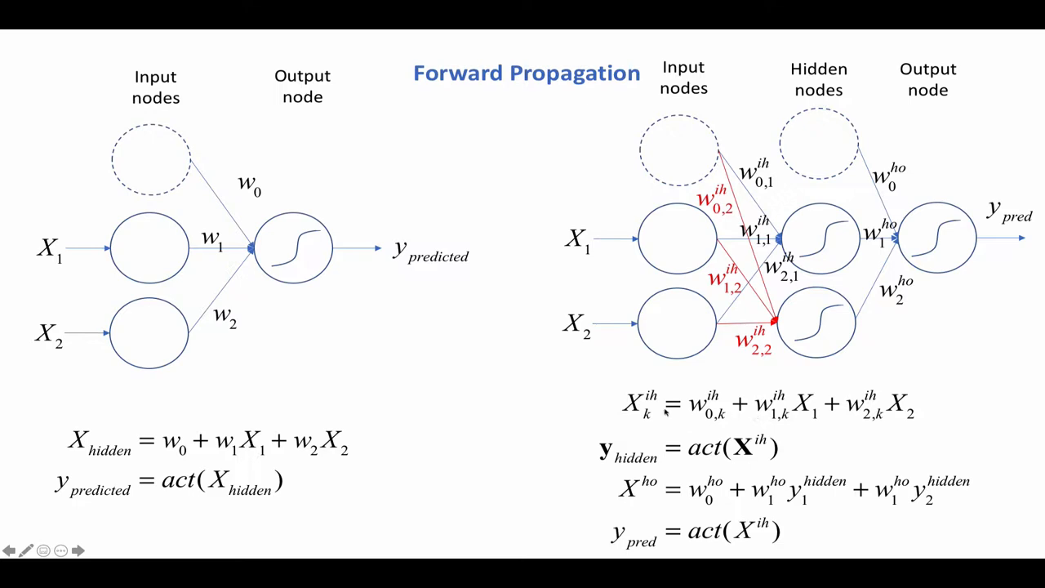
mouse_move(663, 415)
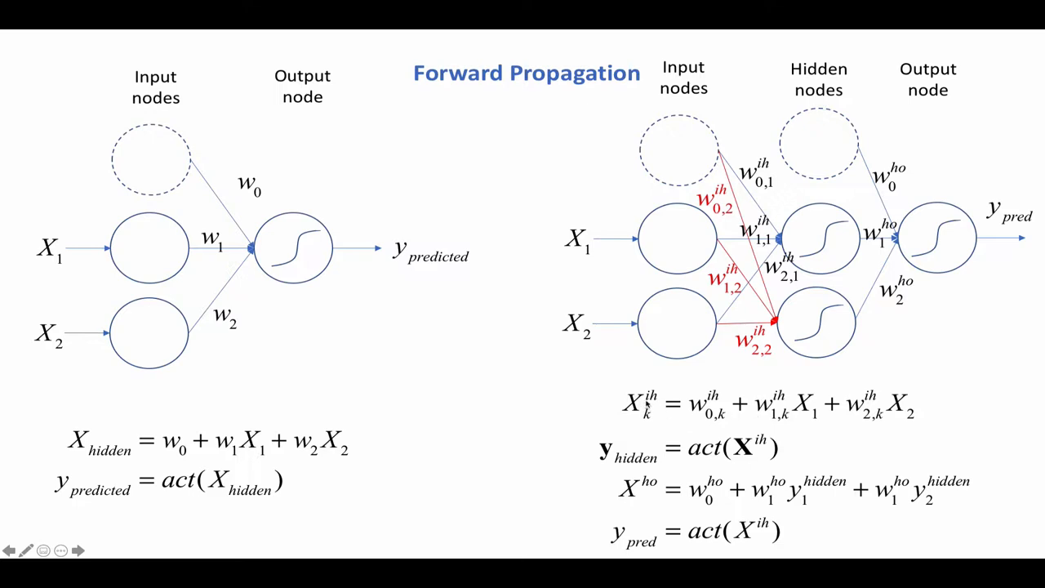
mouse_move(657, 418)
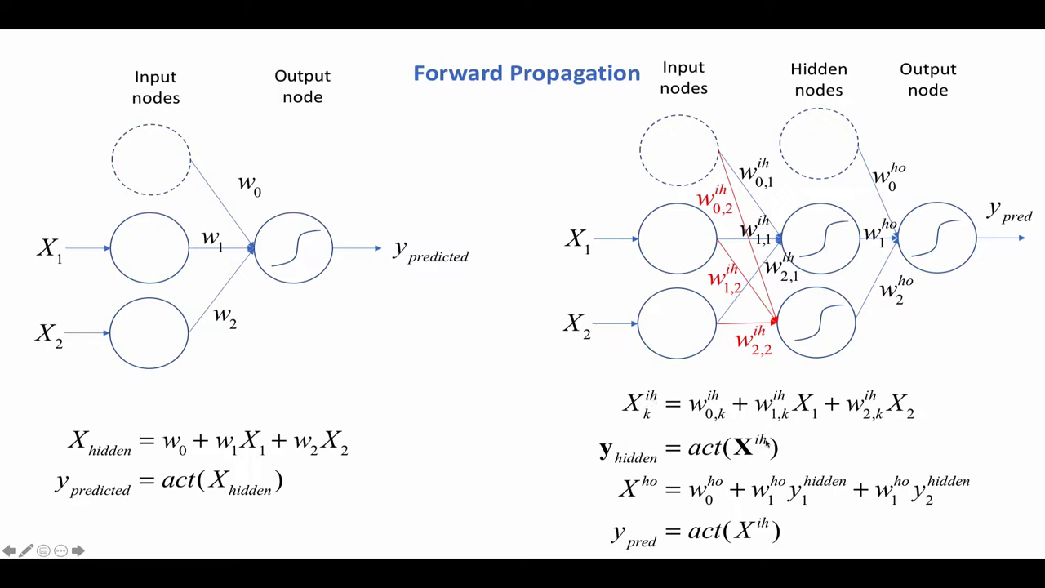
mouse_move(823, 350)
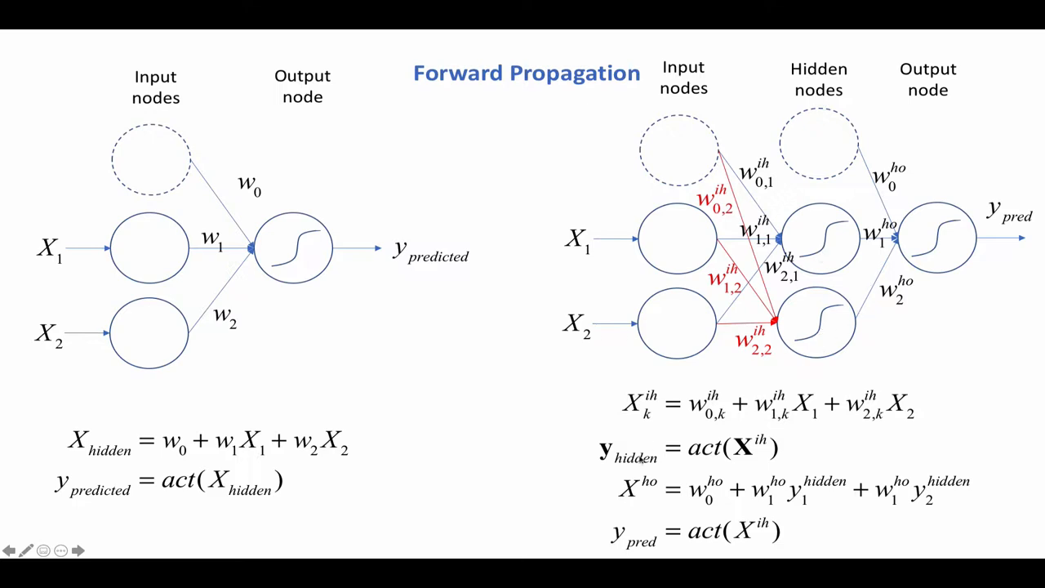
mouse_move(631, 472)
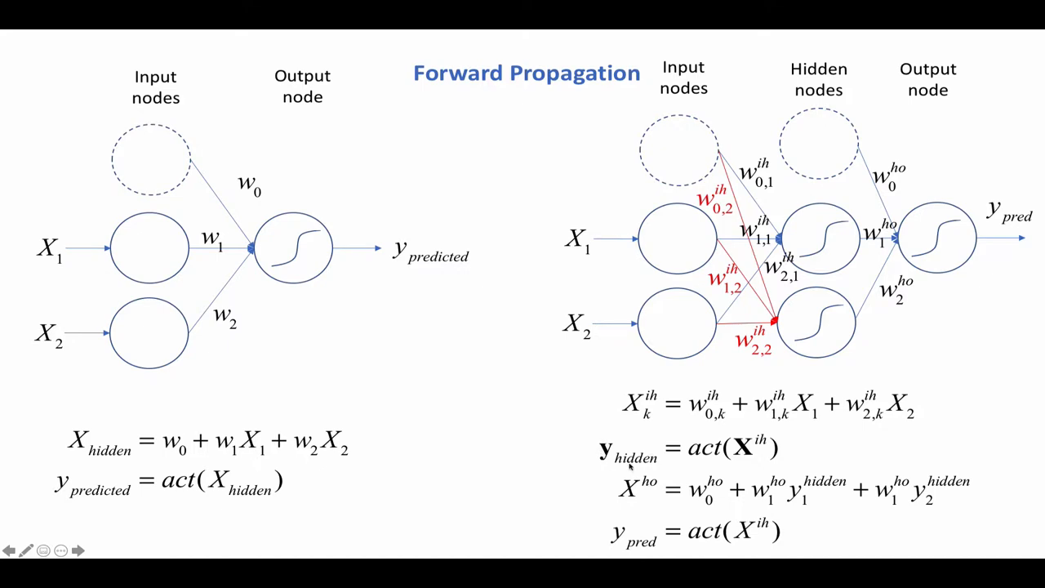
mouse_move(624, 444)
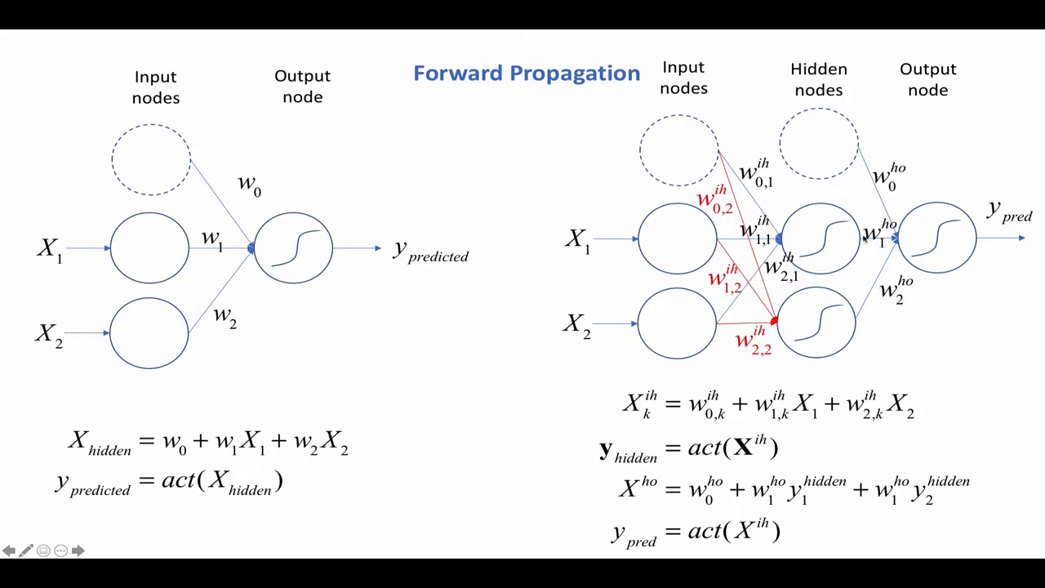
mouse_move(863, 318)
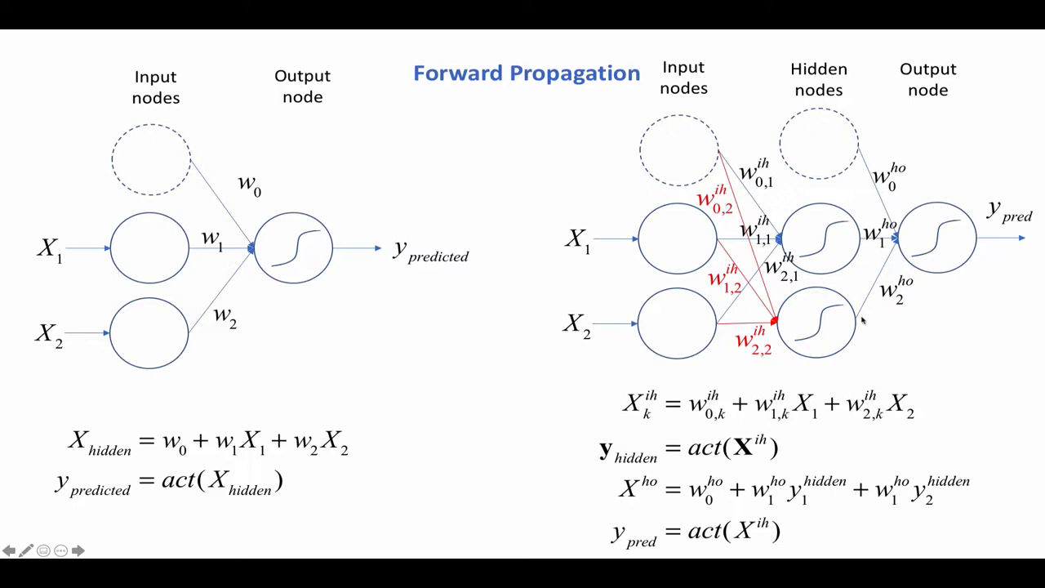
mouse_move(865, 150)
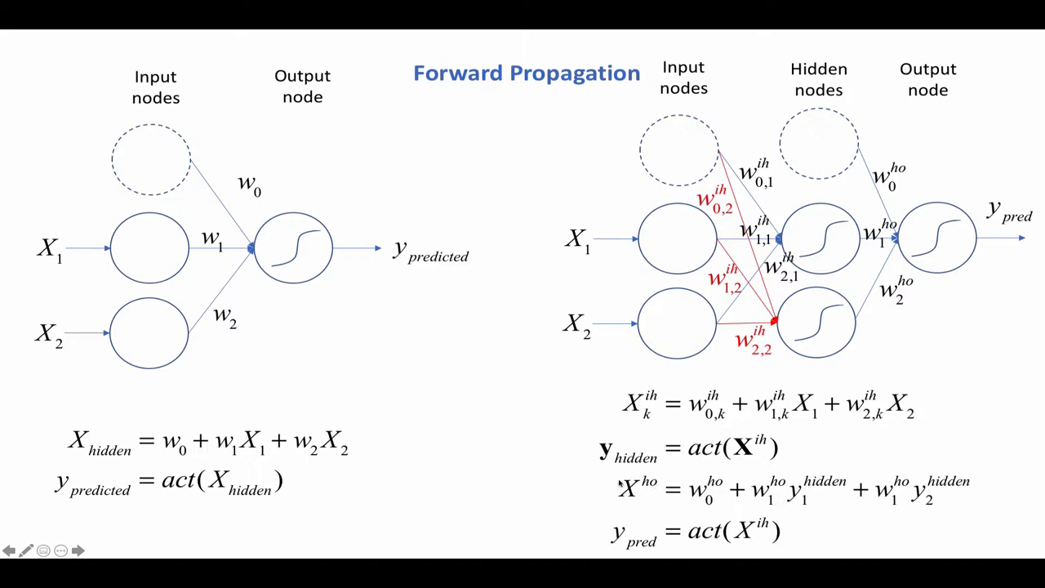
mouse_move(640, 497)
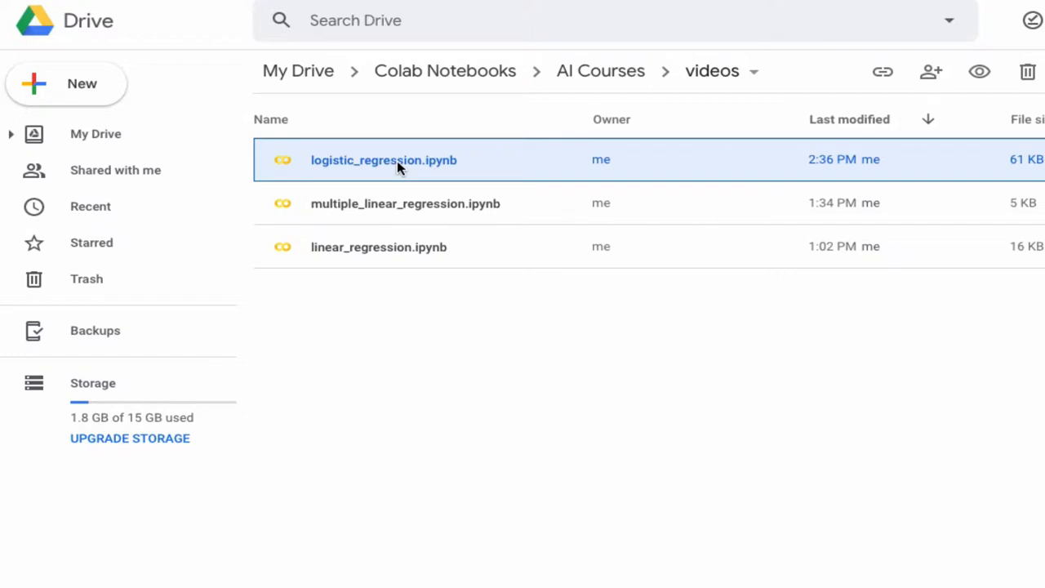
mouse_move(421, 166)
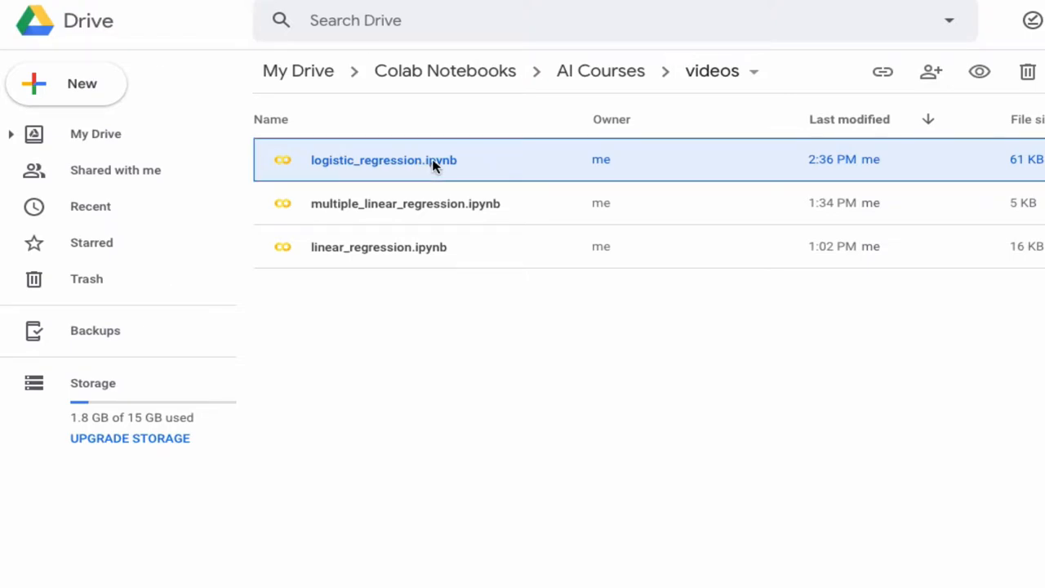
- Make a copy of logistic_regression.ipynb in Drive and open the copy in Colaboratory
right_click(409, 160)
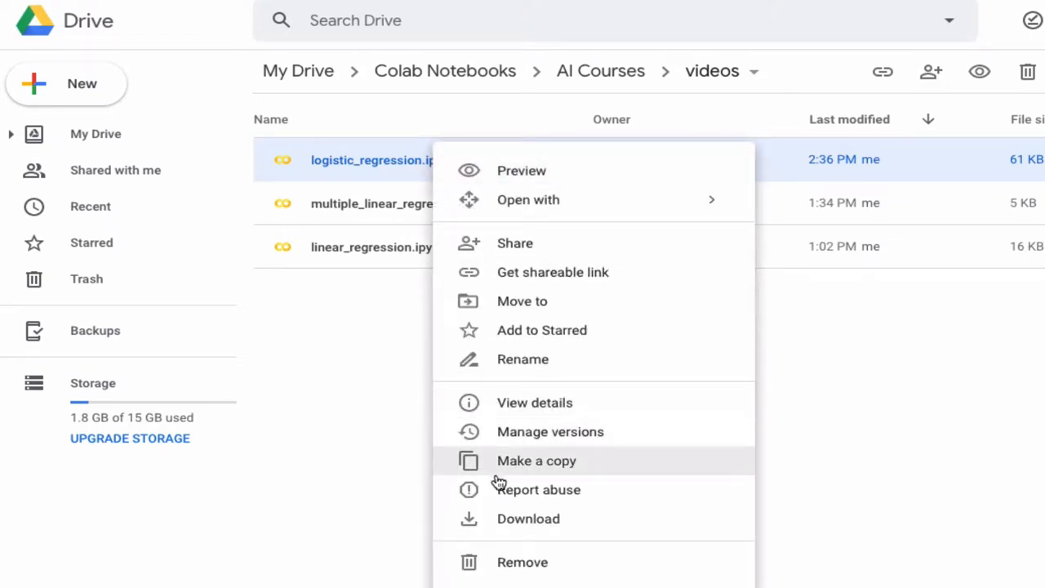
left_click(536, 460)
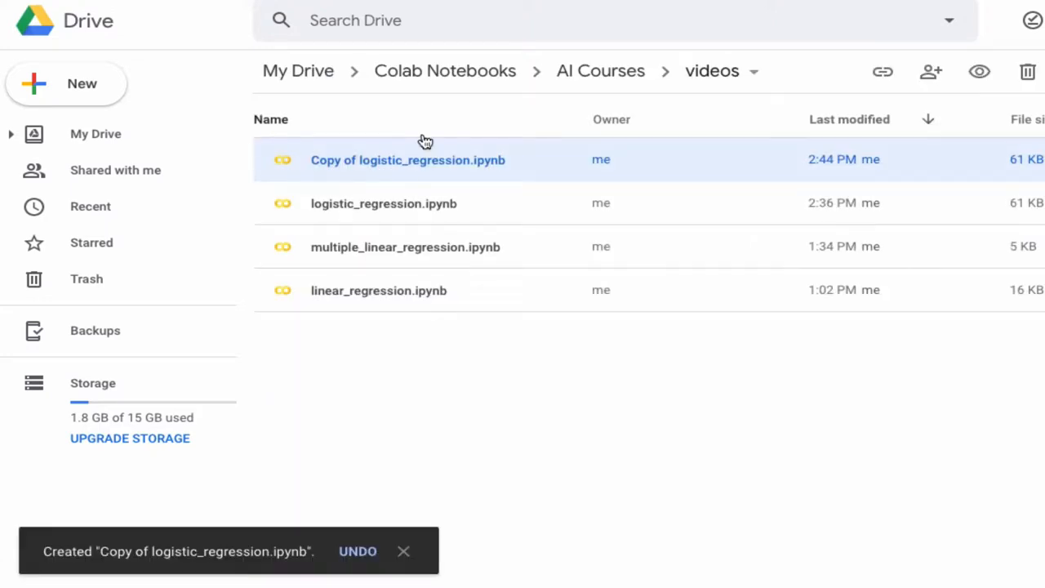
double_click(408, 160)
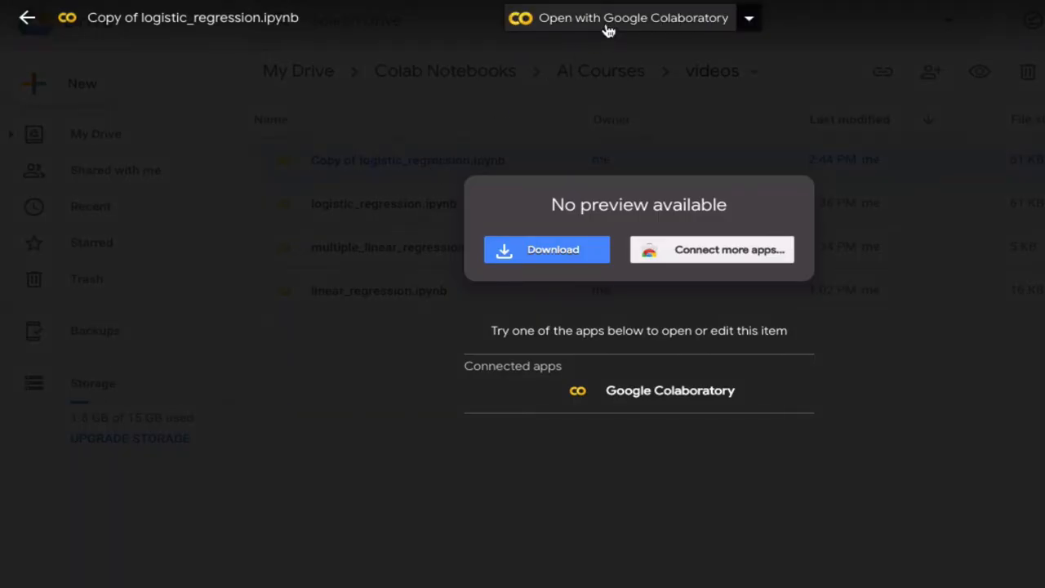
left_click(634, 17)
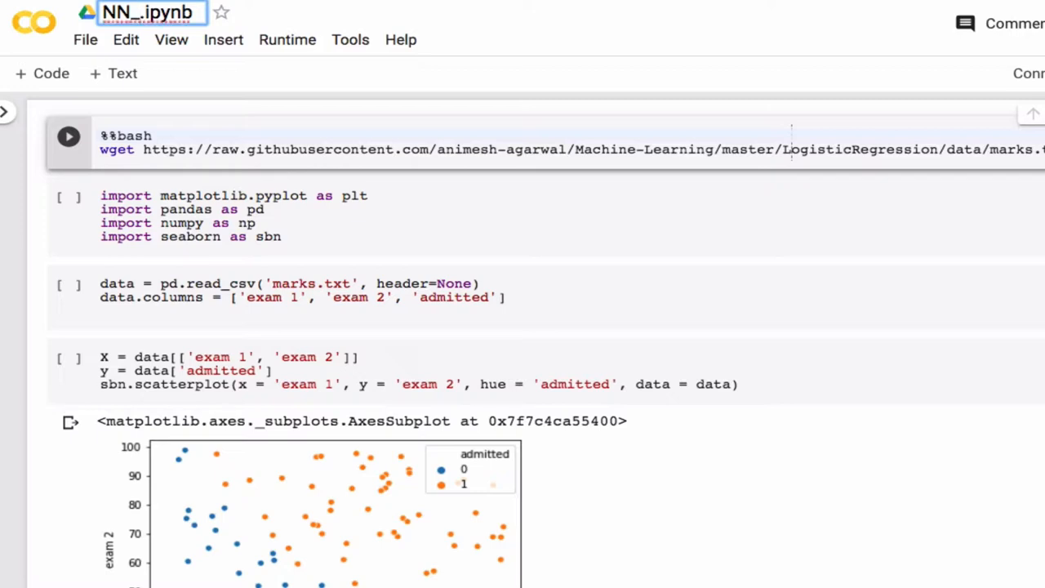
- Retitle the copied notebook to NN_XOR.ipynb and confirm the new name
type("XOR")
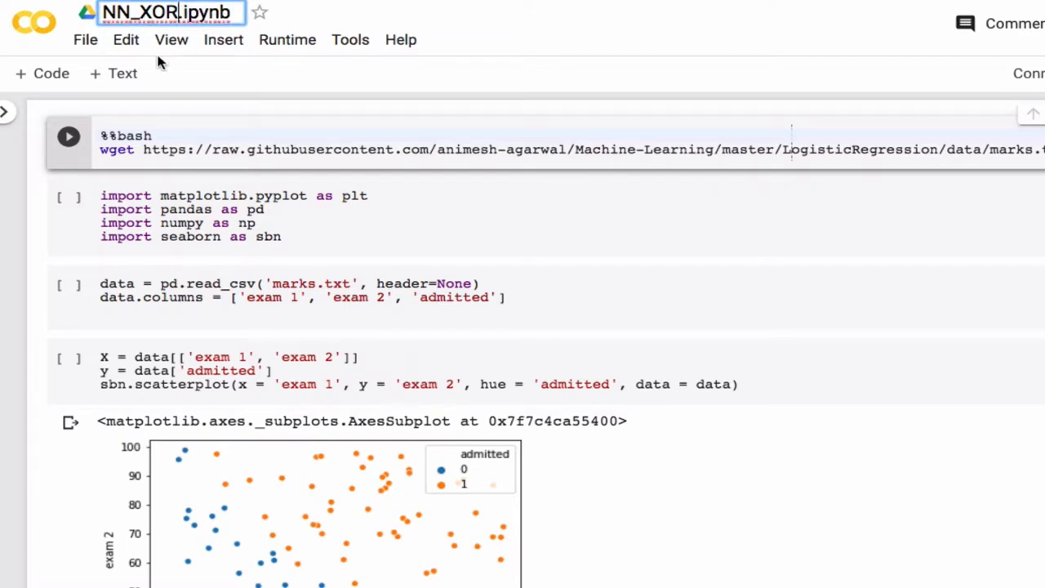
left_click(235, 139)
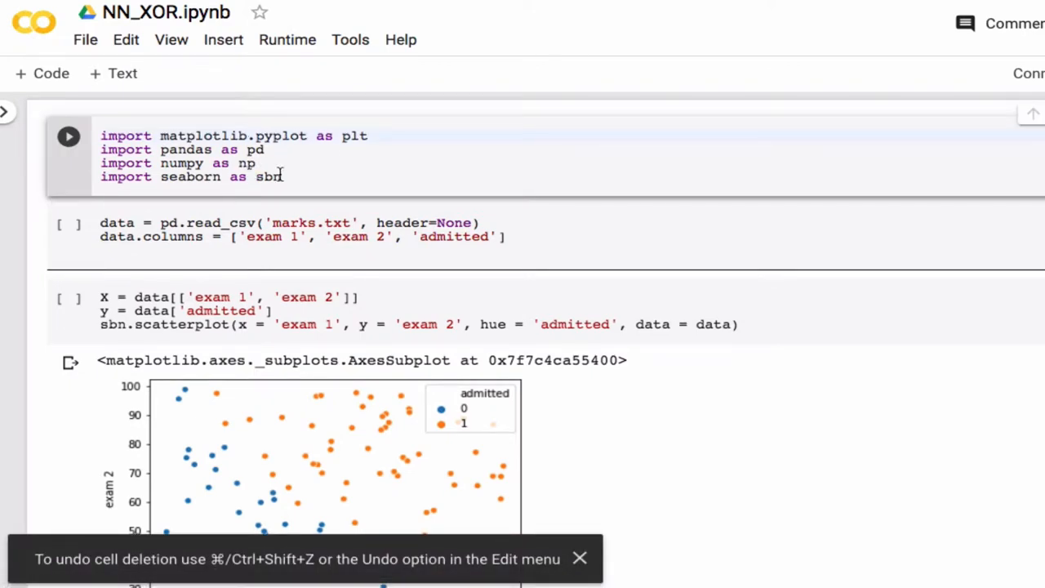
- Run the imports cell and move into the data-loading cell for editing
left_click(69, 136)
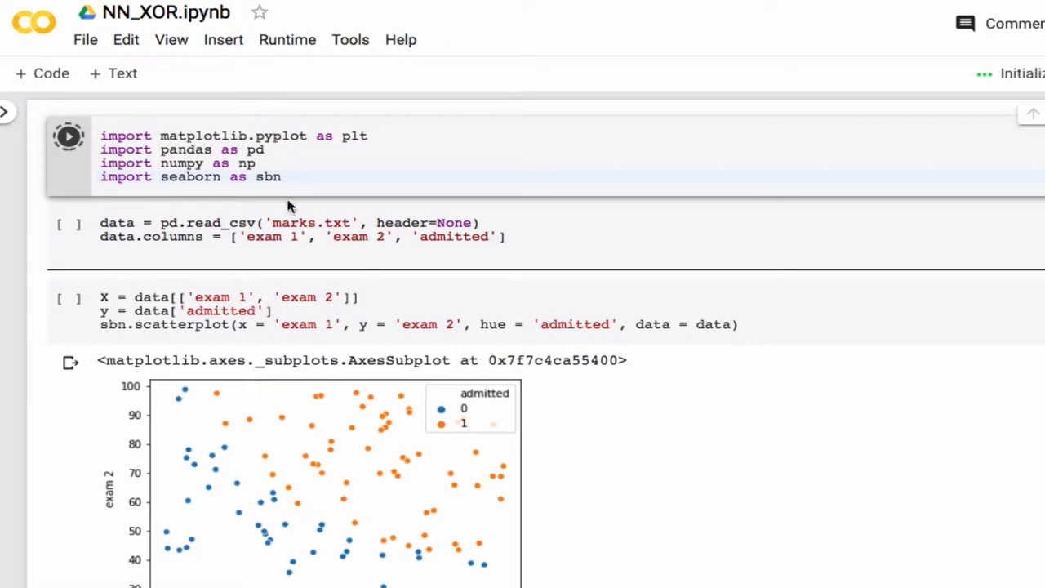
left_click(69, 137)
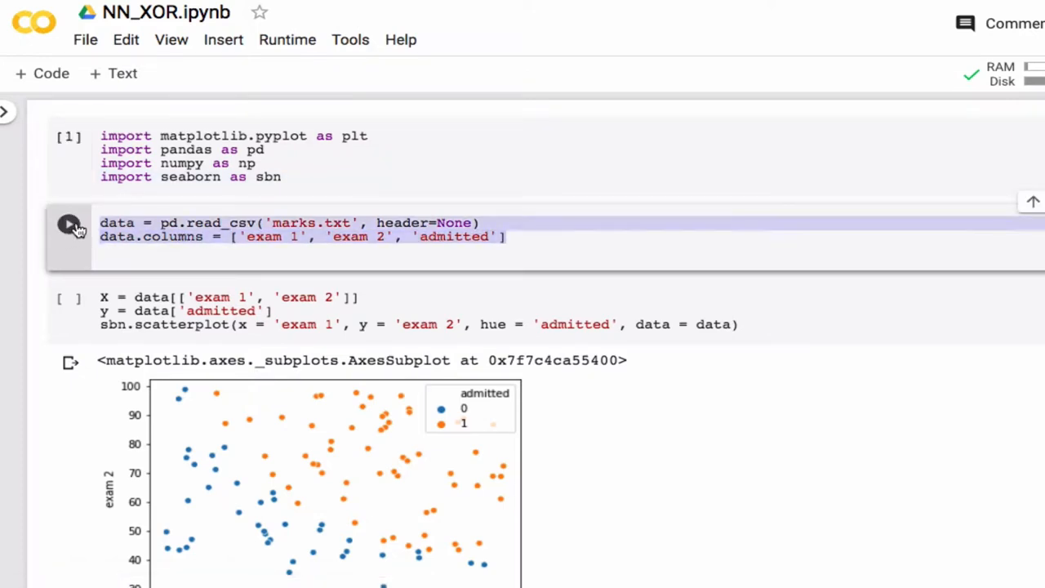
mouse_move(72, 226)
type("x")
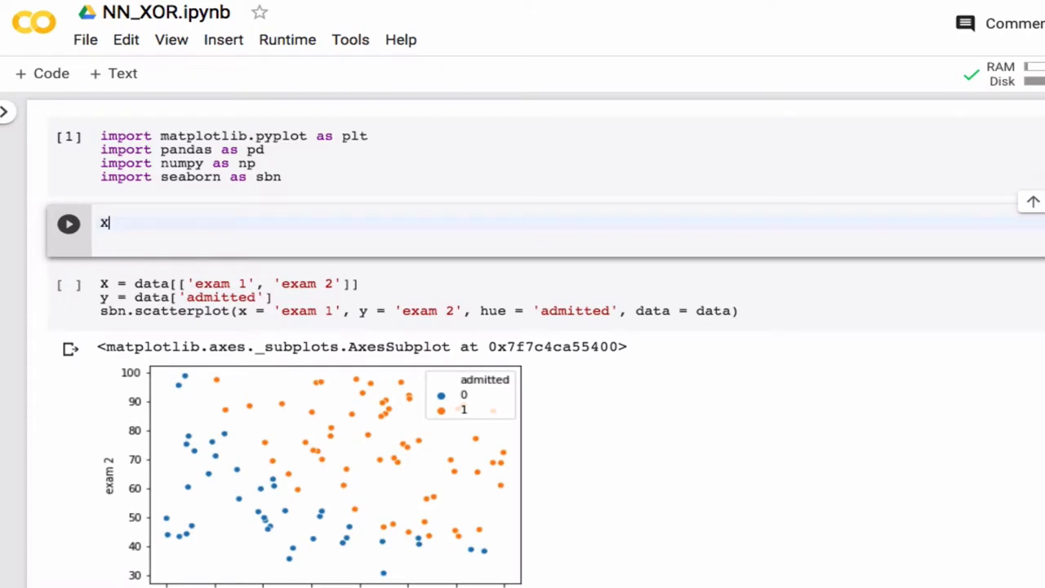
- Define X_and_y as the four XOR rows [0,0,0], [0,1,1], [1,0,1], [1,1,0]
type("_and")
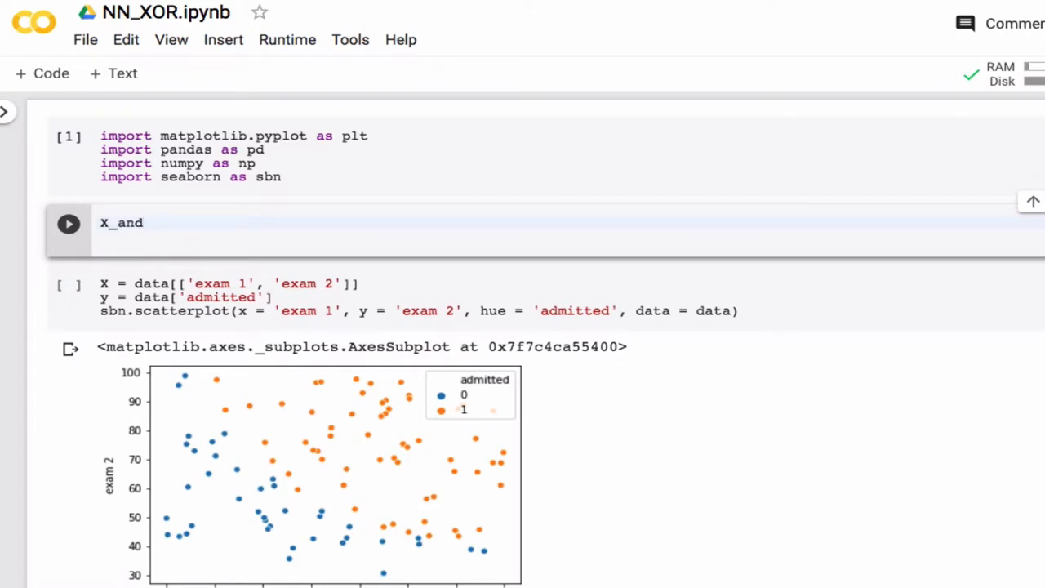
type("_y =")
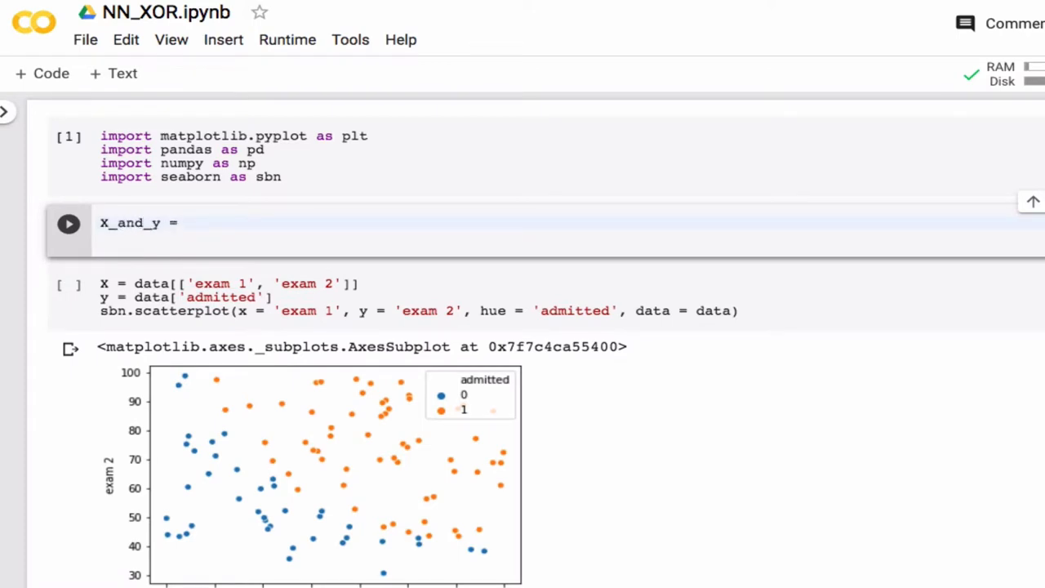
type("[]]")
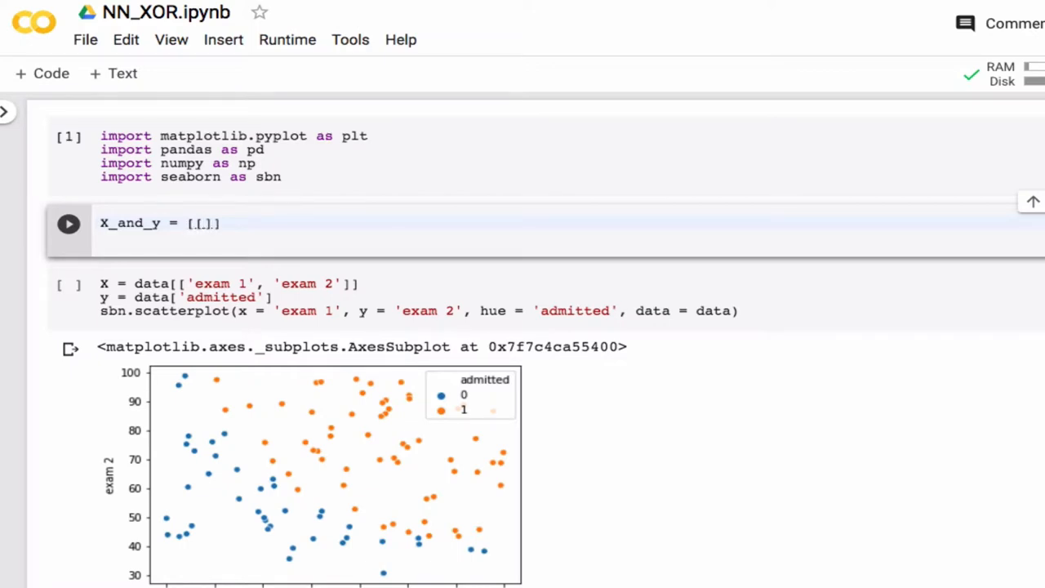
type("0,0")
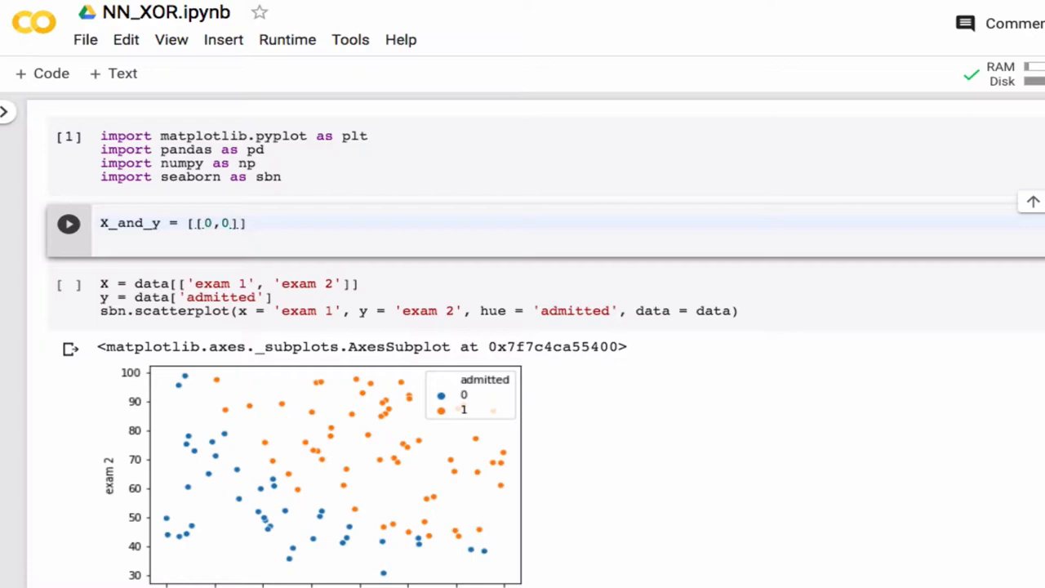
type(",0")
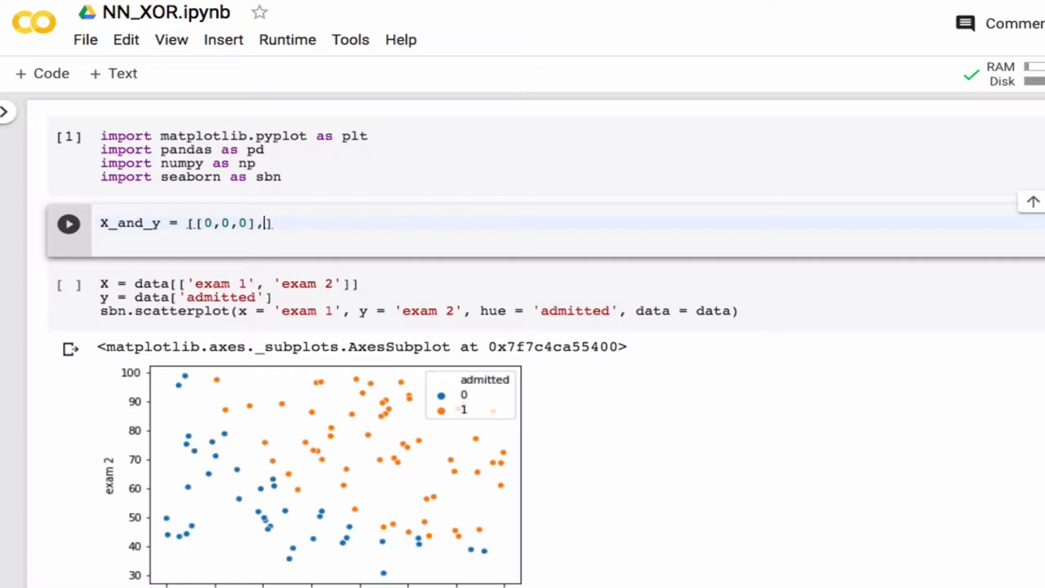
type("[0,1")
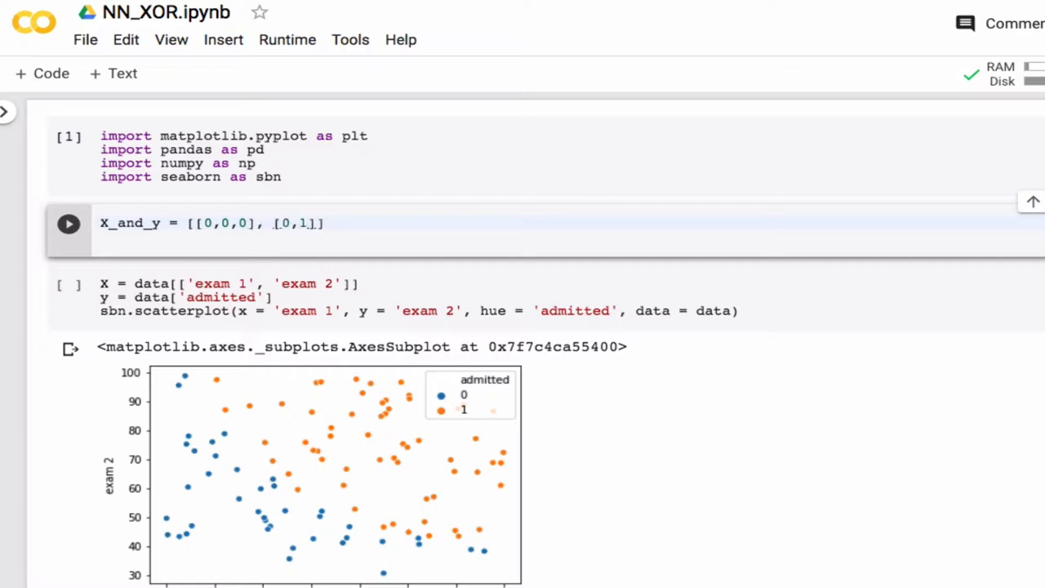
type(",1")
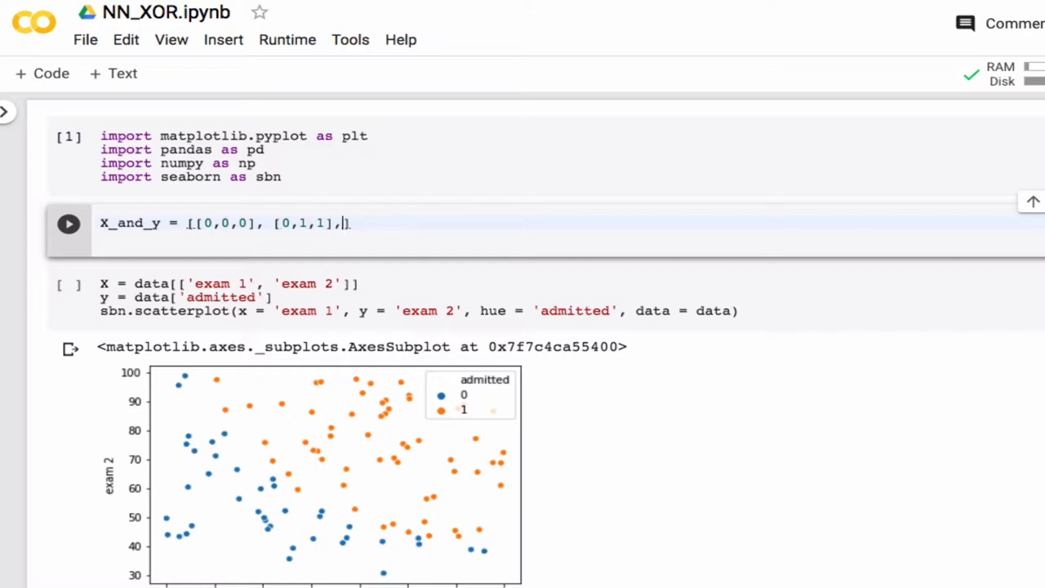
type("[,]]")
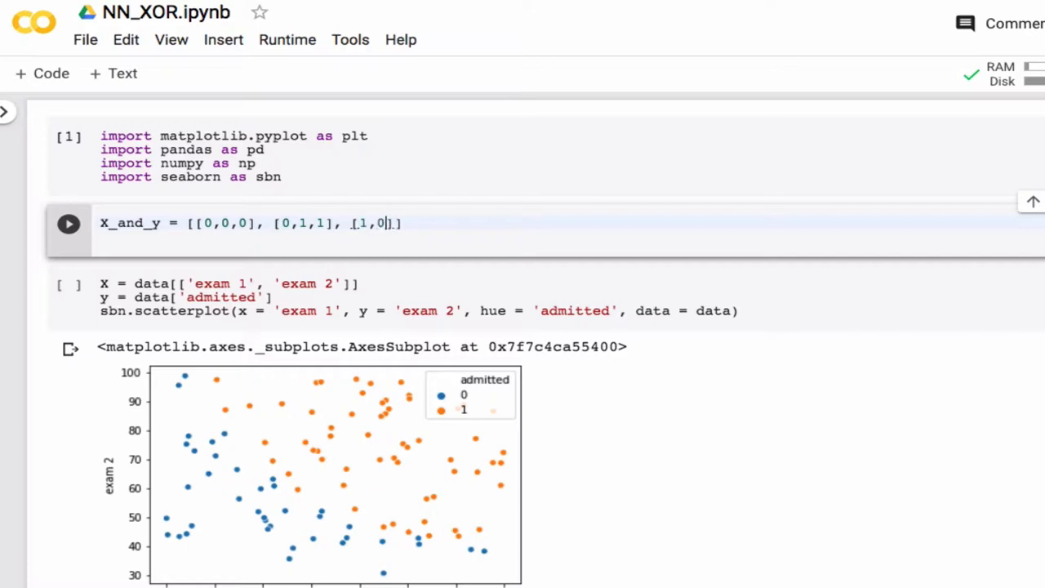
type("1], [1,1,")
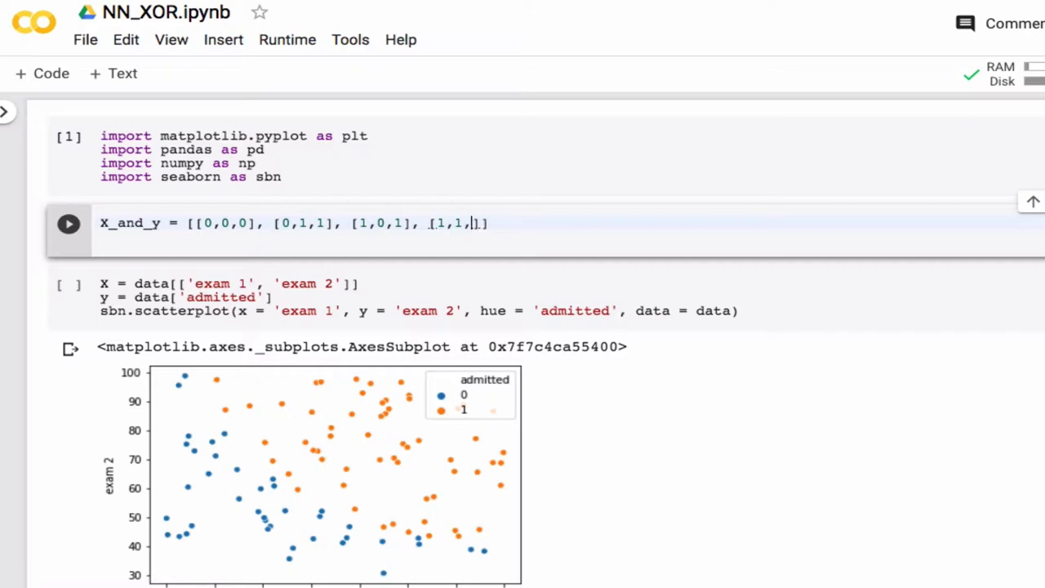
type("0")
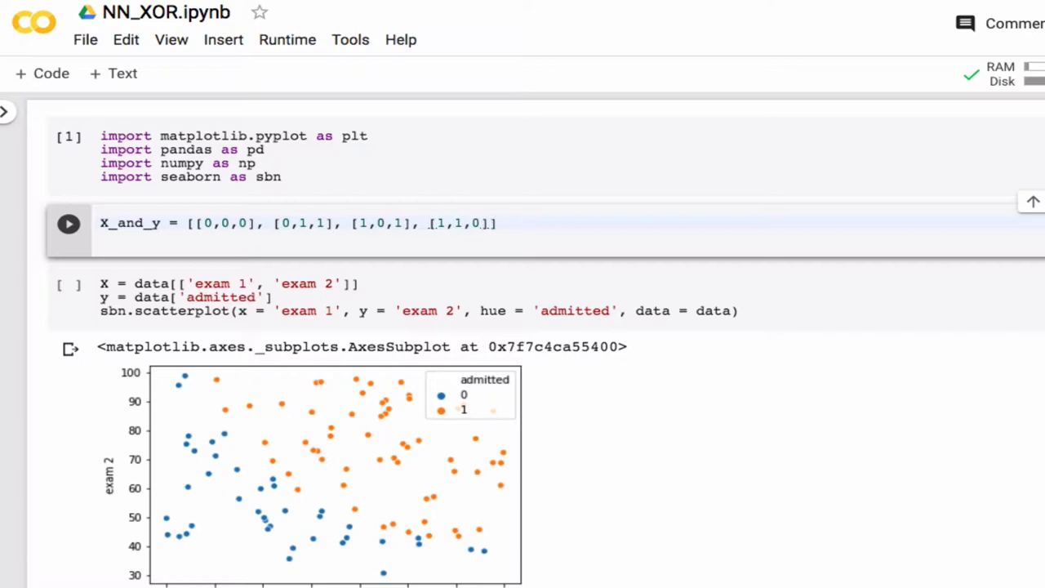
- Create data = pd.DataFrame(X_and_y, columns=['X1','X2','y']) and end the cell with data to display it
left_click(516, 222)
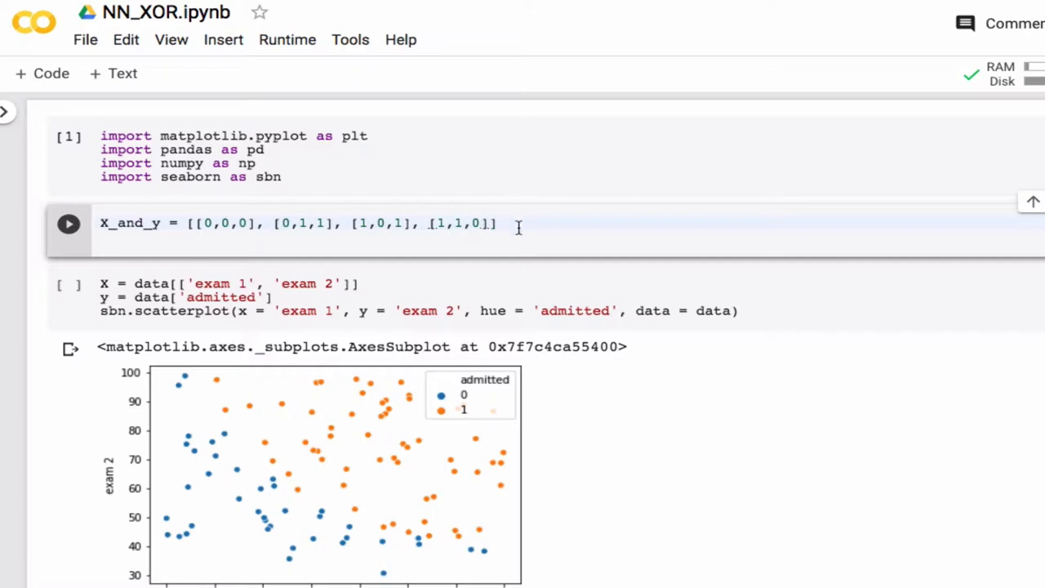
type("data")
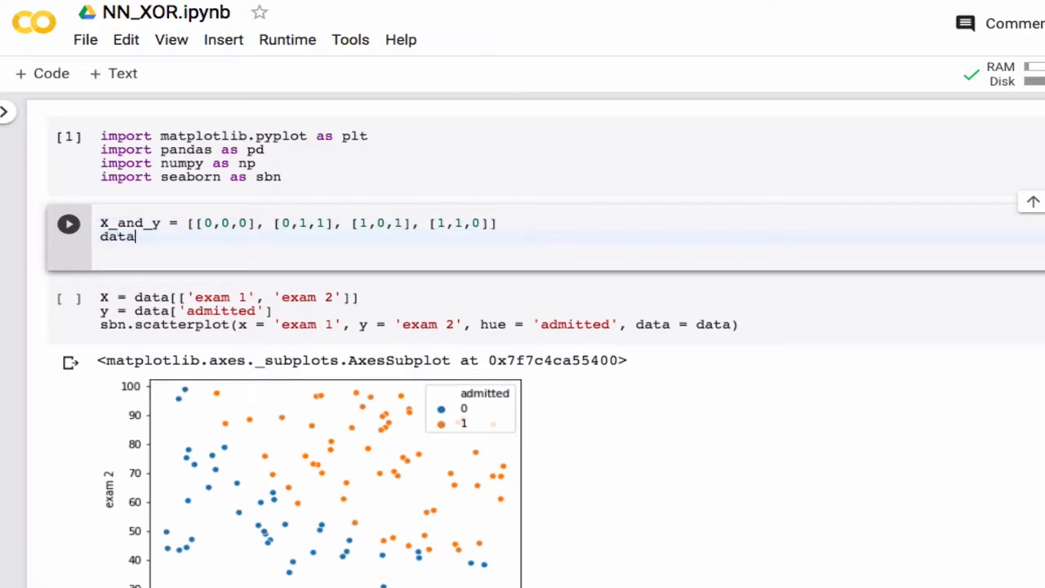
type("= pd.")
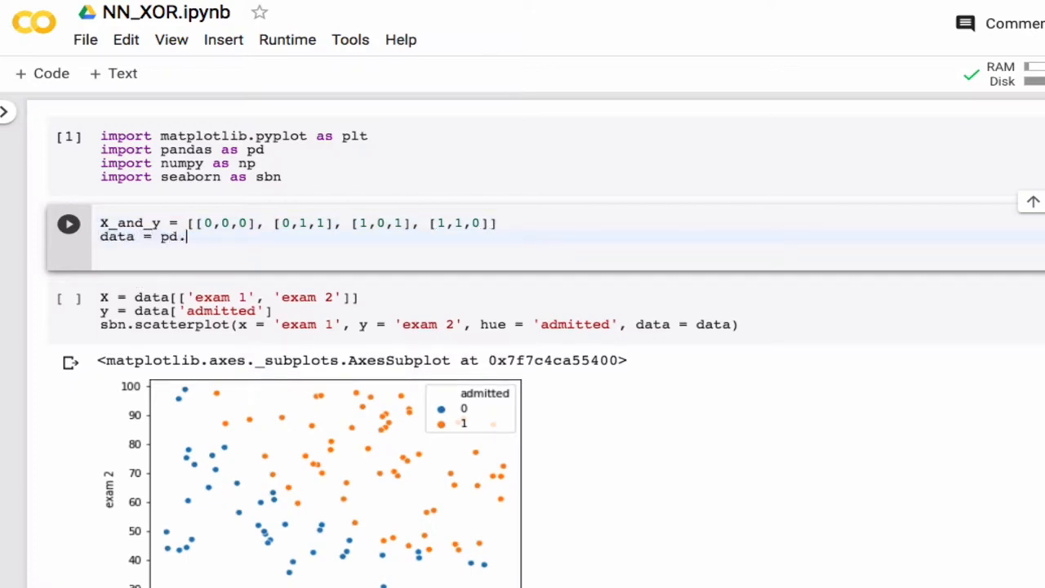
type("DataFran")
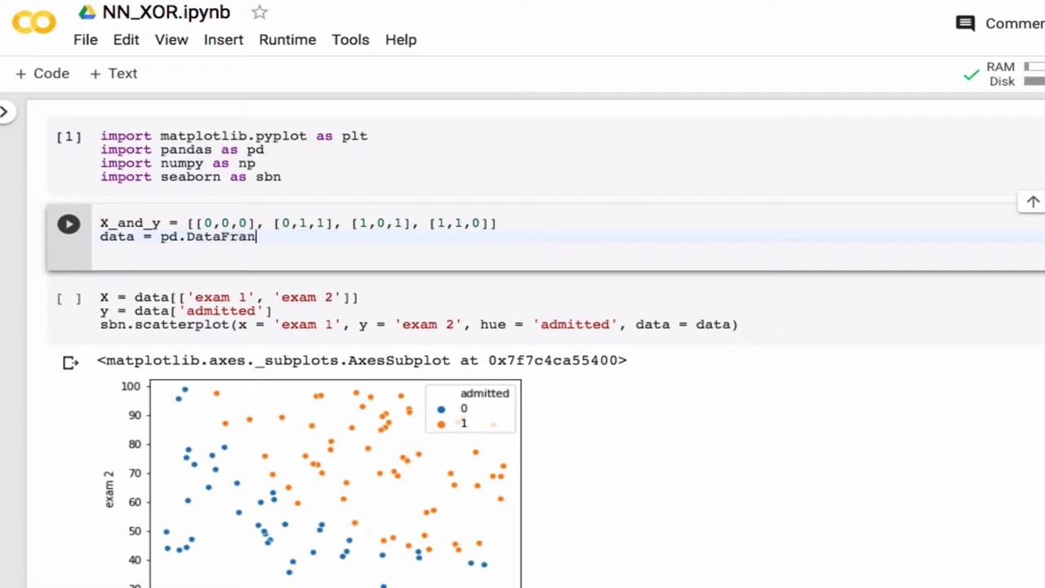
type("e")
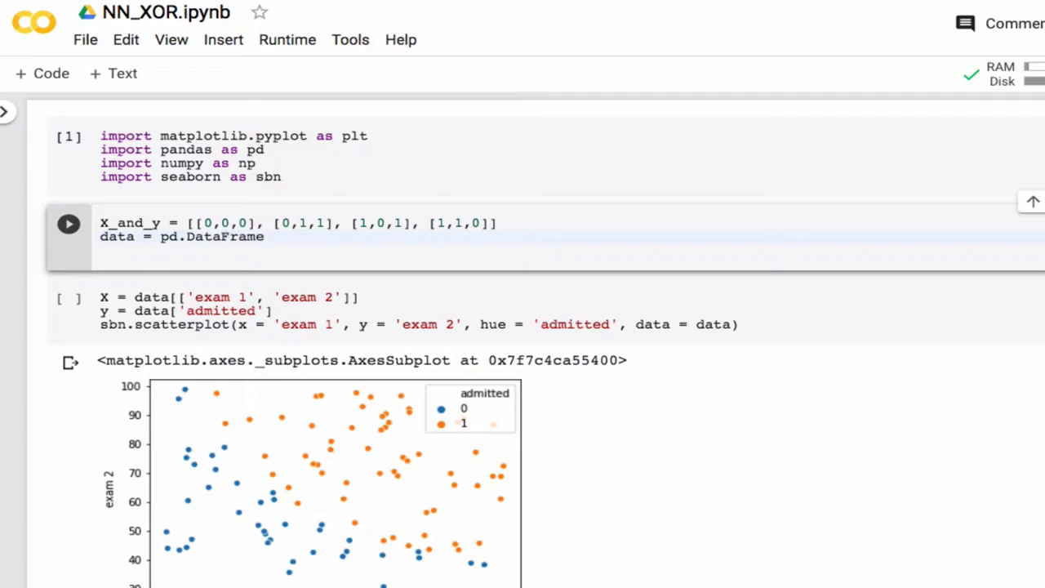
type("(X_")
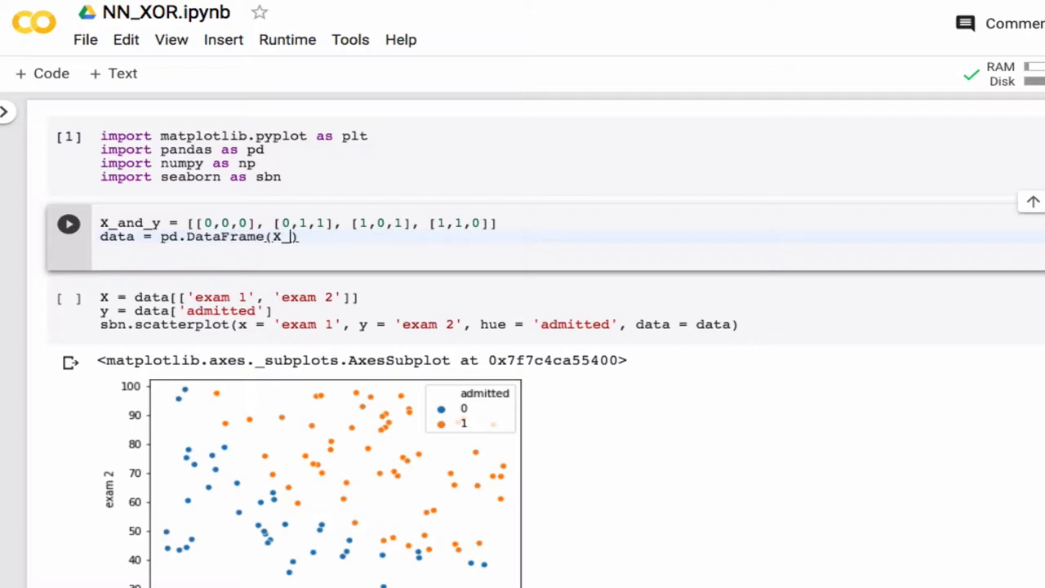
type("and_y")
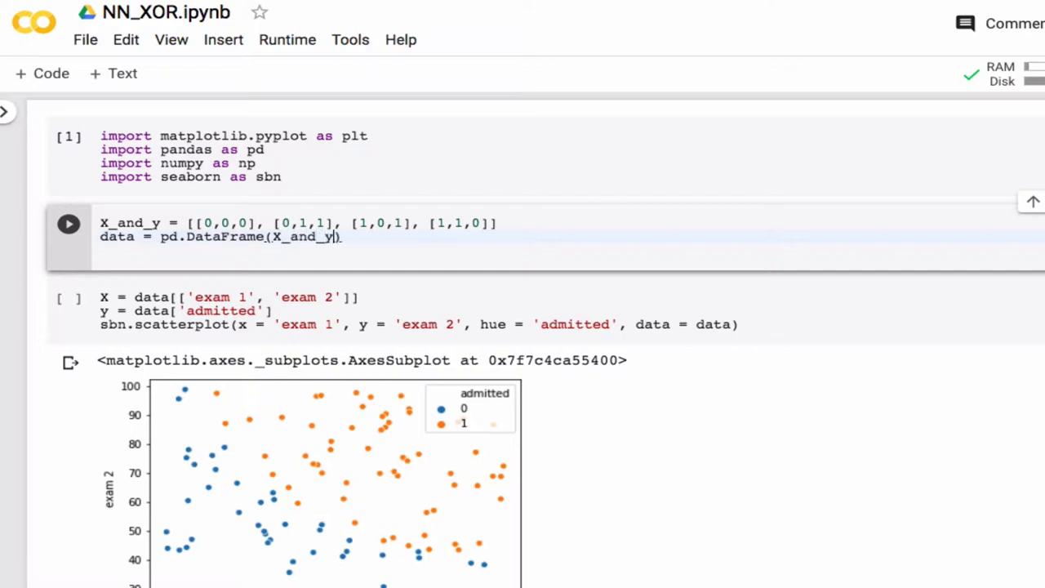
type(", o")
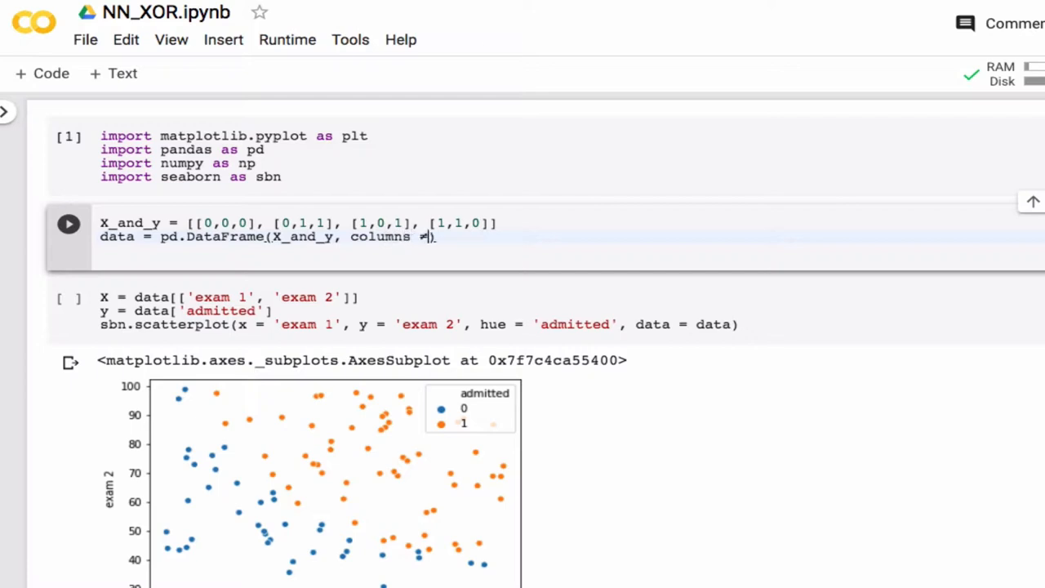
key("Backspace")
type(" [")
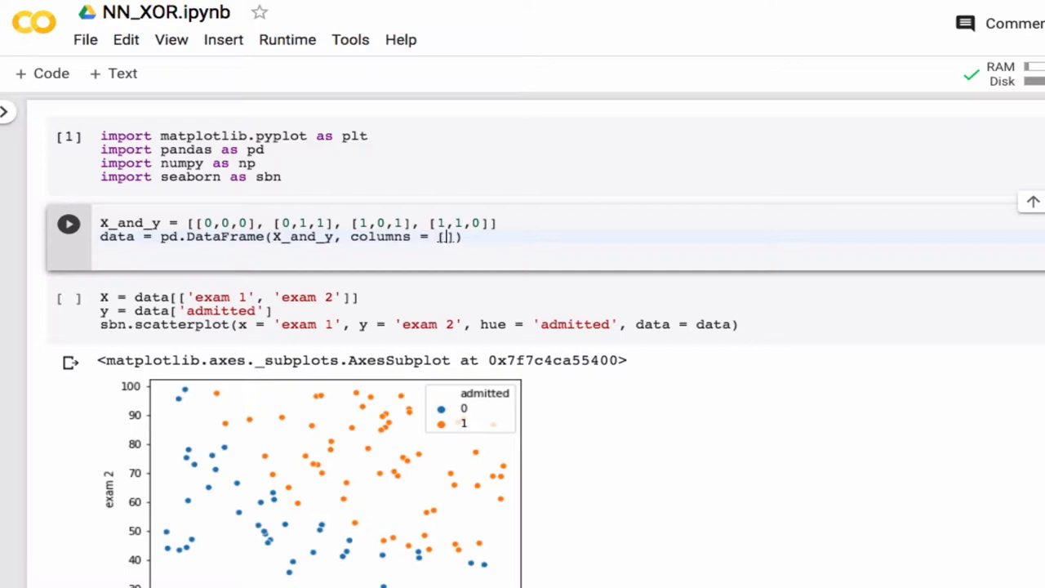
type("X")
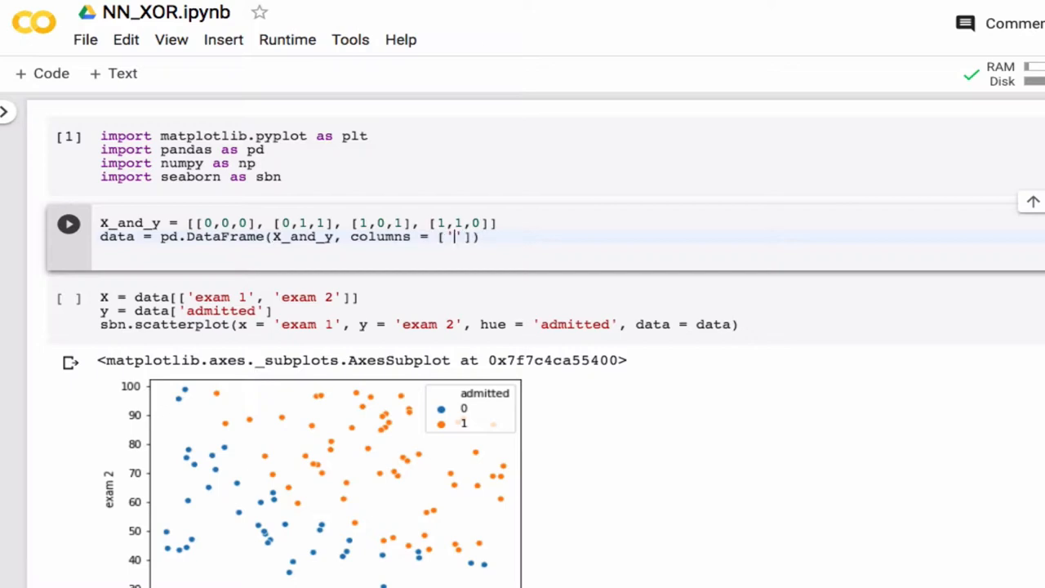
type("X1',")
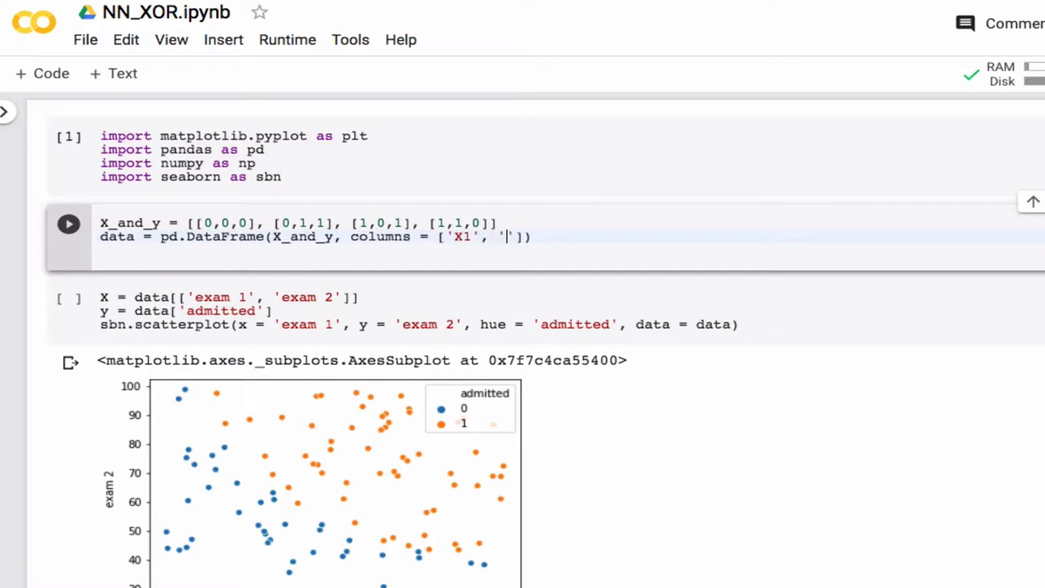
type("X2', 'y")
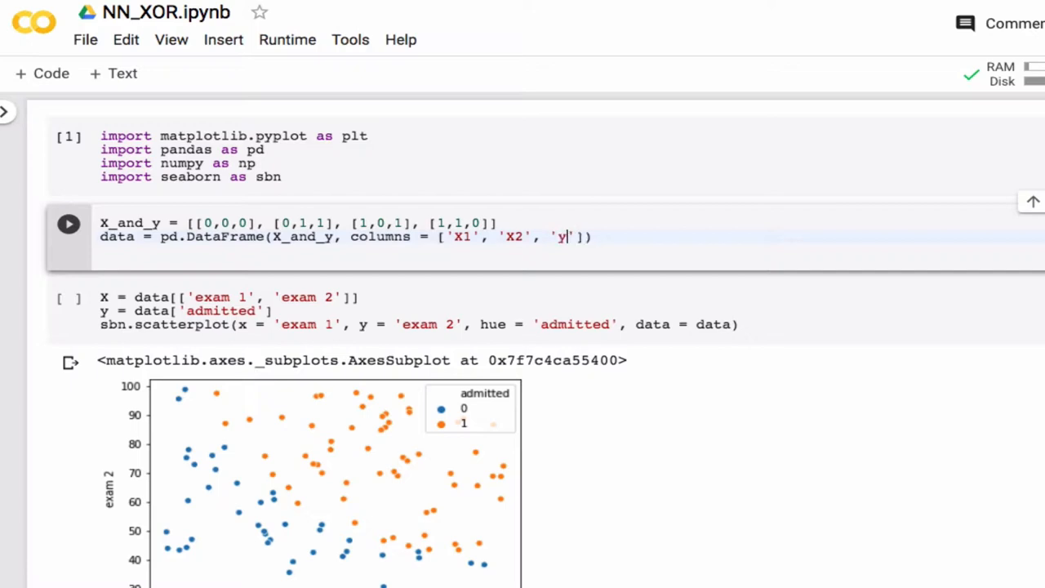
key("Right")
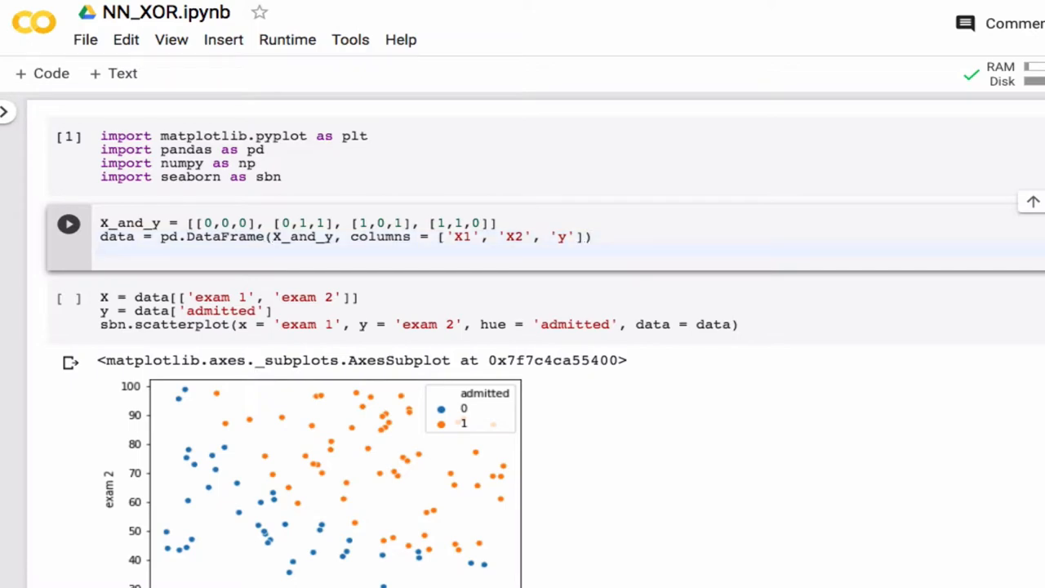
type("data")
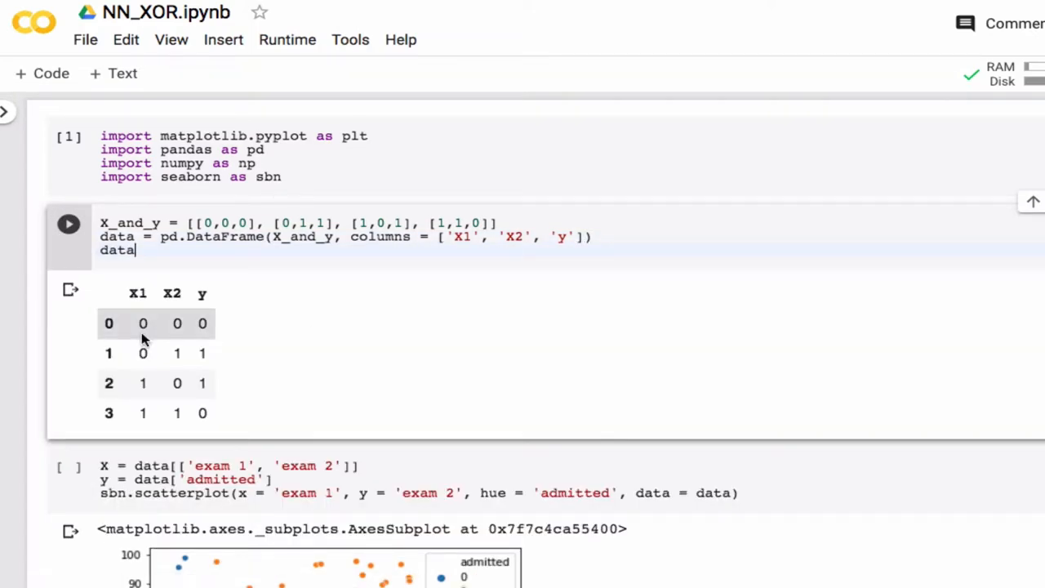
mouse_move(203, 323)
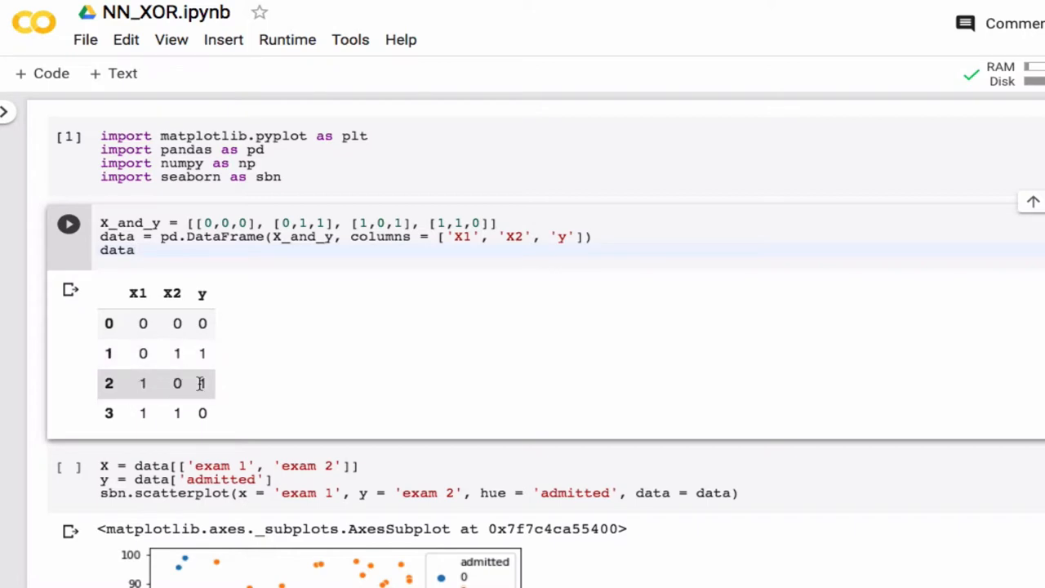
mouse_move(237, 418)
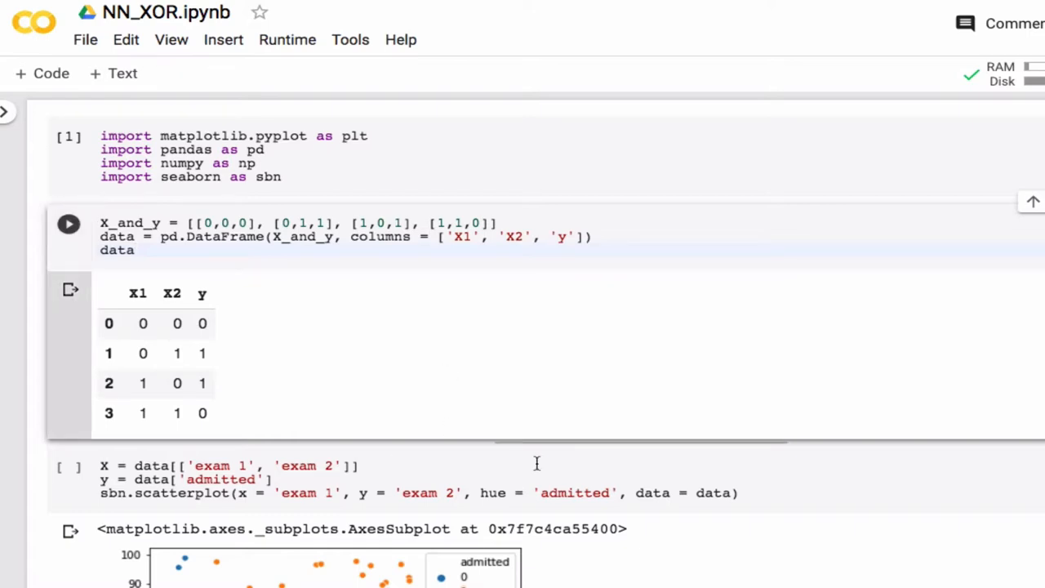
- Scroll down to the scatterplot cell after the XOR table is shown
scroll("down", 3)
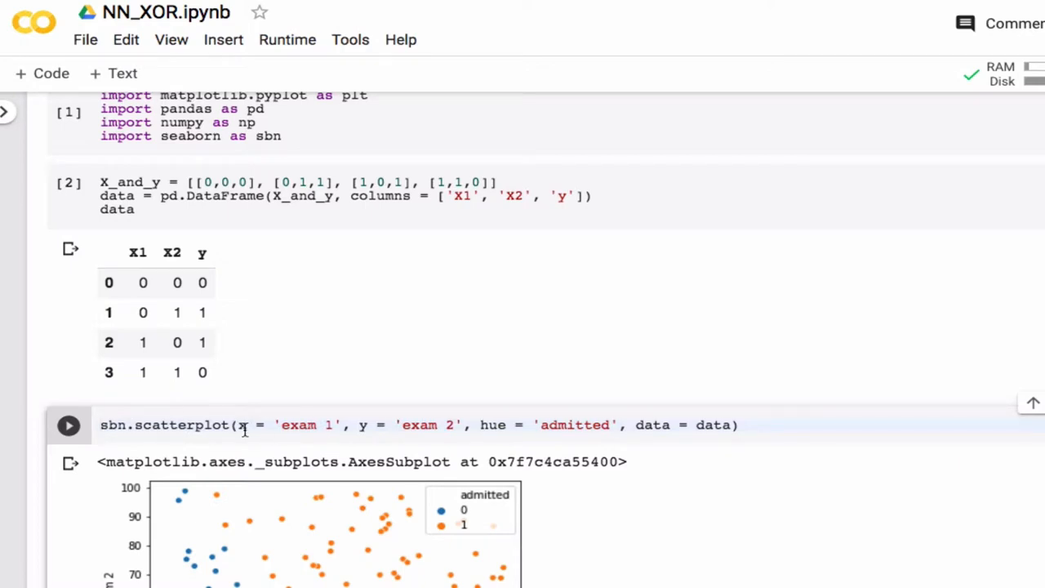
- Make the scatterplot use columns X1 and X2 (coloured by y) for the XOR points
double_click(302, 425)
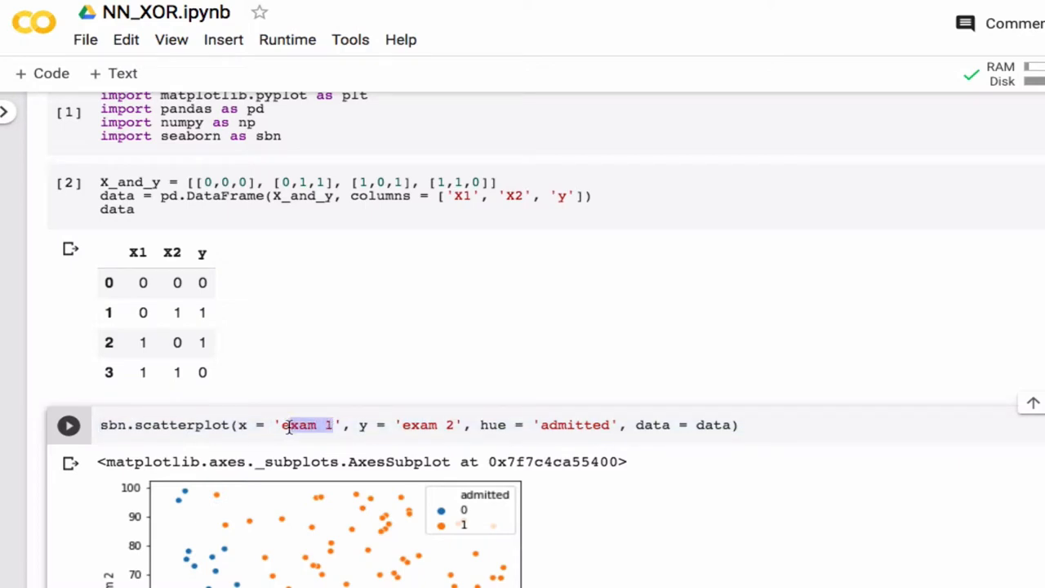
type("X1")
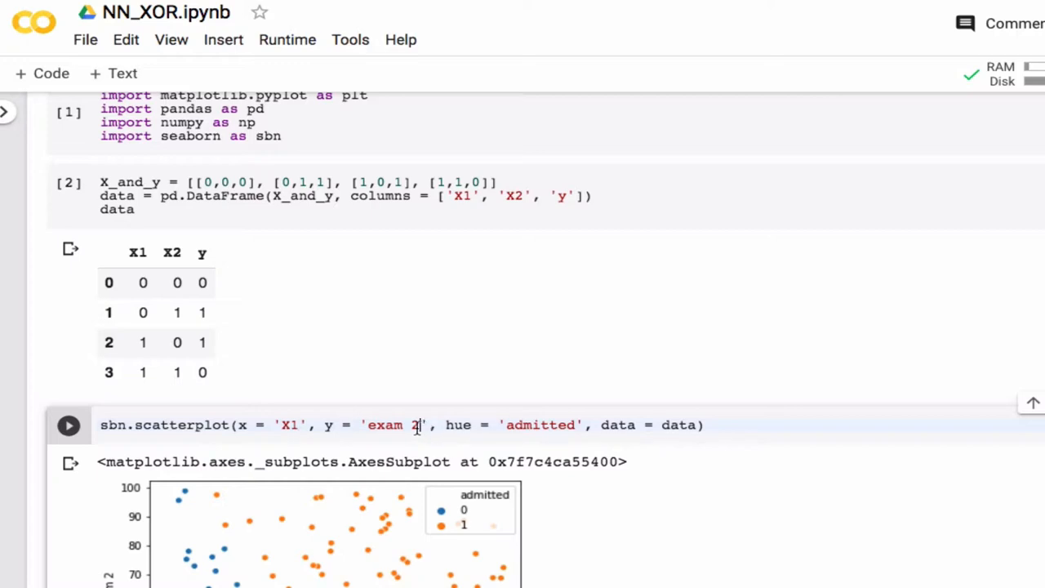
type("X2")
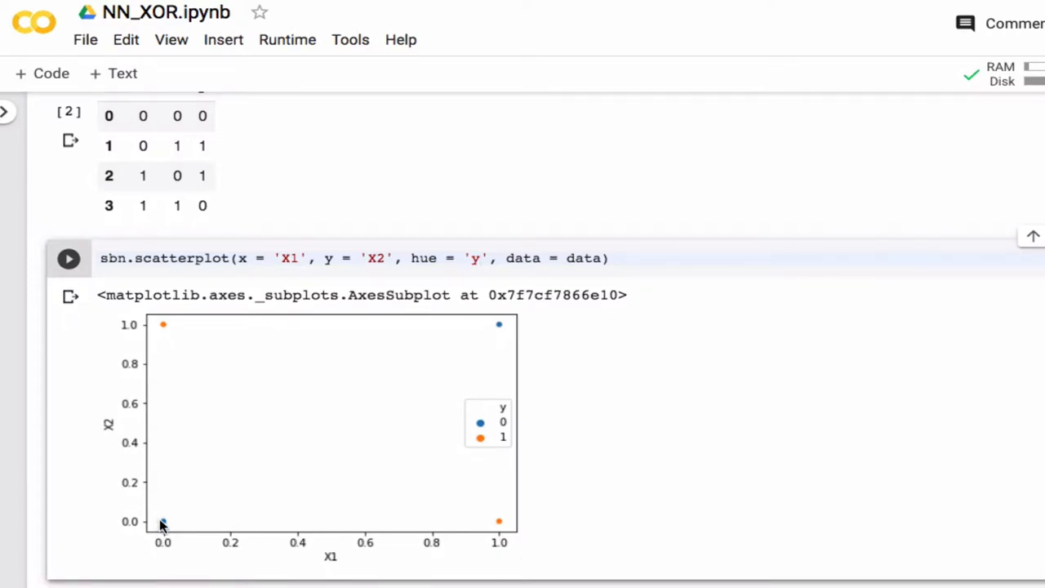
mouse_move(486, 350)
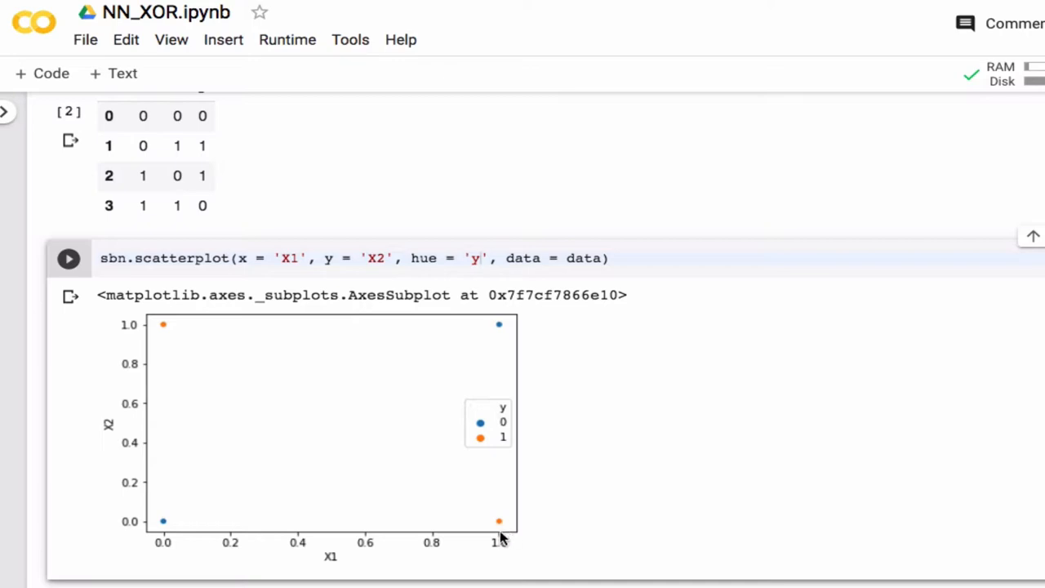
mouse_move(225, 284)
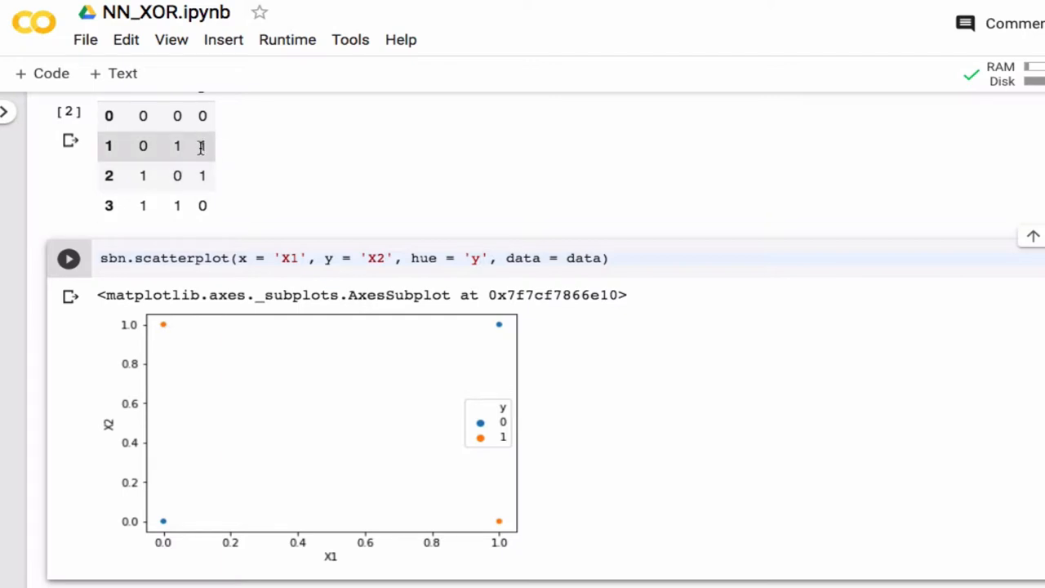
mouse_move(202, 147)
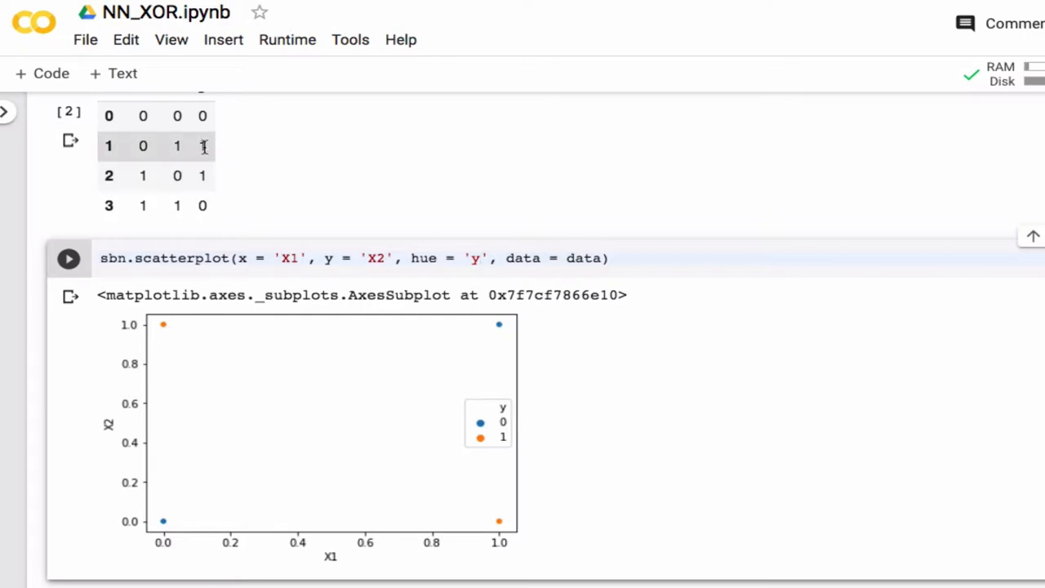
- In the training cell use X1, X2 as features and y as target, dropping the X/100 scaling line
scroll("down", 3)
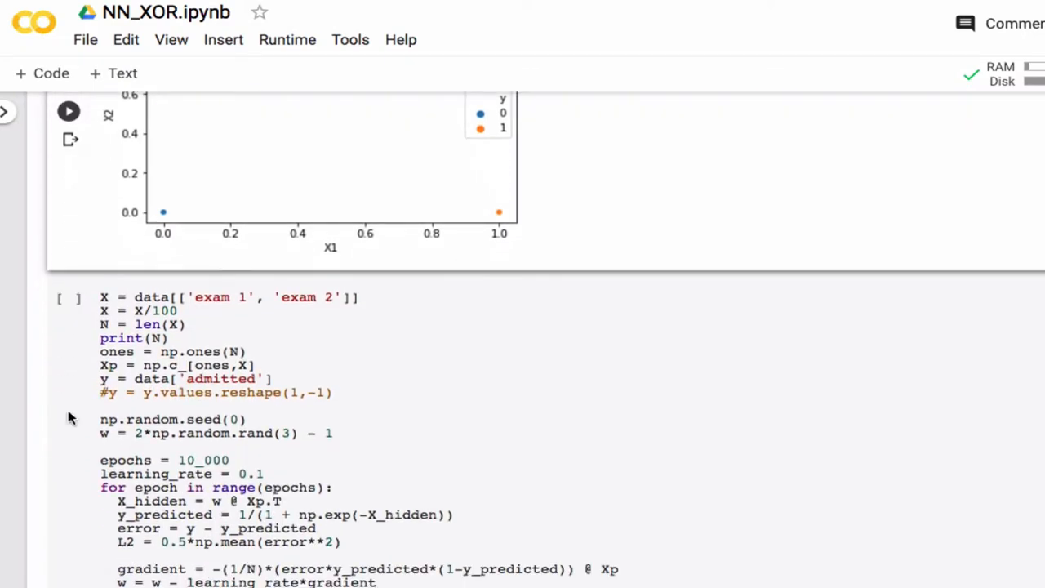
scroll("down", 3)
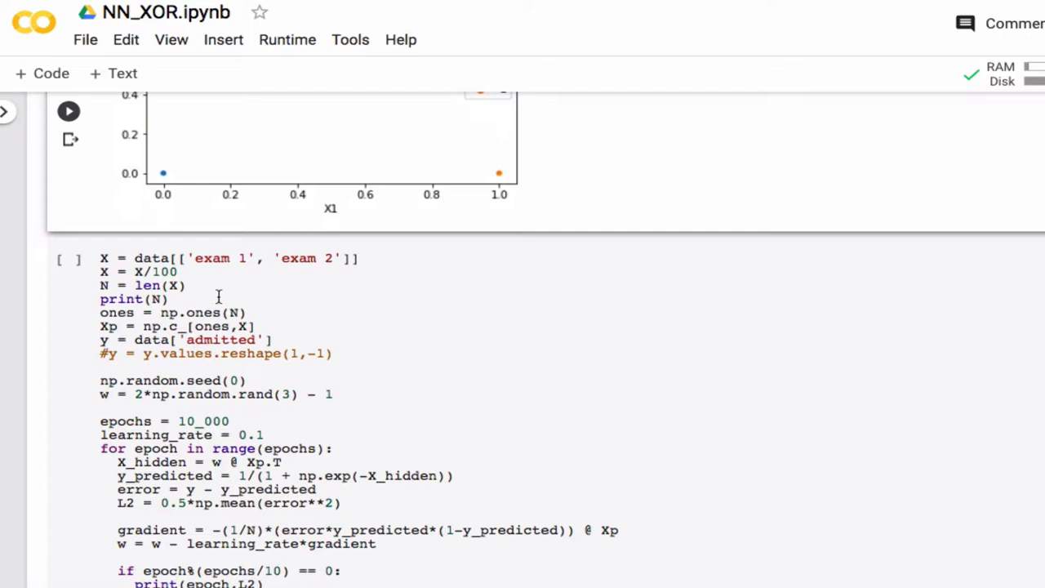
double_click(214, 258)
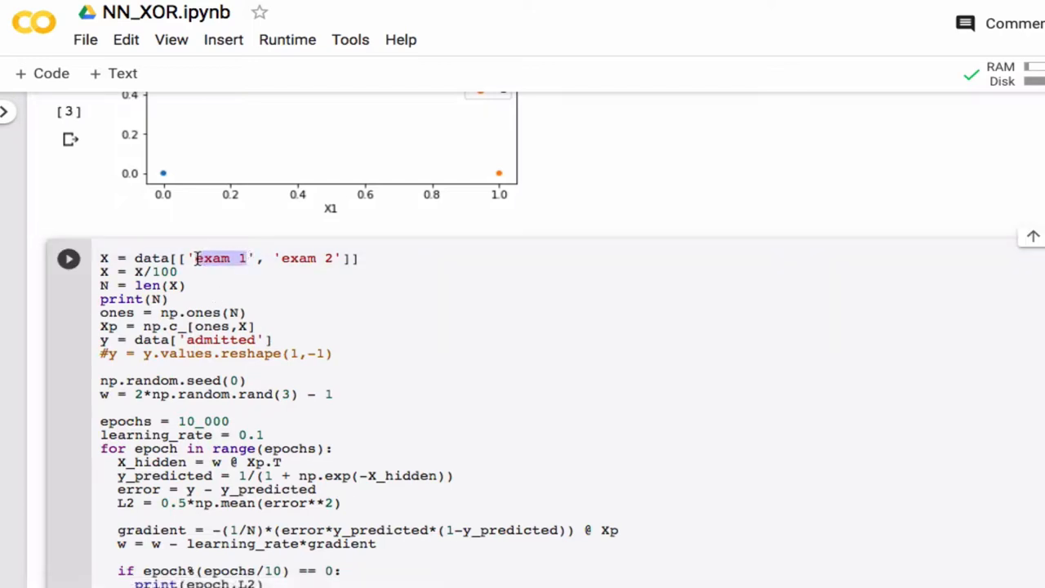
type("X1")
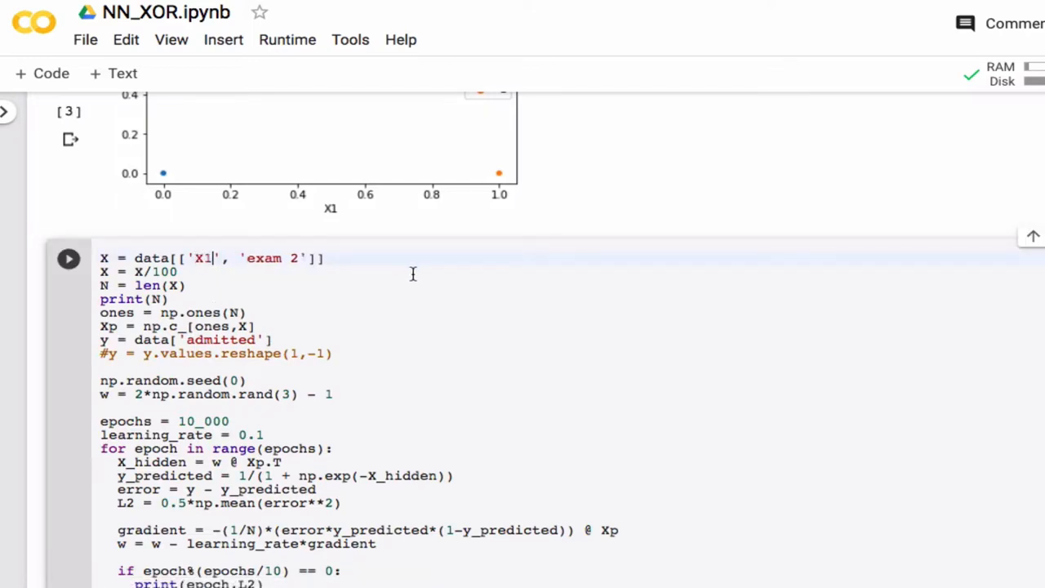
type("e")
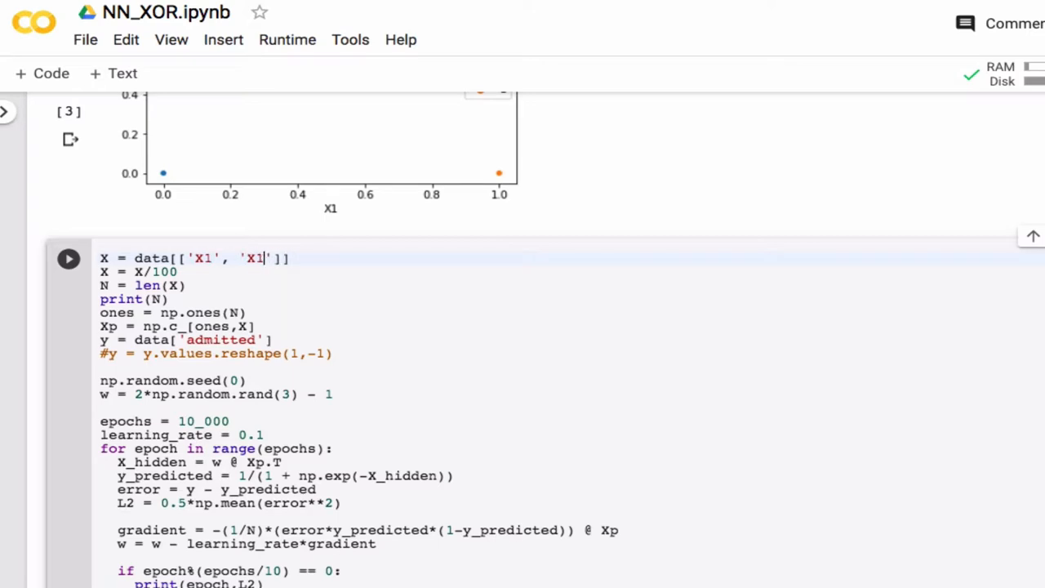
type("2")
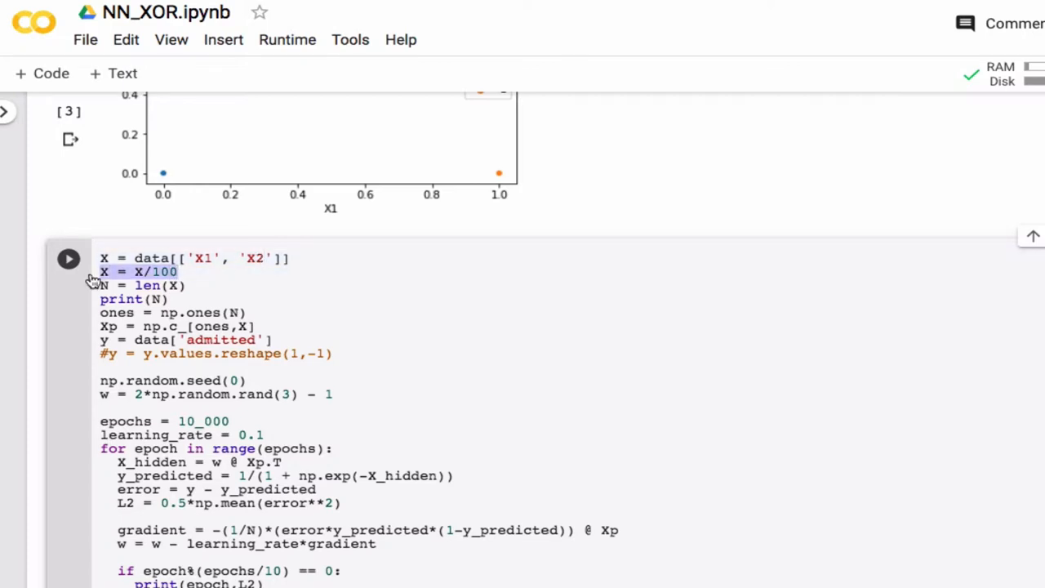
key("Delete")
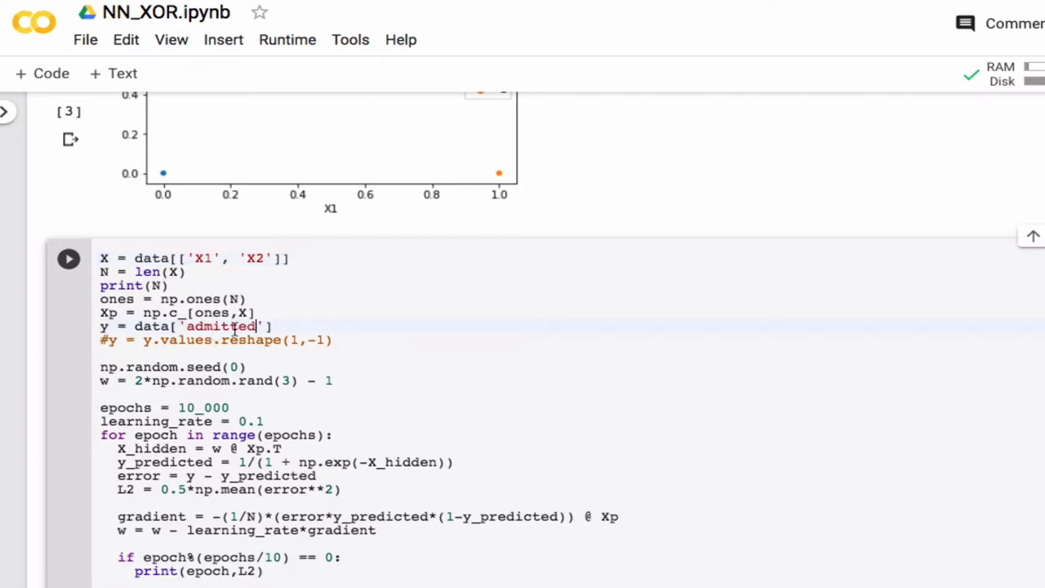
type("y")
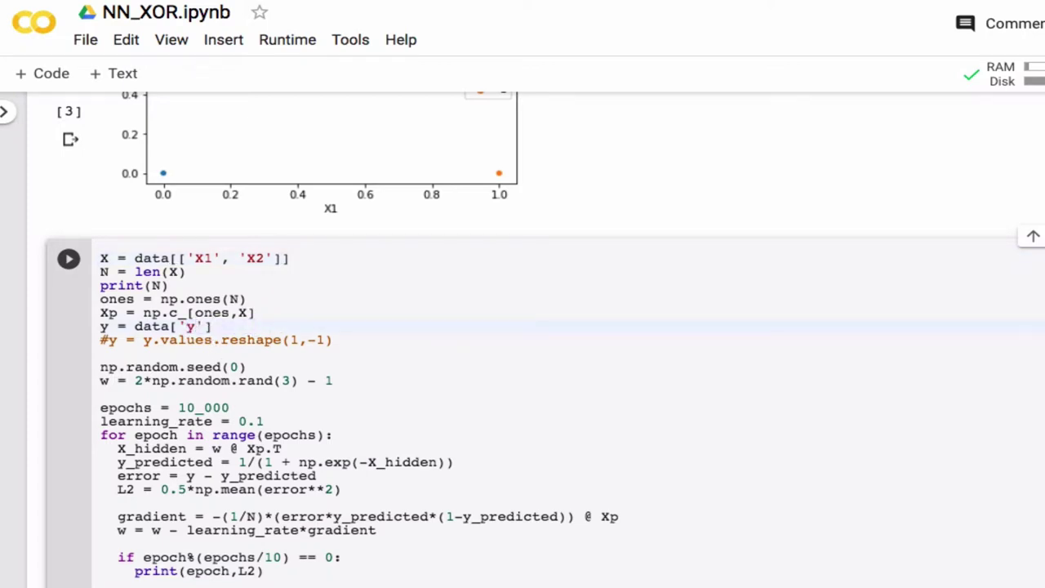
left_click(200, 327)
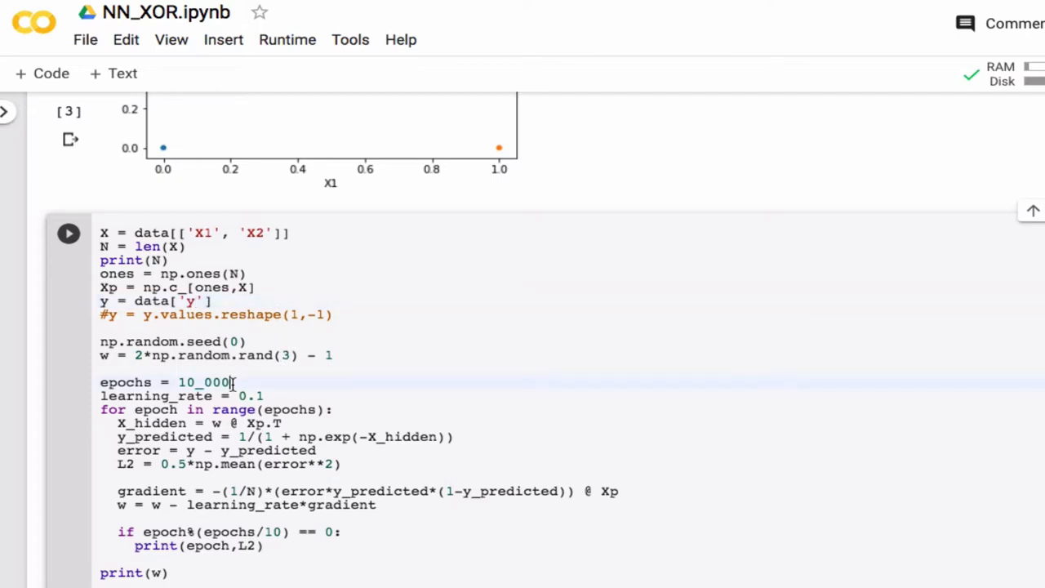
- Set epochs = 1 and learning_rate = 0.01 in the training cell
key("BackSpace")
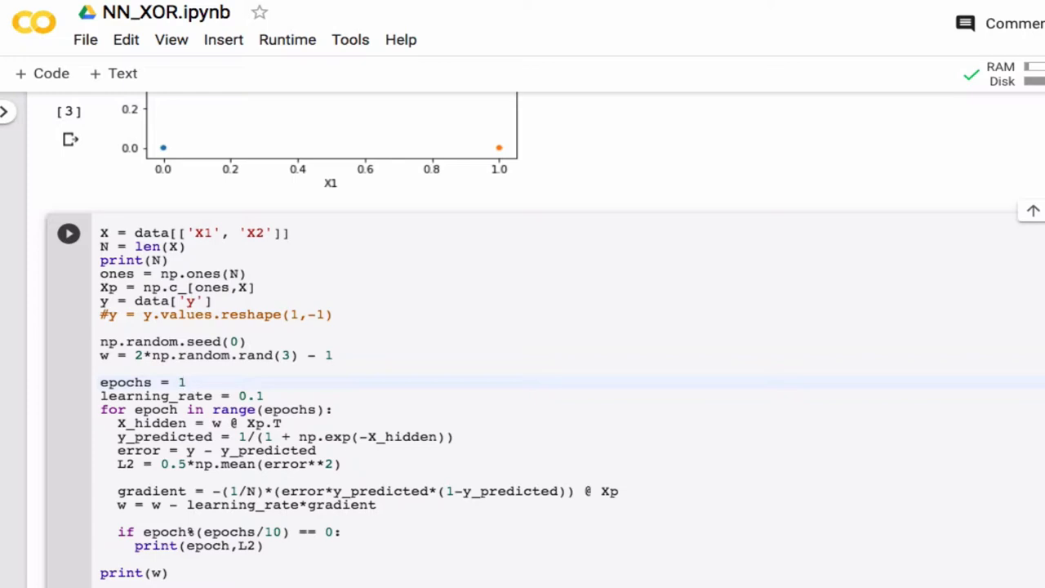
left_click(258, 397)
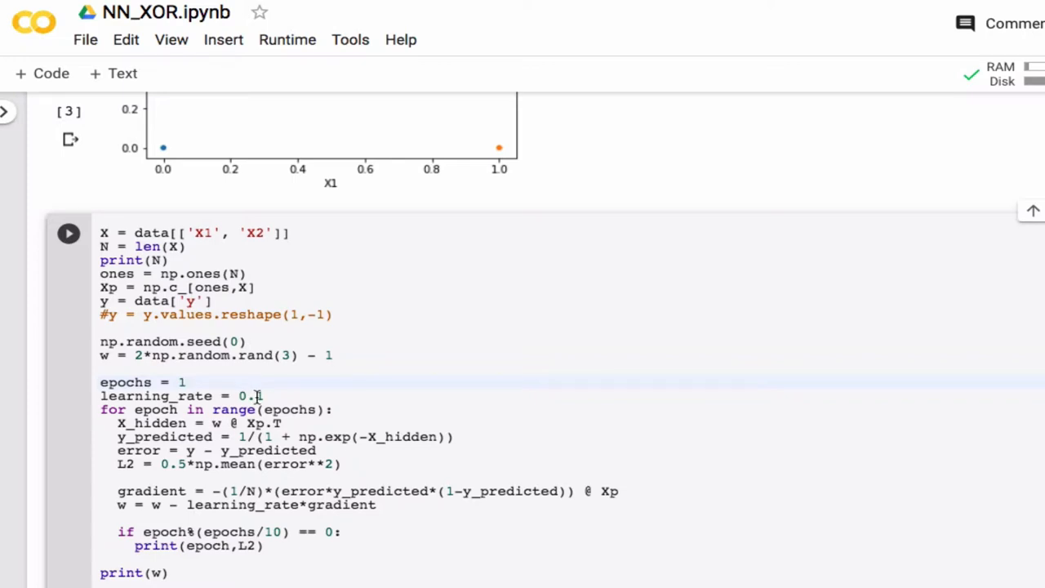
type("1")
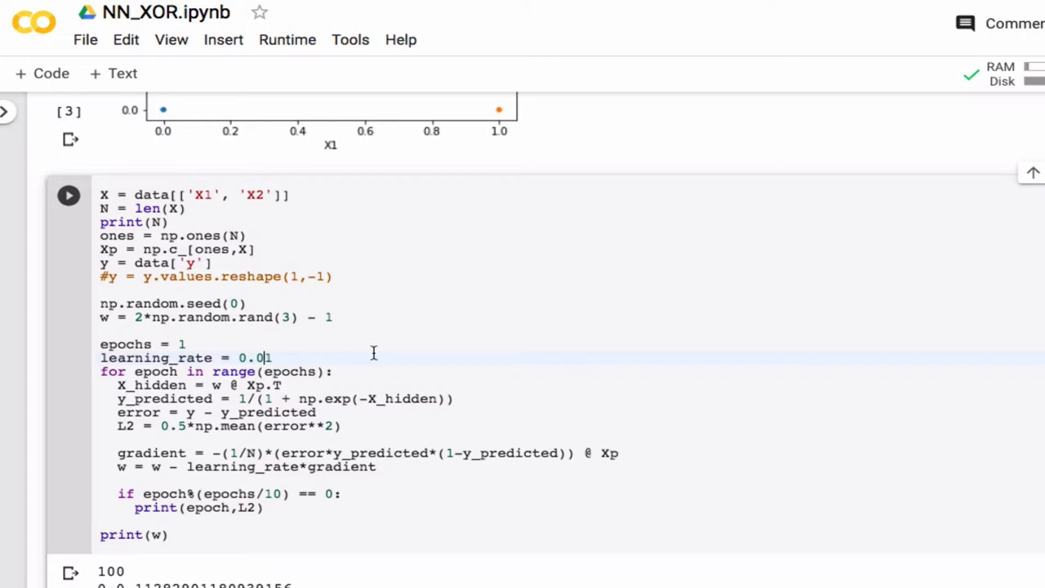
scroll("down", 3)
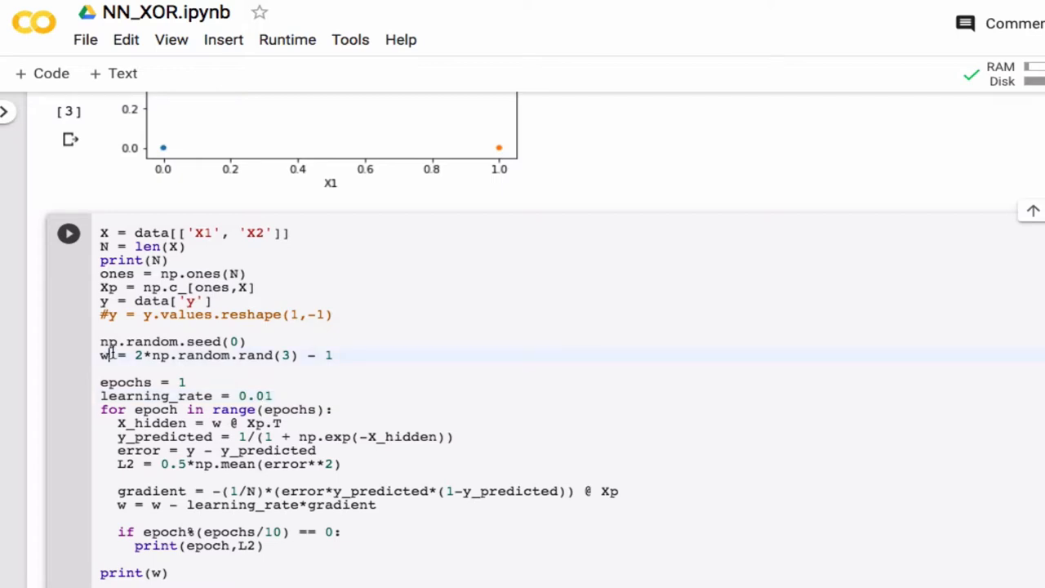
- Rename w to wih and initialise it with np.random.rand(2,3) for the hidden layer
type("ih")
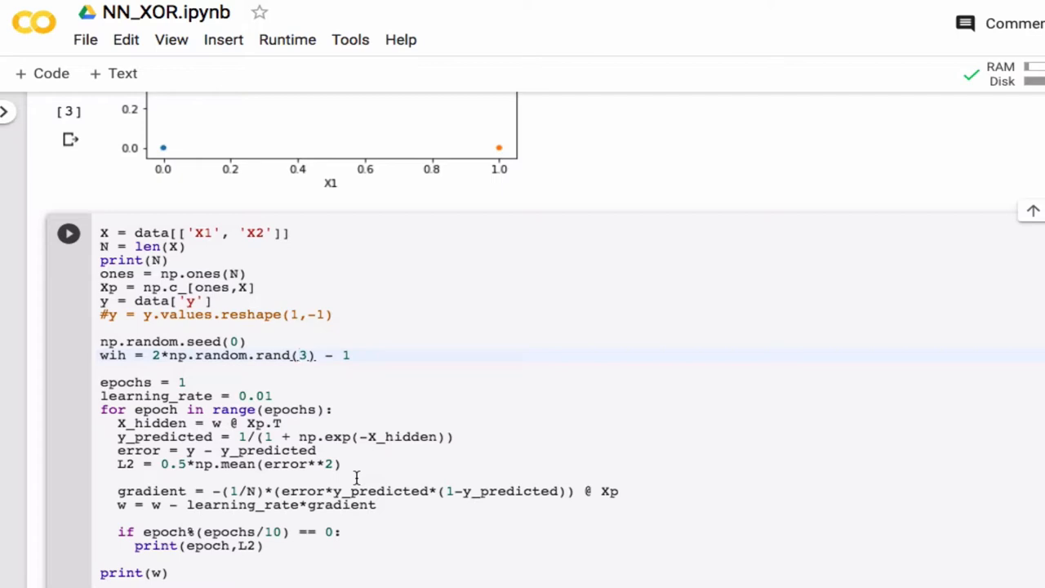
type("2,")
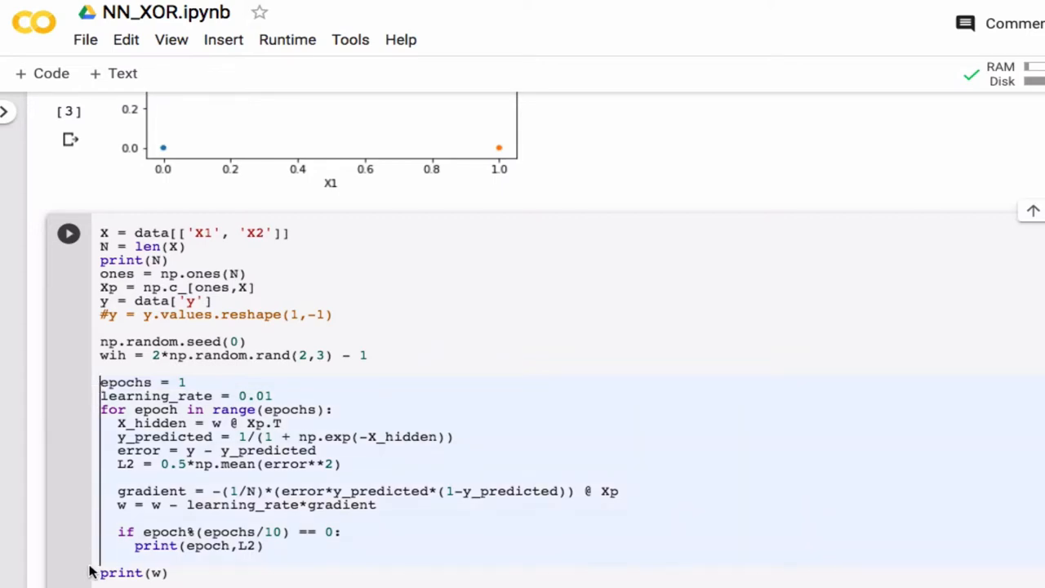
- Comment out the training loop and add output weights who = 2*np.random.rand(1,3) - 1 below wih
key("ctrl+/")
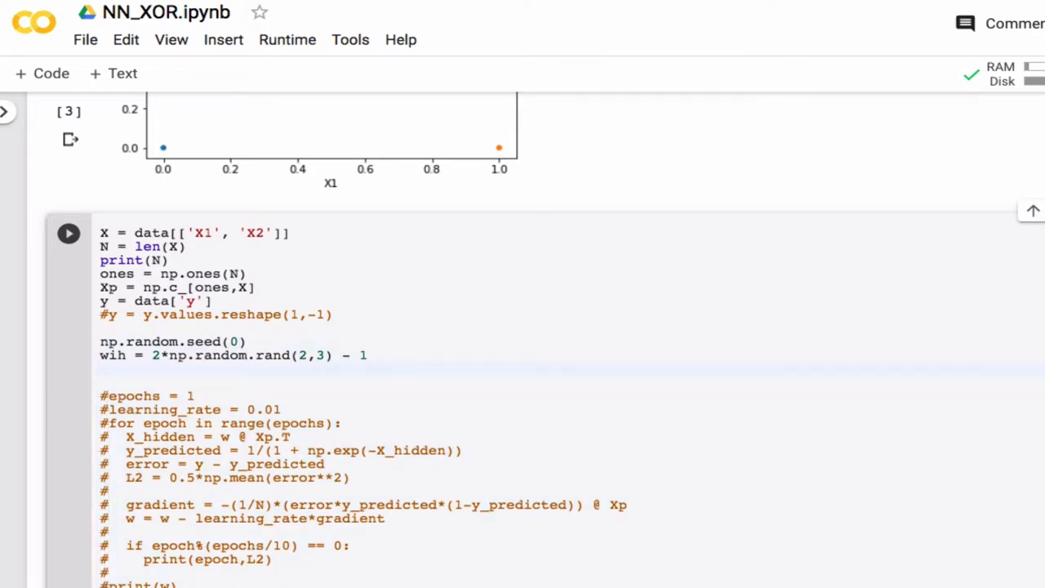
type("wih")
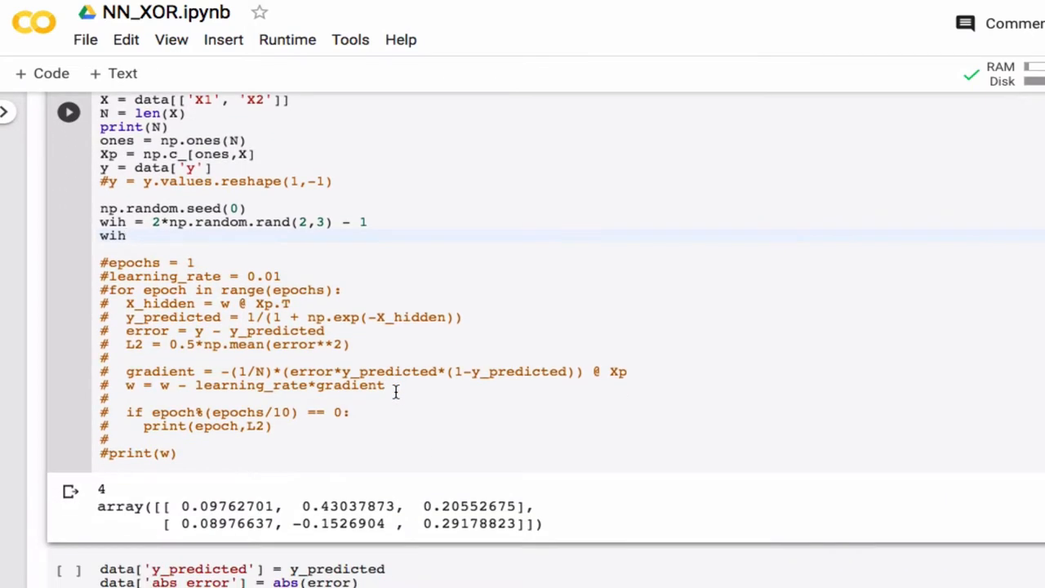
mouse_move(335, 506)
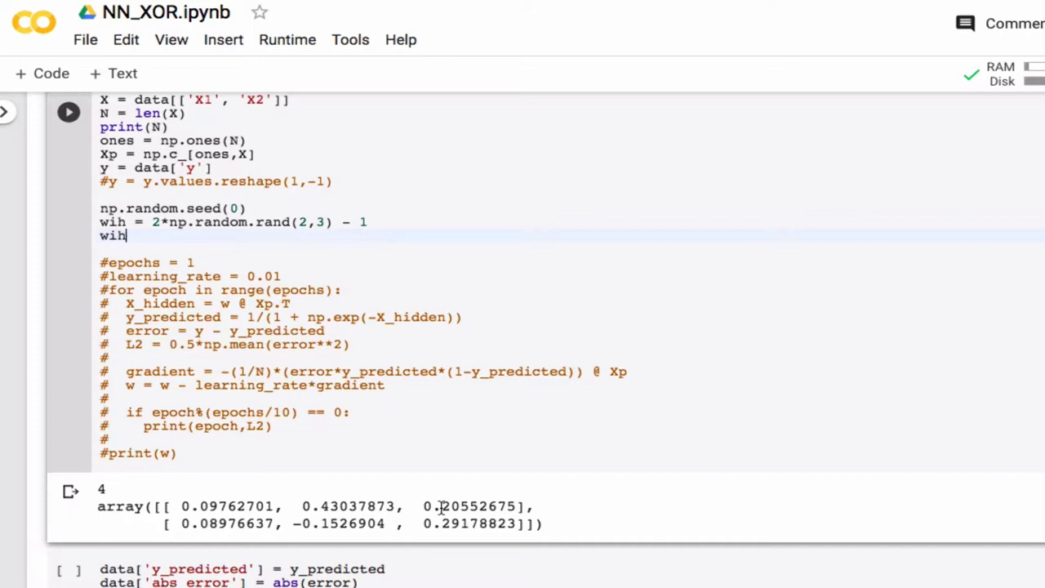
mouse_move(412, 543)
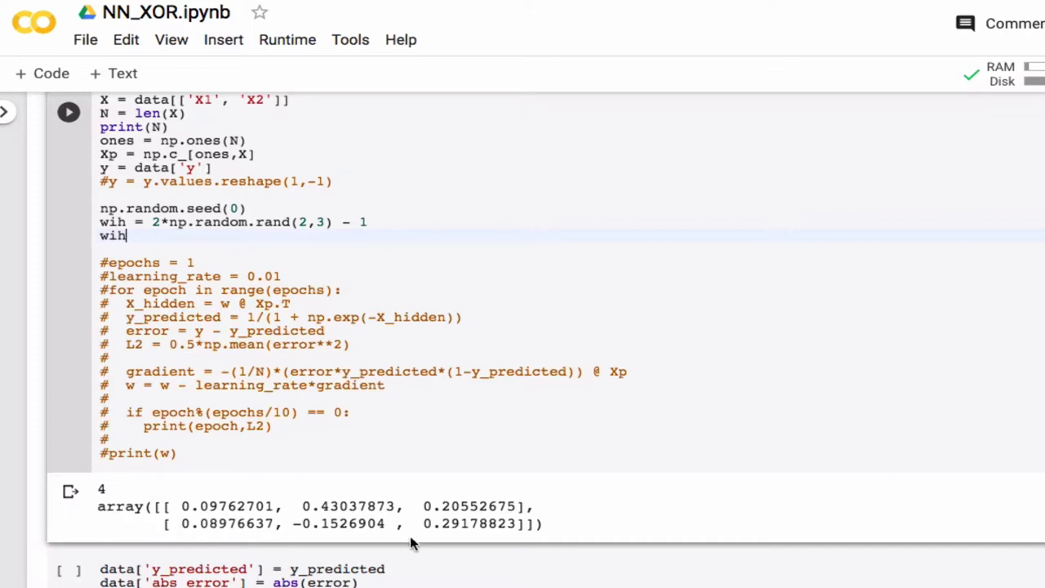
mouse_move(464, 533)
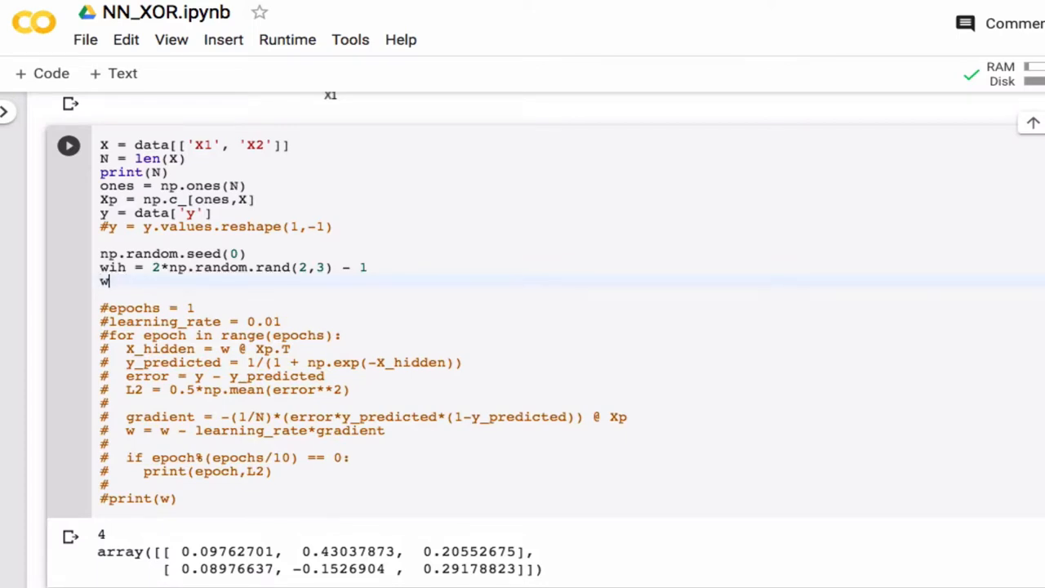
type("ho")
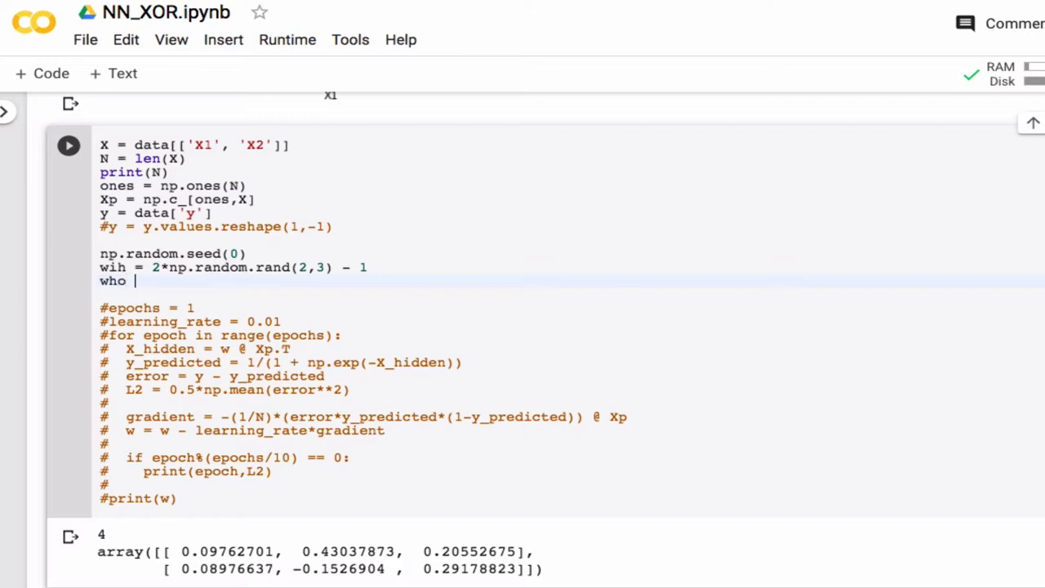
left_click_drag(152, 268, 367, 268)
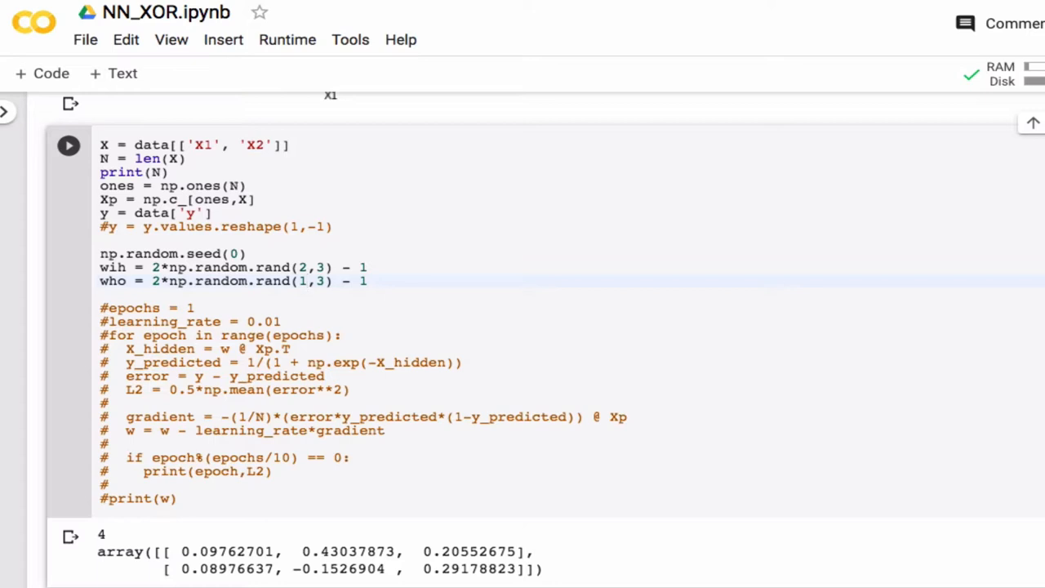
left_click(307, 281)
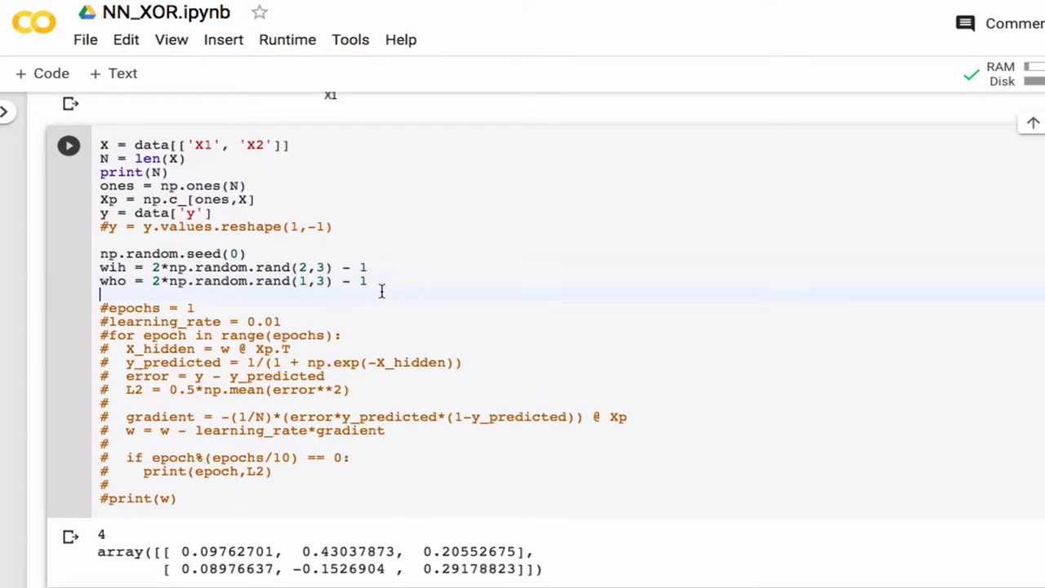
type("who")
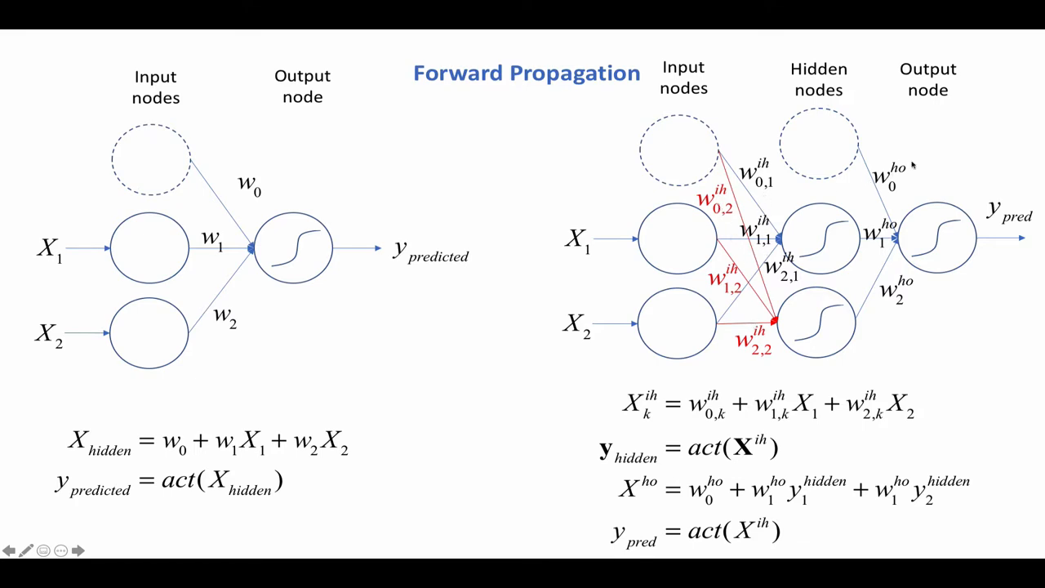
mouse_move(918, 168)
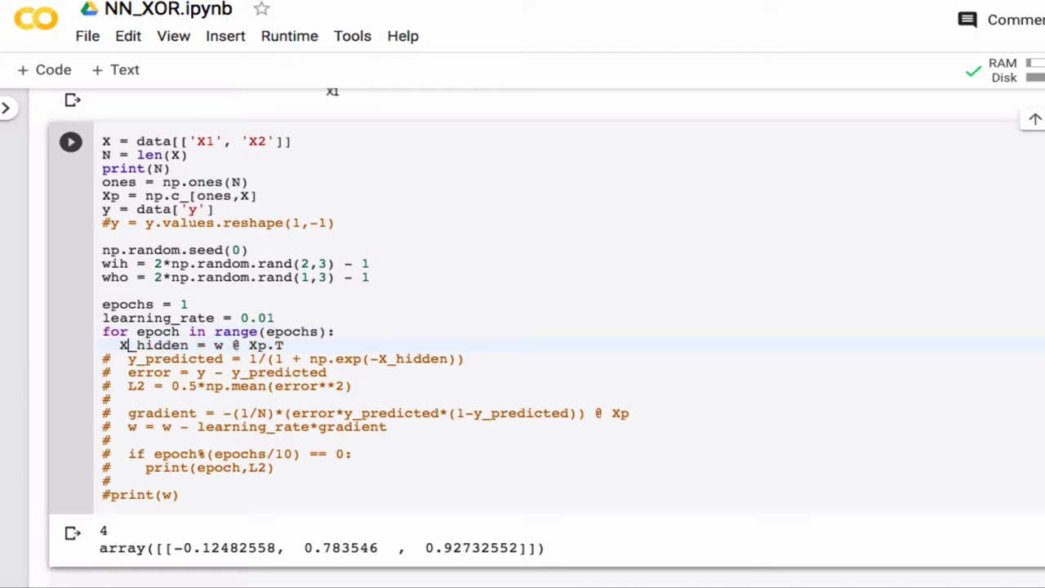
- Rename X_hidden to Xih and y_predicted to yh, with yh = 1/(1 + np.exp(-Xih))
double_click(160, 344)
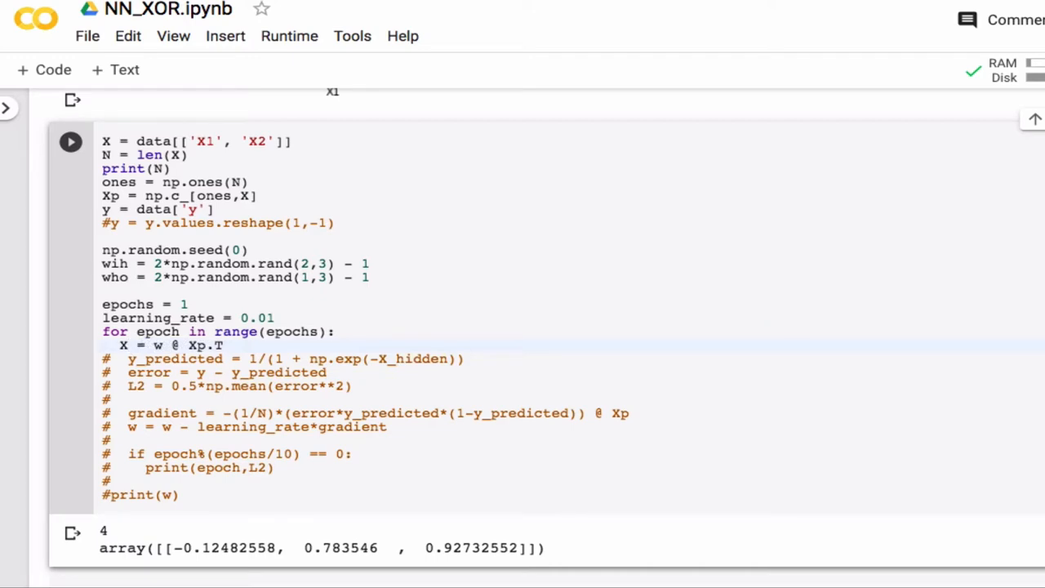
type("ih")
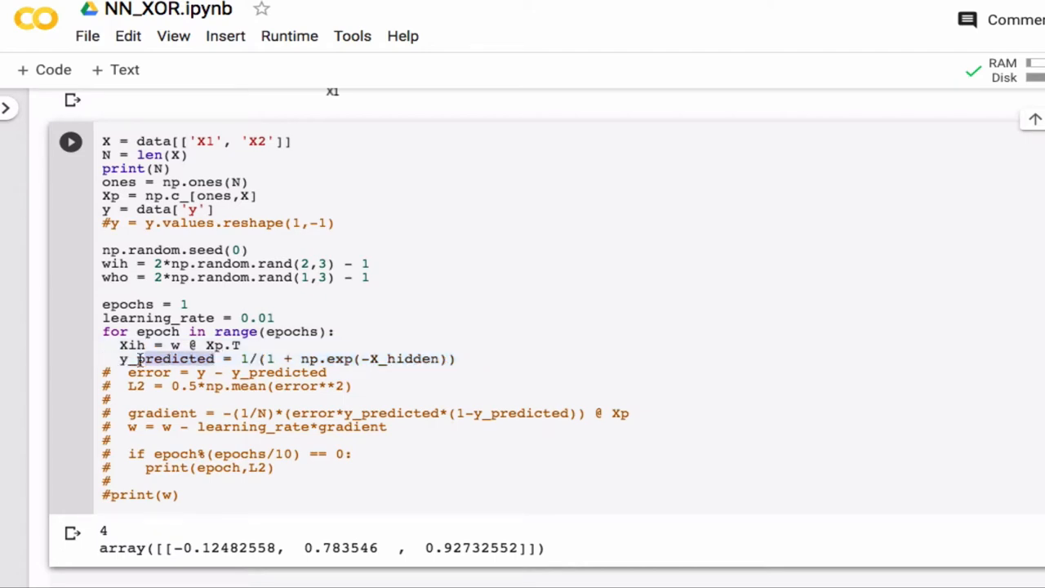
double_click(171, 359)
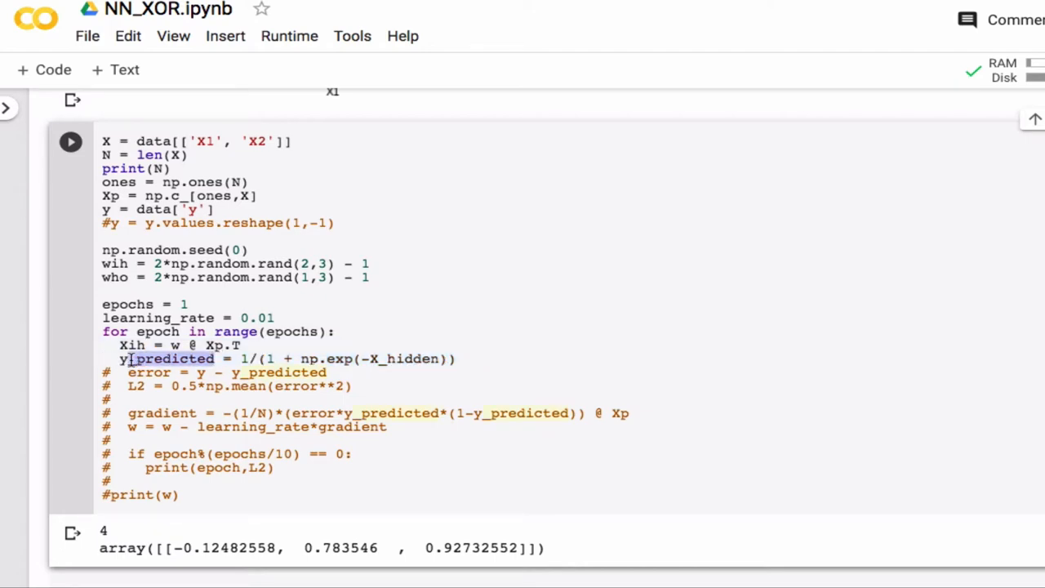
type("yh")
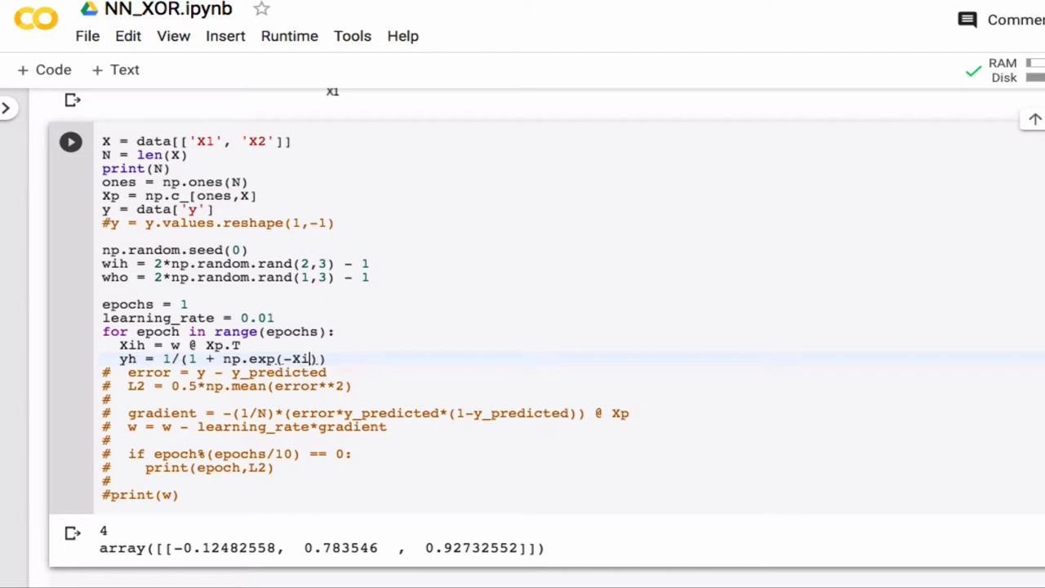
type("h")
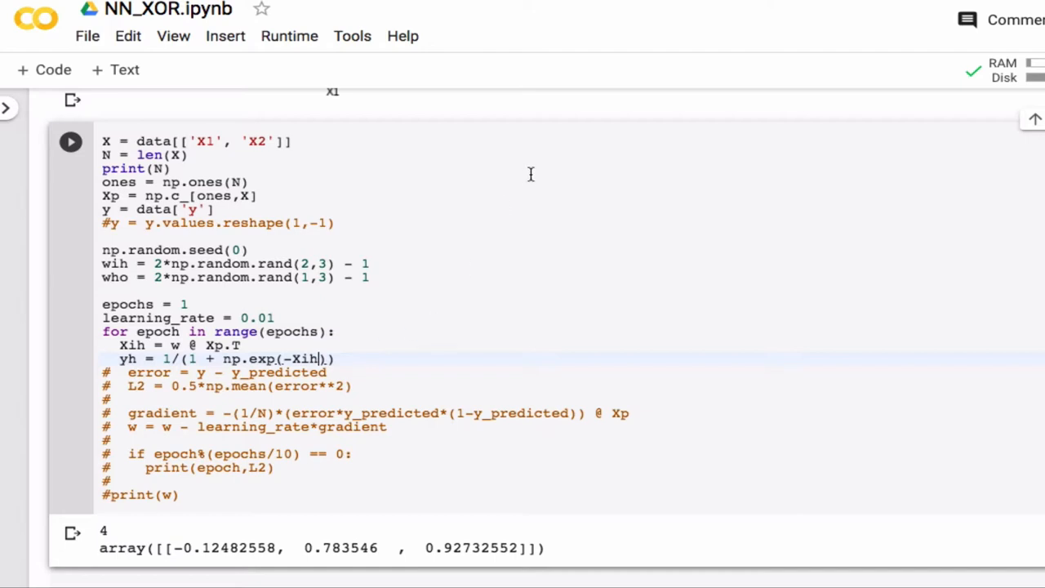
mouse_move(454, 219)
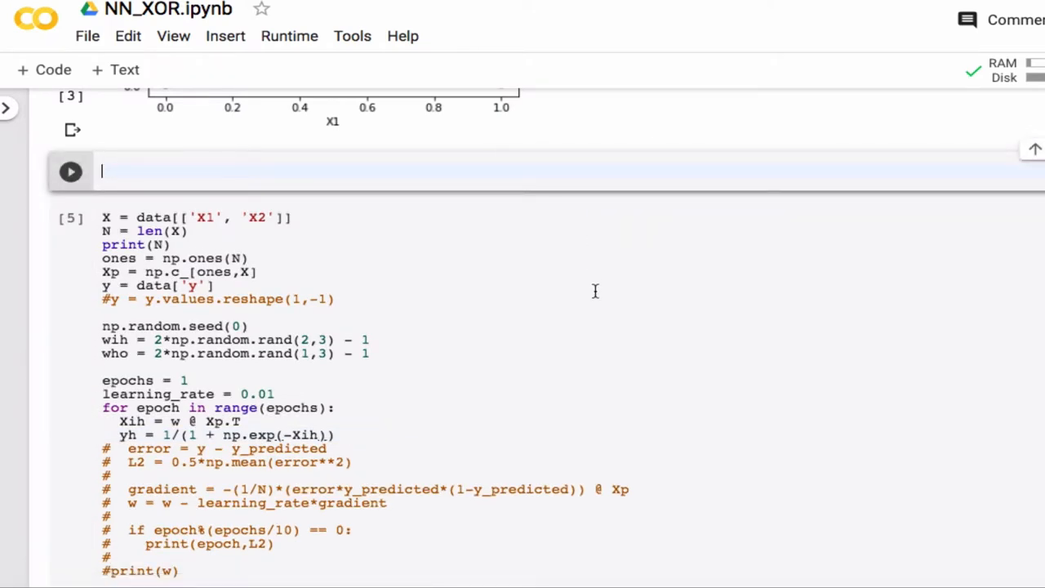
- Start a test cell defining def func(x): with its body on a new line
type("deg")
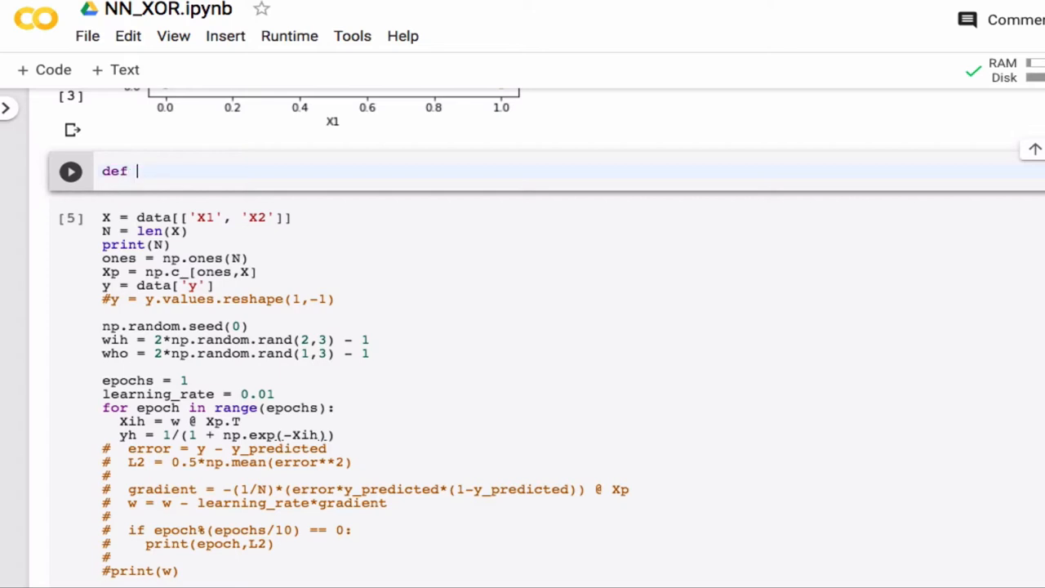
type("(X)")
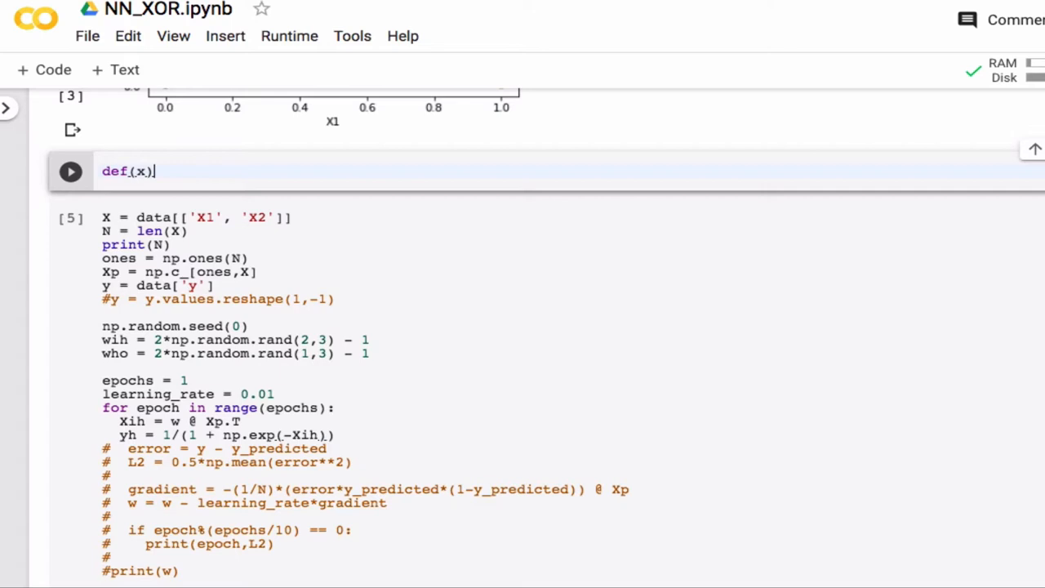
key("Backspace")
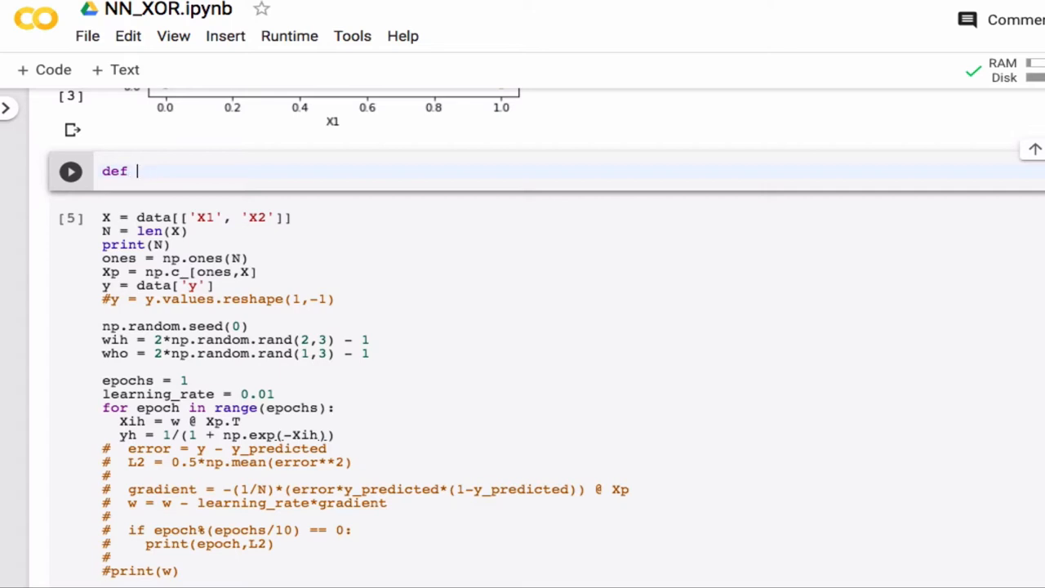
type("func")
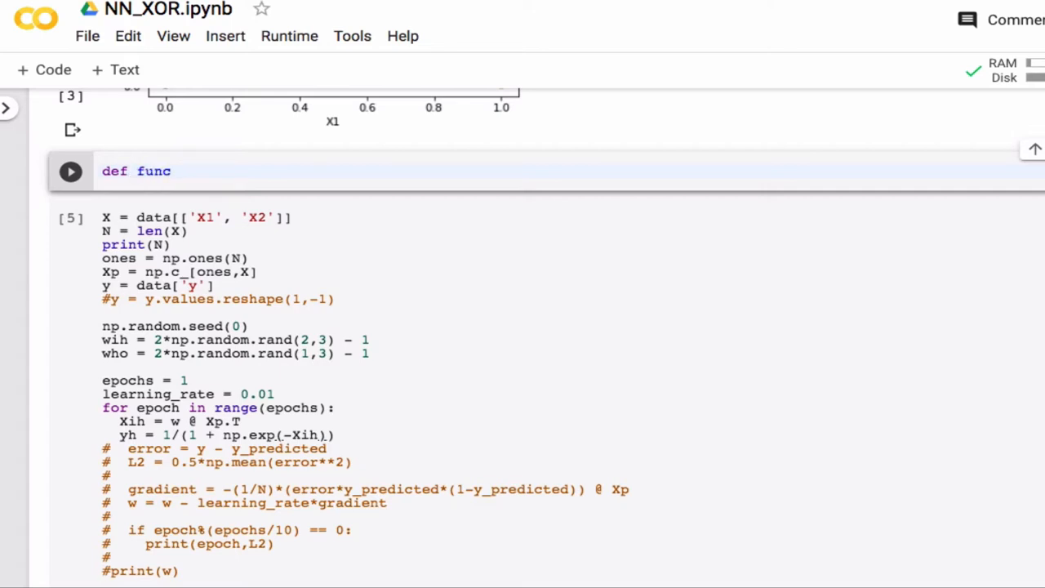
type("[]")
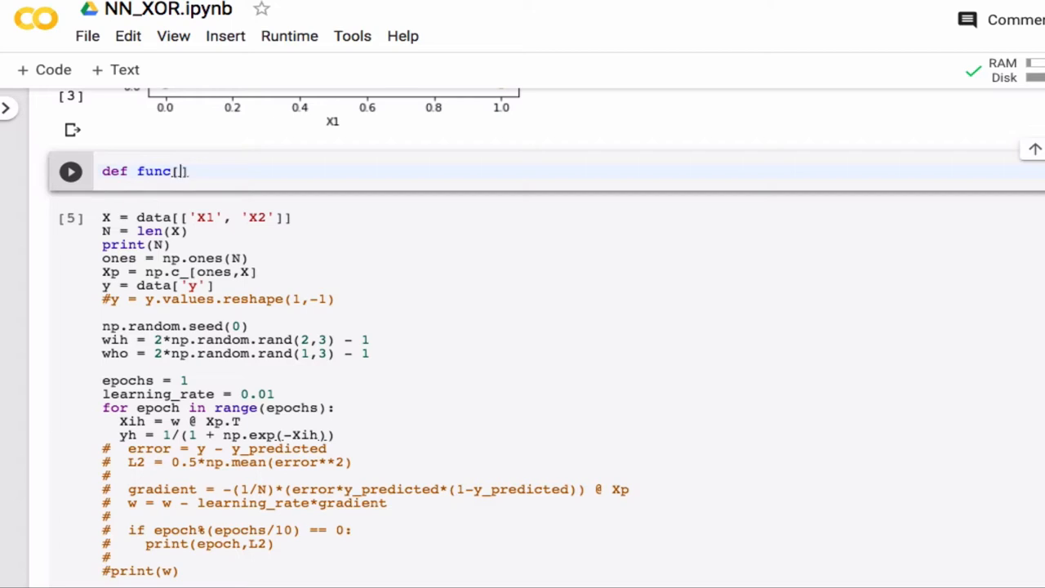
type("x):")
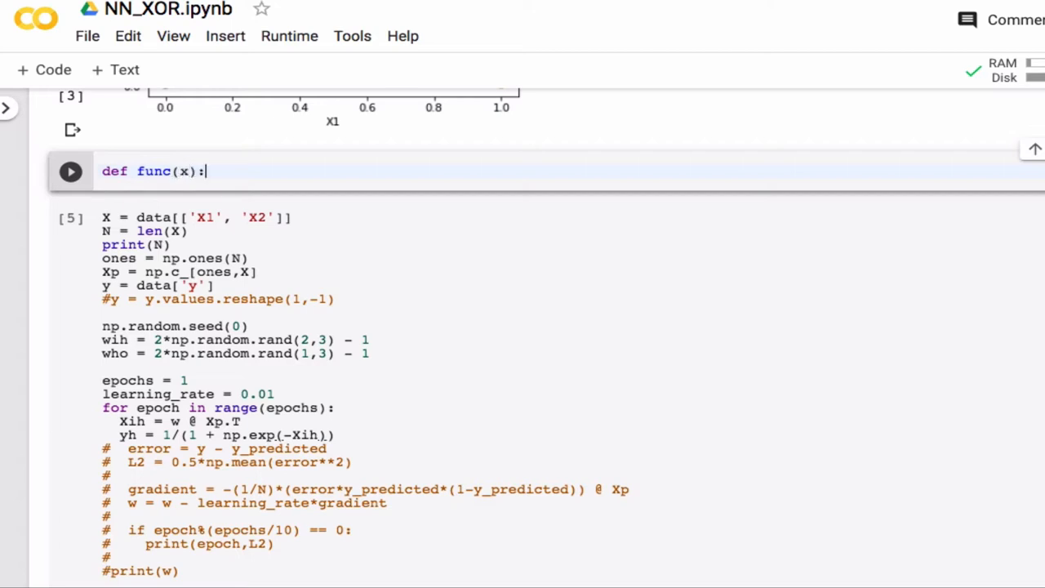
key("Enter")
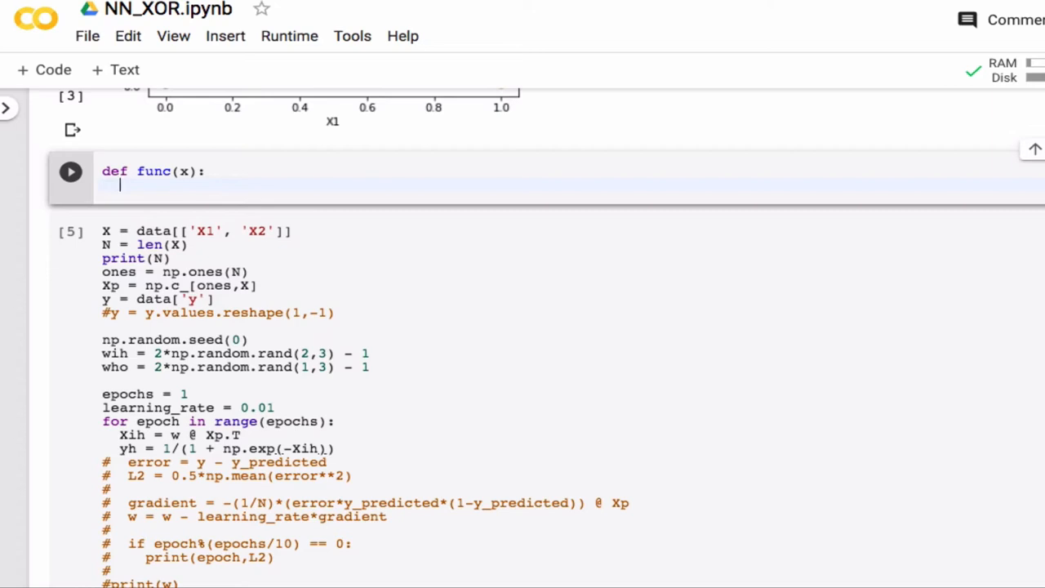
- Give func the body a = b**2 followed by return a
type("y")
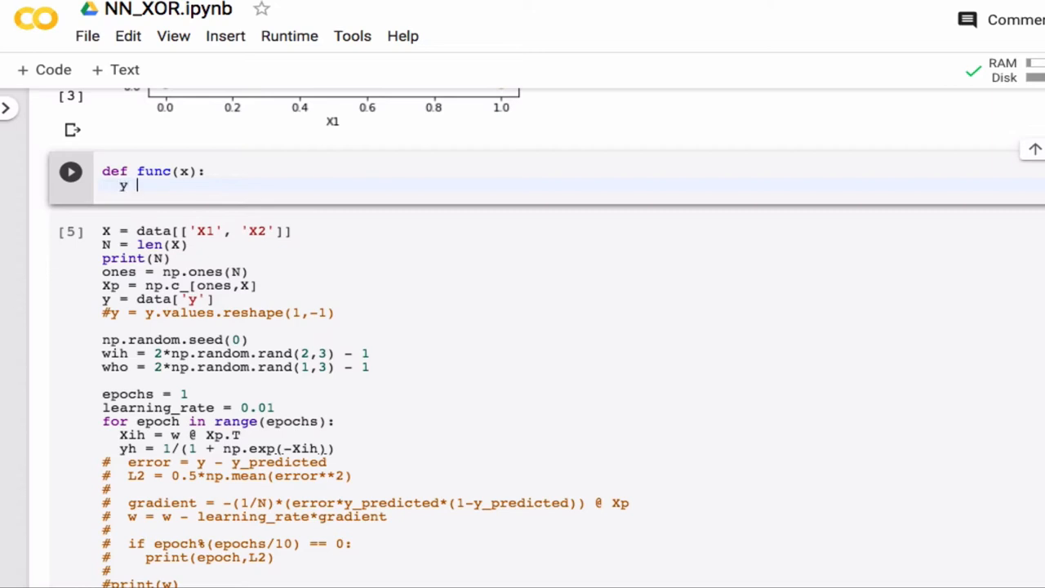
type("=")
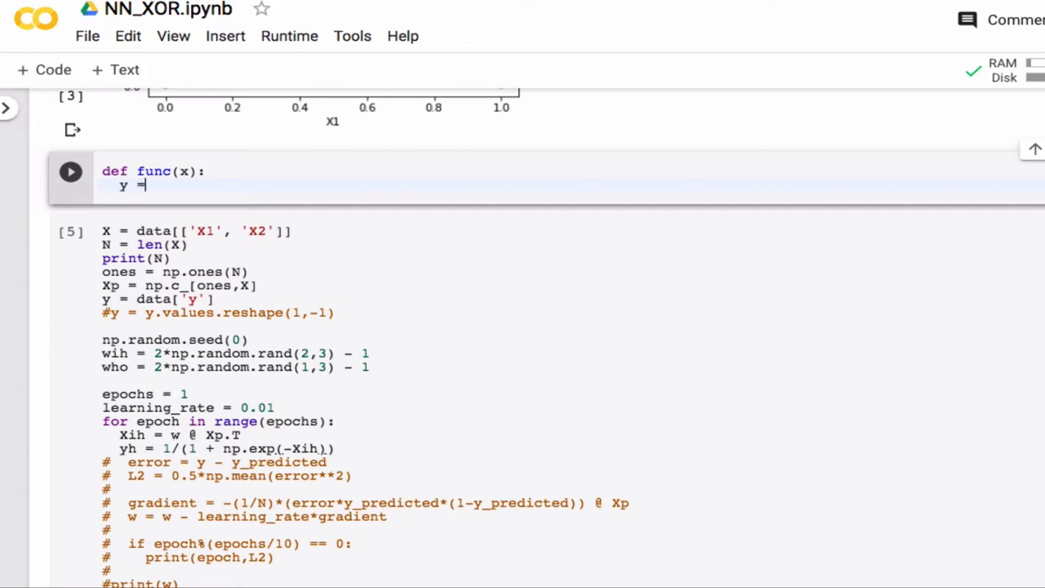
key("BackSpace")
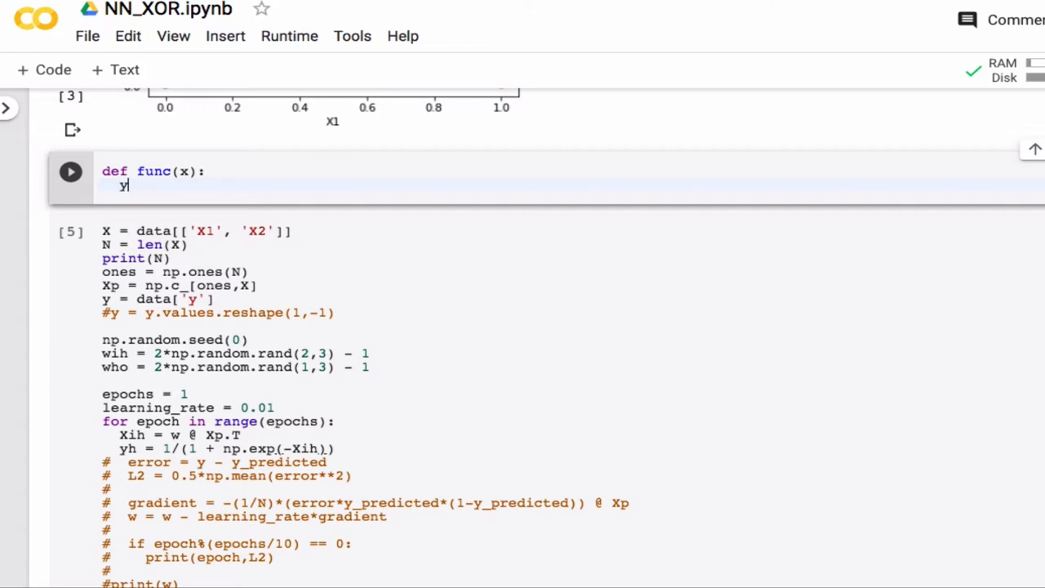
type("a = c")
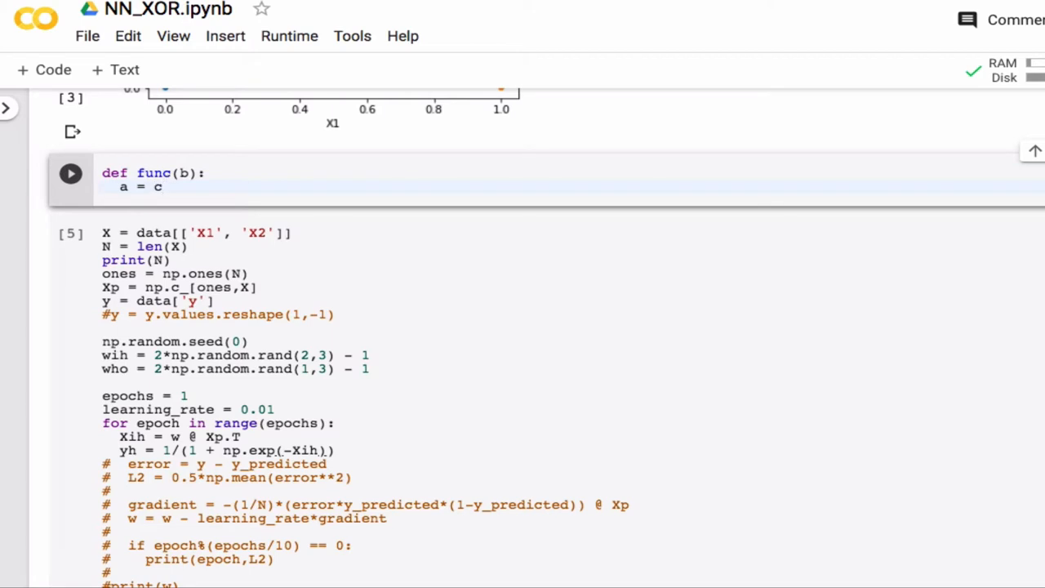
type("b")
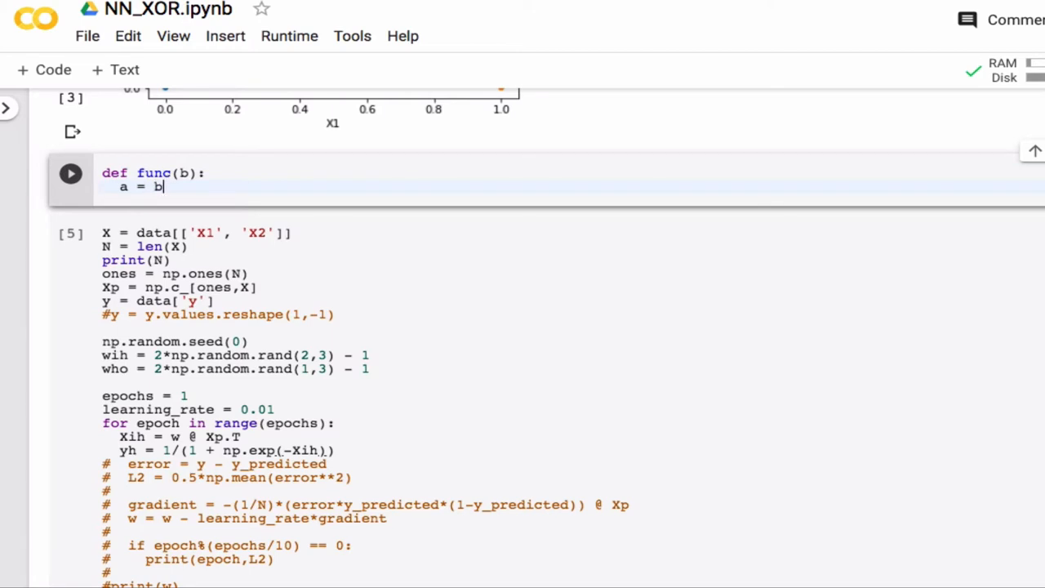
type("**2")
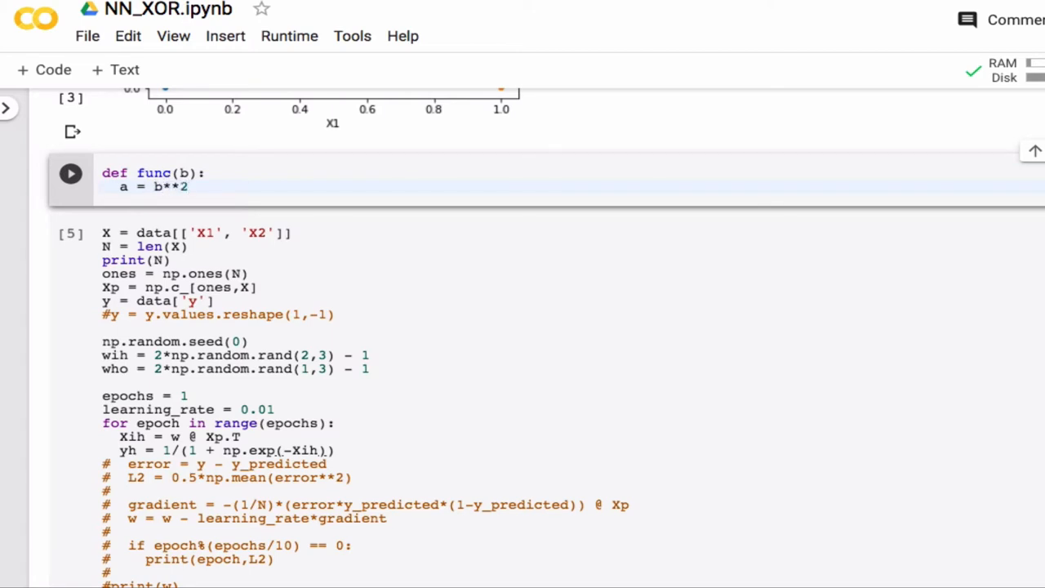
type("reutr")
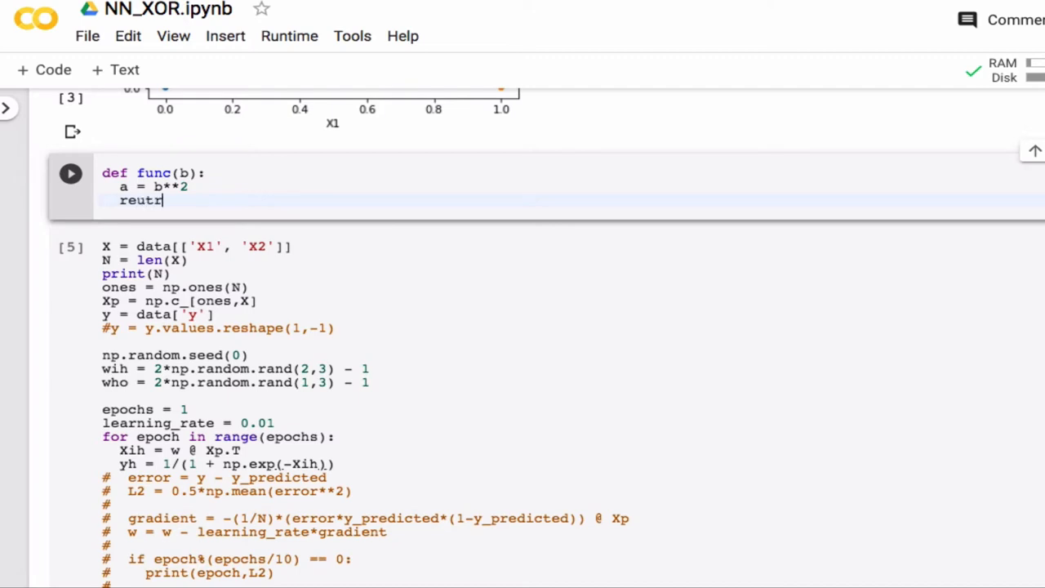
type("u")
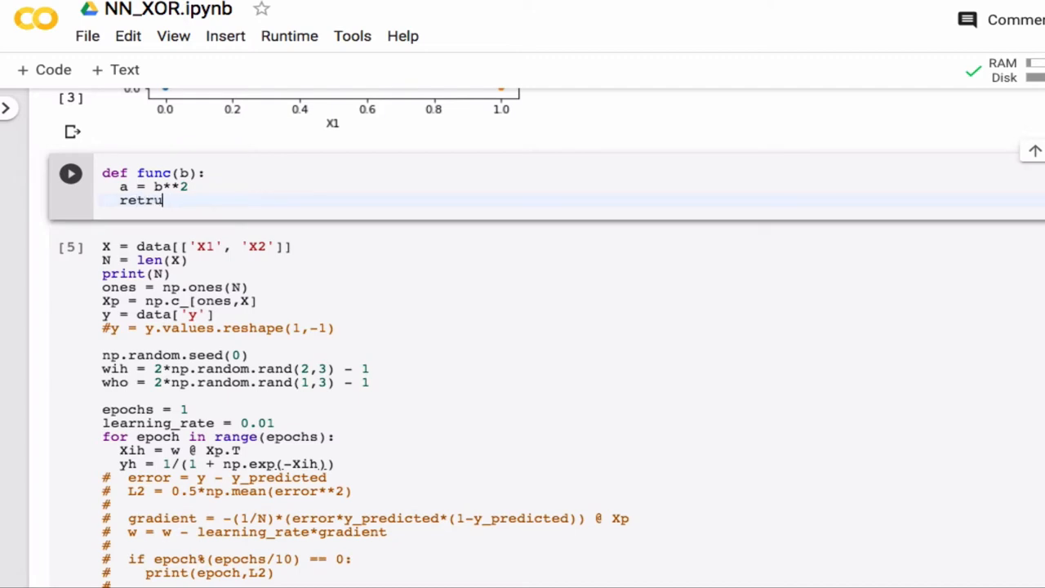
type("rn")
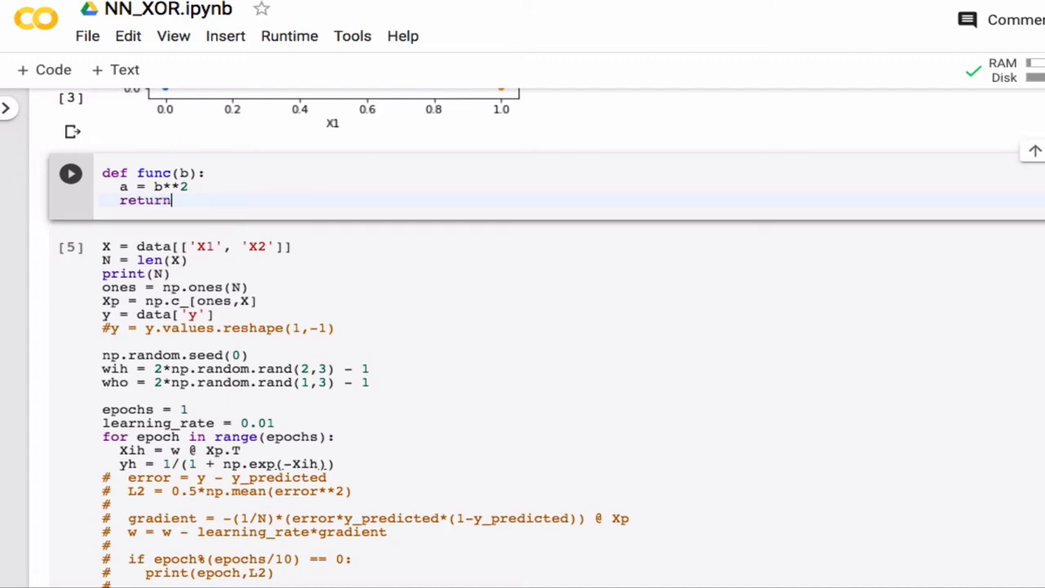
type("a")
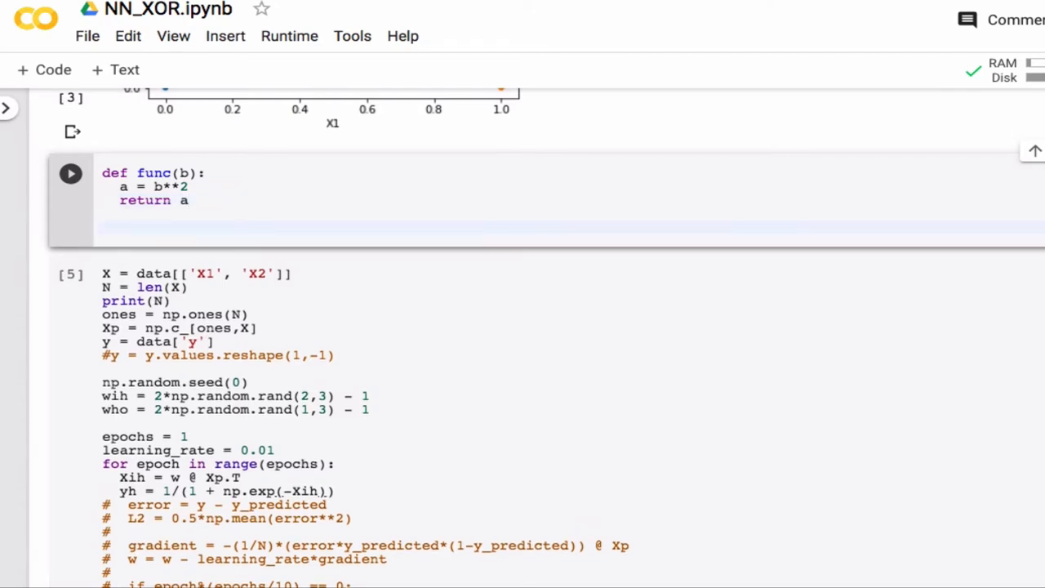
- Call c = func(4), print c, run it, then change the argument to 6
type("func")
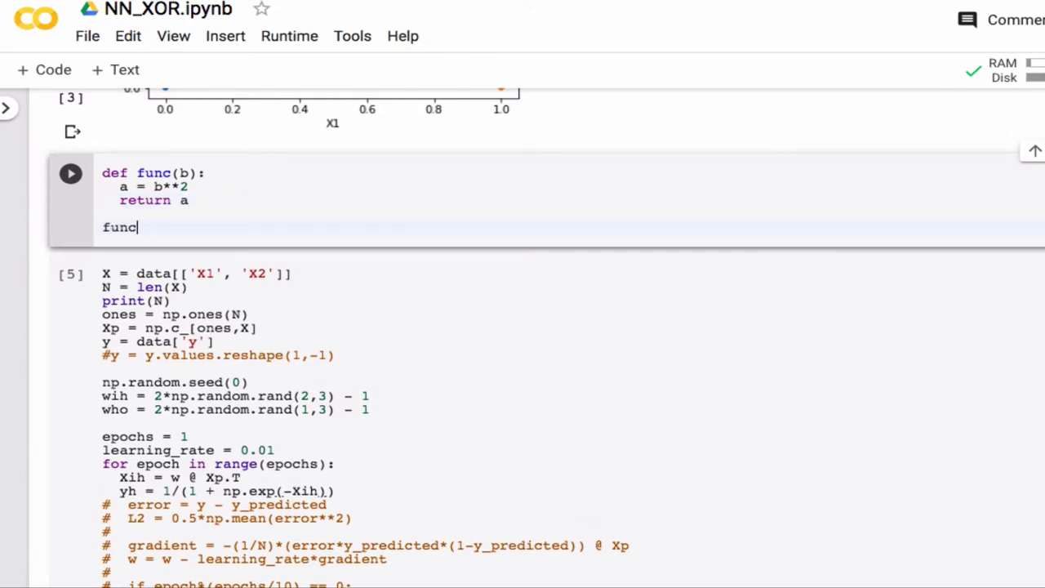
type("()")
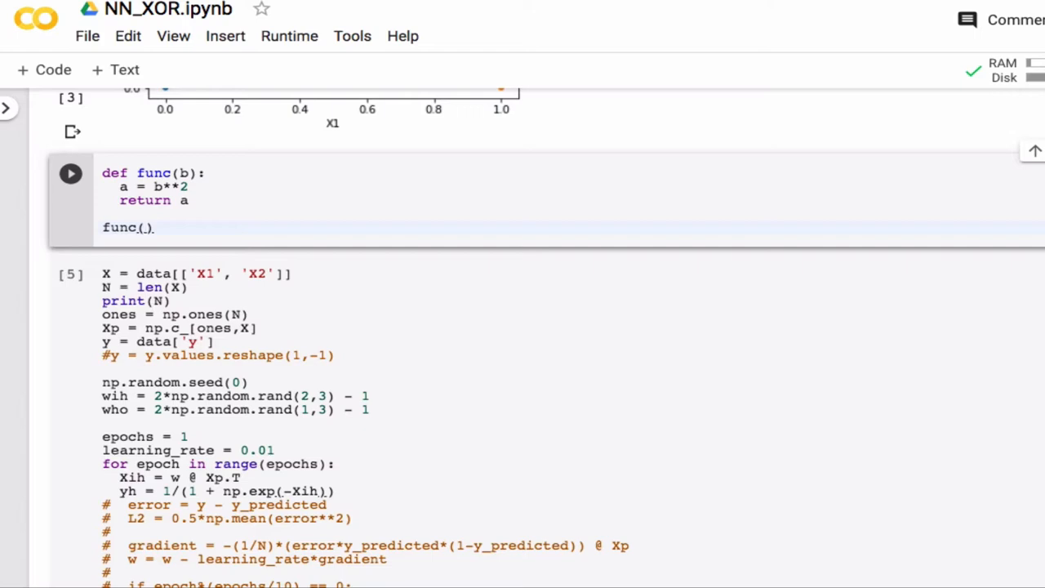
type("4")
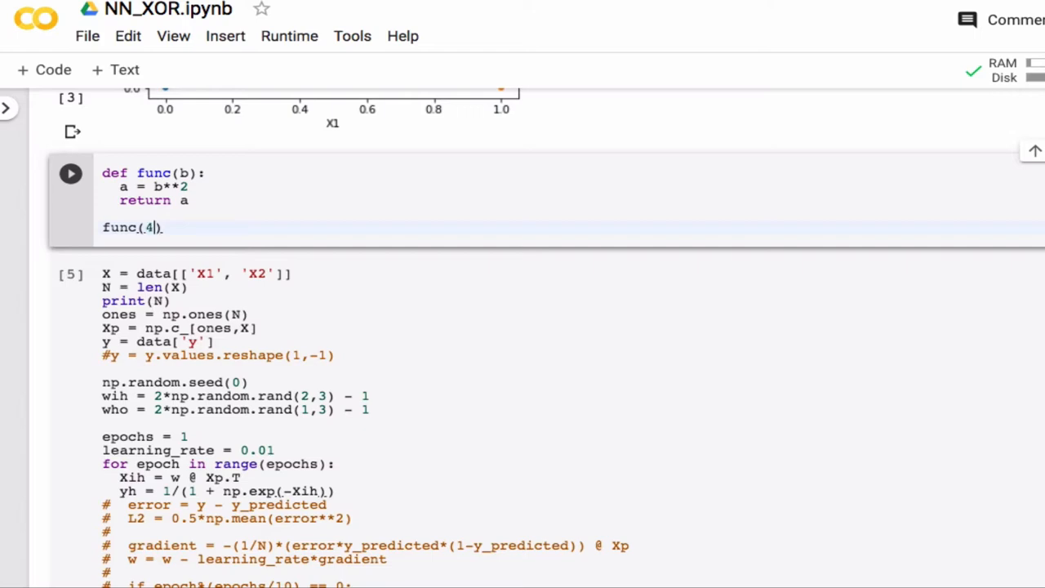
left_click(70, 173)
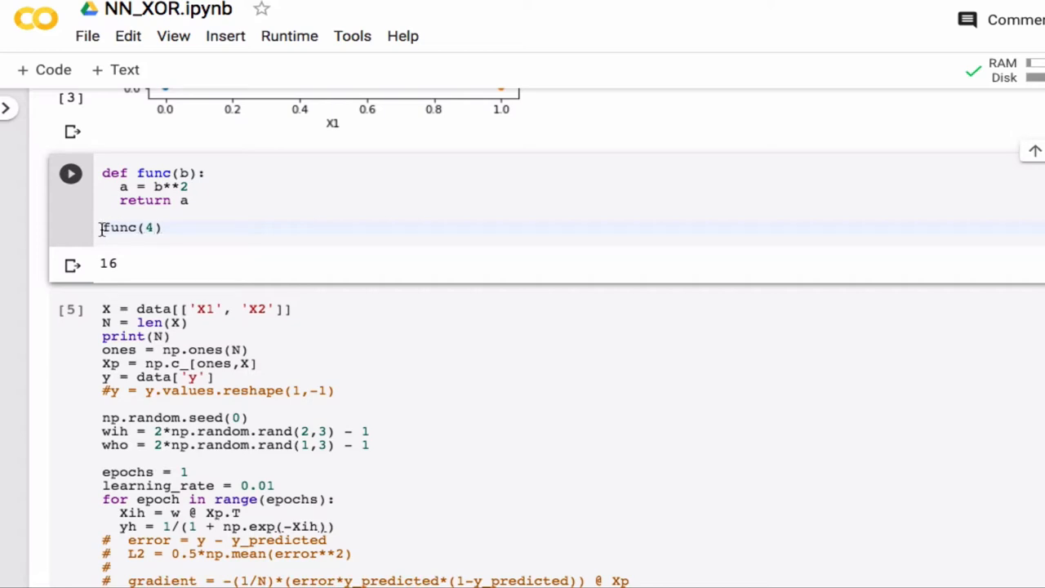
type("c =")
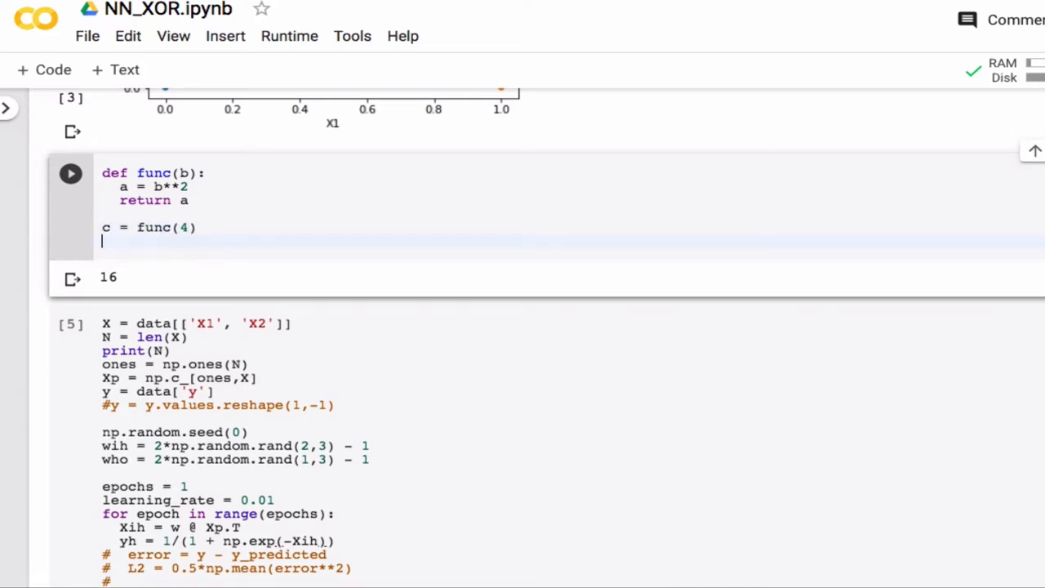
type("print(c)")
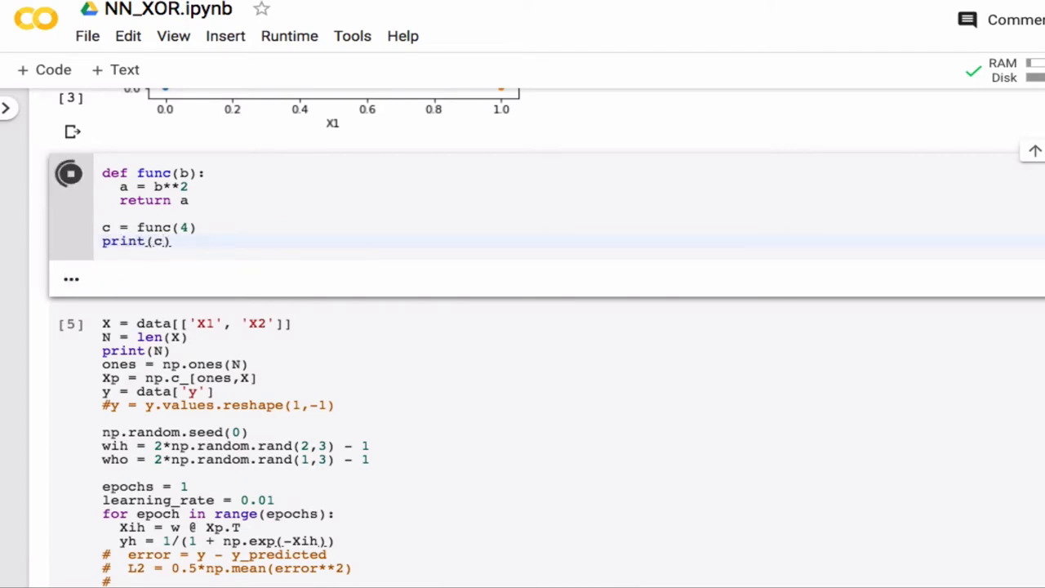
left_click(69, 173)
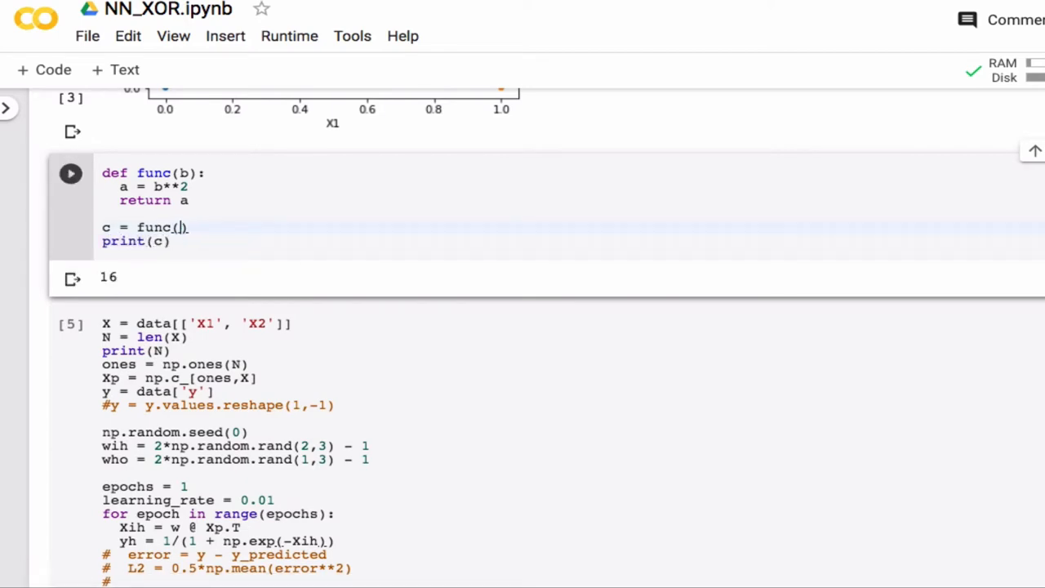
type("6")
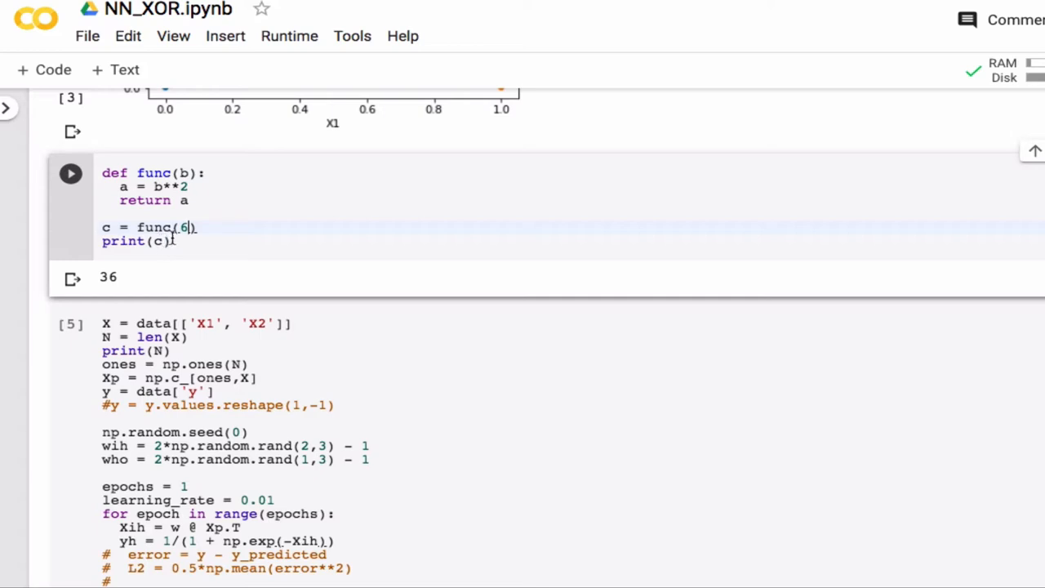
- Rename func to activation with parameter x instead of b
double_click(153, 174)
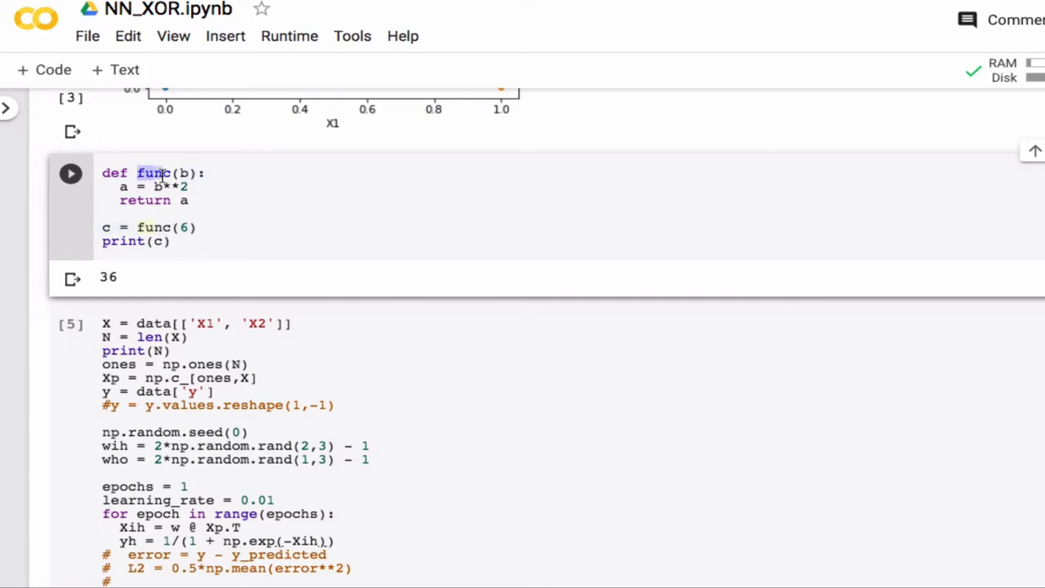
type("activatio")
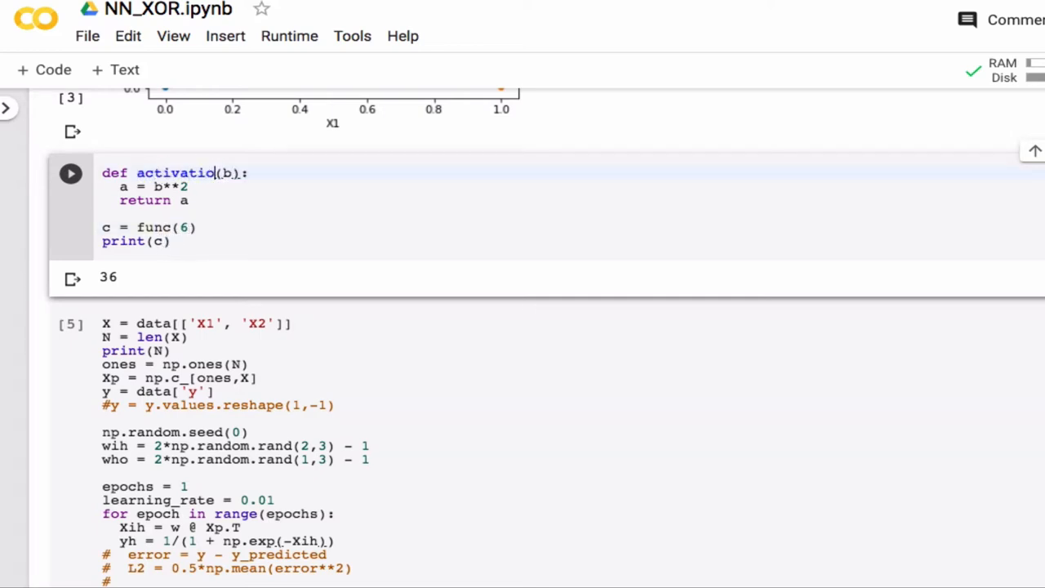
type("n")
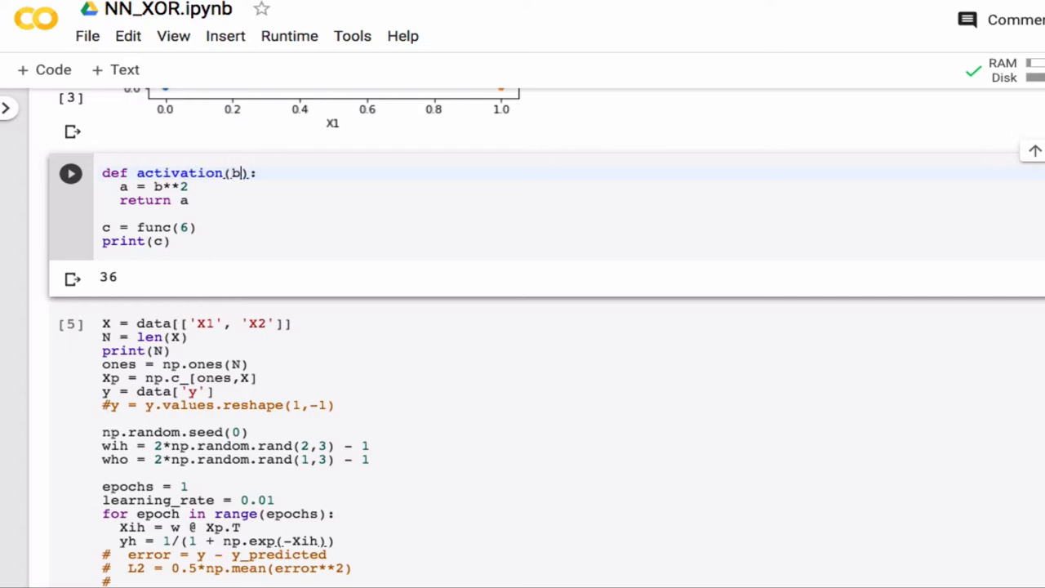
key("Backspace")
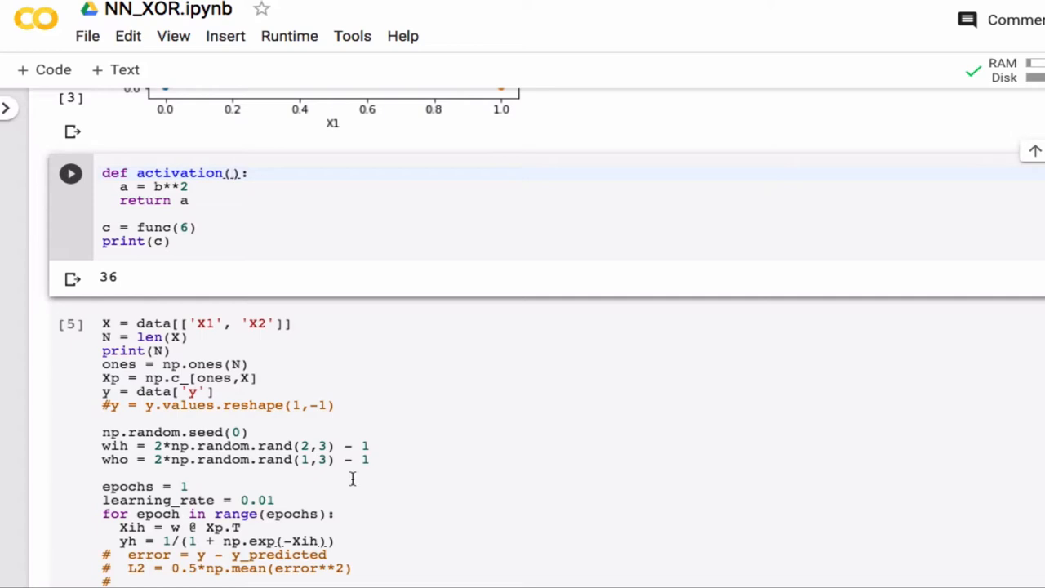
type("X")
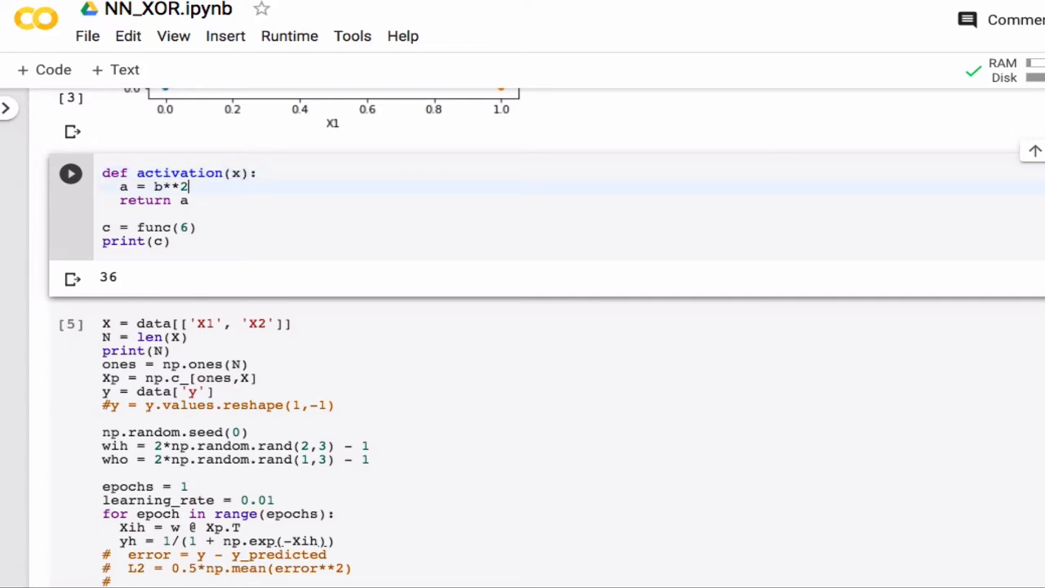
- Replace the body with act = 1/(1 + np.exp(-x)) and return act
key("BackSpace")
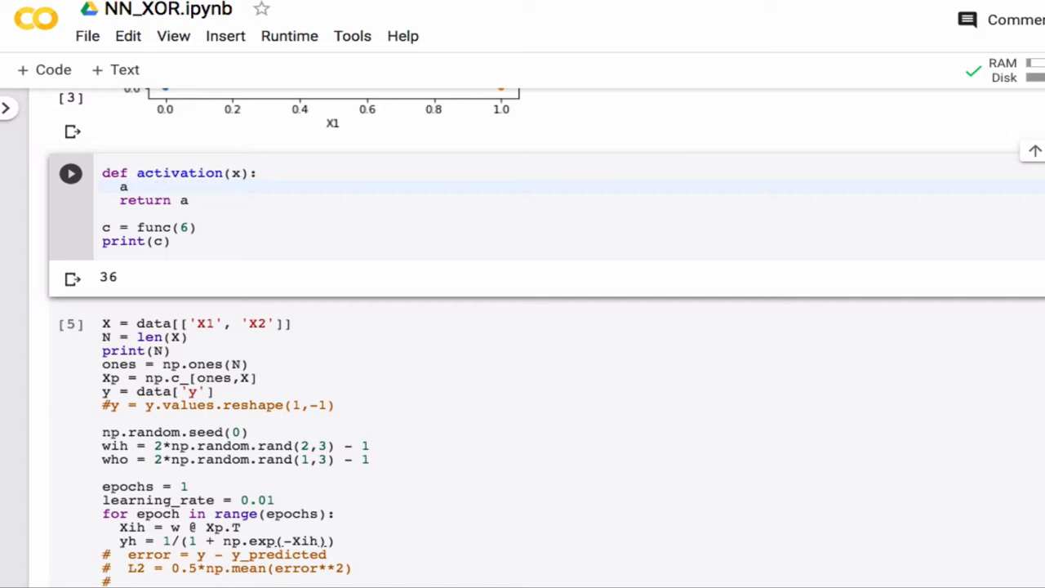
type("ct")
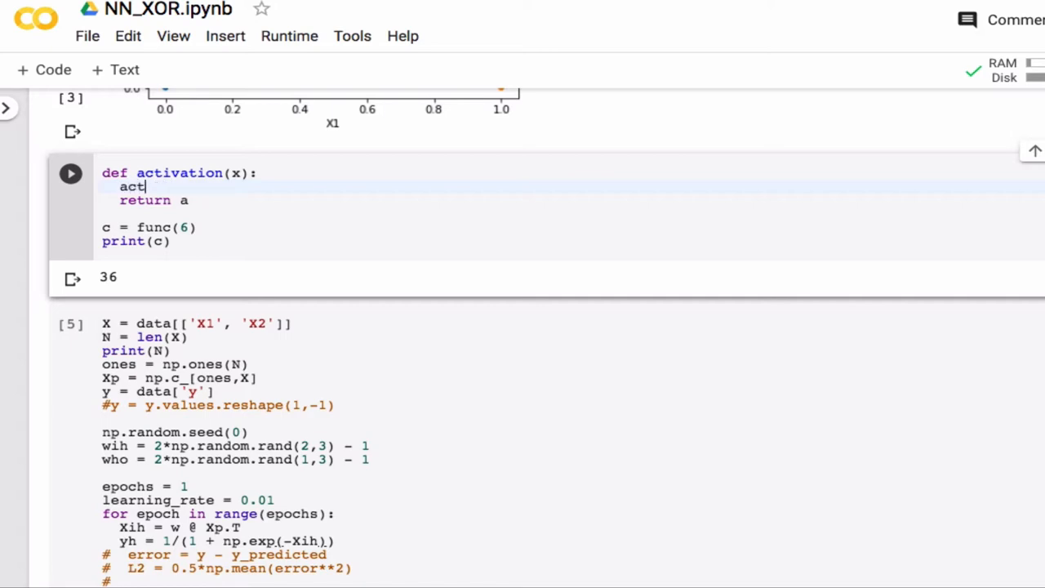
type("= 1")
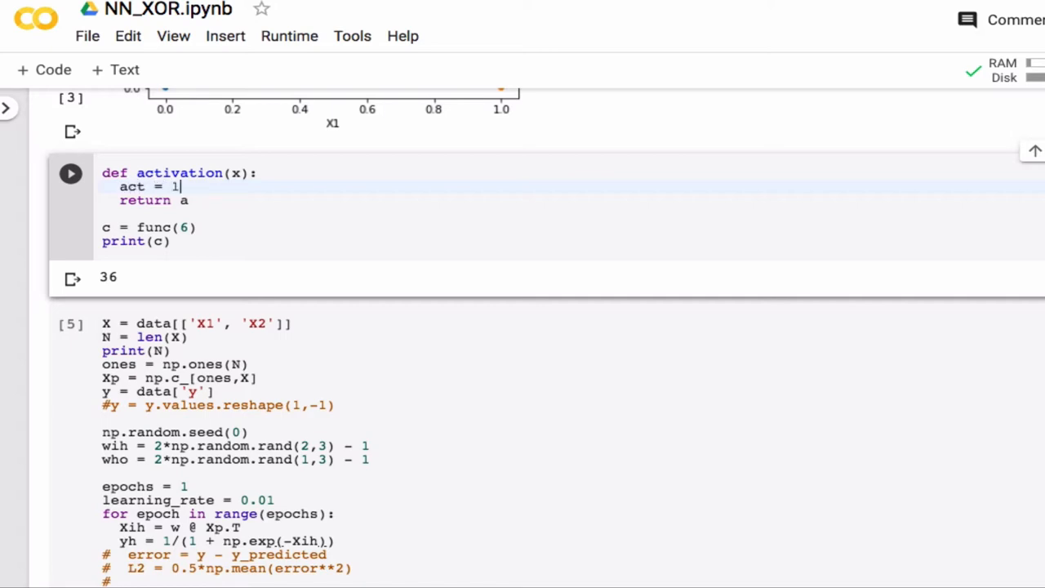
type("/(1)")
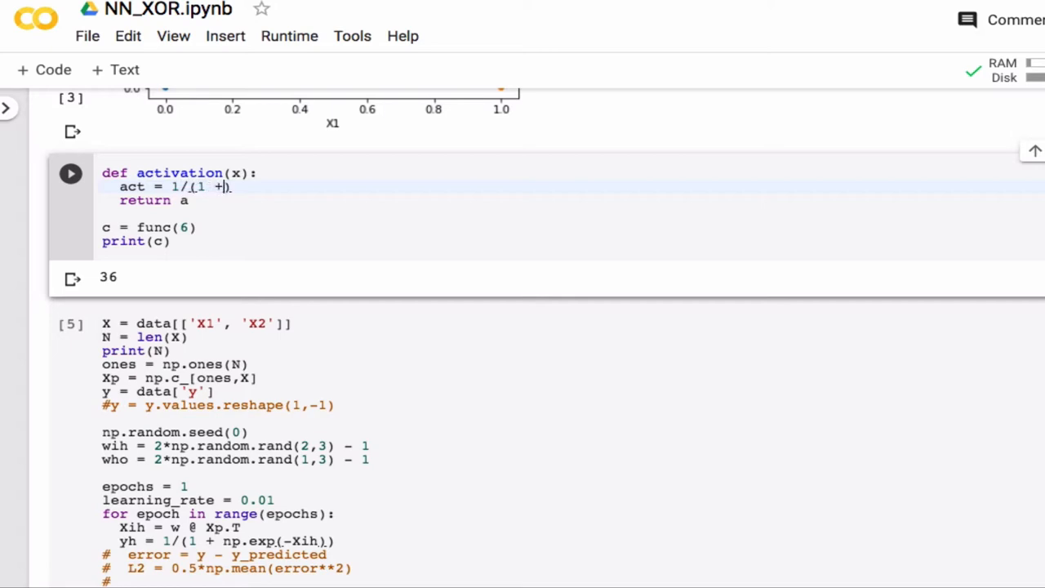
type("np.exp(-x")
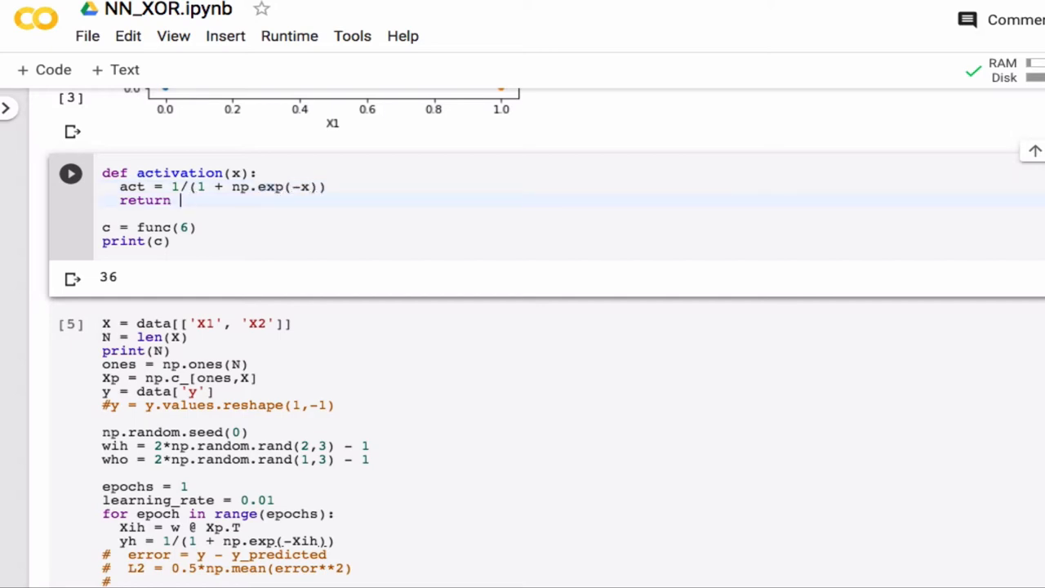
type("act")
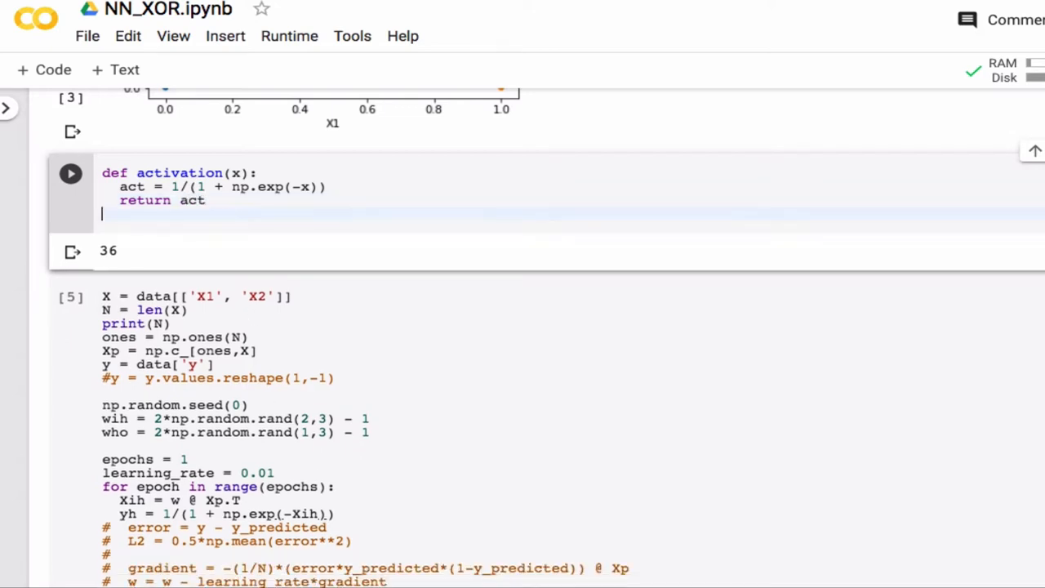
- Compute yh = activation(Xih) in the training loop and add print(yh)
scroll("down", 3)
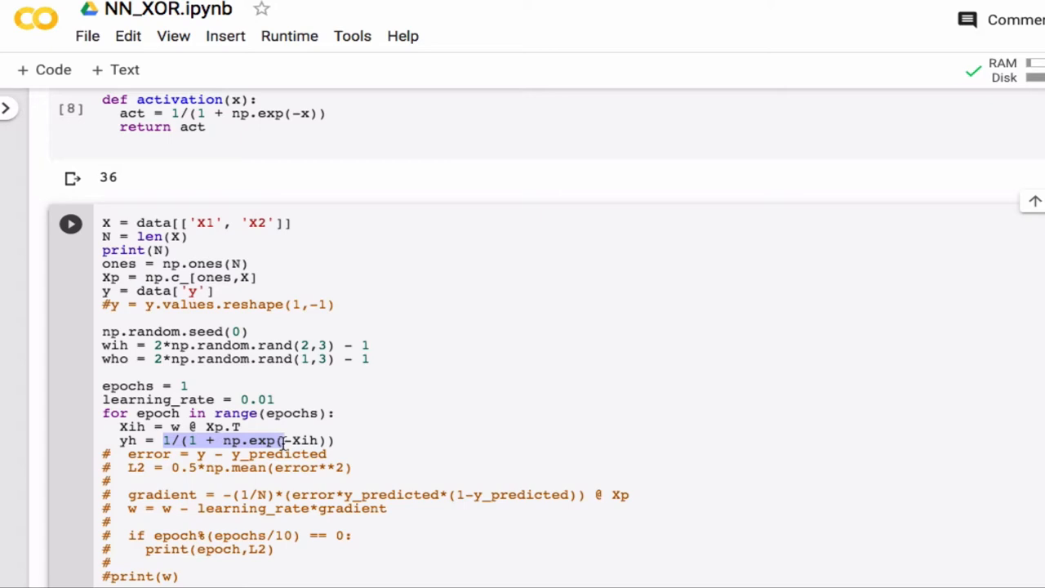
type("activation(Xih")
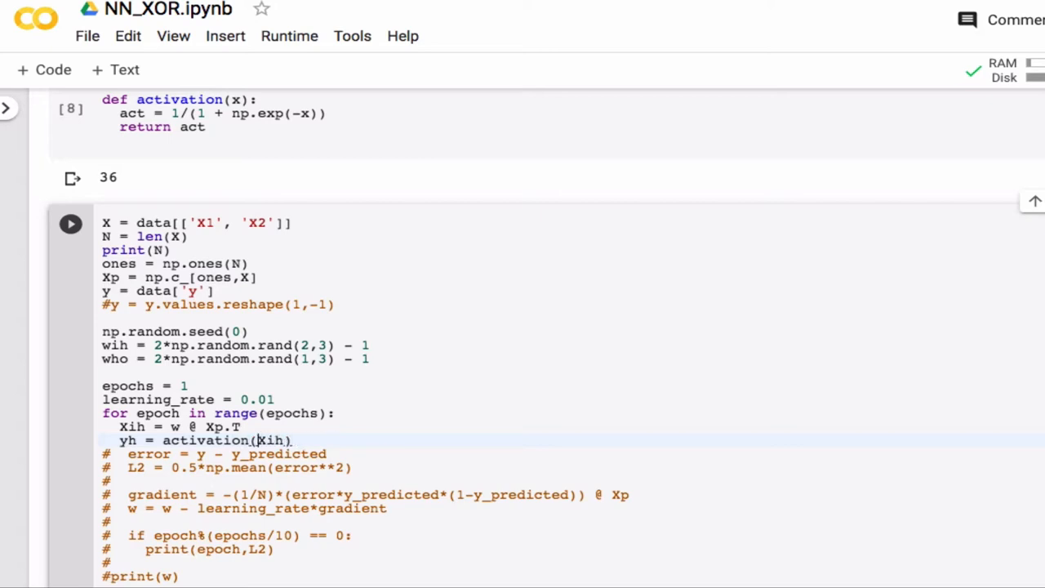
mouse_move(315, 168)
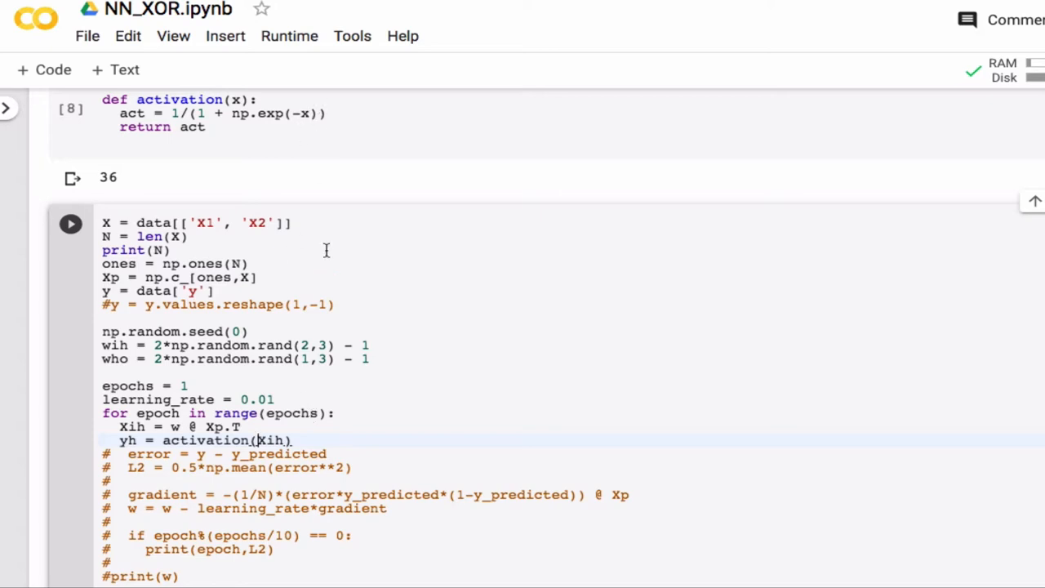
mouse_move(251, 65)
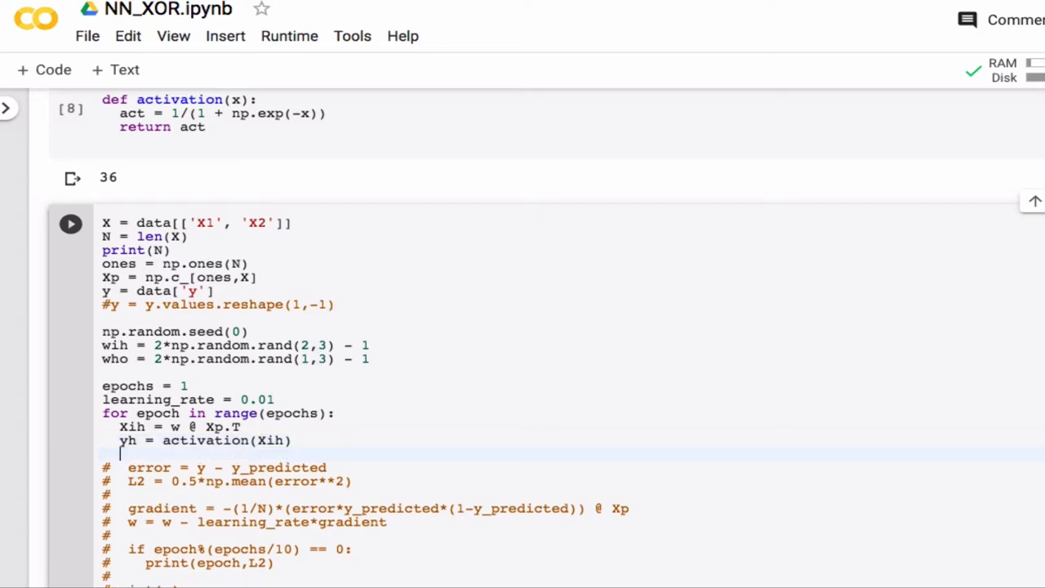
type("prin(u)")
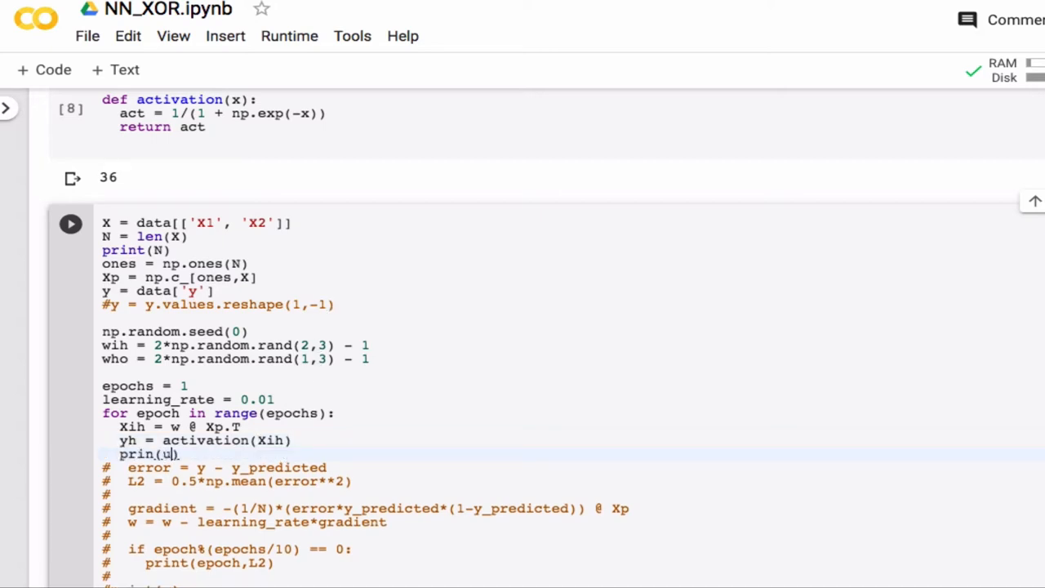
type("yh")
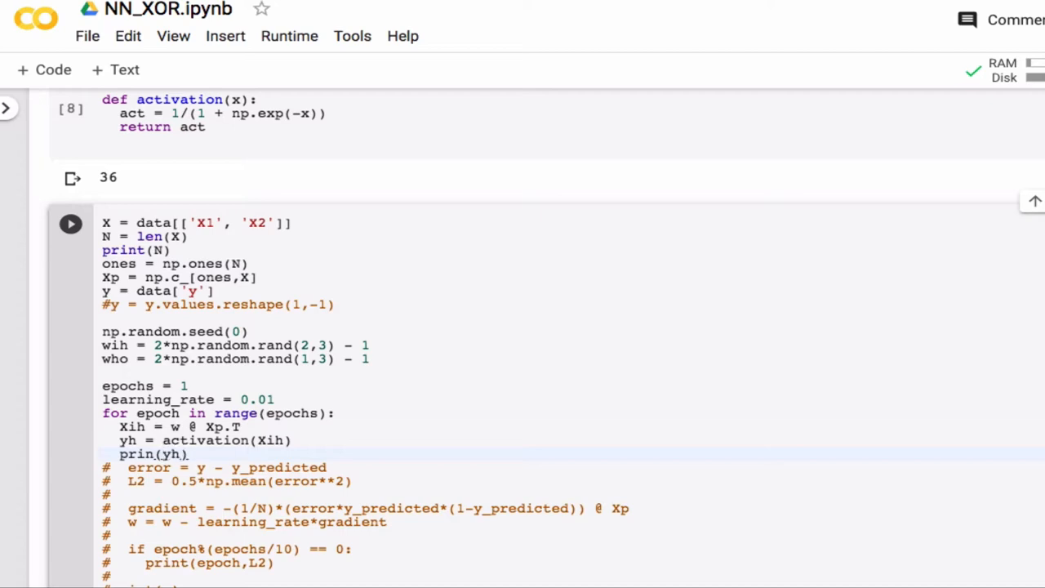
type("t")
left_click(572, 426)
type("ih")
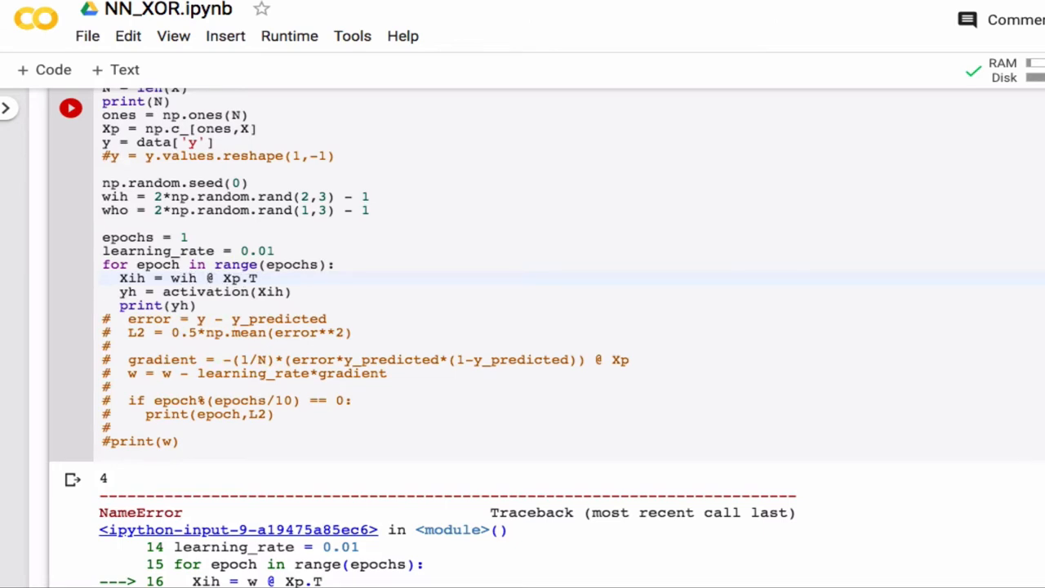
- Rerun the activation cell and the network cell so yh prints as a 2-by-4 array
left_click(69, 108)
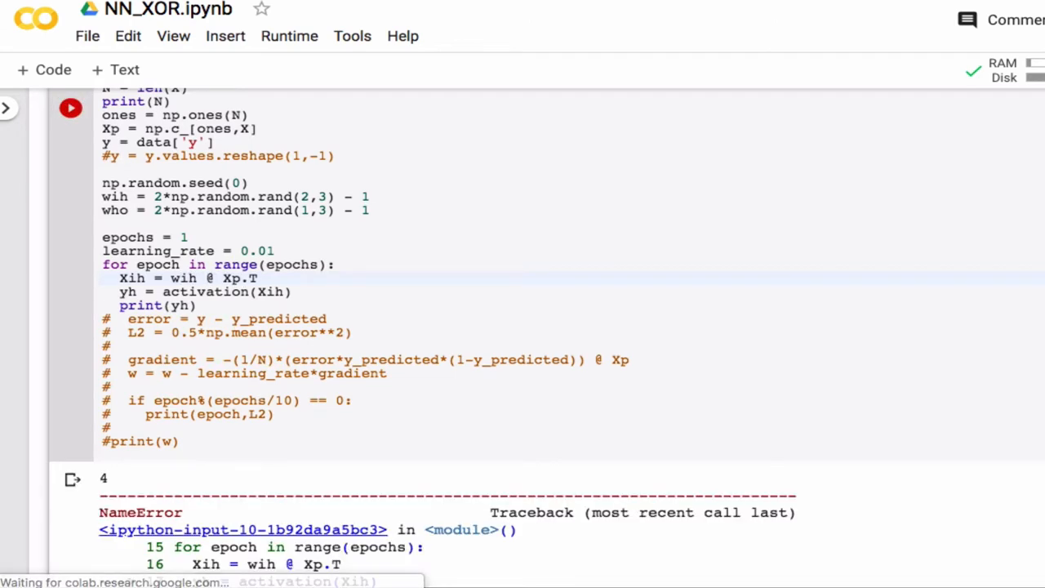
scroll("down", 3)
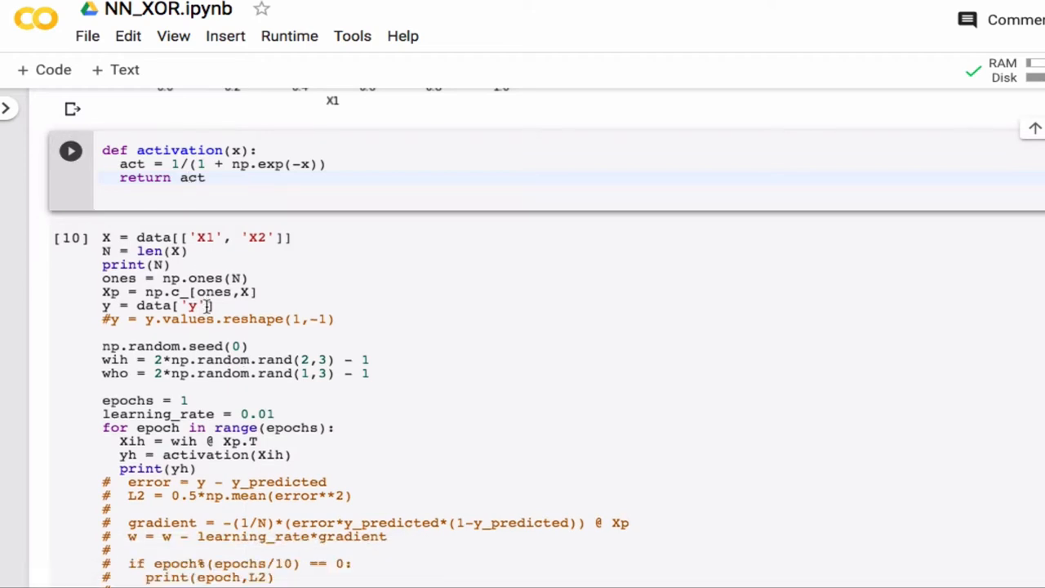
left_click(70, 150)
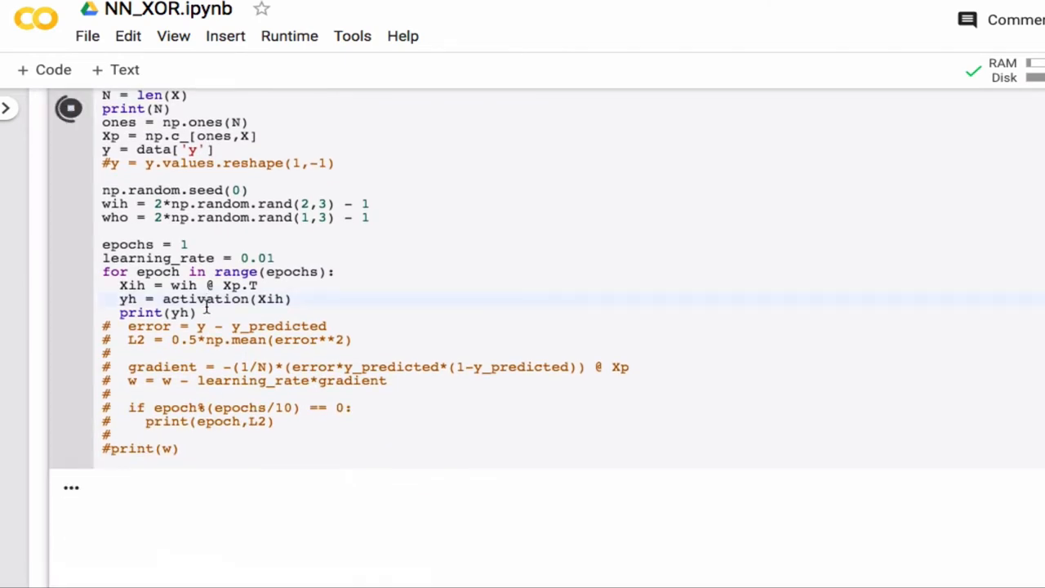
left_click(69, 107)
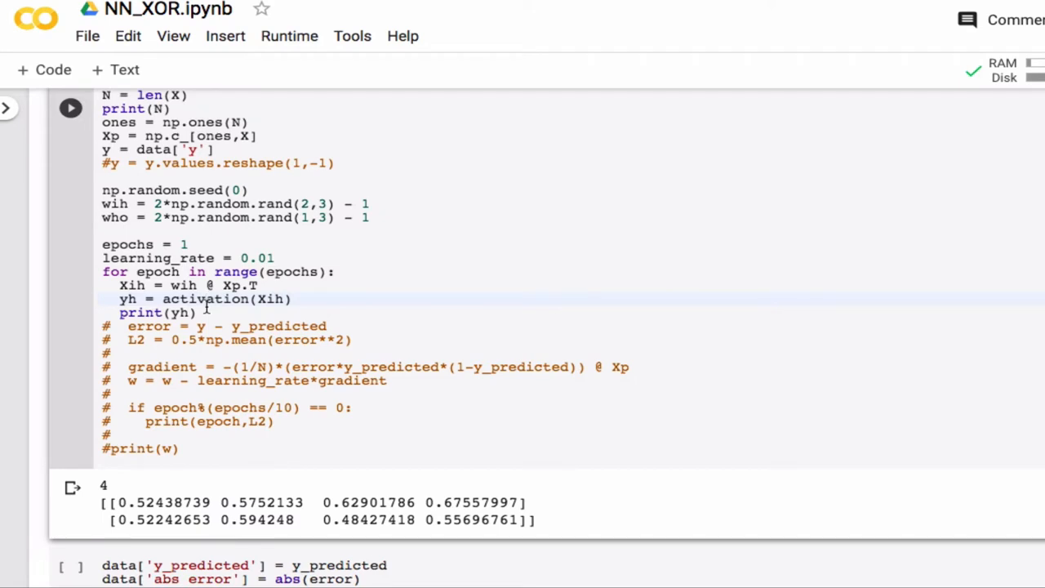
mouse_move(121, 484)
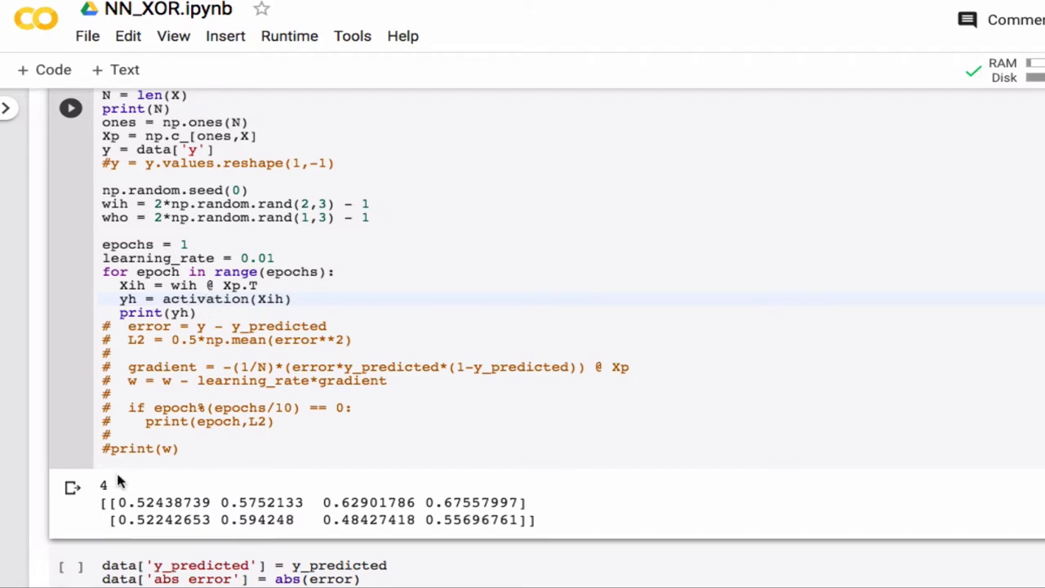
mouse_move(130, 496)
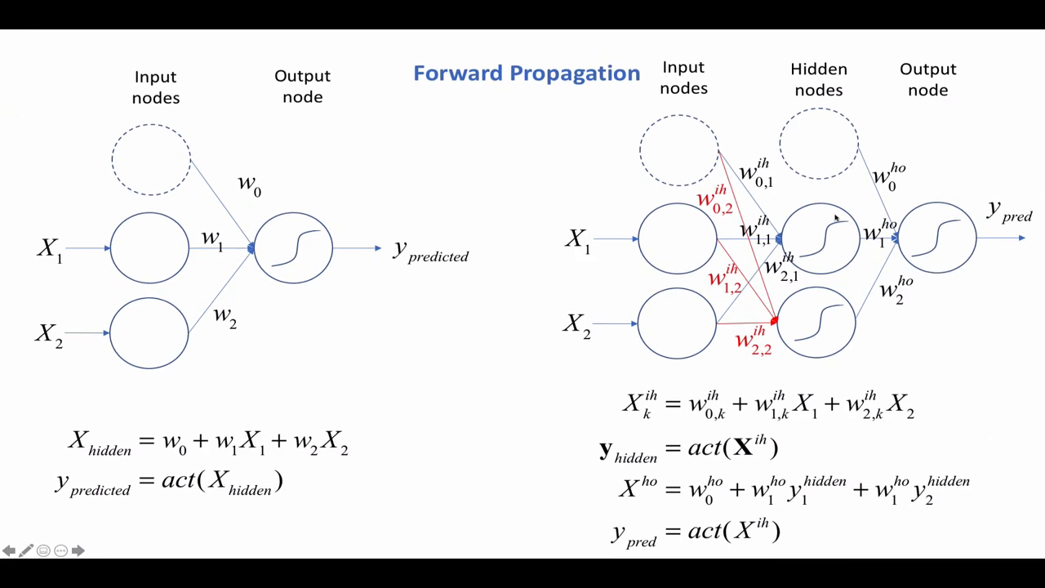
mouse_move(814, 232)
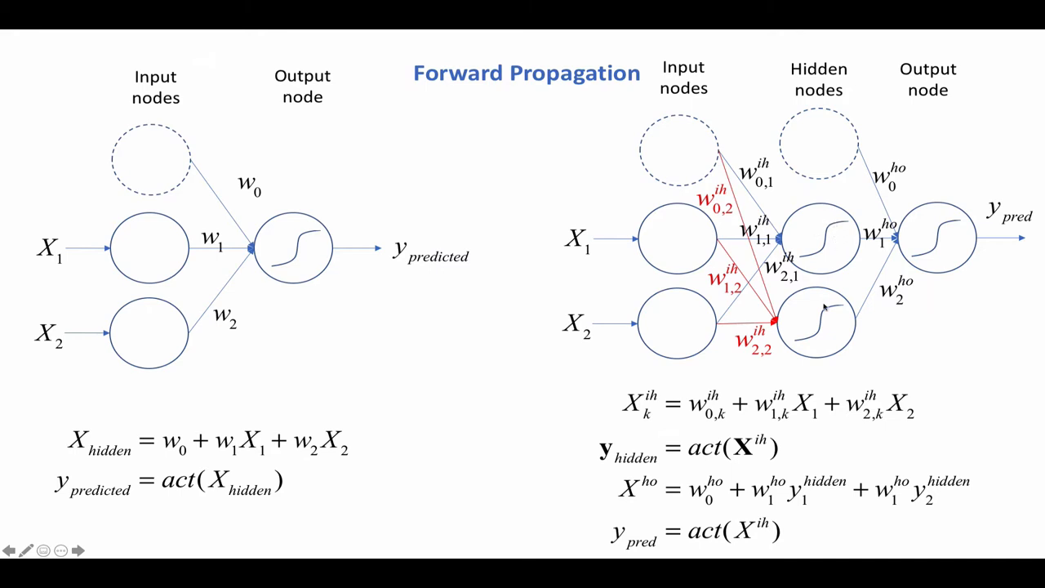
mouse_move(829, 317)
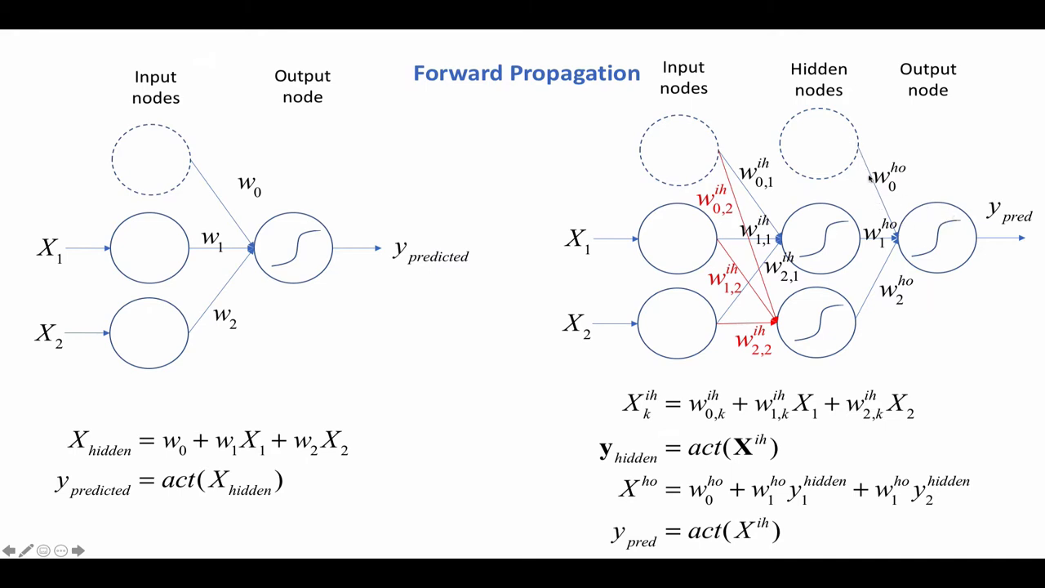
mouse_move(819, 154)
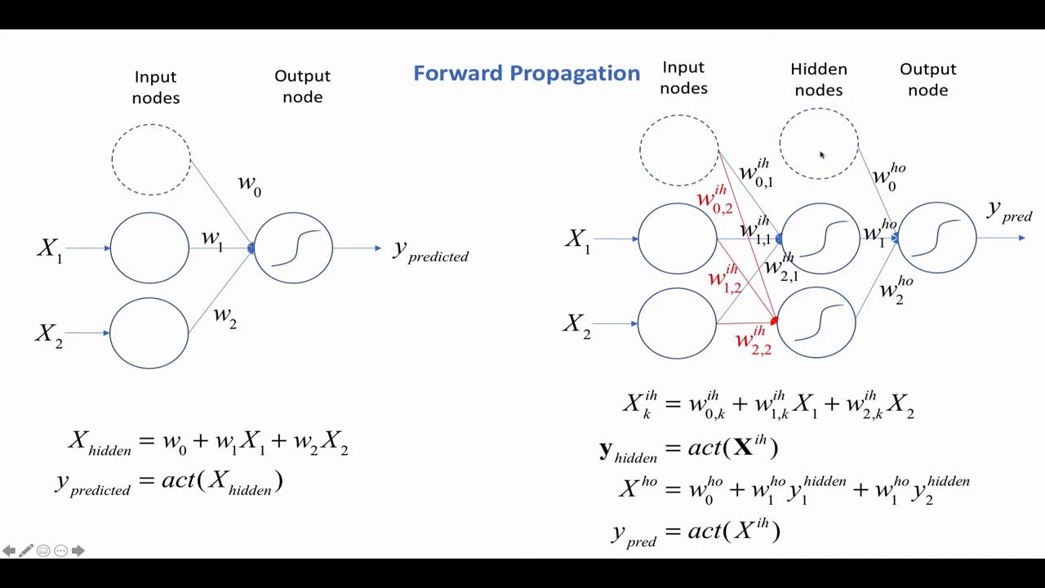
mouse_move(614, 215)
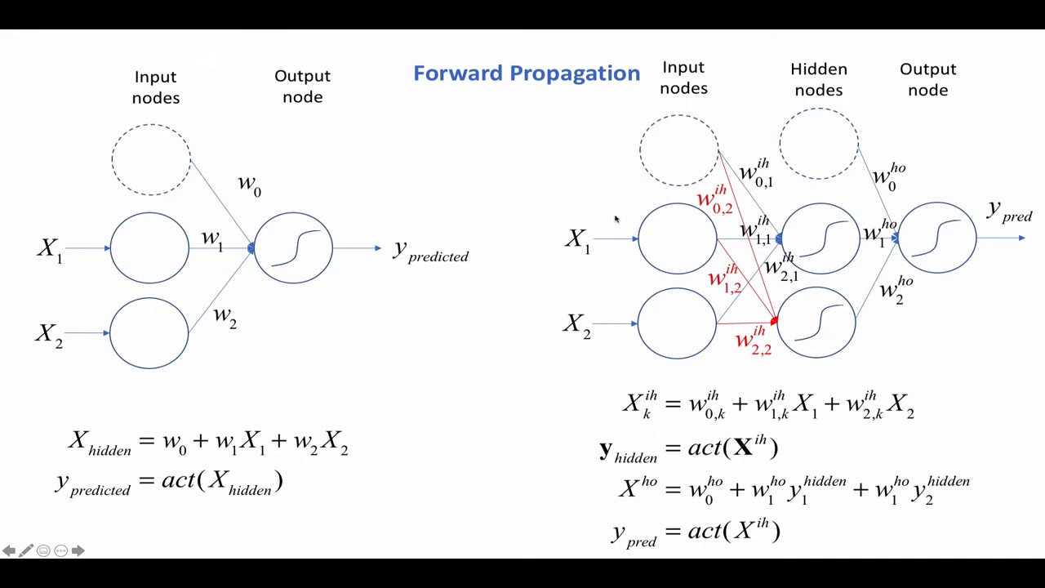
mouse_move(575, 157)
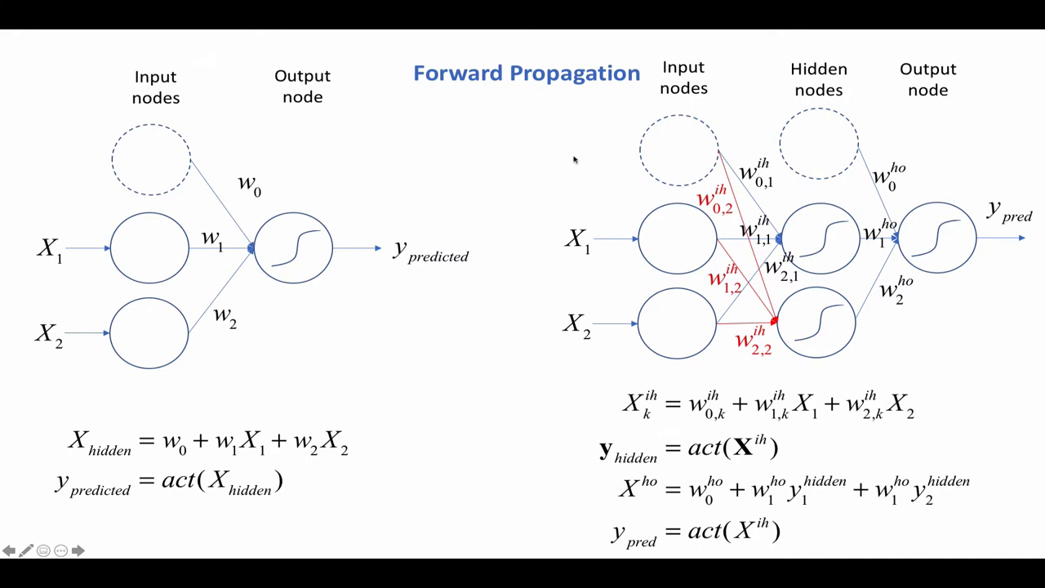
mouse_move(823, 134)
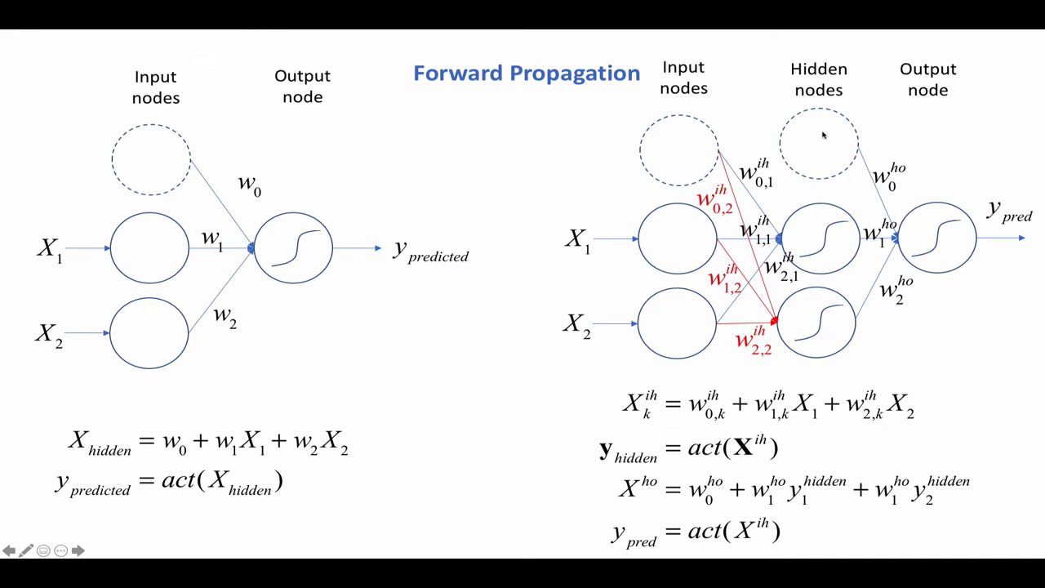
mouse_move(826, 147)
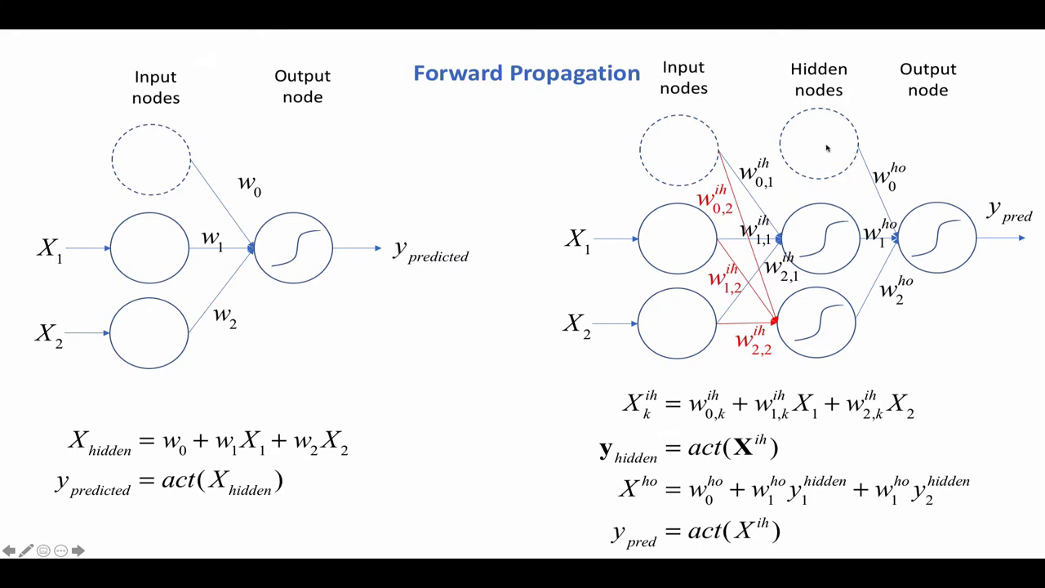
mouse_move(830, 134)
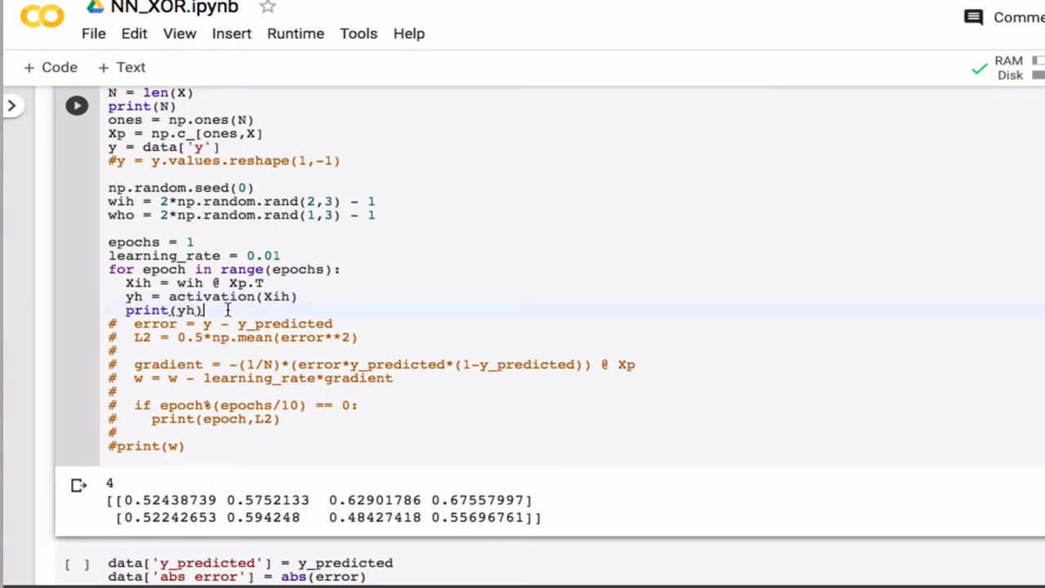
- Add yh = np.concatenate((ones, yh)) after the hidden activation and run the cell
left_click(300, 297)
type("yh =")
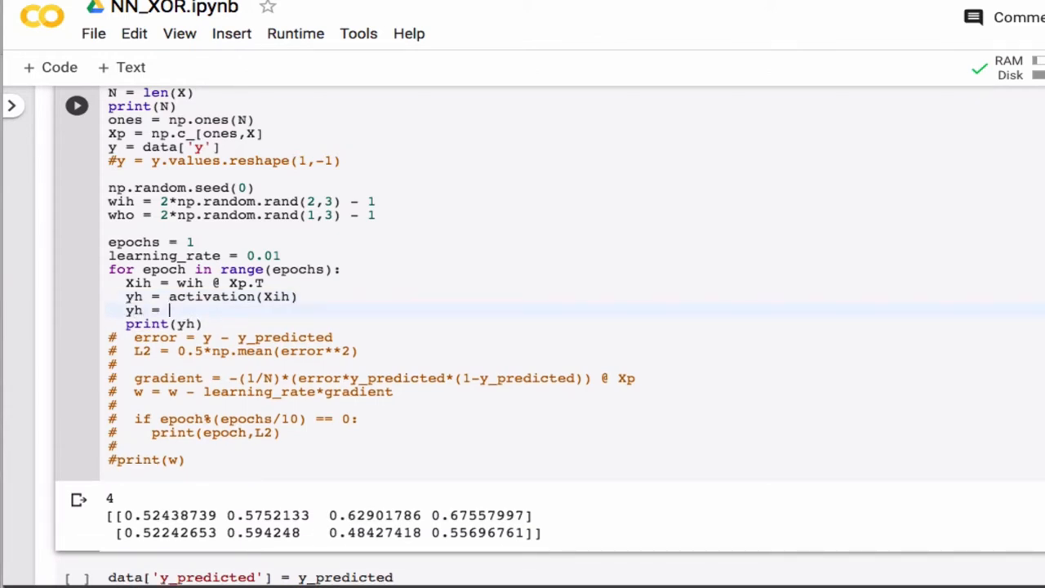
type("np")
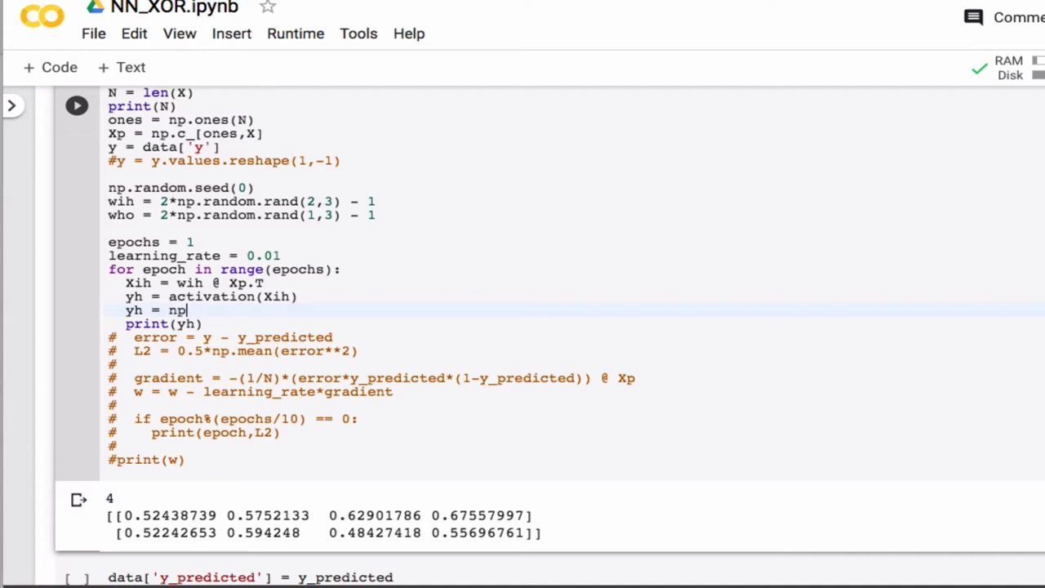
type(".con")
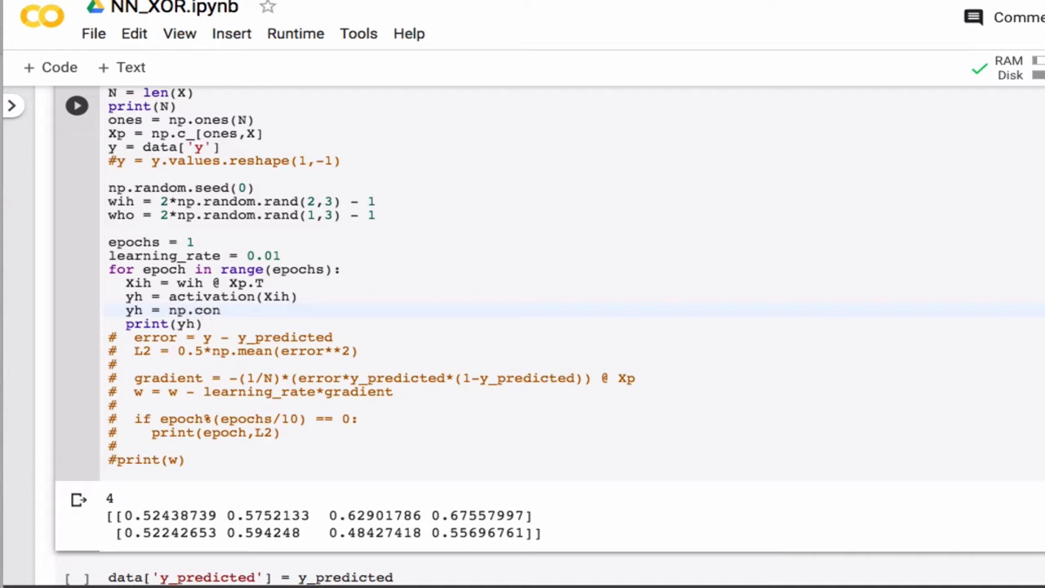
type("catenate(")
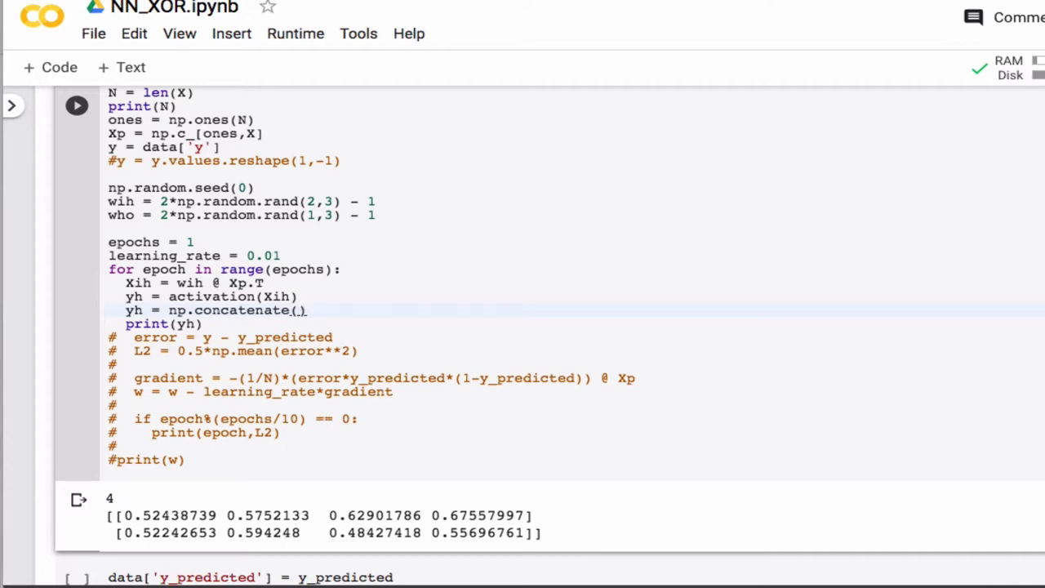
type("ones")
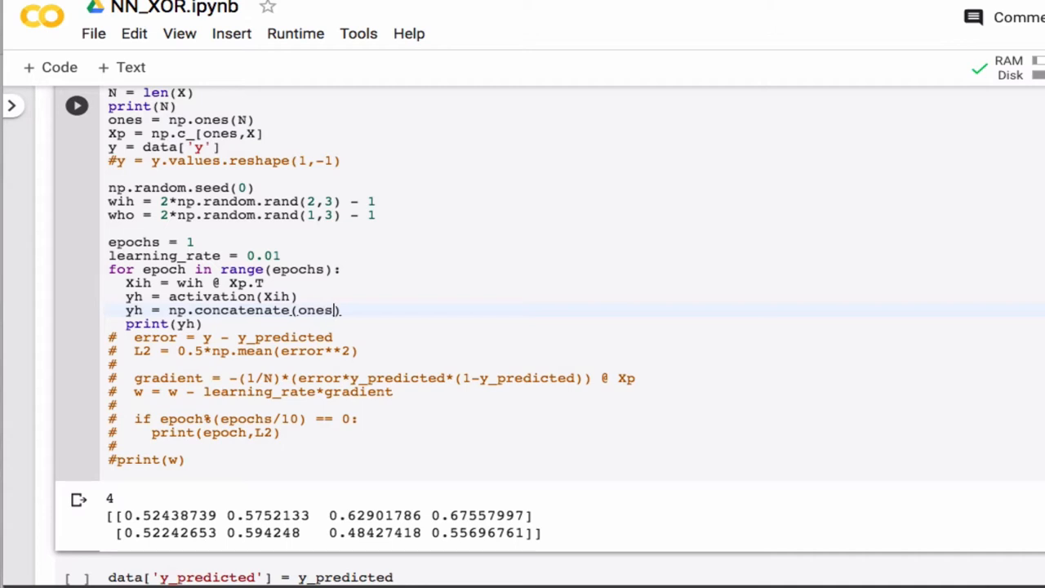
type(",")
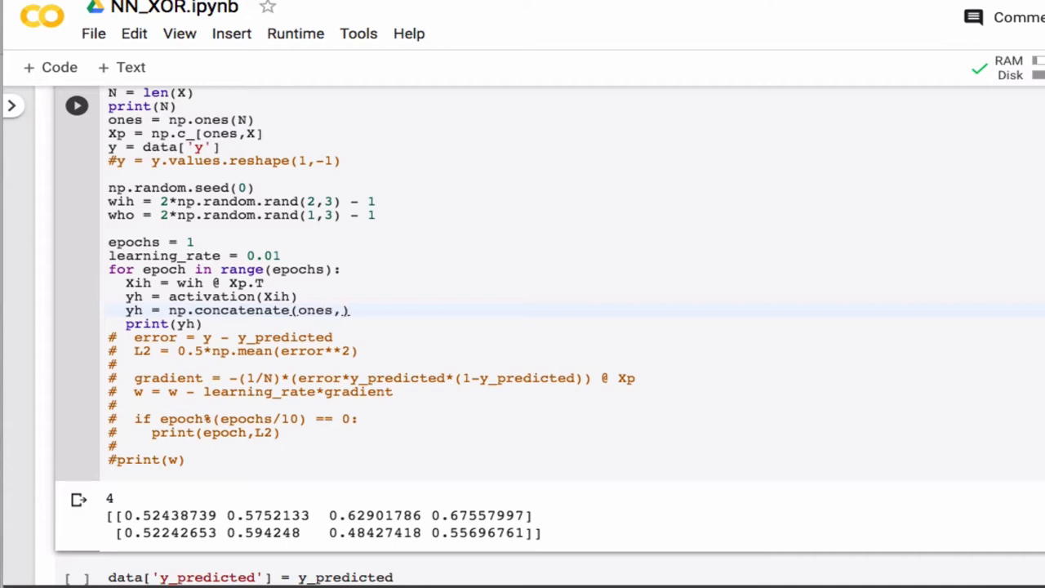
type("yh")
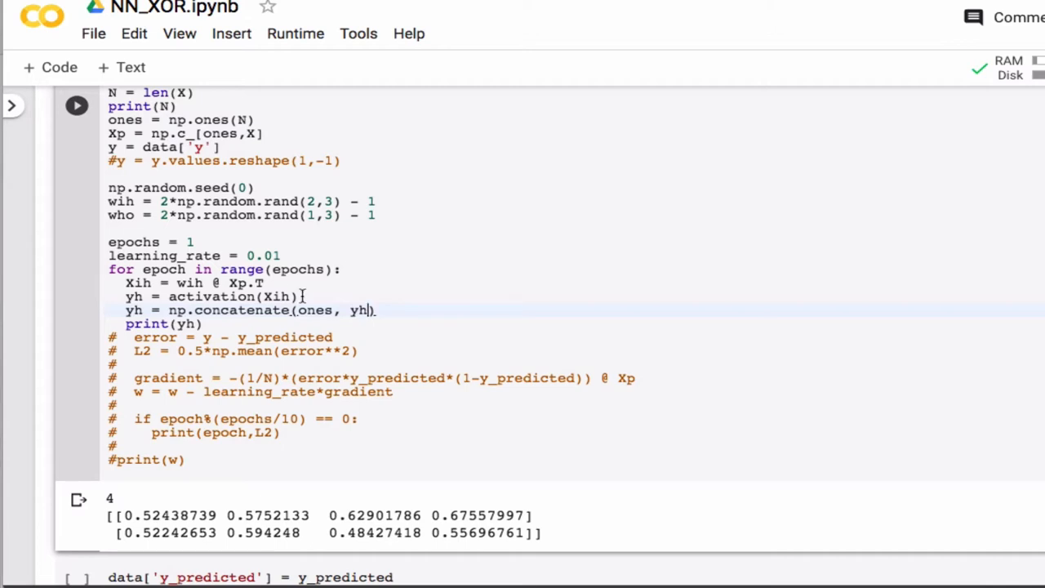
left_click_drag(299, 310, 372, 310)
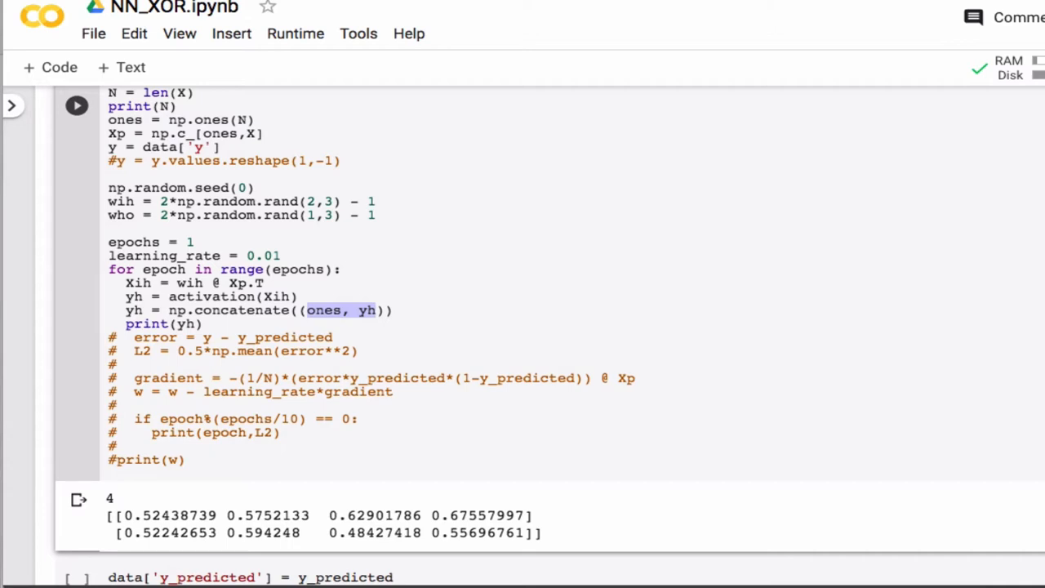
left_click(75, 105)
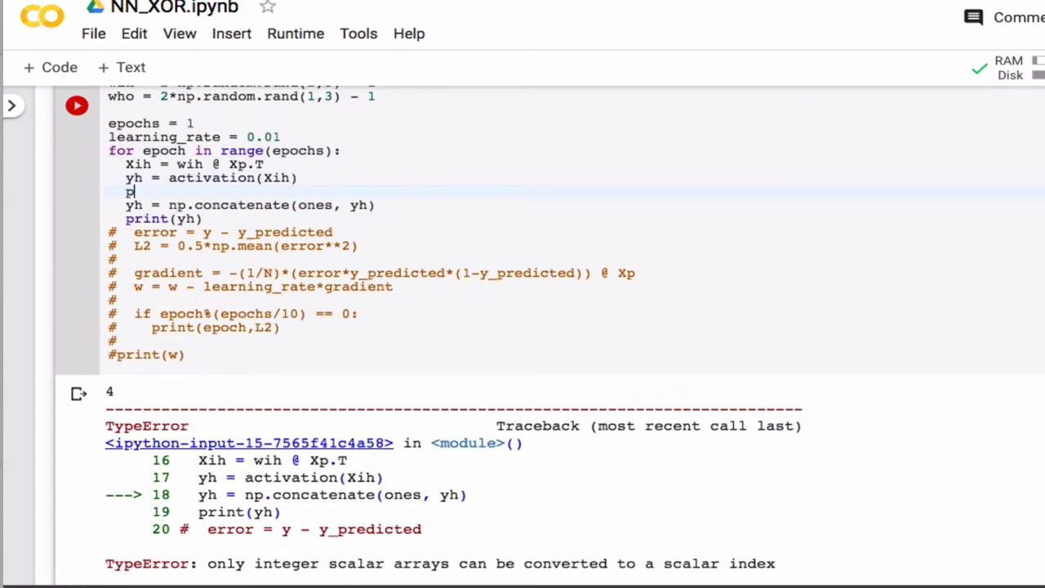
- Insert print(ones.shape, yh.shape) above the concatenate line
type("print(o)")
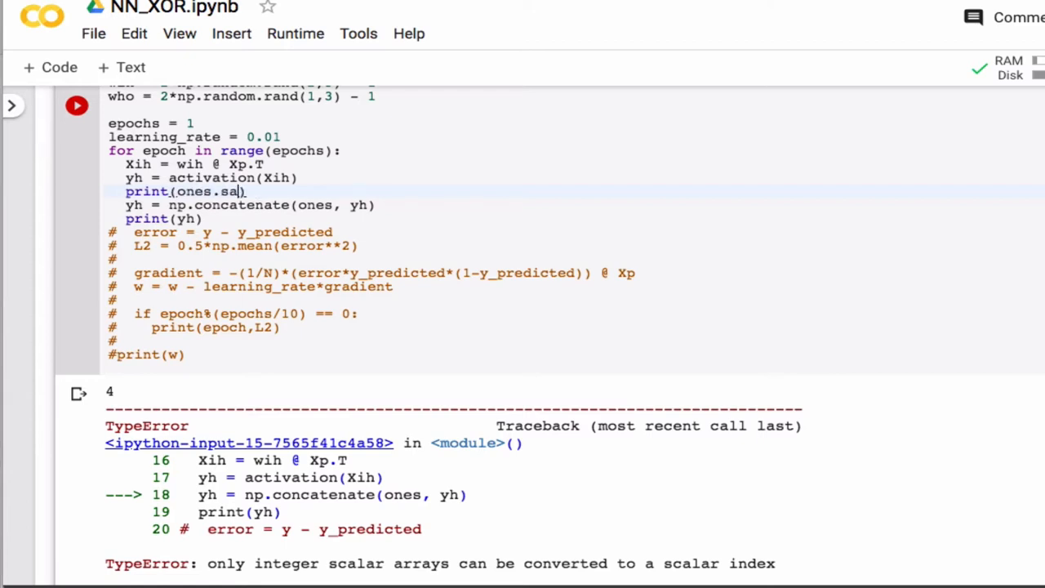
type("hape")
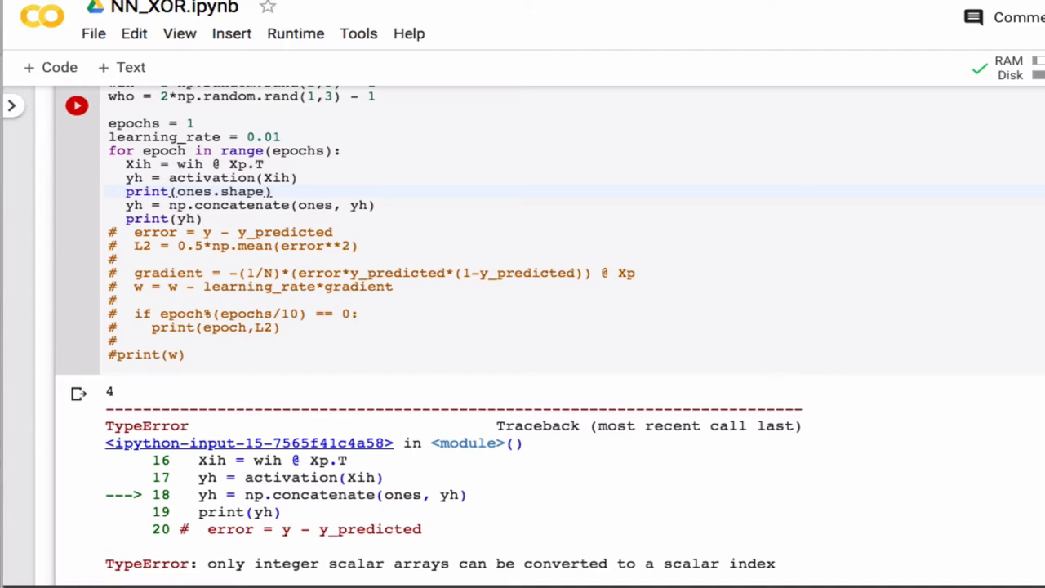
type(",")
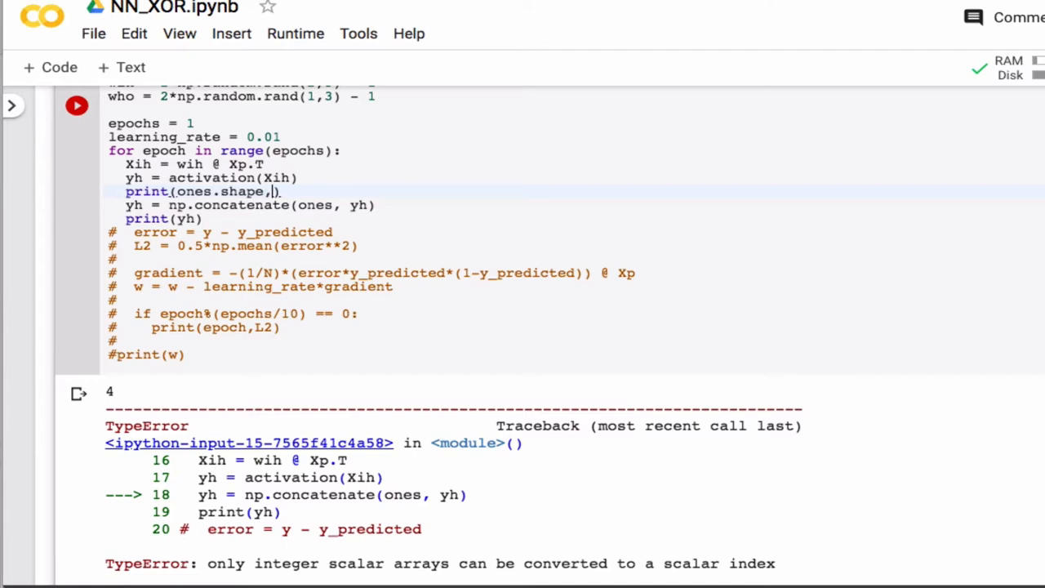
type("yh.sah")
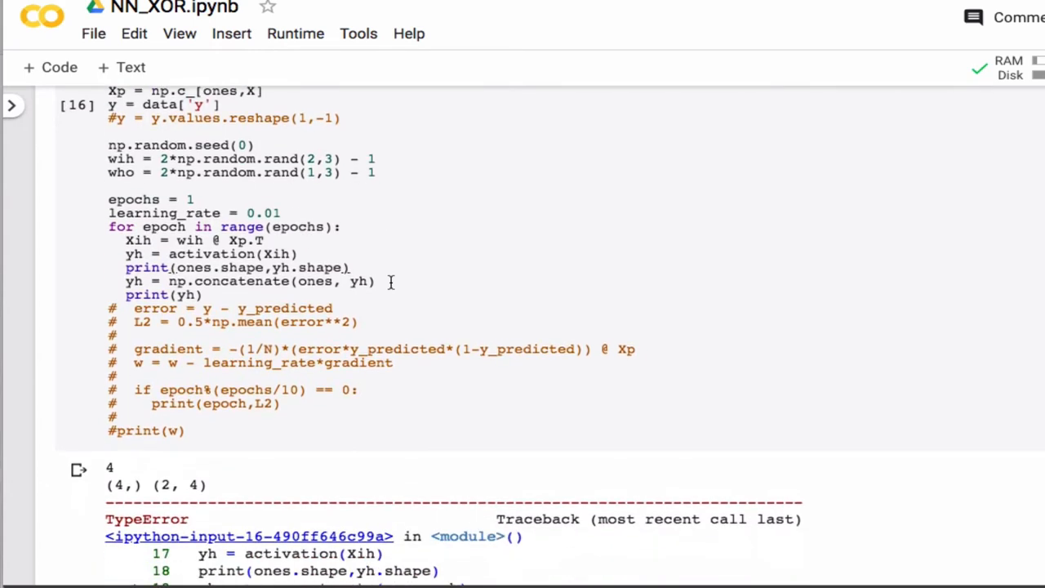
- Build Xp with np.concatenate((ones, X)), add an empty print call and run the cell
scroll("up", 3)
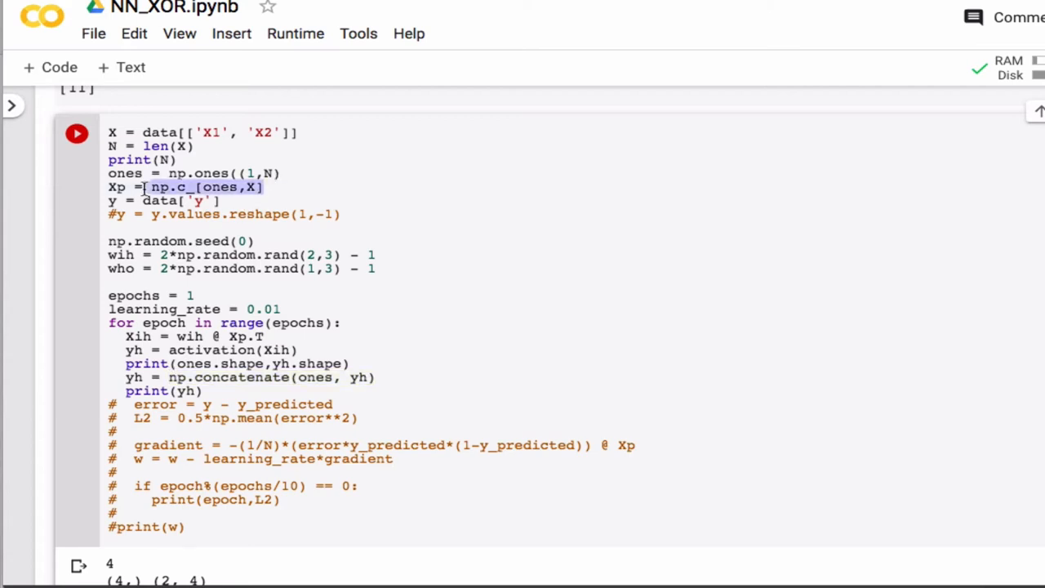
type("np.concatenate(ones, yh)")
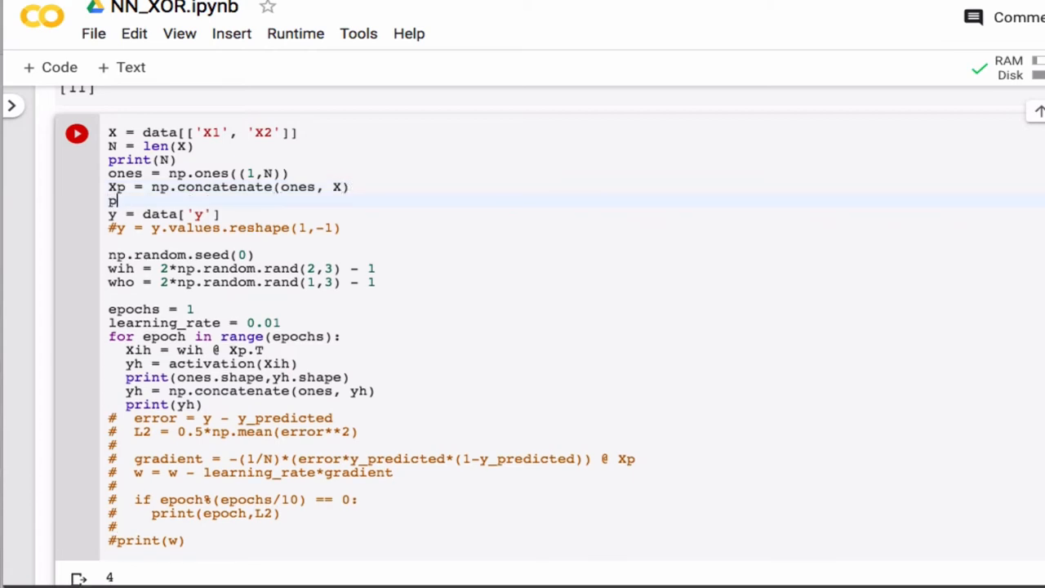
type("rint()")
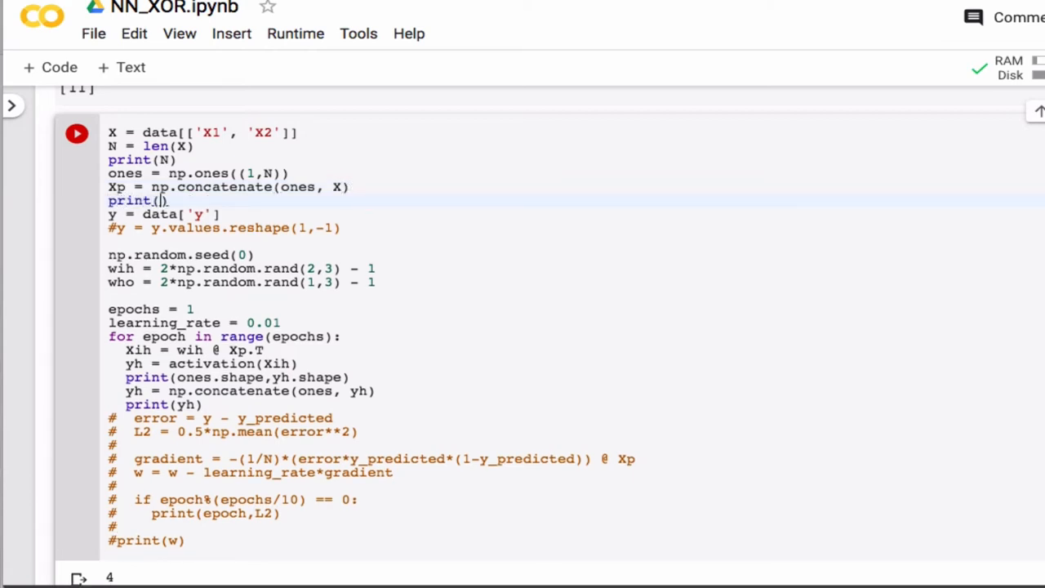
left_click(77, 132)
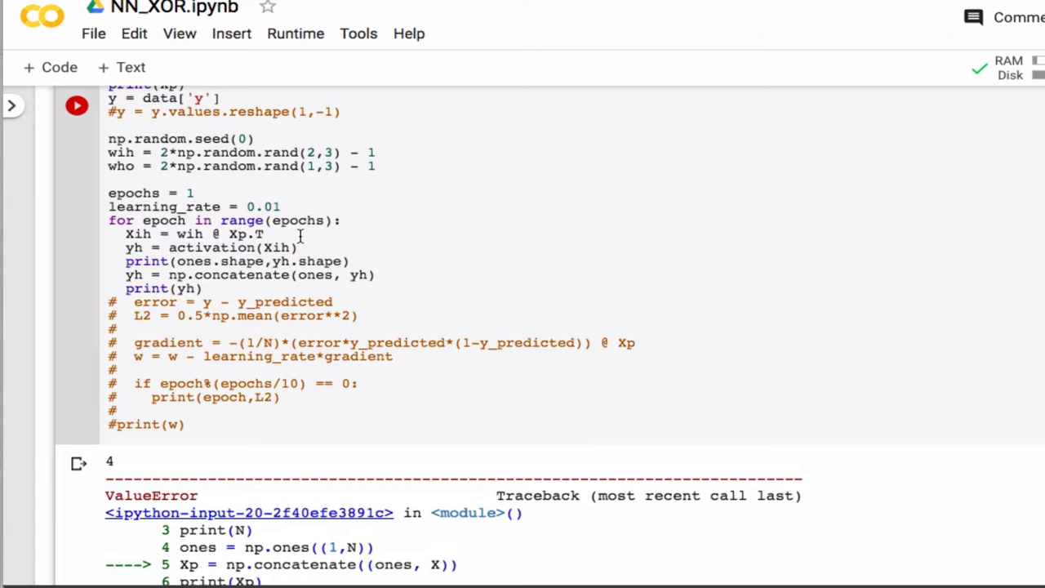
- Fill the print with Xp.shape, ones.shape and rerun the cell
left_click(303, 246)
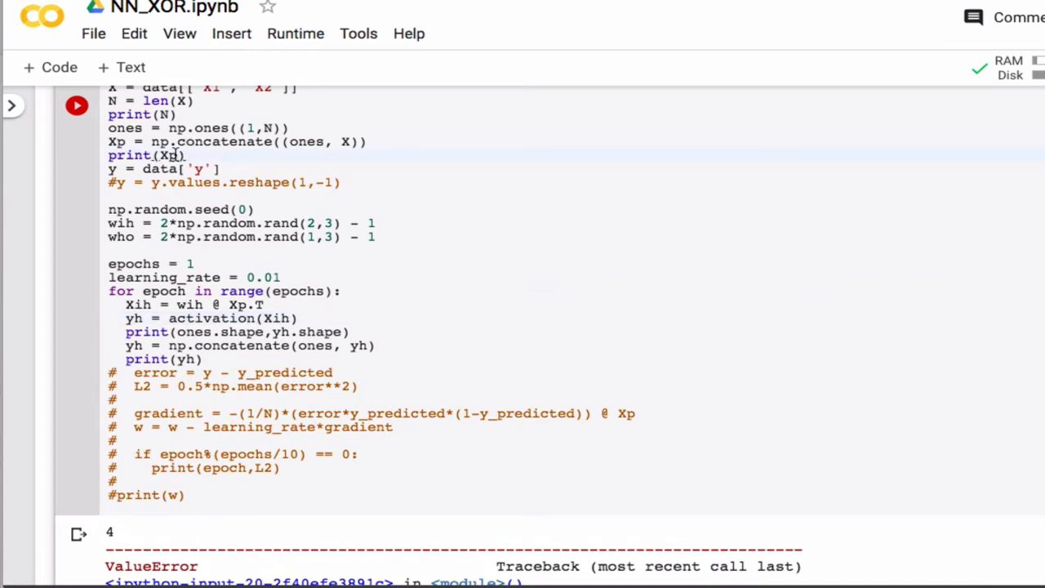
type(".shape")
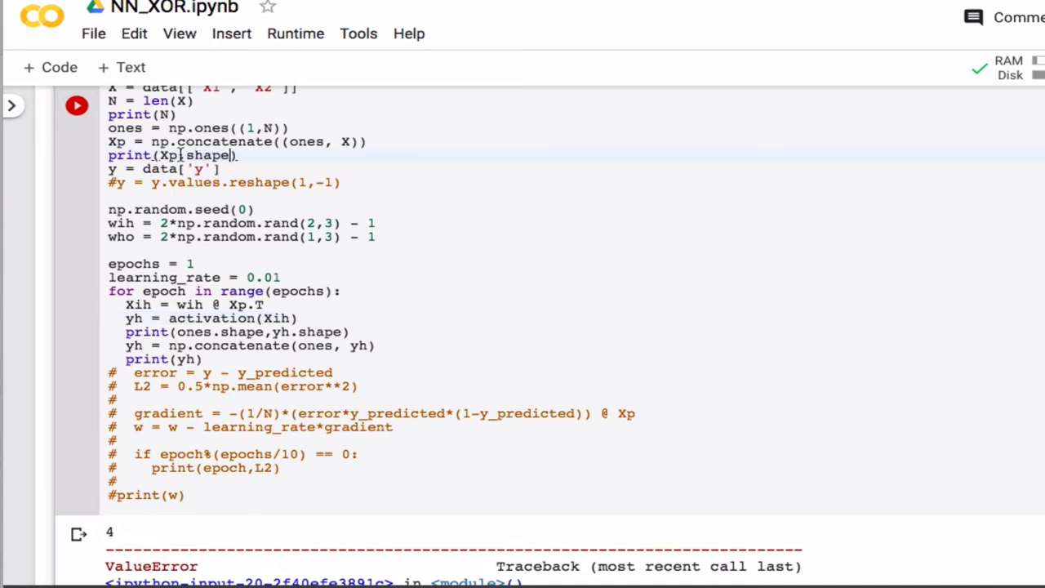
type(",ones")
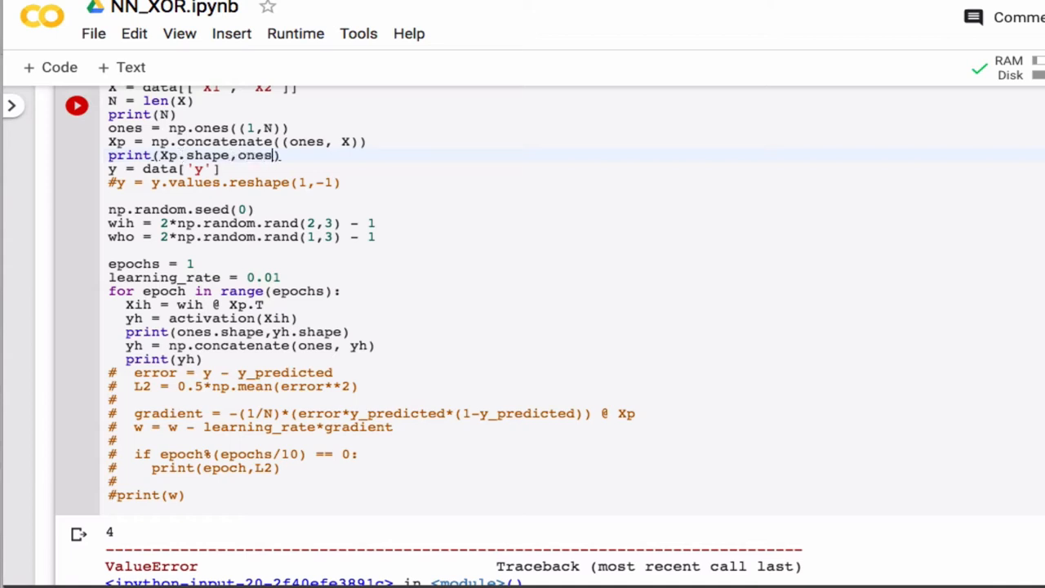
type(".shape")
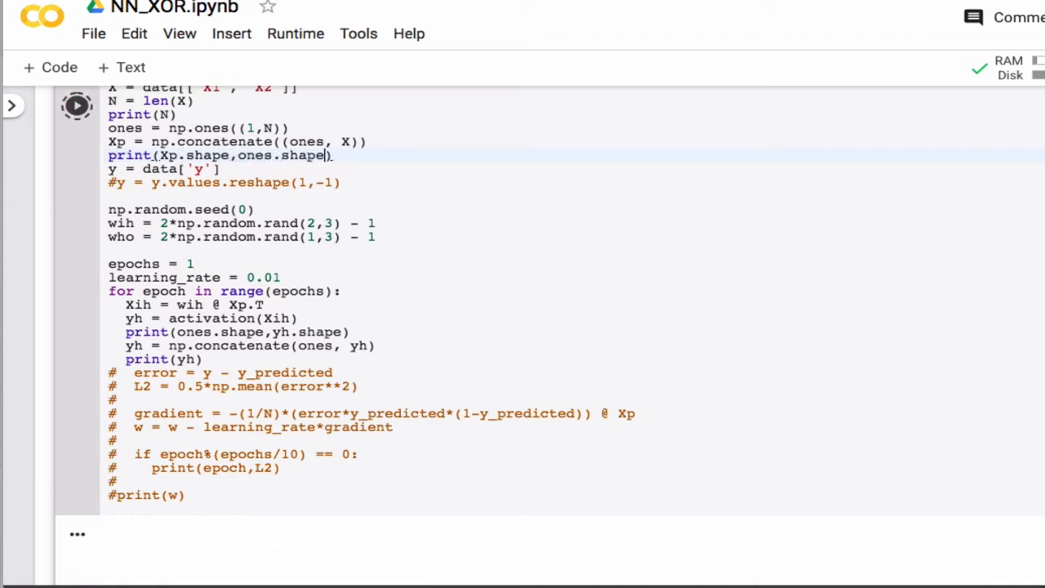
left_click(75, 104)
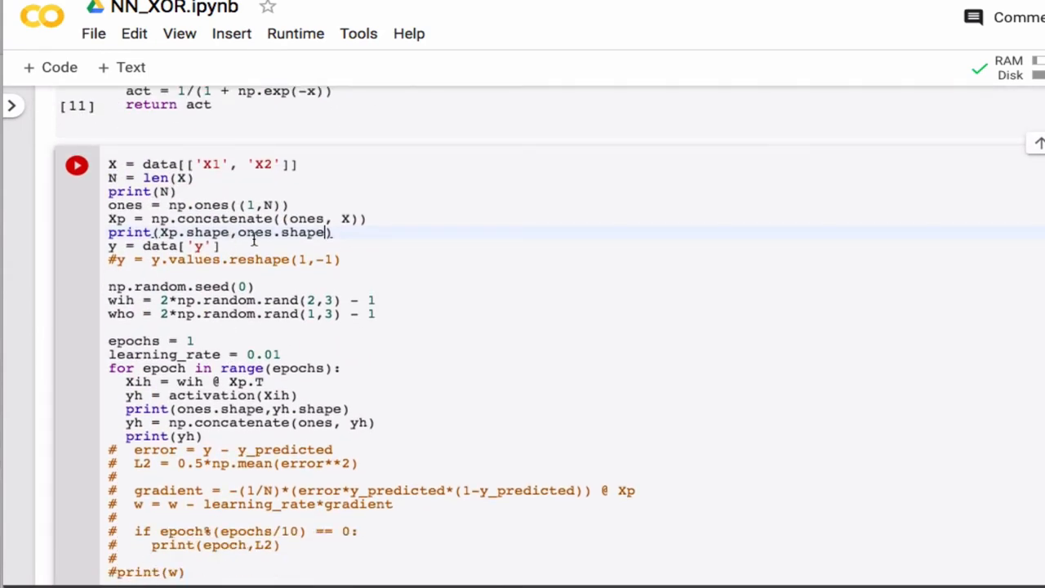
- Replace the shape print with print(X.shape, ones.shape) above the Xp line
triple_click(220, 232)
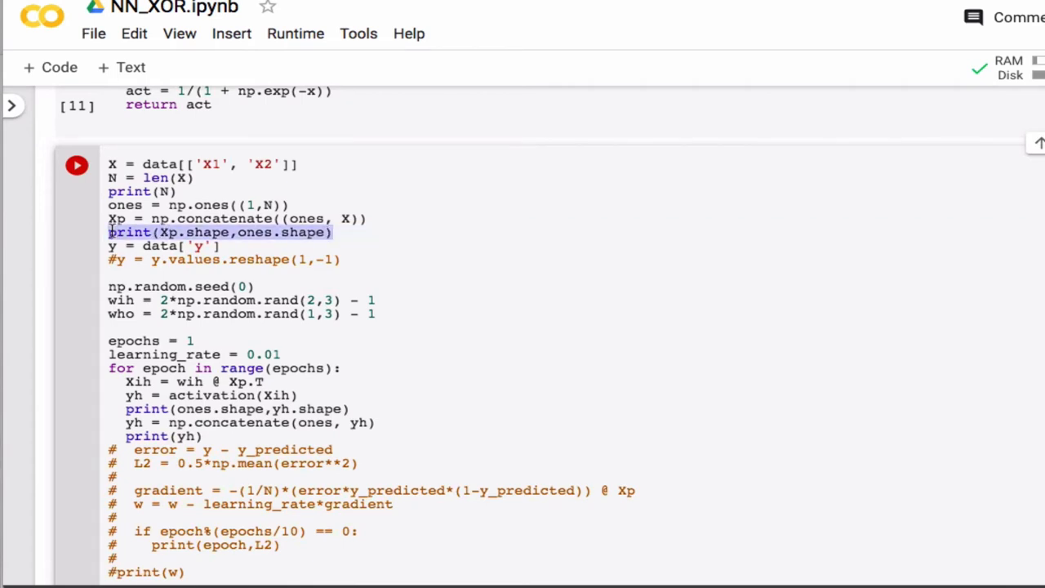
key("Delete")
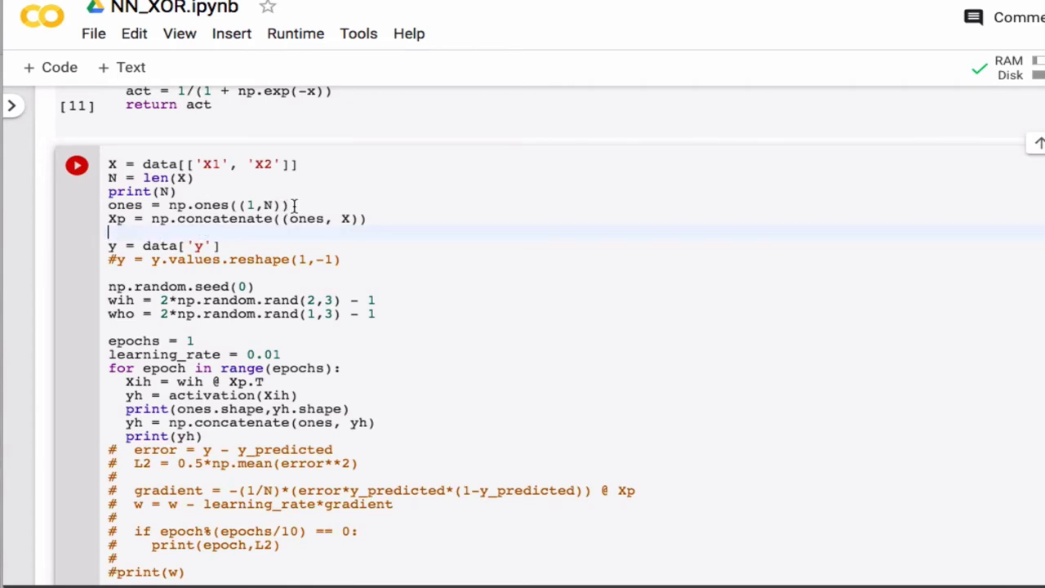
type("print(Xp.shape,ones.shape)")
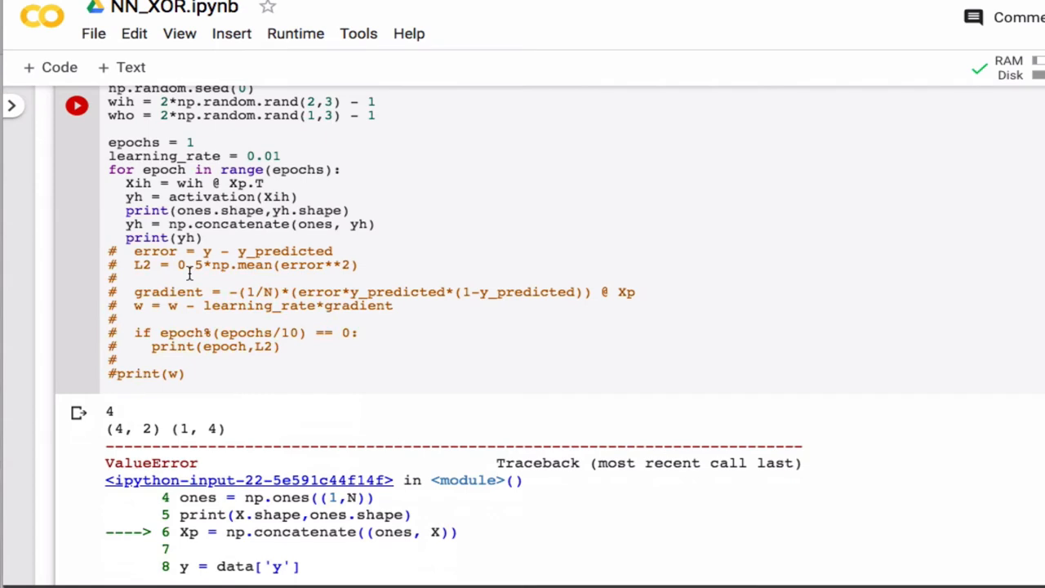
mouse_move(160, 418)
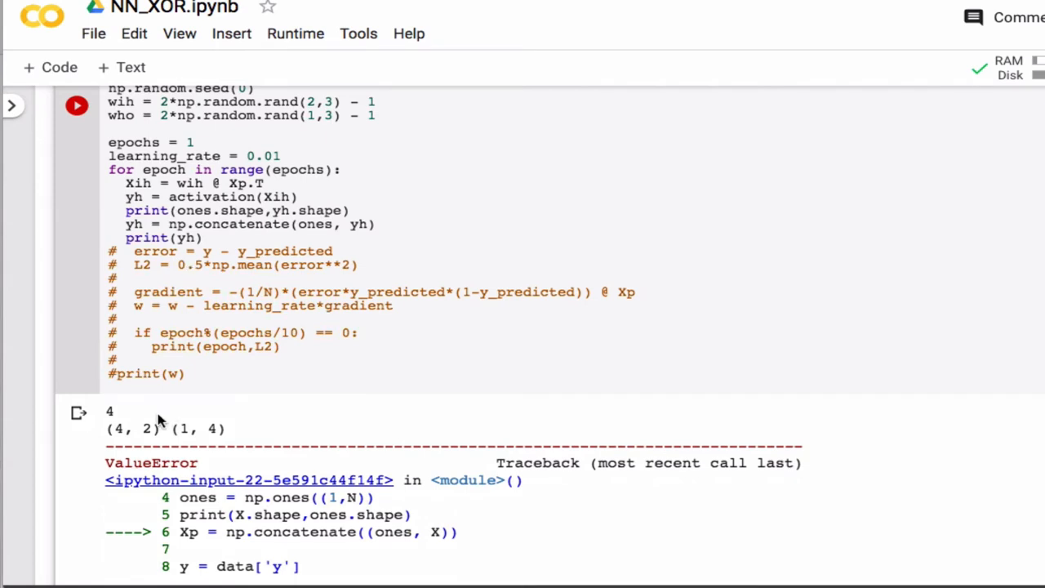
mouse_move(177, 430)
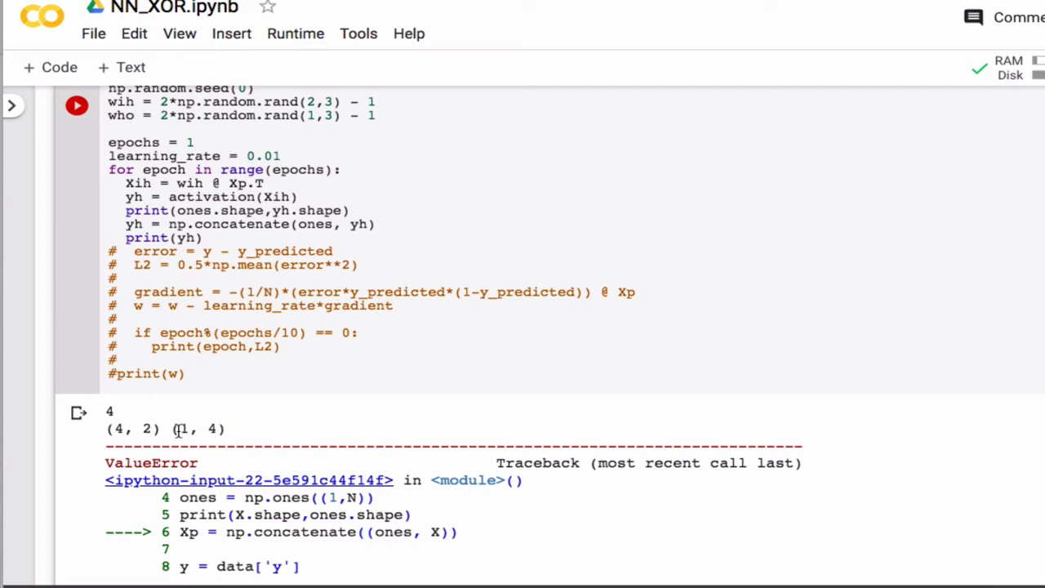
mouse_move(131, 439)
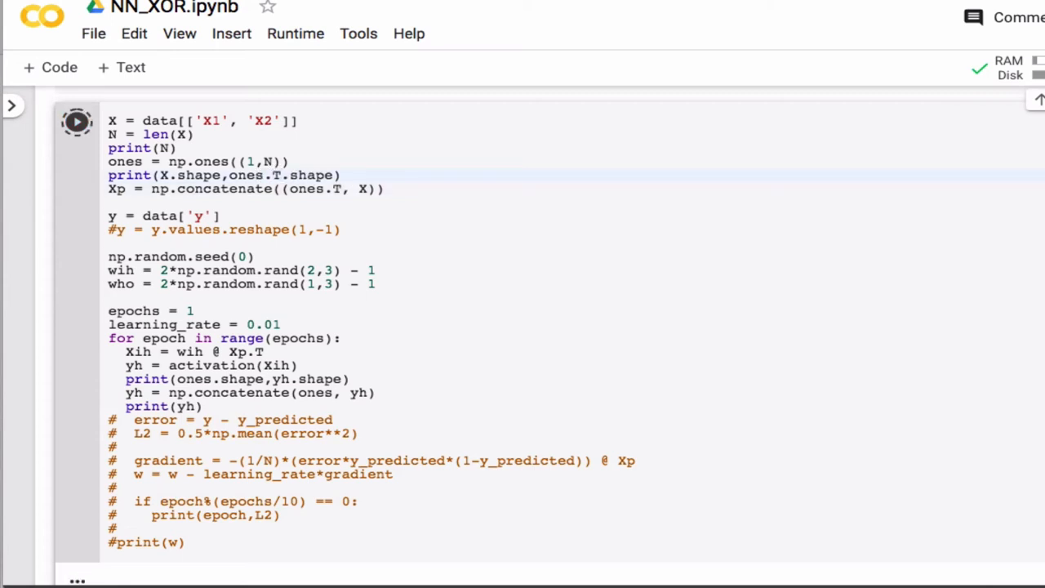
- Run with ones.T, add axis=1 to the Xp concatenate and print Xp
left_click(77, 121)
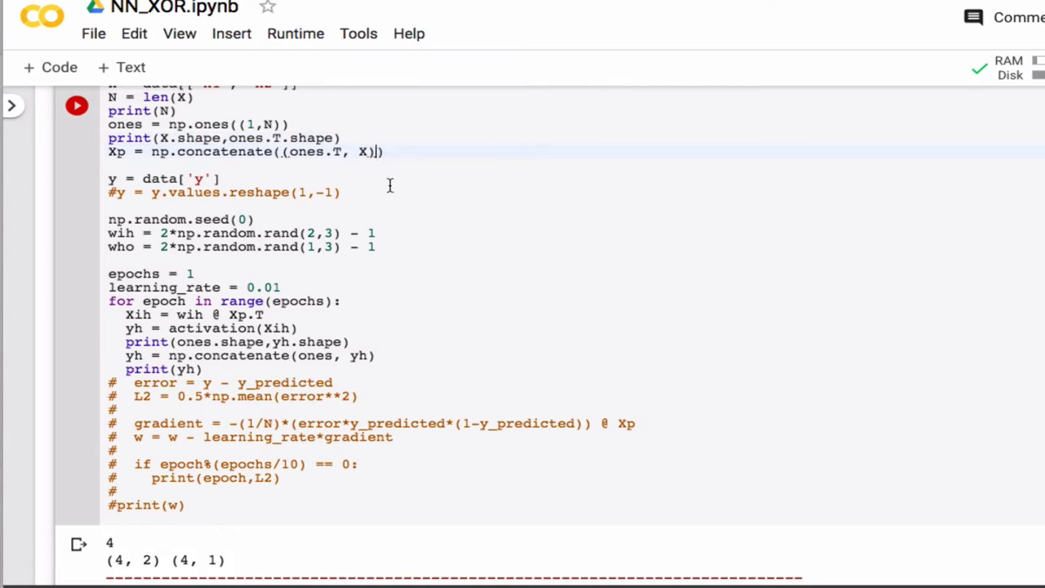
type(", axis=1")
type("print(")
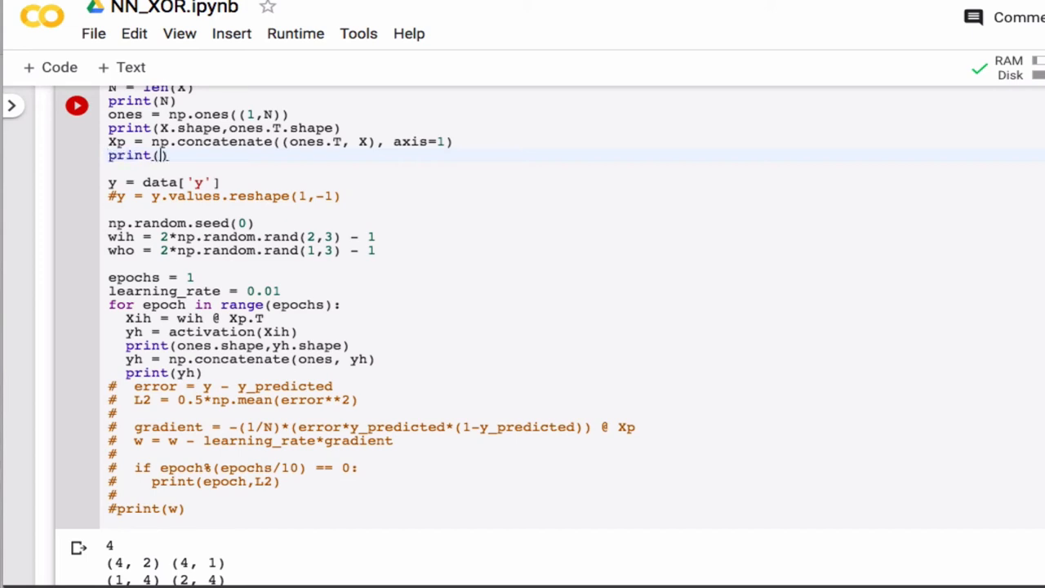
type("Xp")
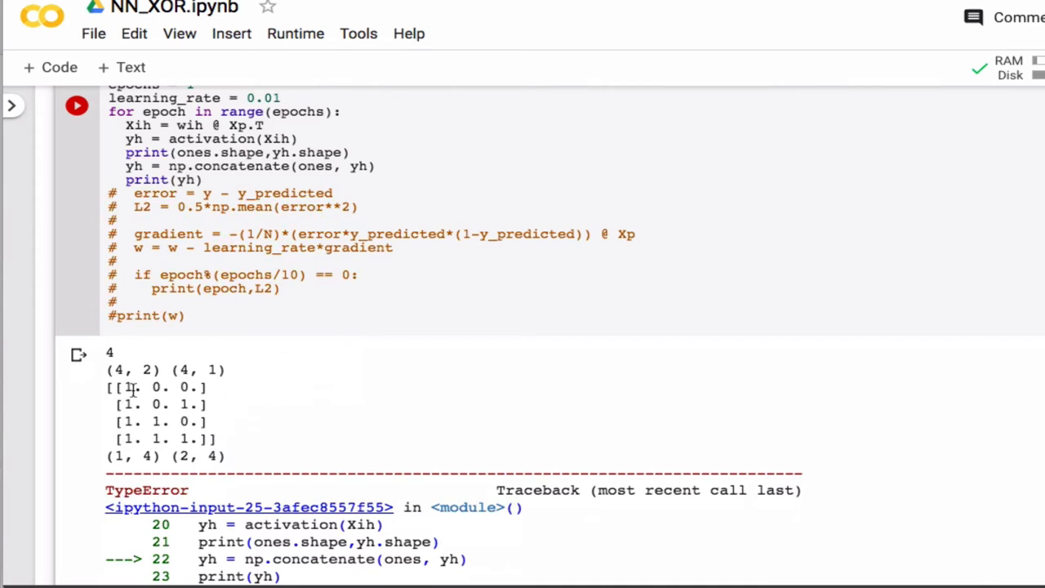
mouse_move(134, 431)
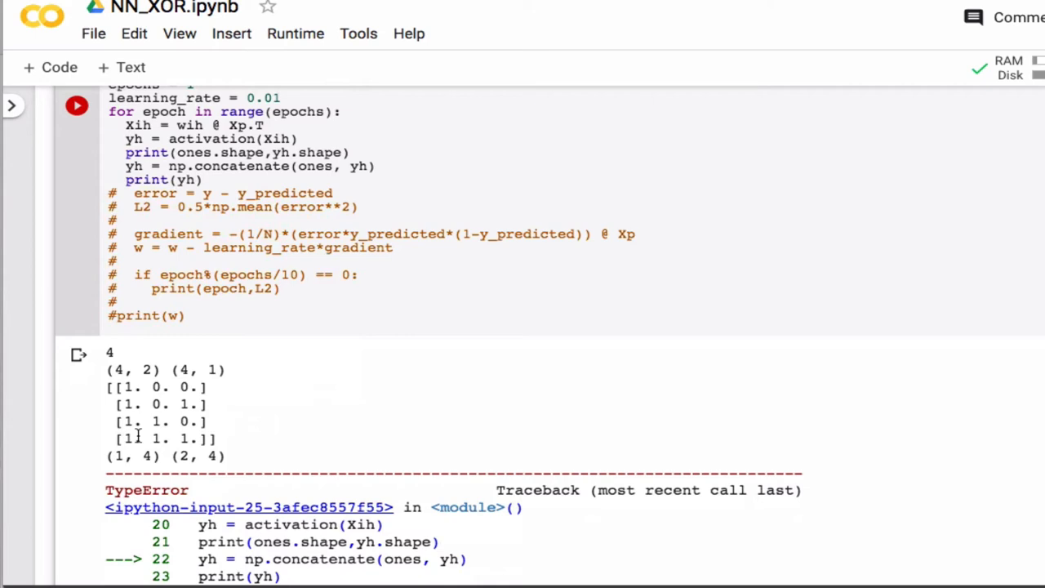
mouse_move(131, 389)
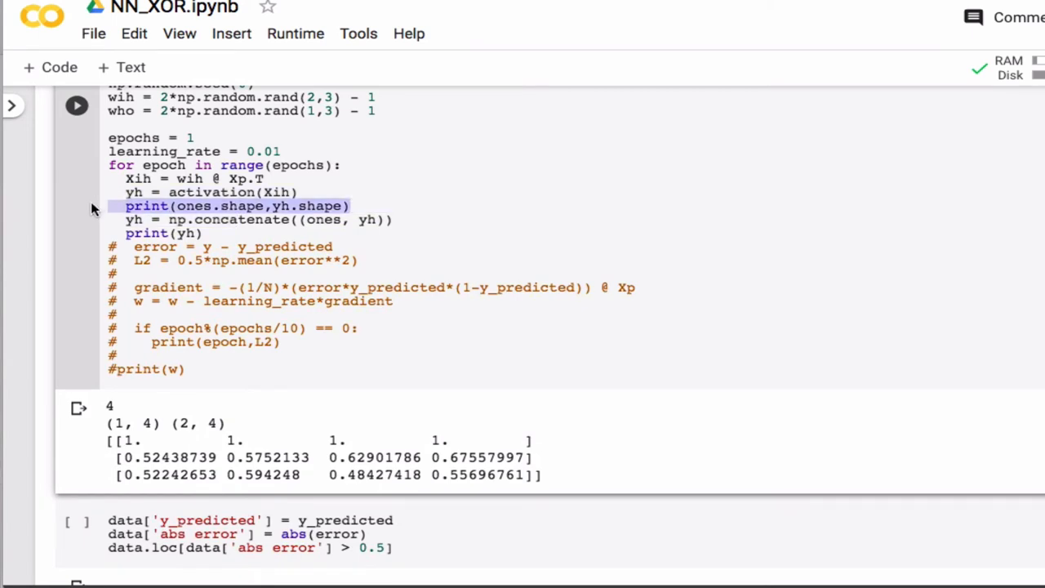
- Delete the shape debug prints and start the output layer line Xho = who * yh
key("Delete")
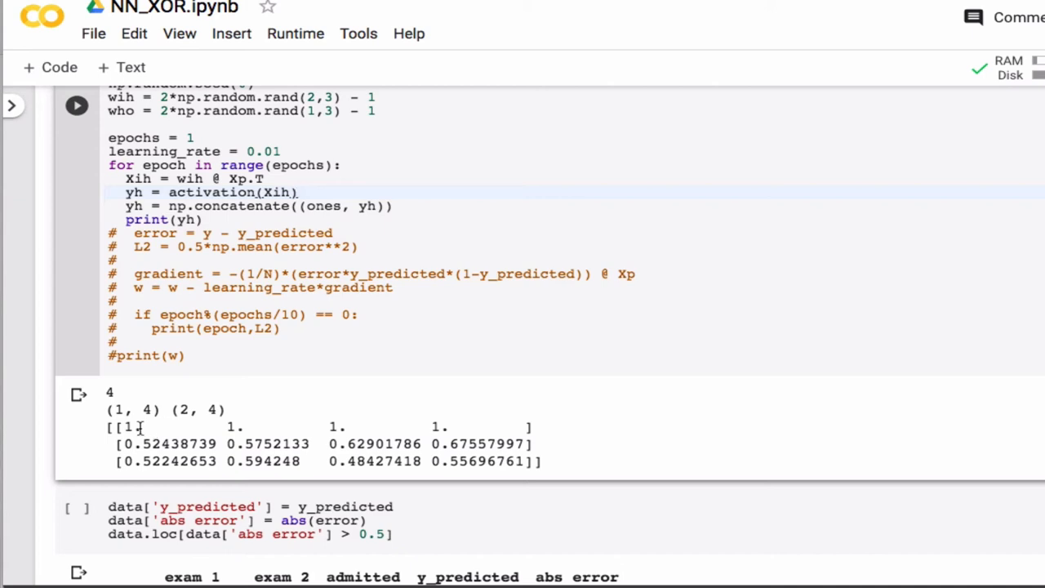
mouse_move(145, 425)
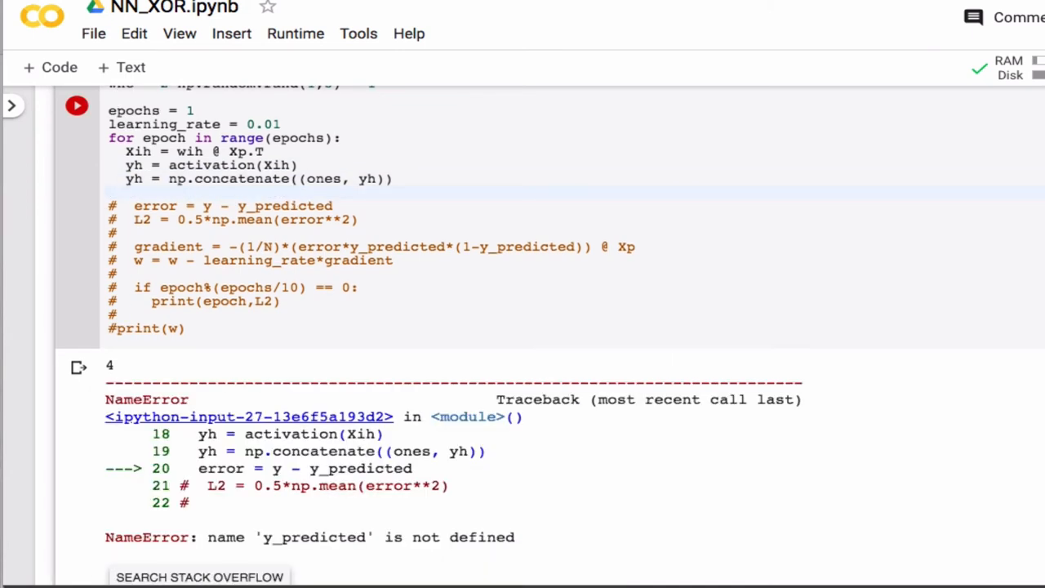
type("Xho =")
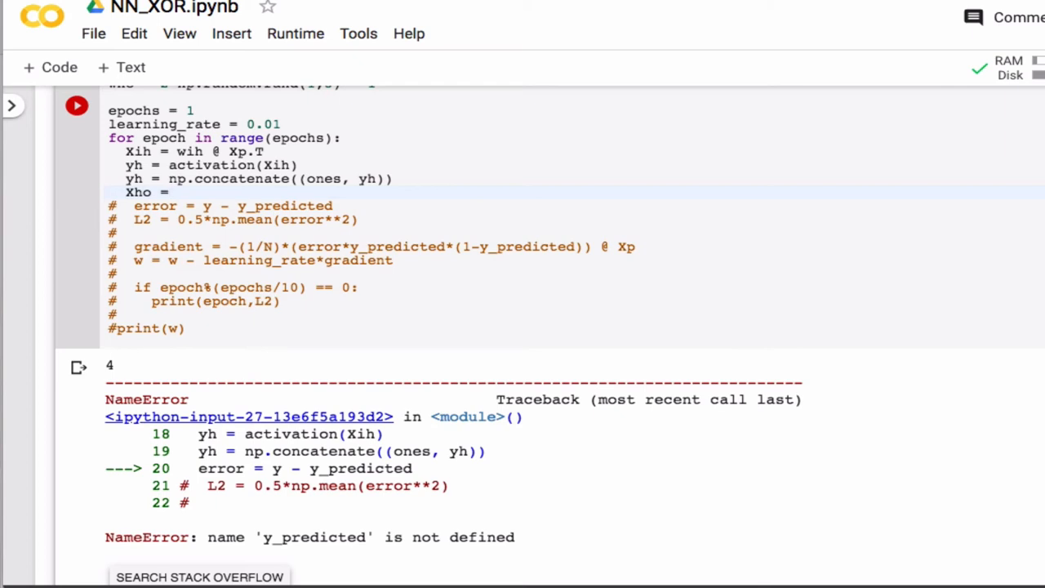
type("who *")
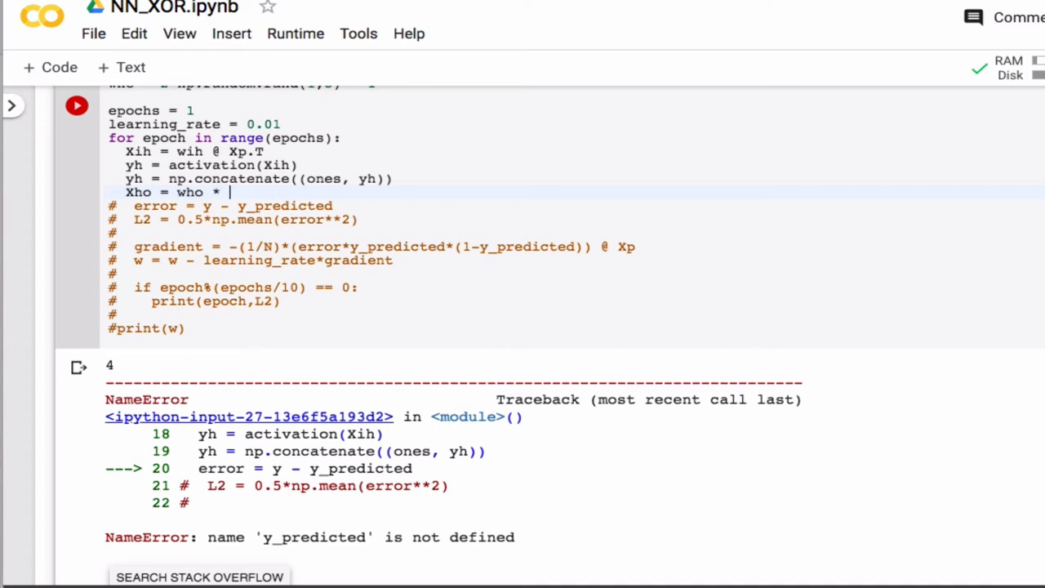
type("yh")
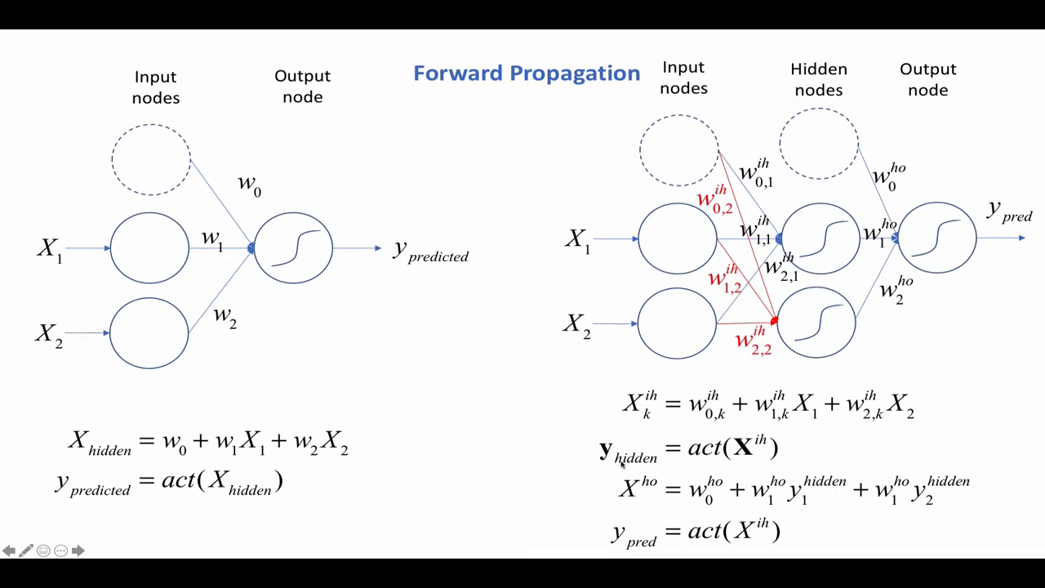
mouse_move(813, 151)
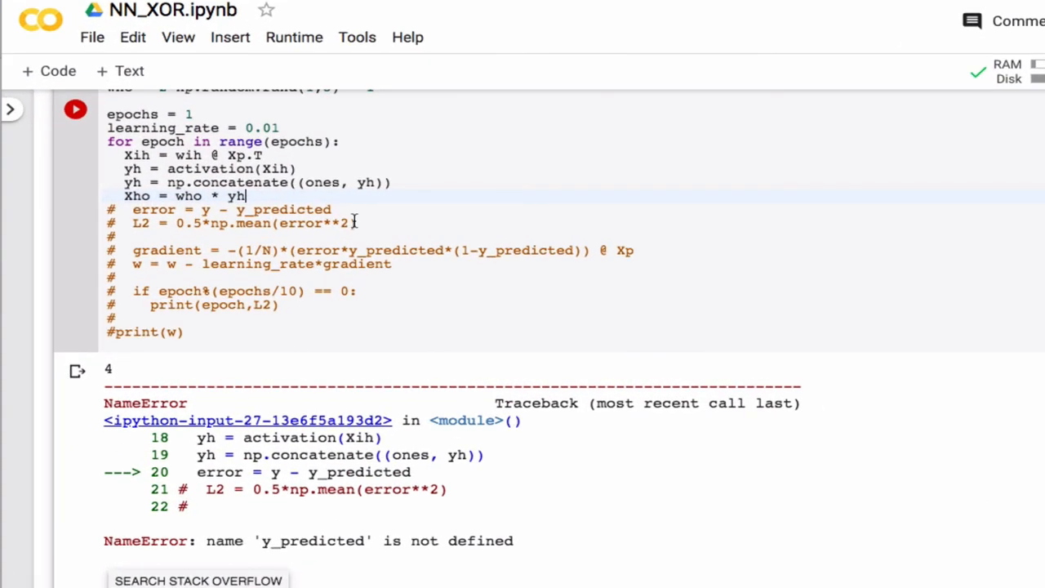
- Add y_predicted = activation(Xho) after the Xho line
key("Enter")
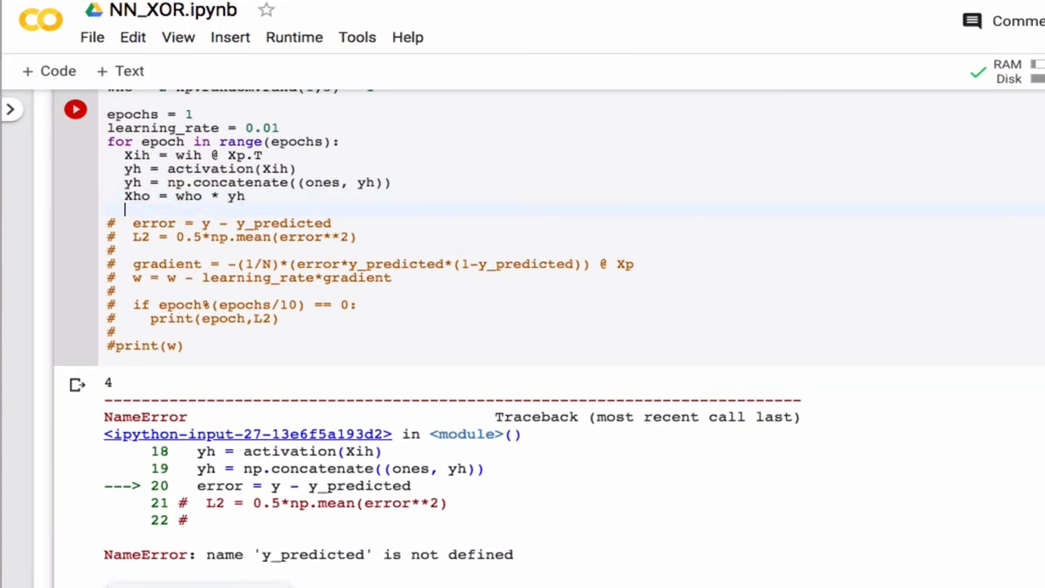
type("y_predic")
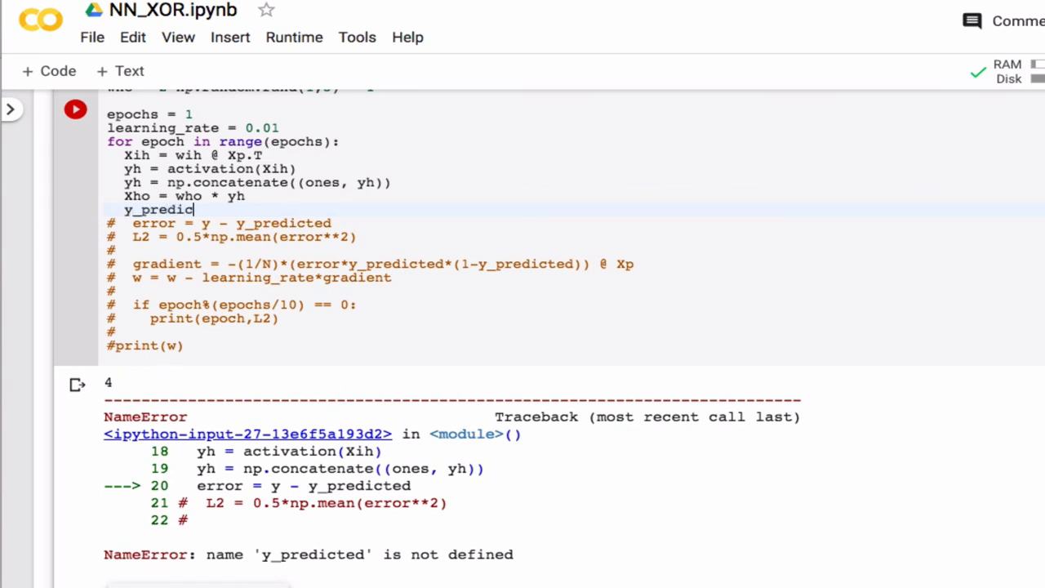
type("ted")
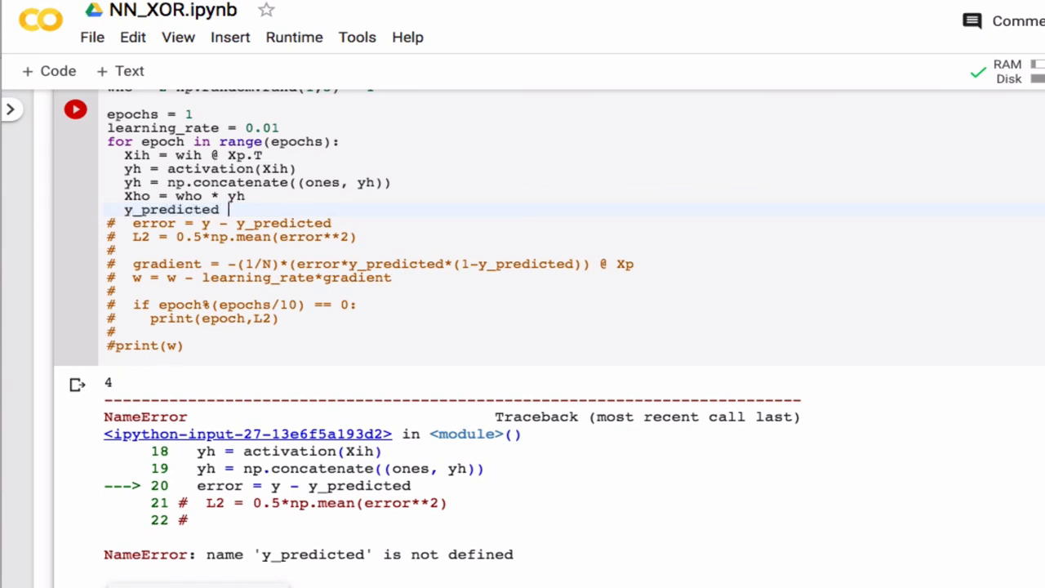
type("= activation(")
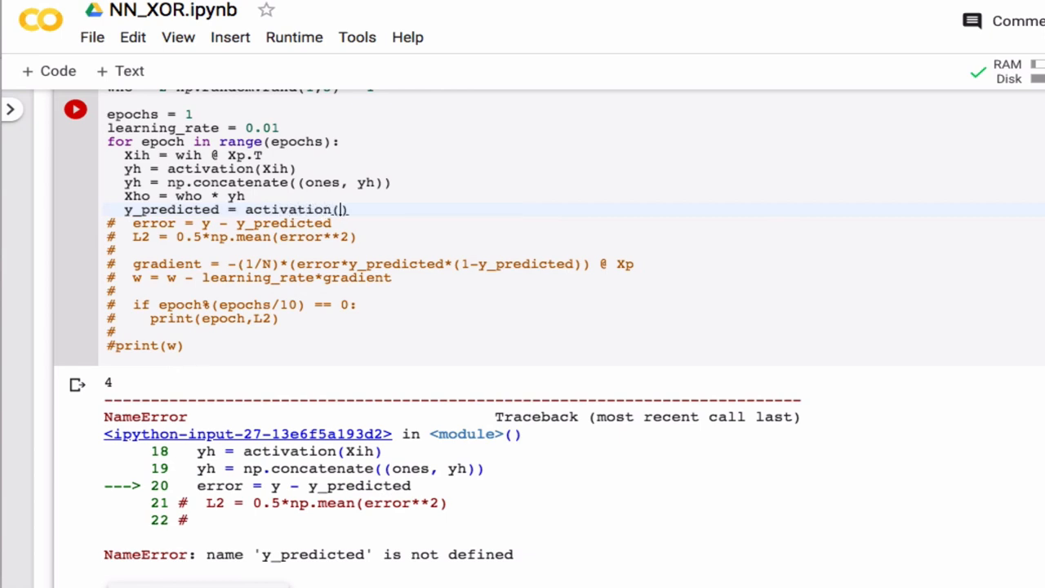
type("Xho")
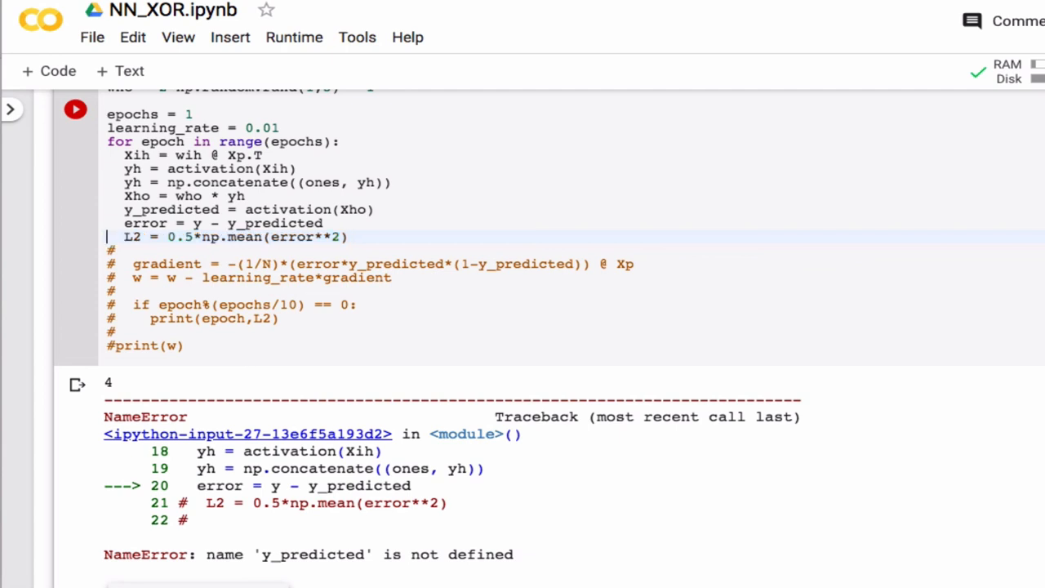
- Enable the error and L2 lines, print L2, and switch Xho to who @ yh
left_click(350, 237)
type("print(l")
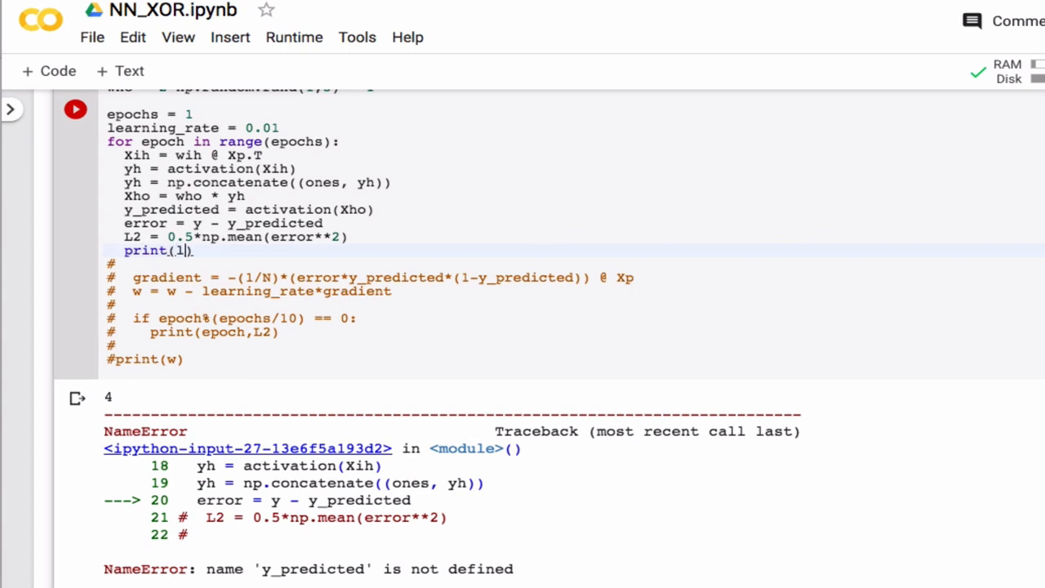
type("L2")
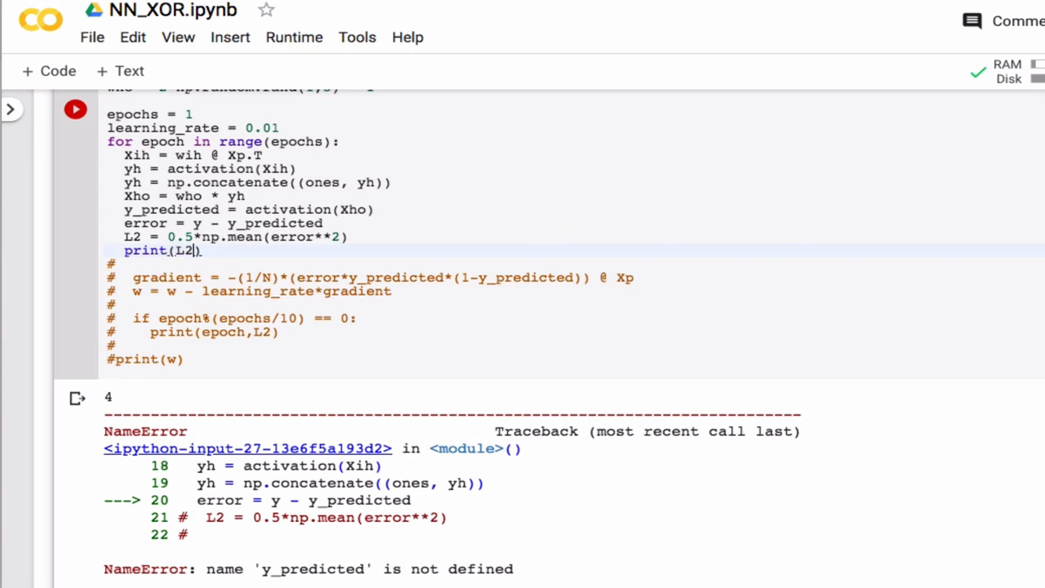
left_click(75, 108)
type("@")
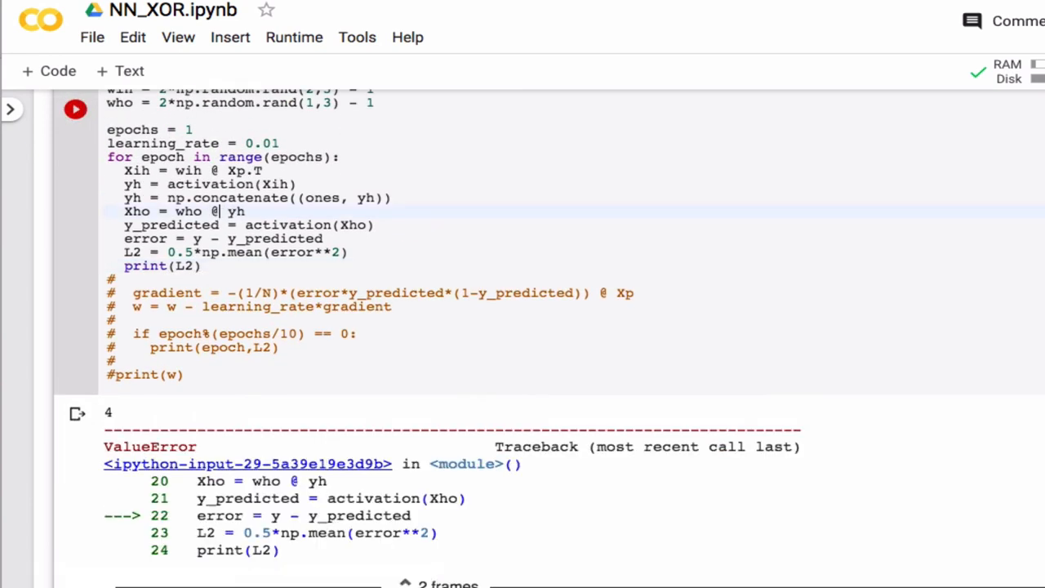
- Add print(y.shape, y_predicted.shape) to diagnose the mismatch
scroll("down", 3)
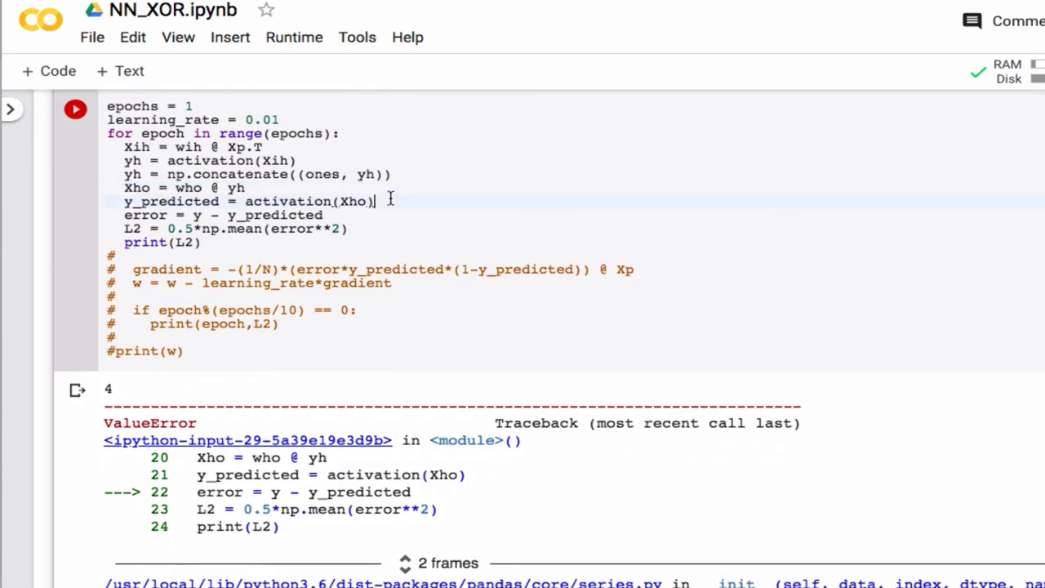
type("print")
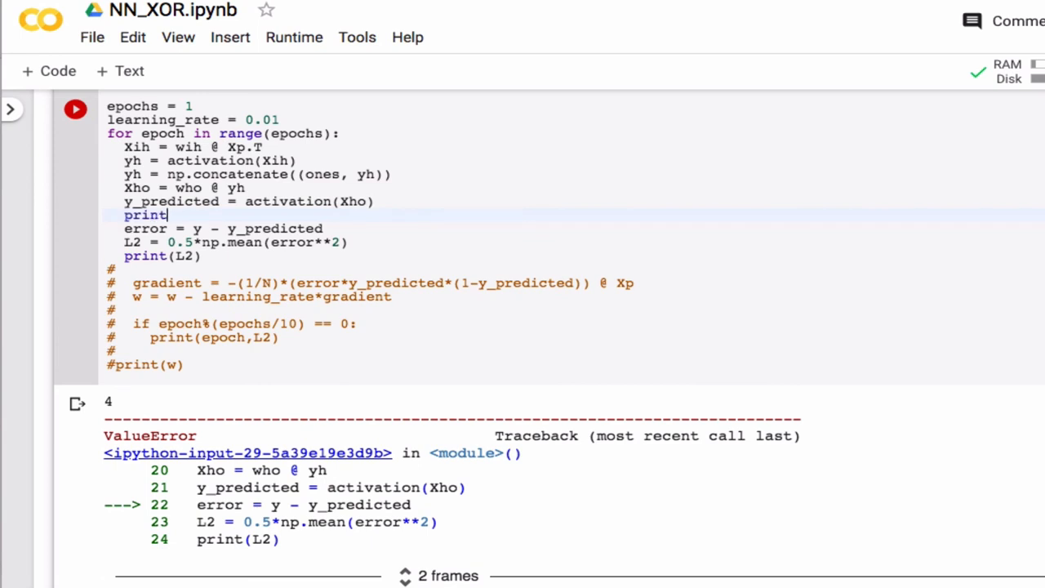
type("(y,.s)")
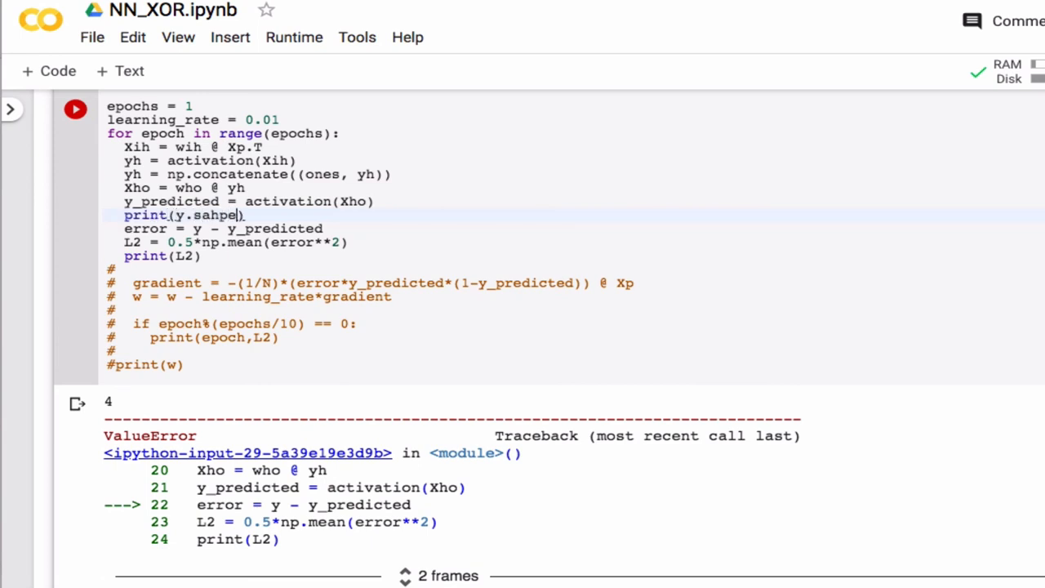
type("shape,")
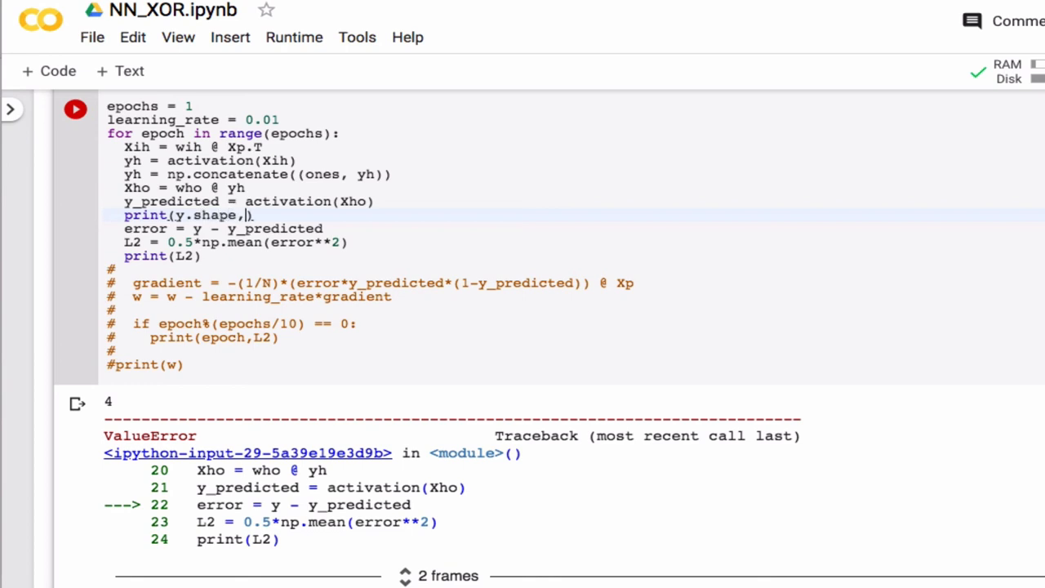
type("y_predicted.shape")
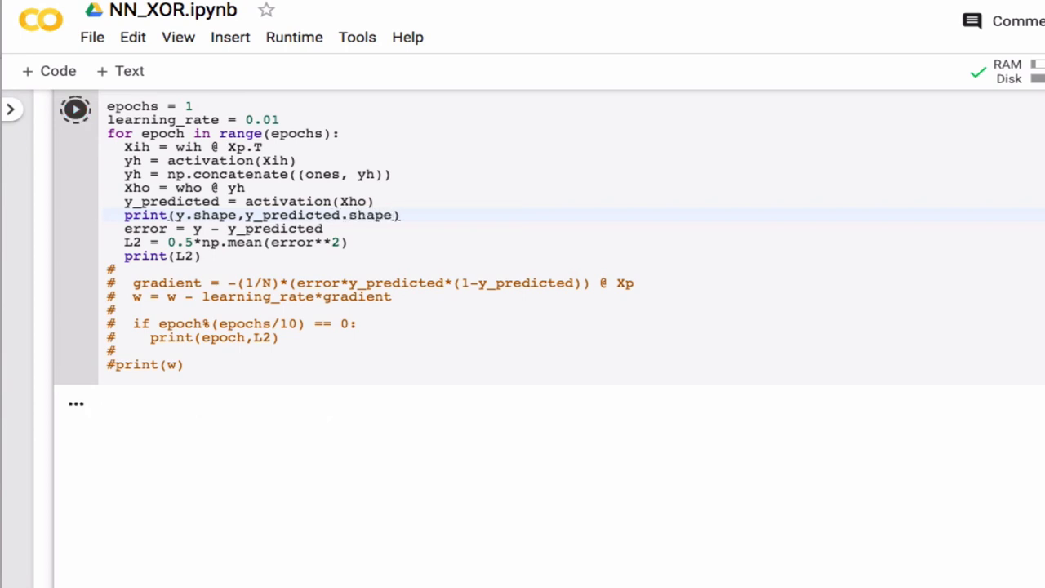
- Enable y = y.values.reshape(1,-1) so both shapes are (1, 4) and L2 prints about 0.145
left_click(75, 108)
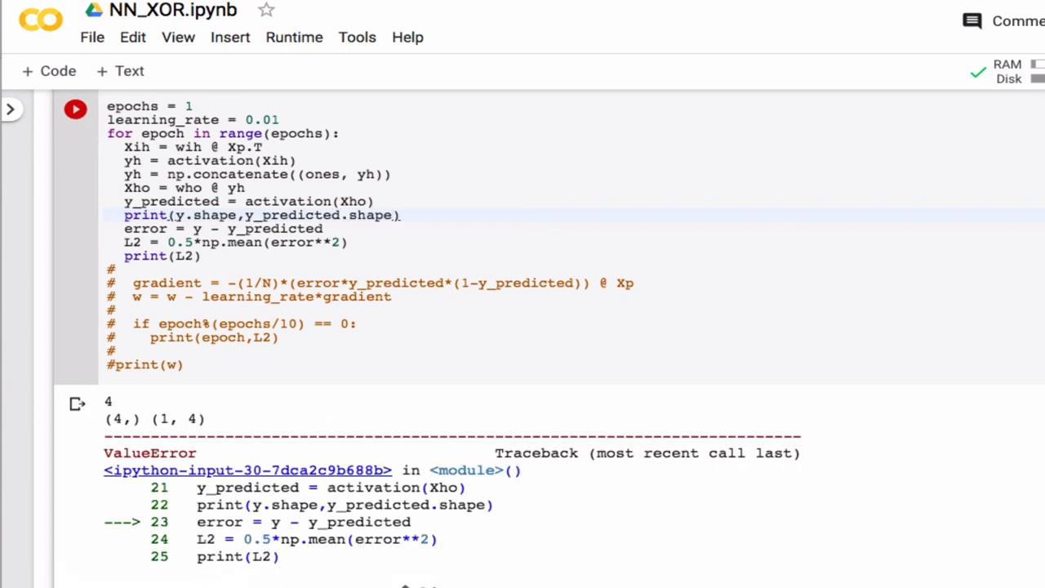
mouse_move(241, 269)
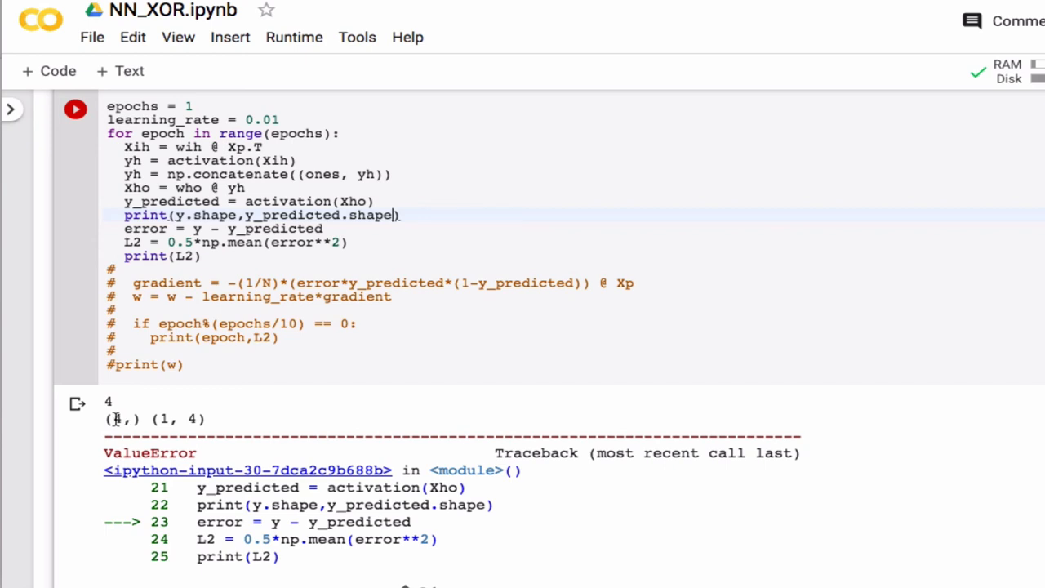
scroll("up", 3)
type("y = y.values.reshape(1,-1)")
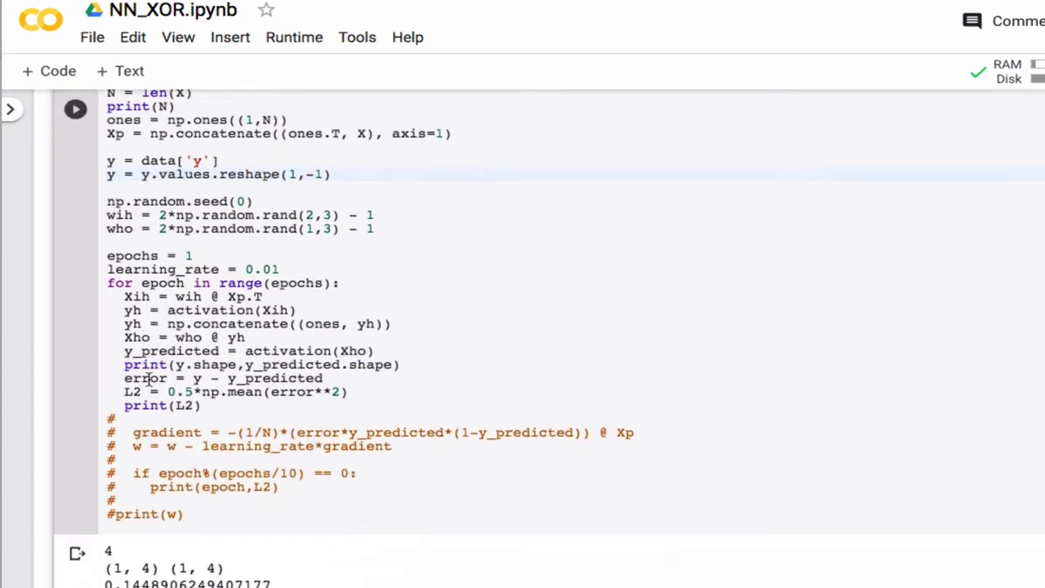
scroll("down", 3)
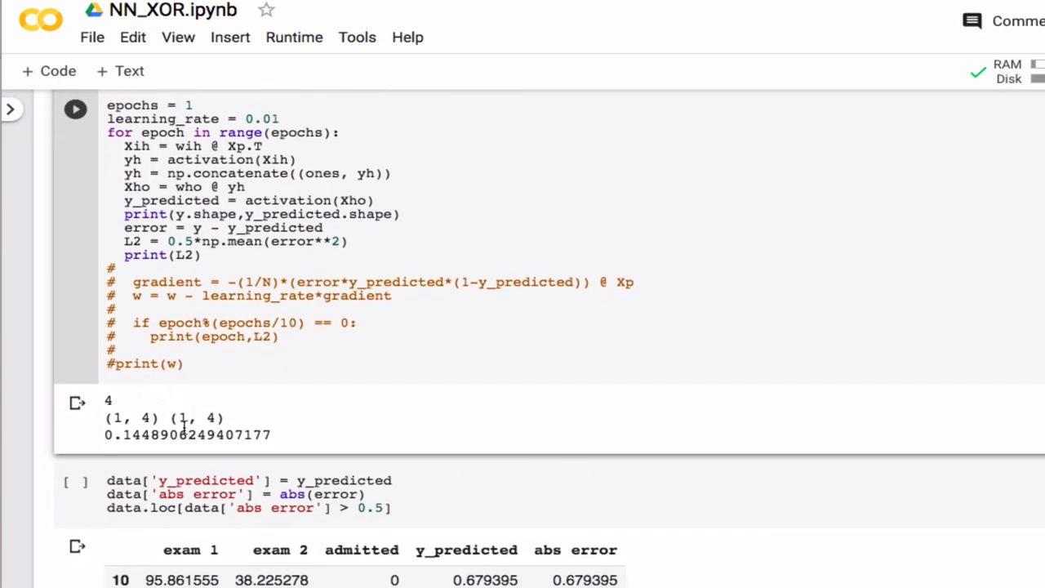